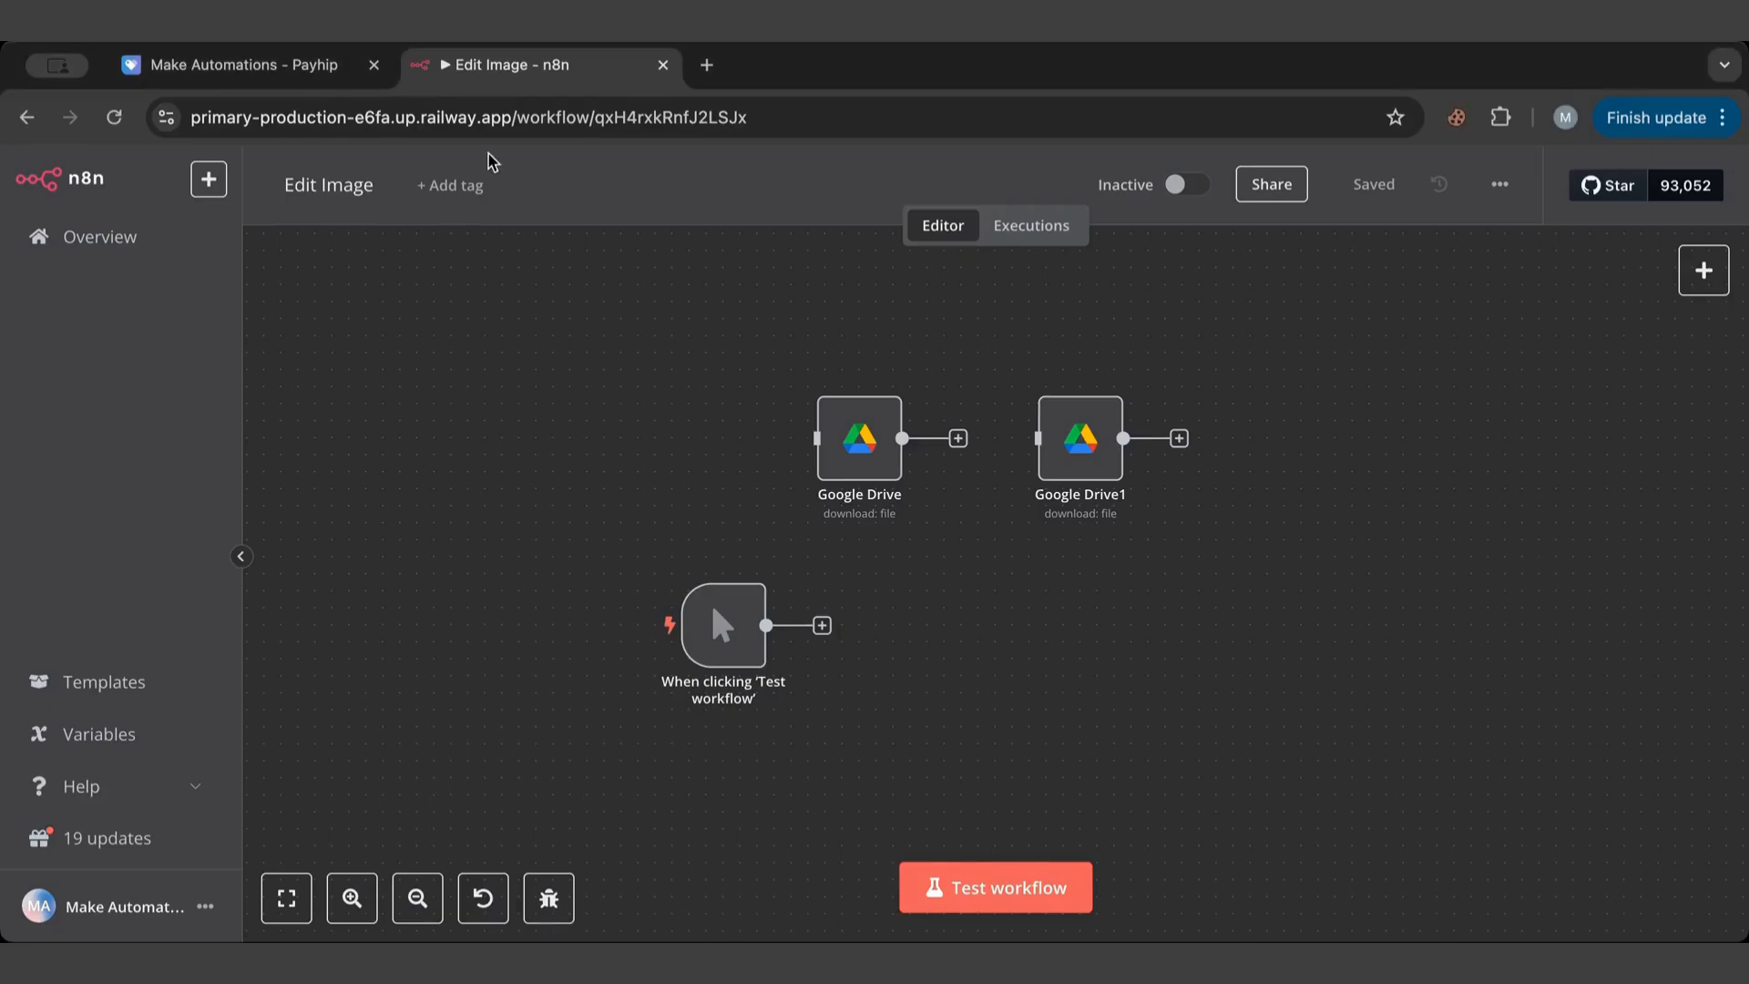
Switch to the Make Automations Payhip store page listing n8n and Make.com courses.
click(235, 64)
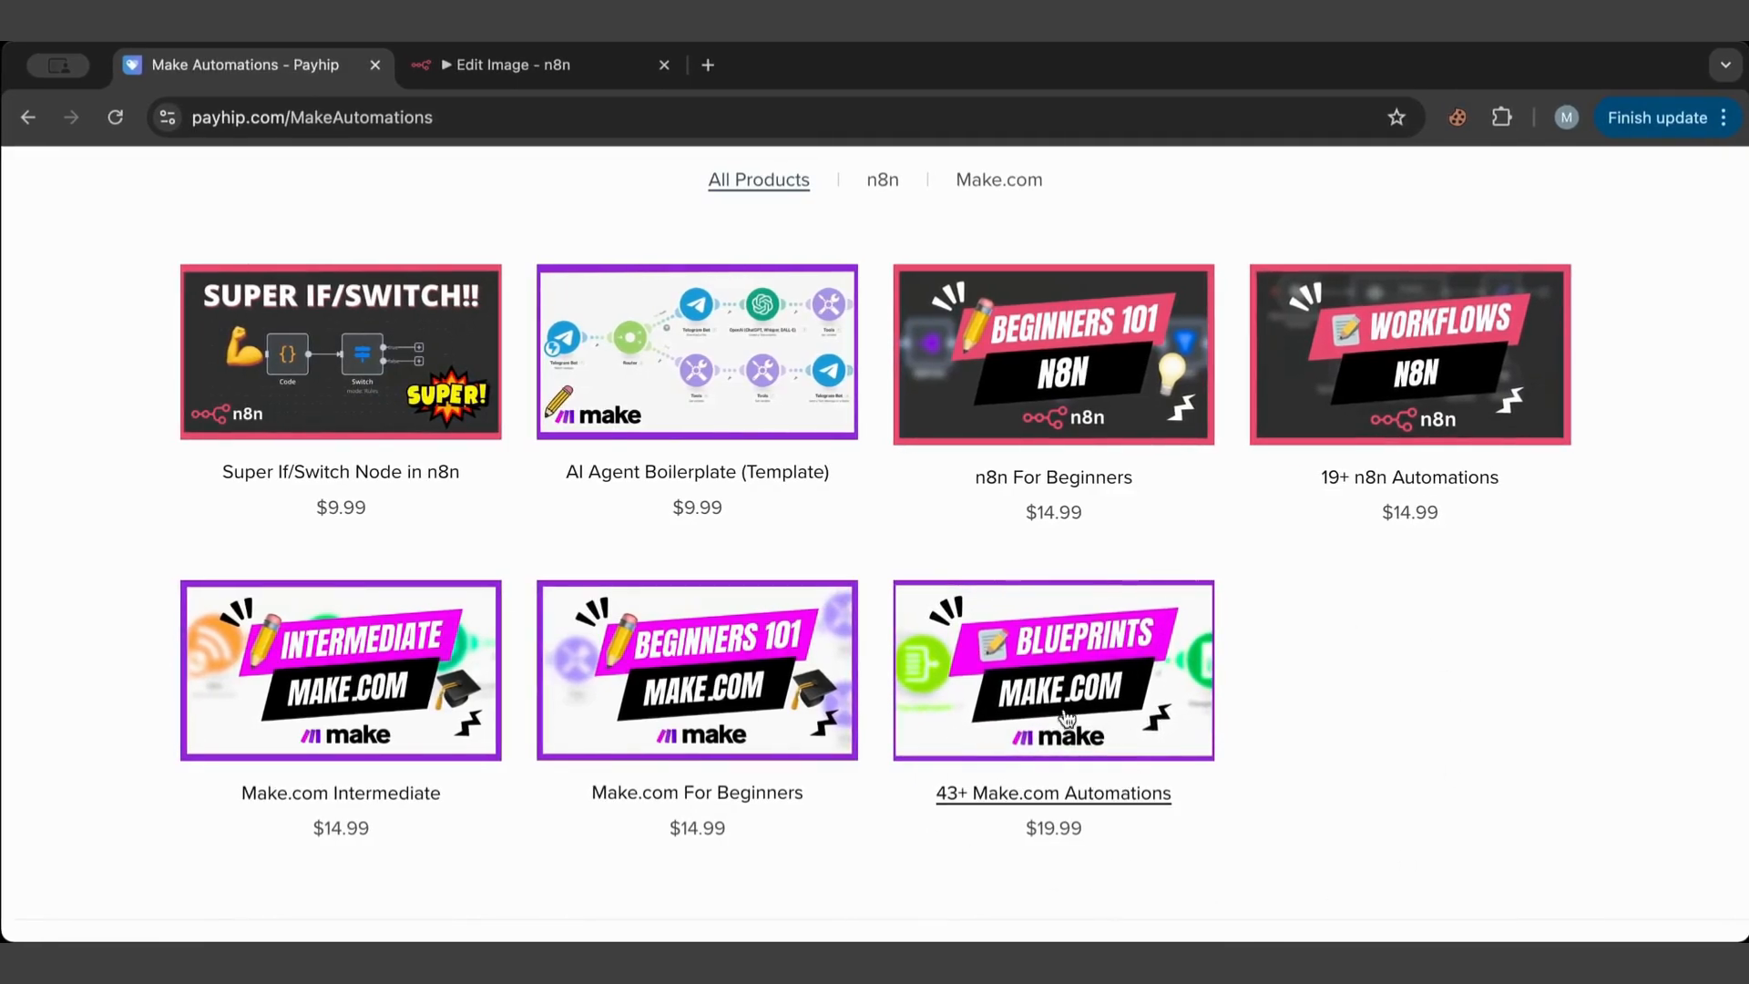
mouse_move(943, 822)
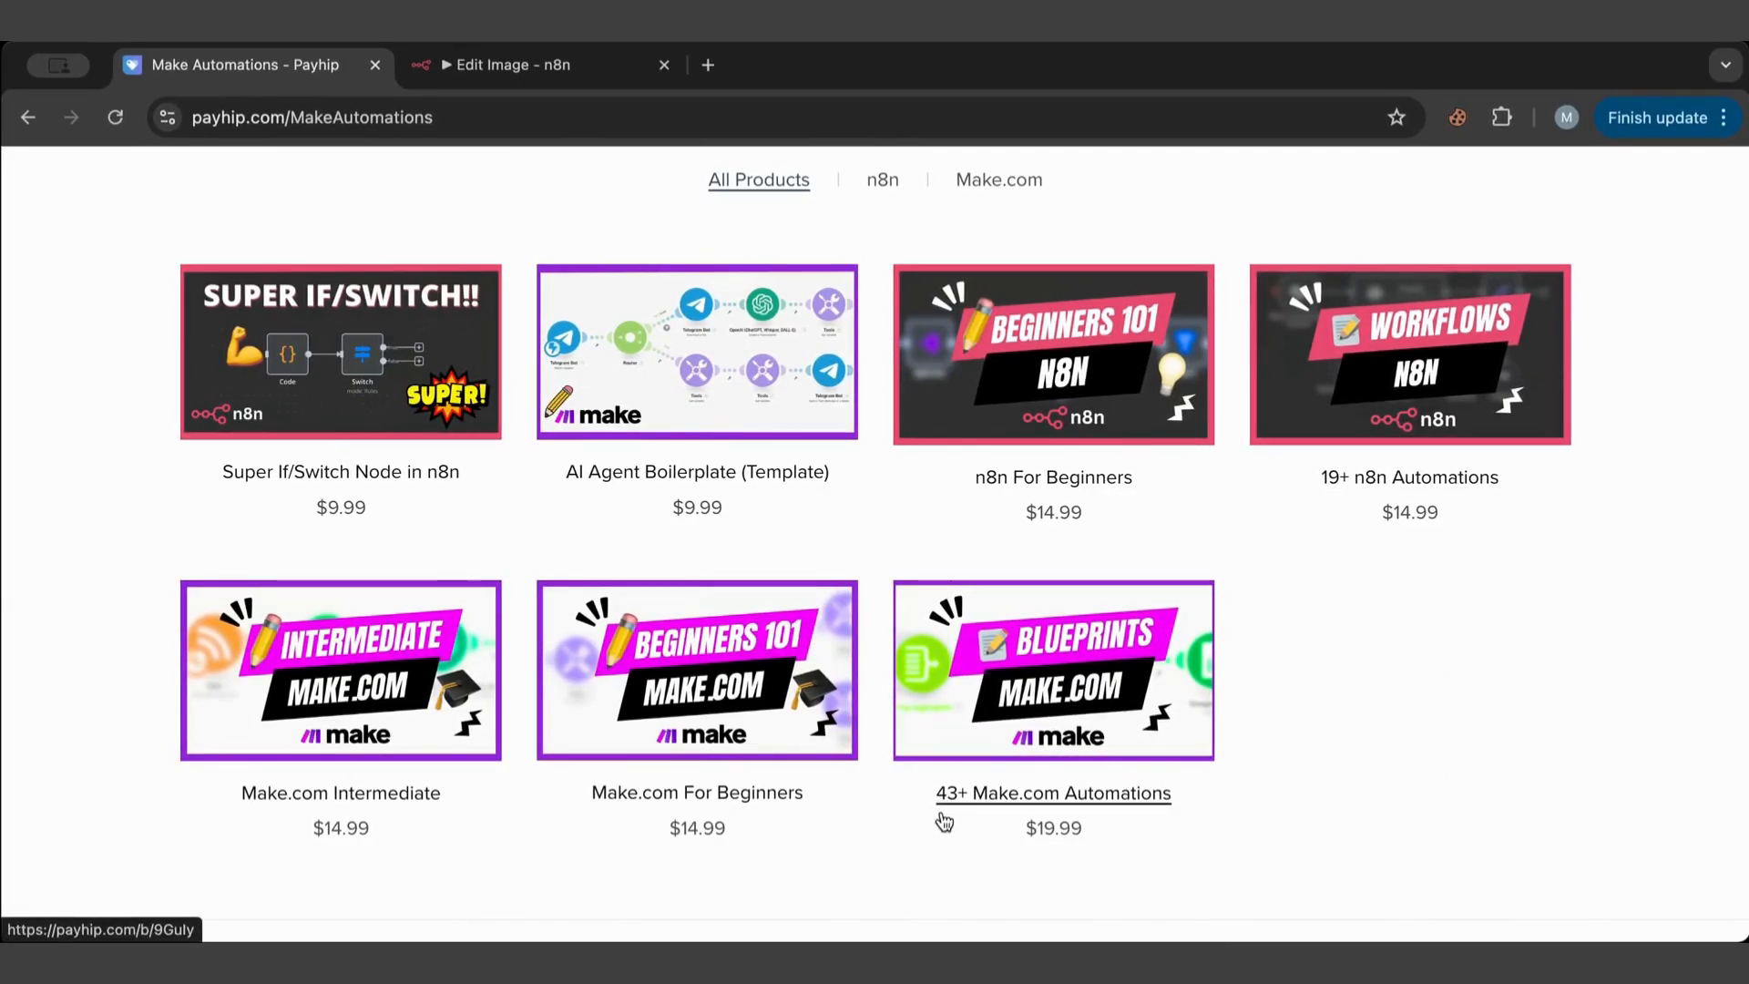
mouse_move(1272, 764)
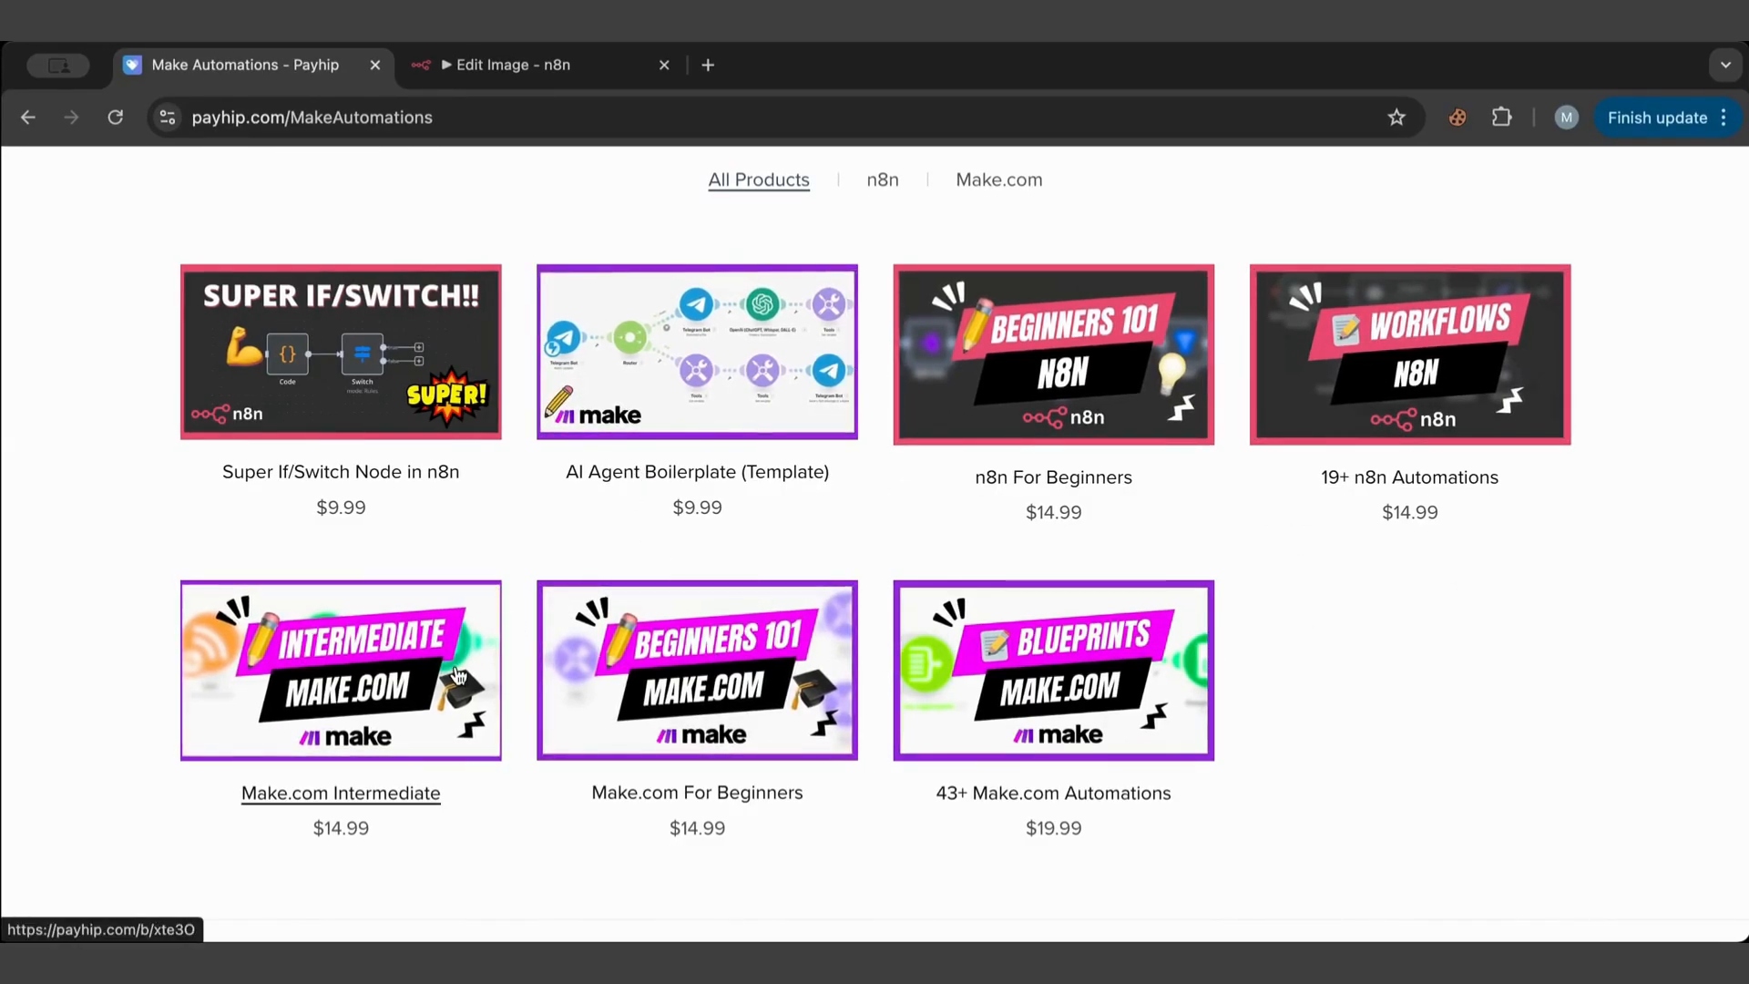
mouse_move(468, 656)
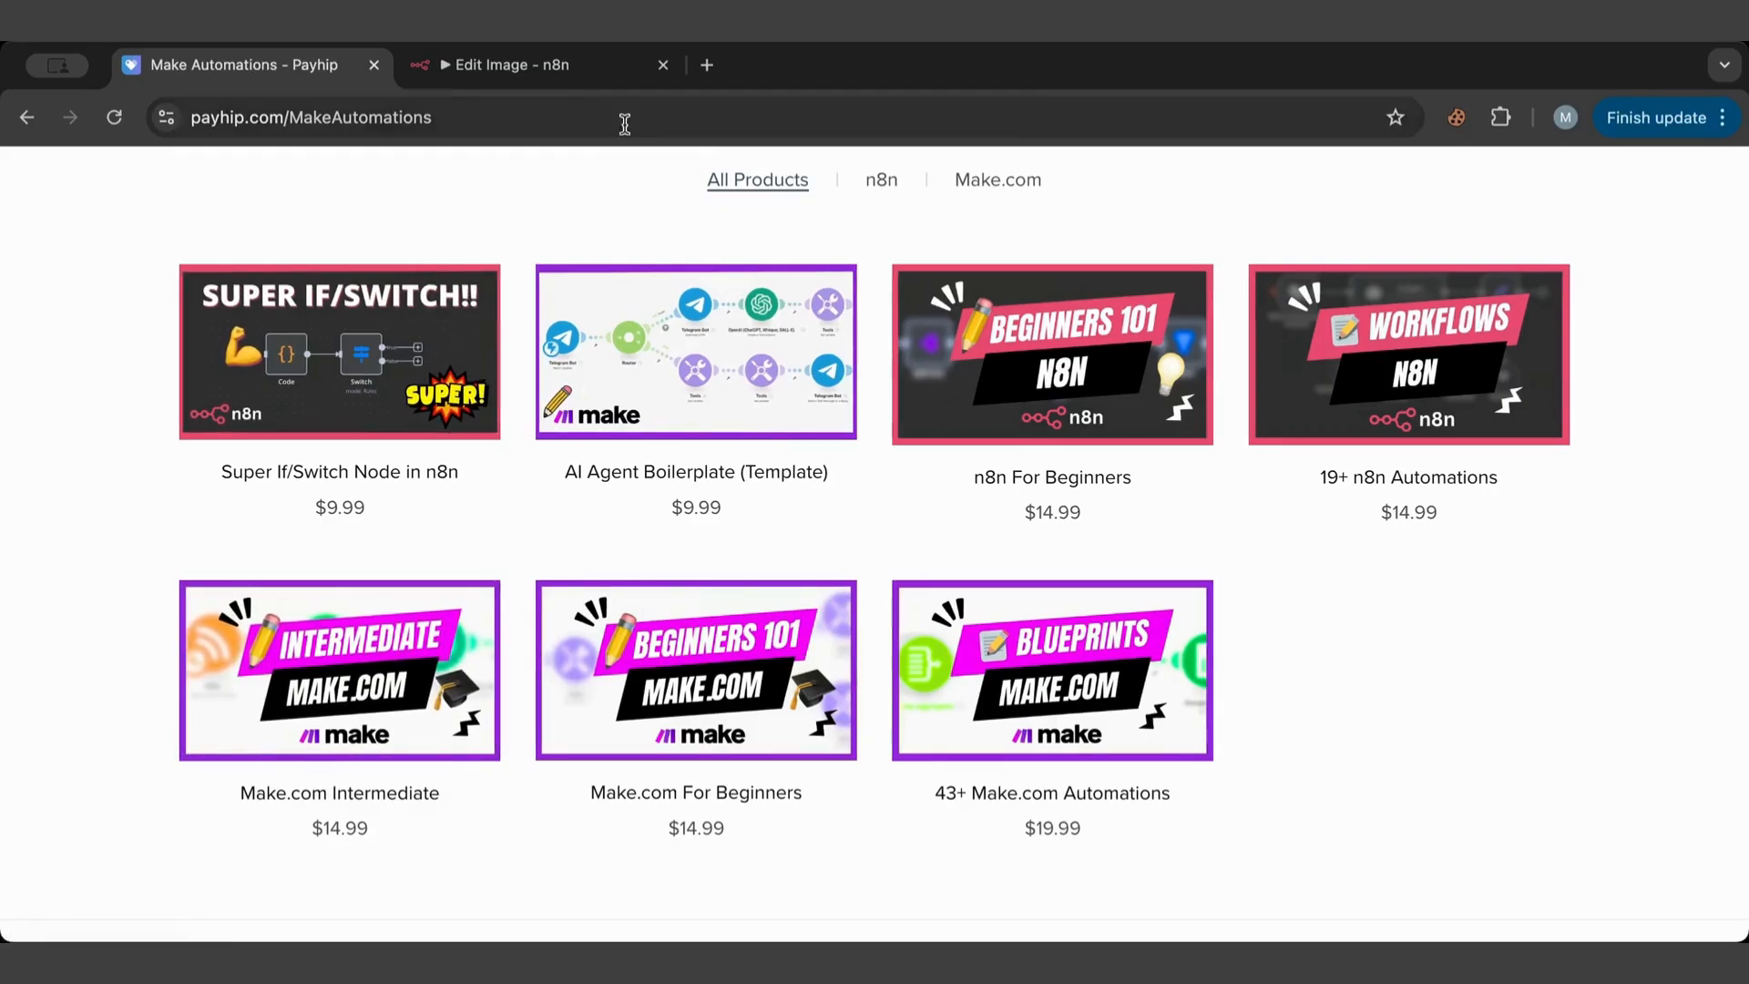
Return to the Edit Image workflow and move the trigger node toward the lower left.
click(508, 63)
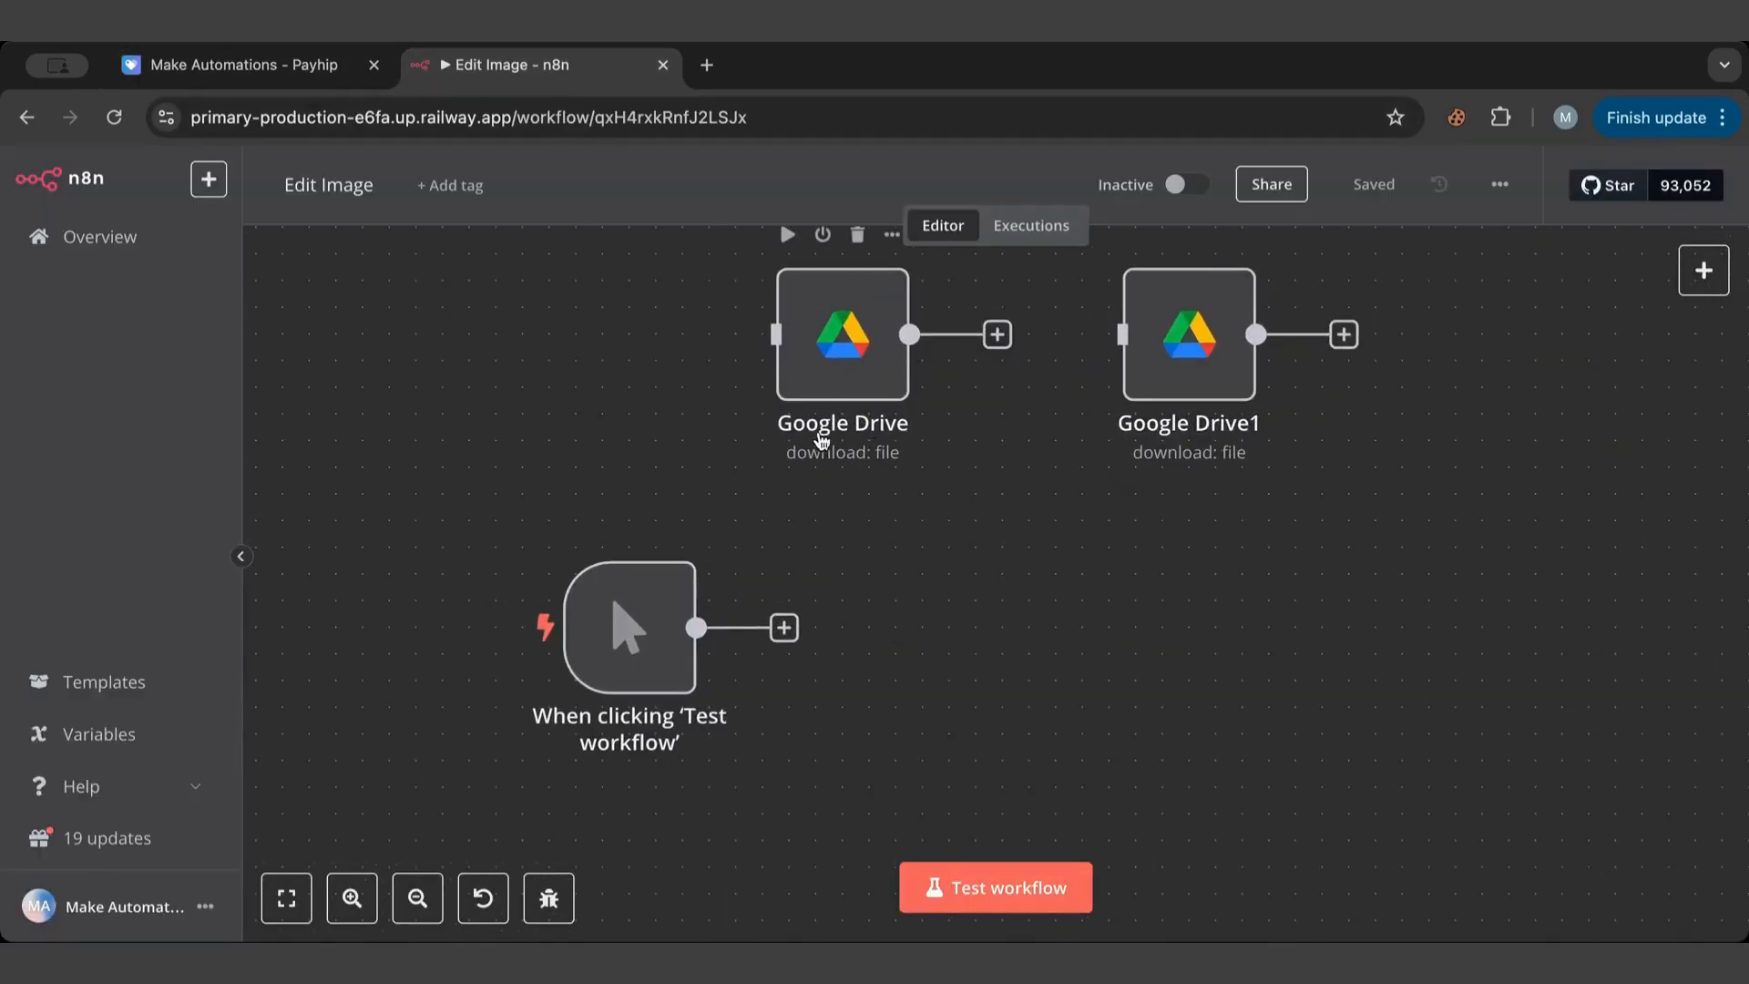
click(1186, 335)
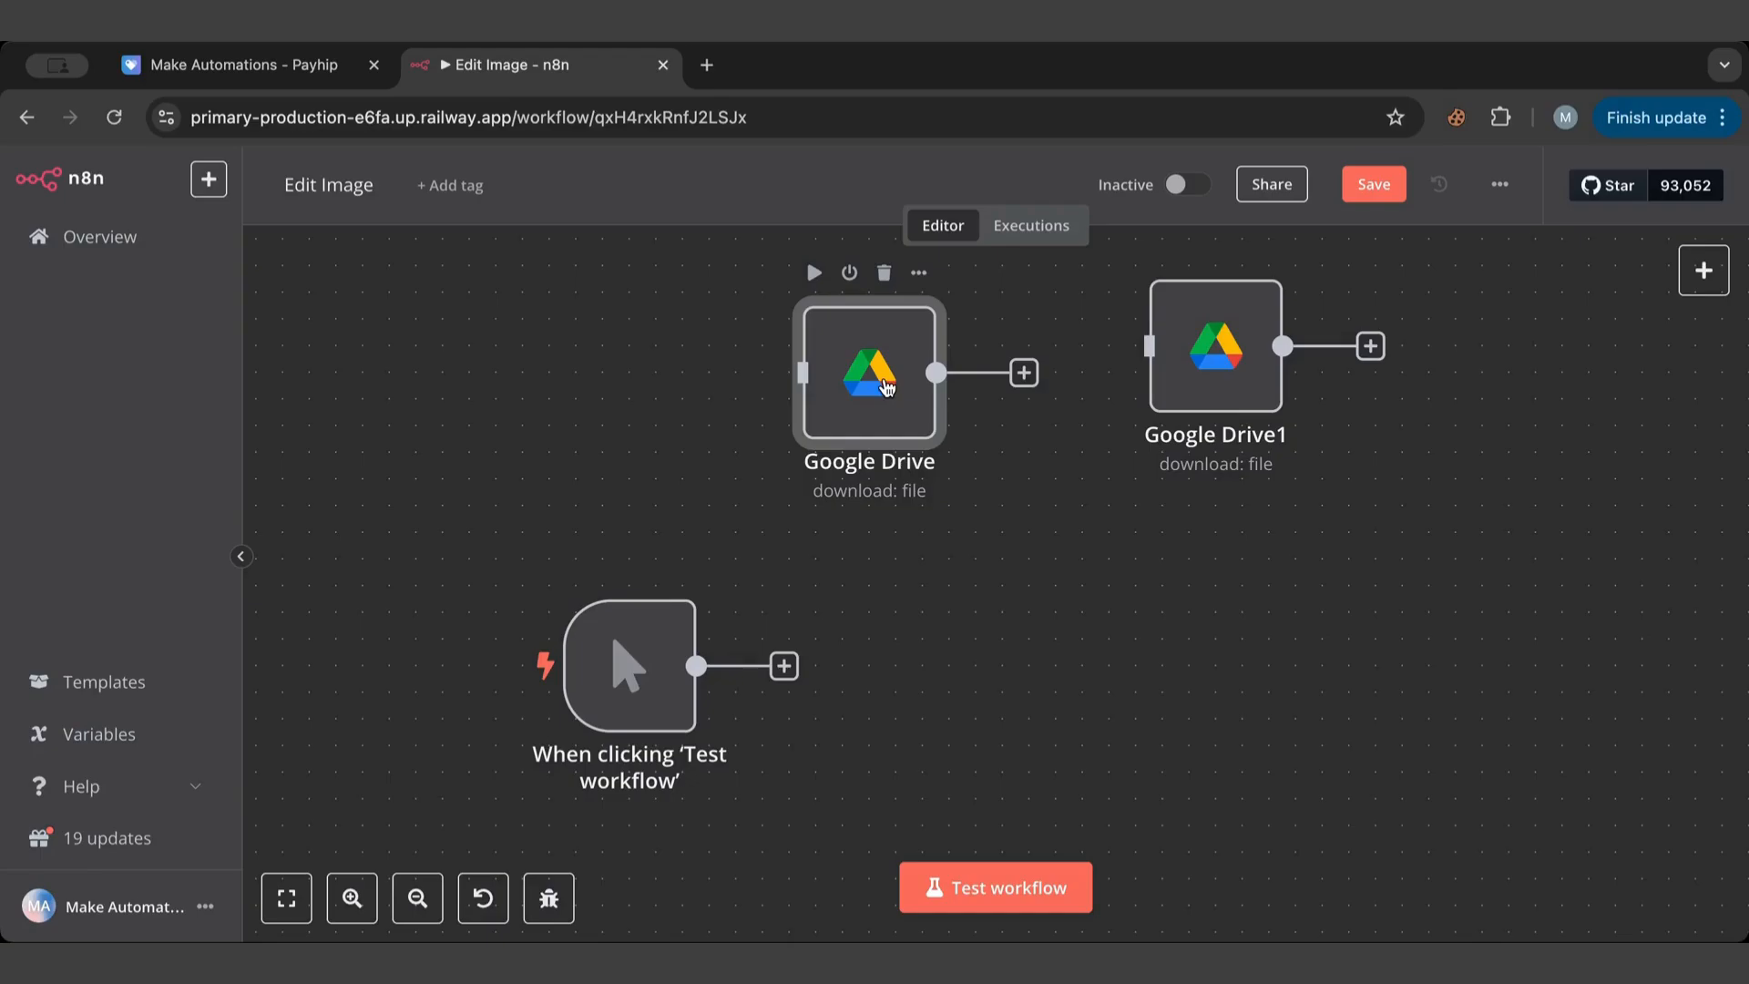
mouse_move(849, 534)
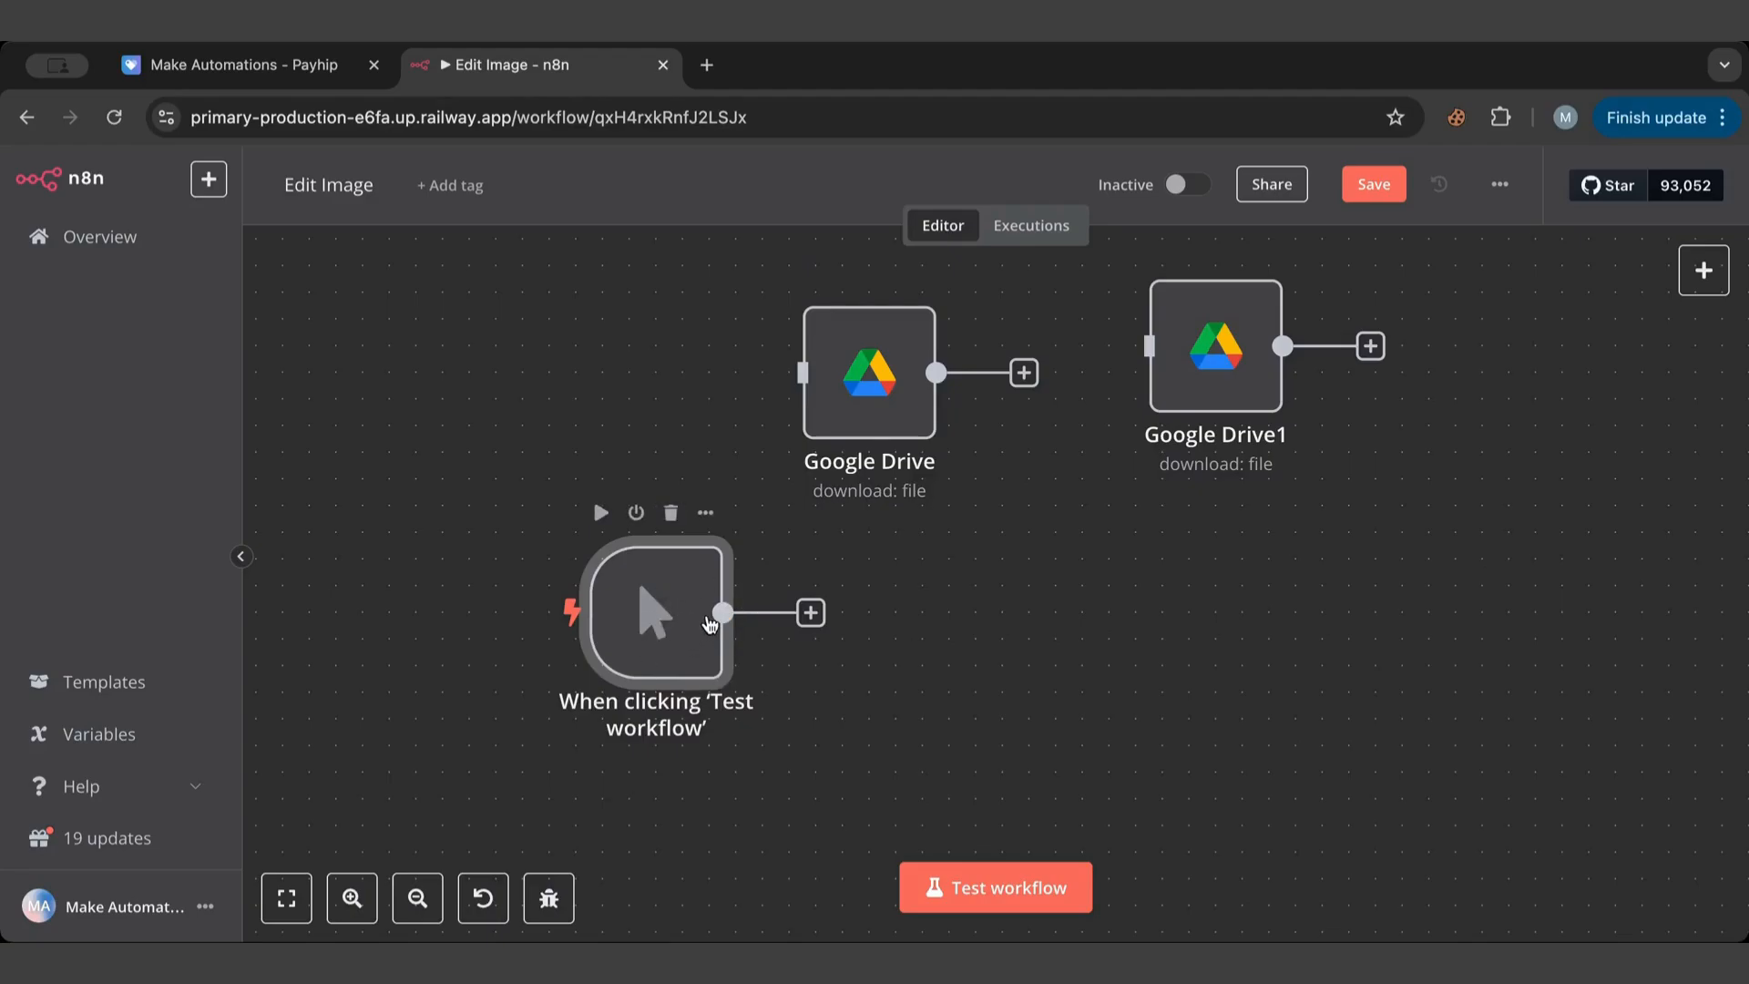
mouse_move(942, 888)
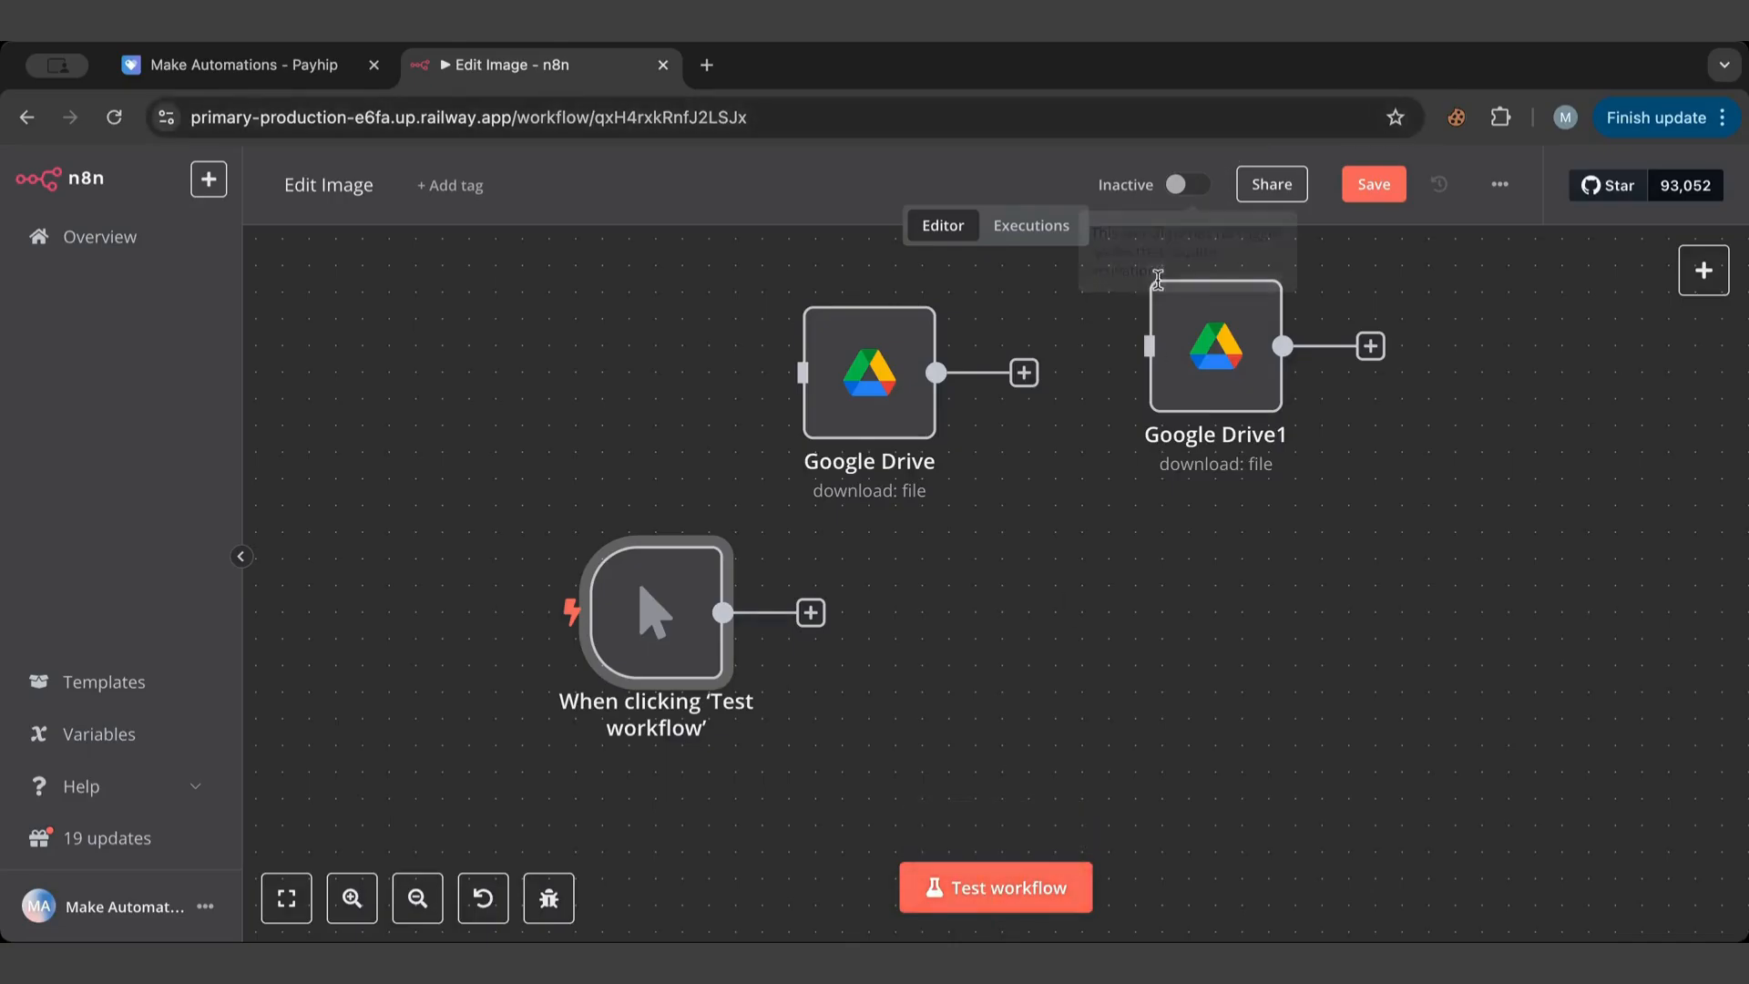
mouse_move(1130, 523)
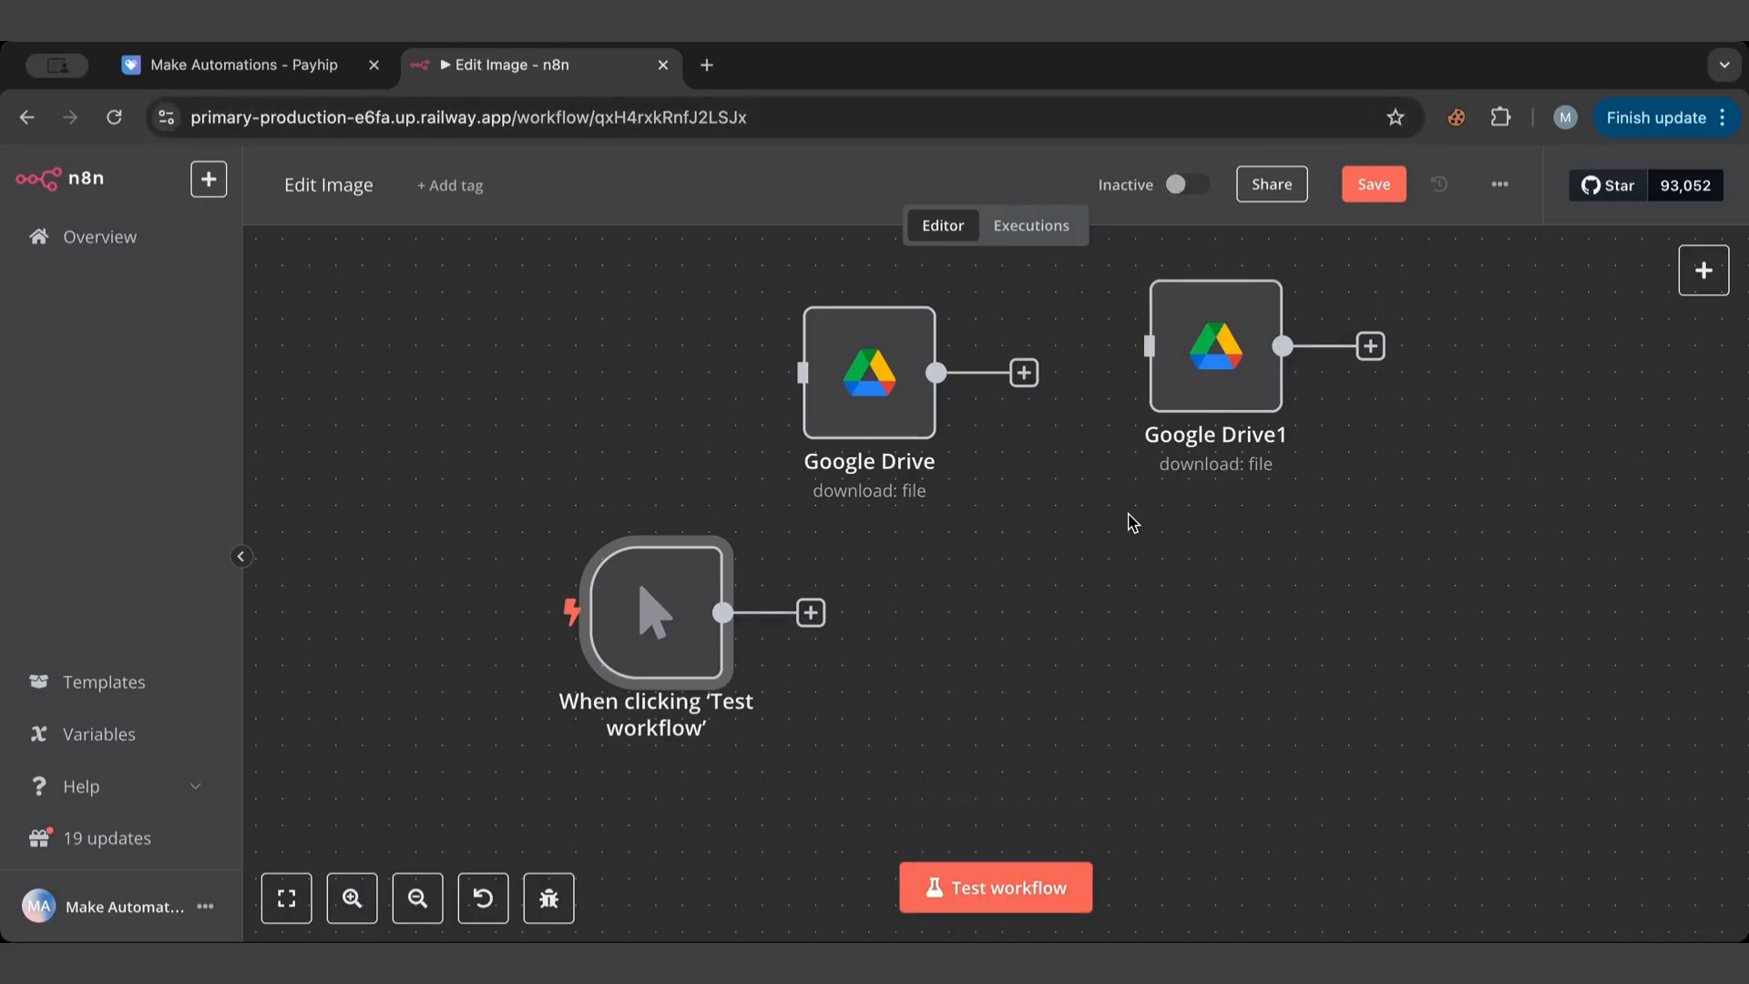
mouse_move(787, 600)
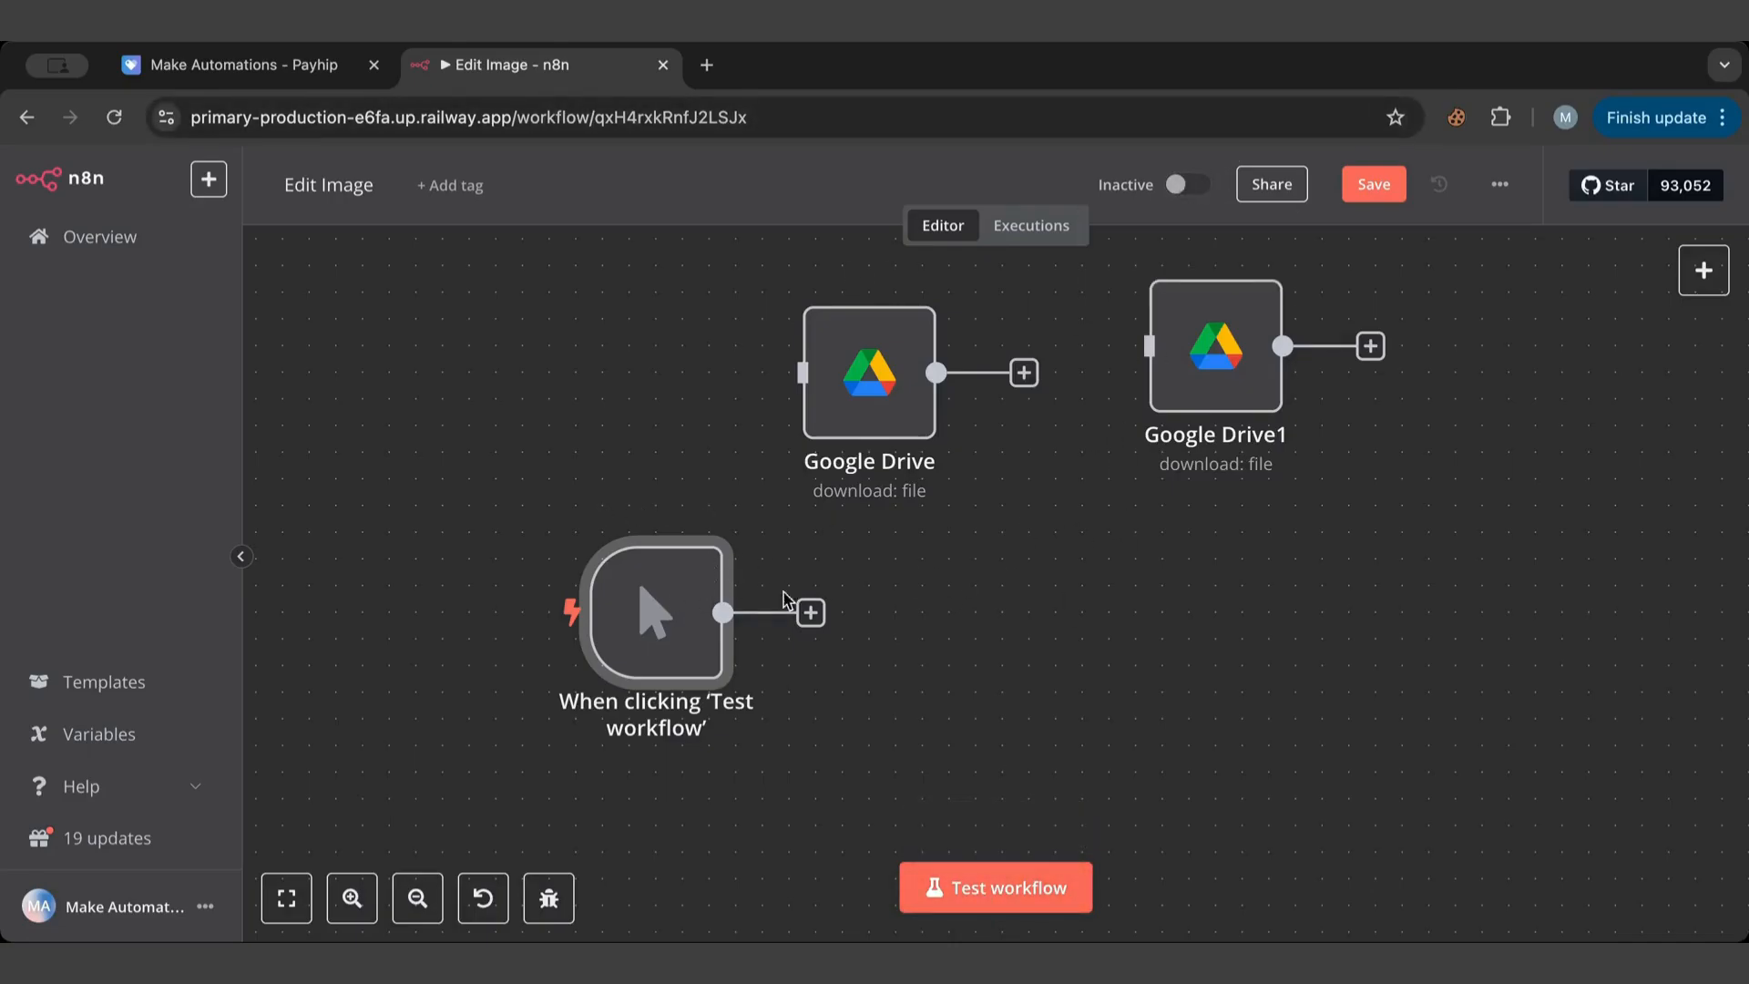
mouse_move(1199, 740)
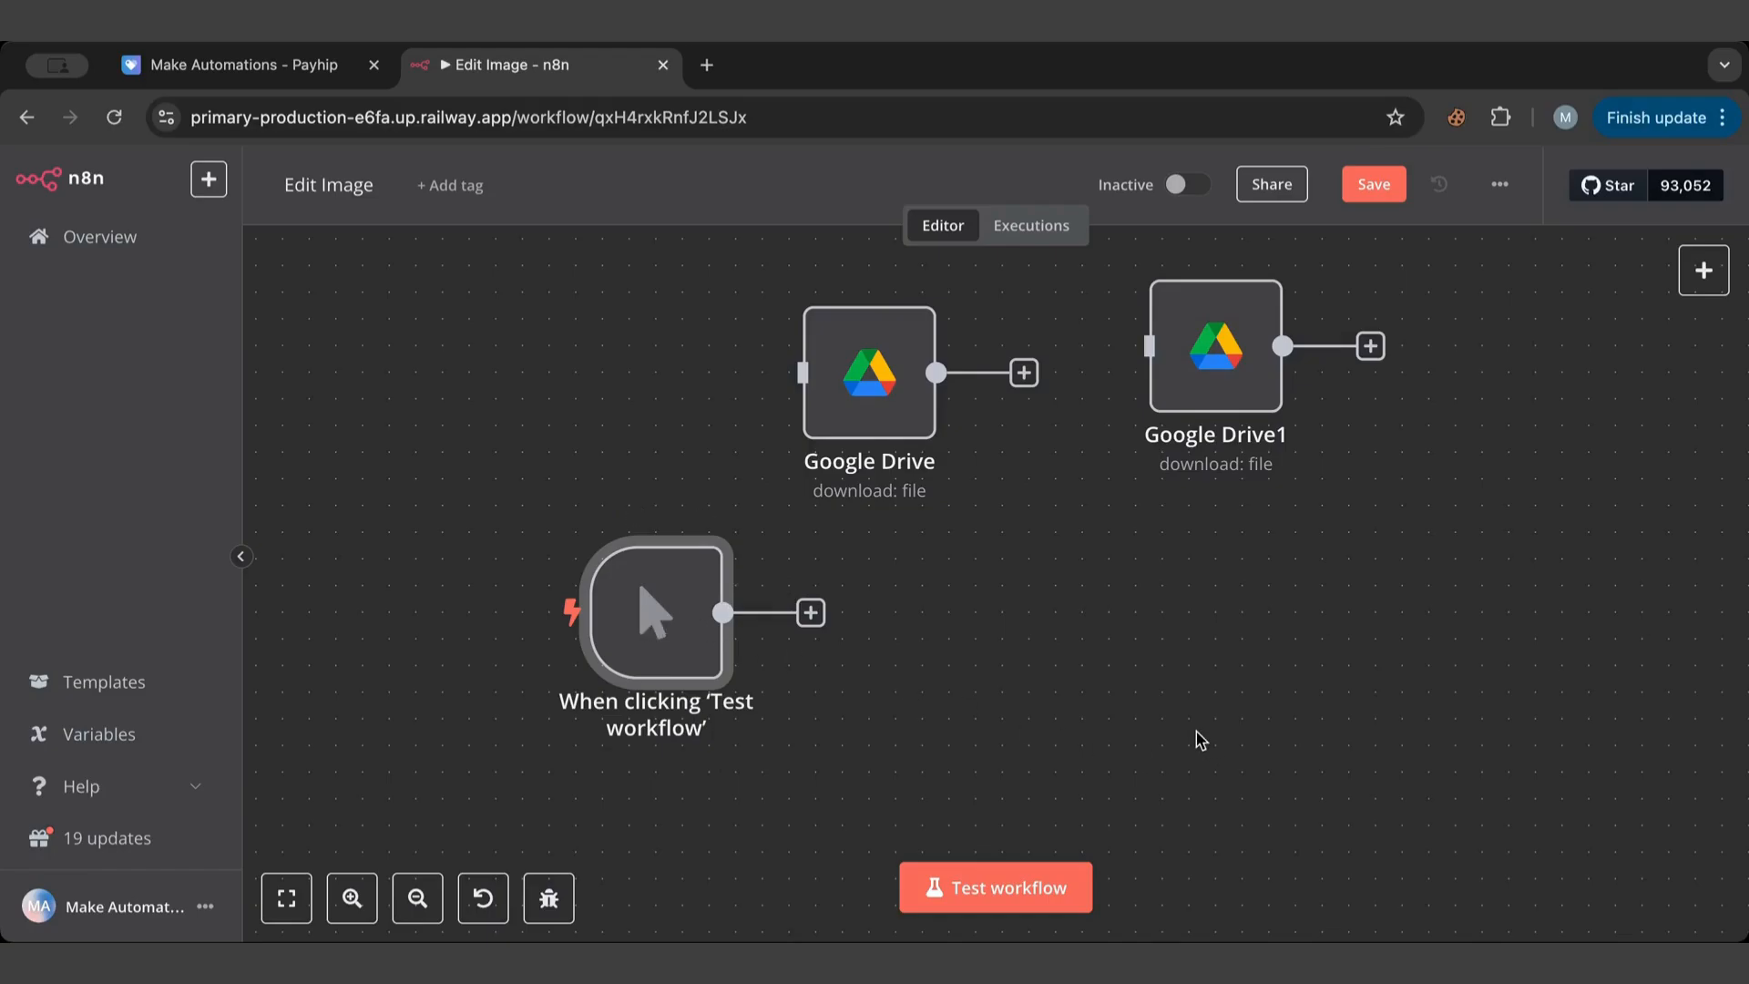
drag(654, 612, 546, 667)
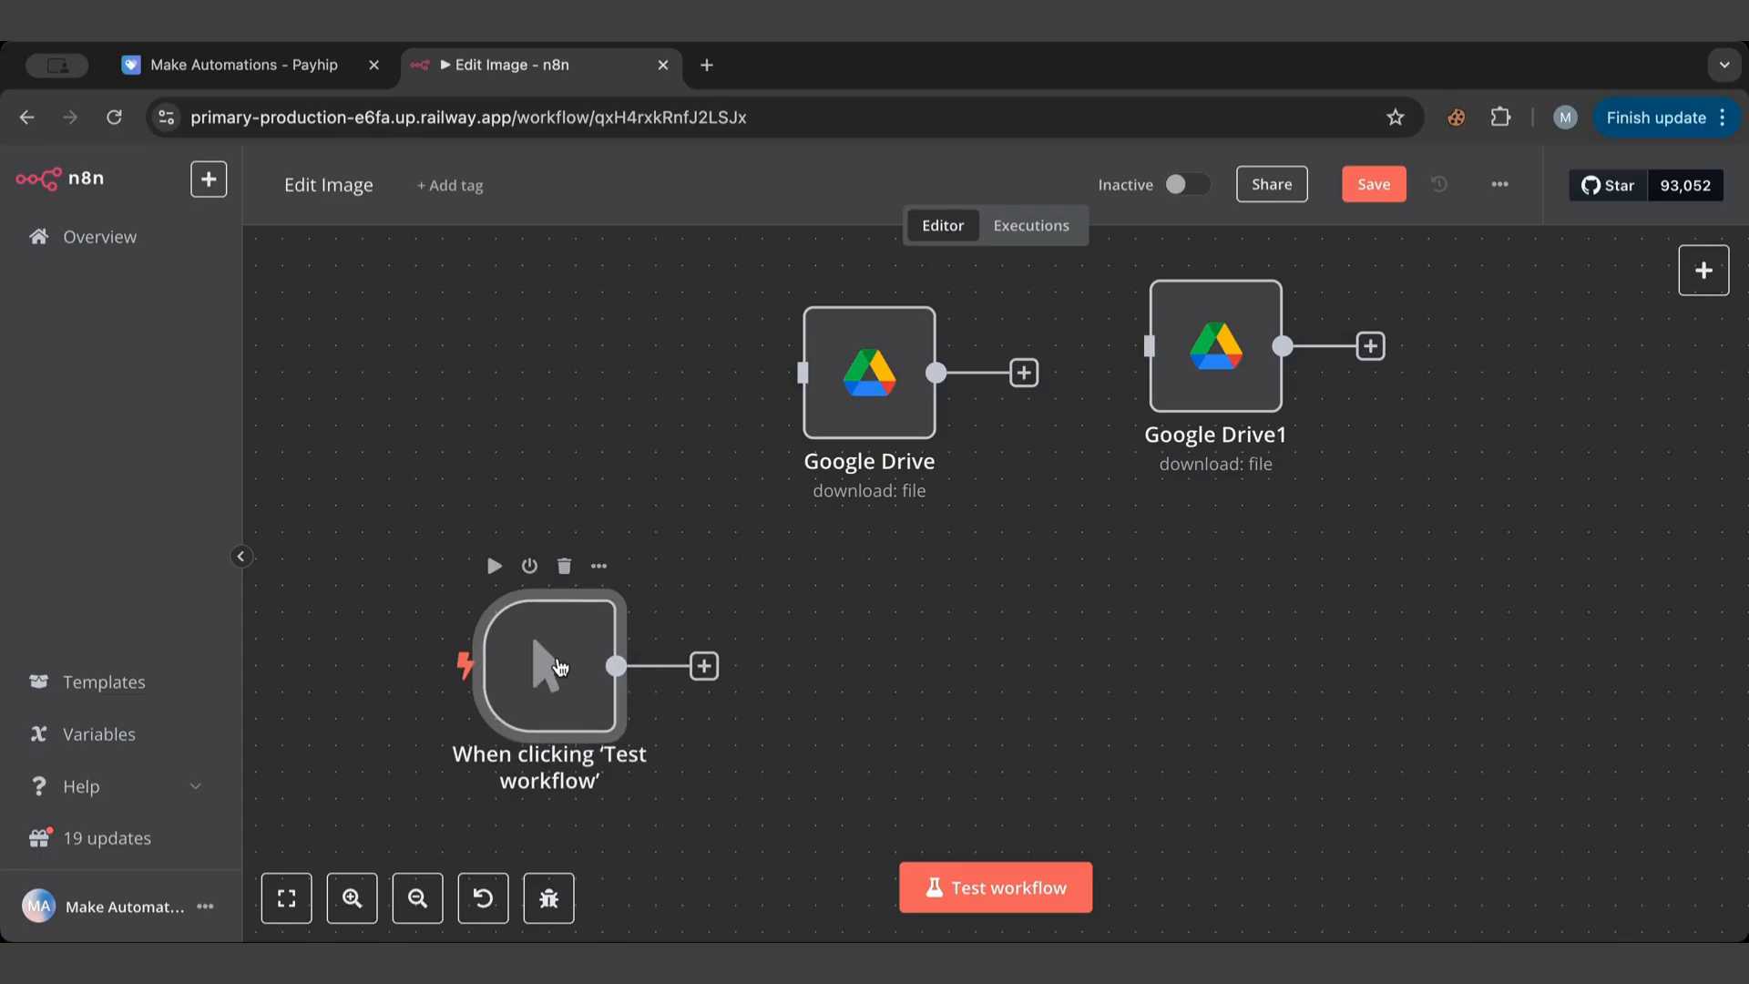
mouse_move(876, 399)
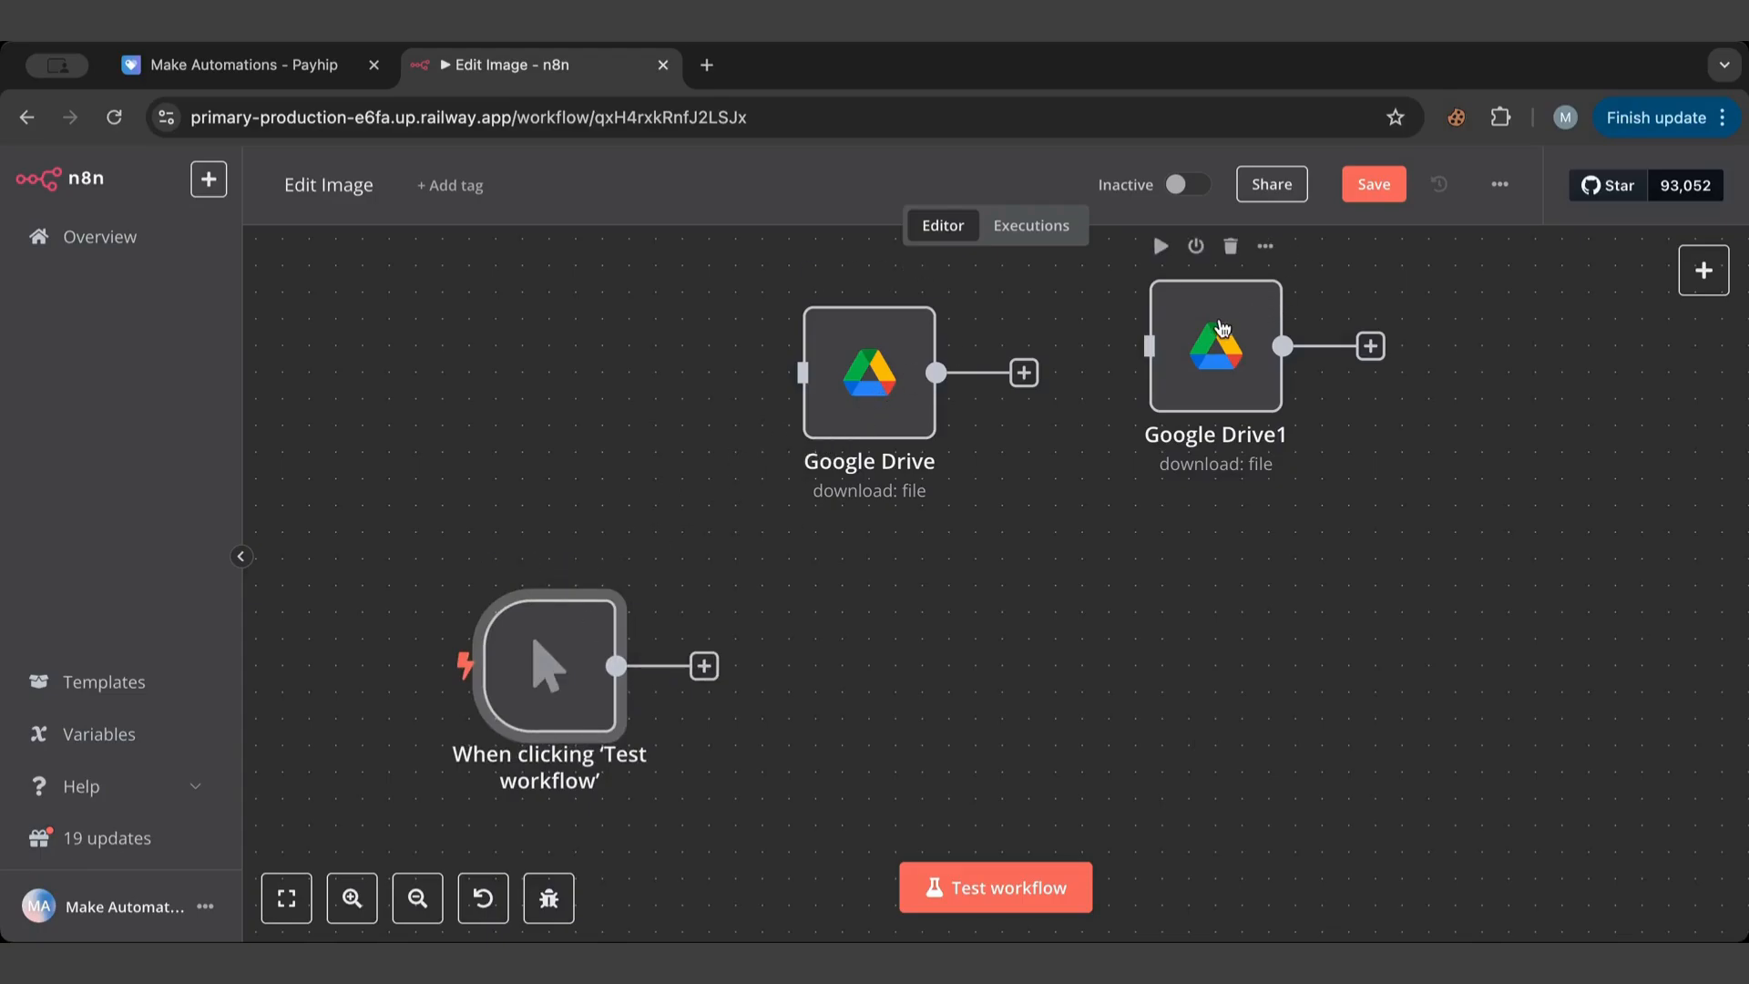
Review both Google Drive downloads; give Google Drive1 output field 'text' for n8n thumb (1).png.
double_click(867, 371)
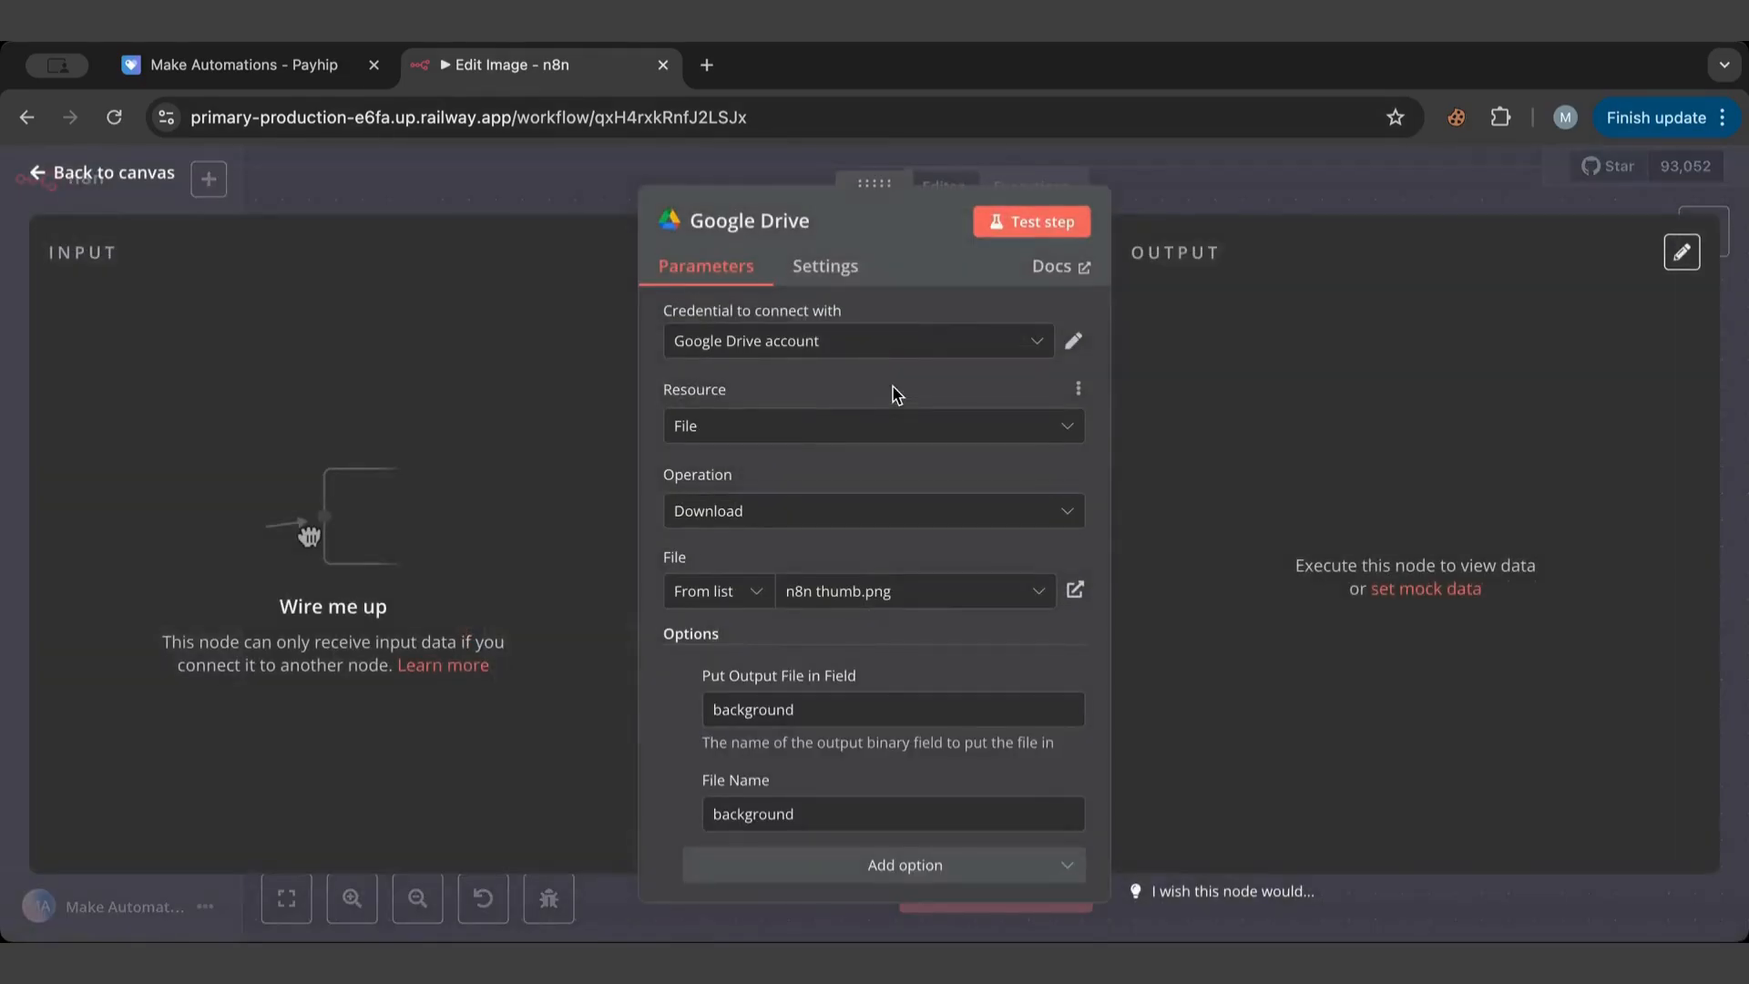
mouse_move(811, 472)
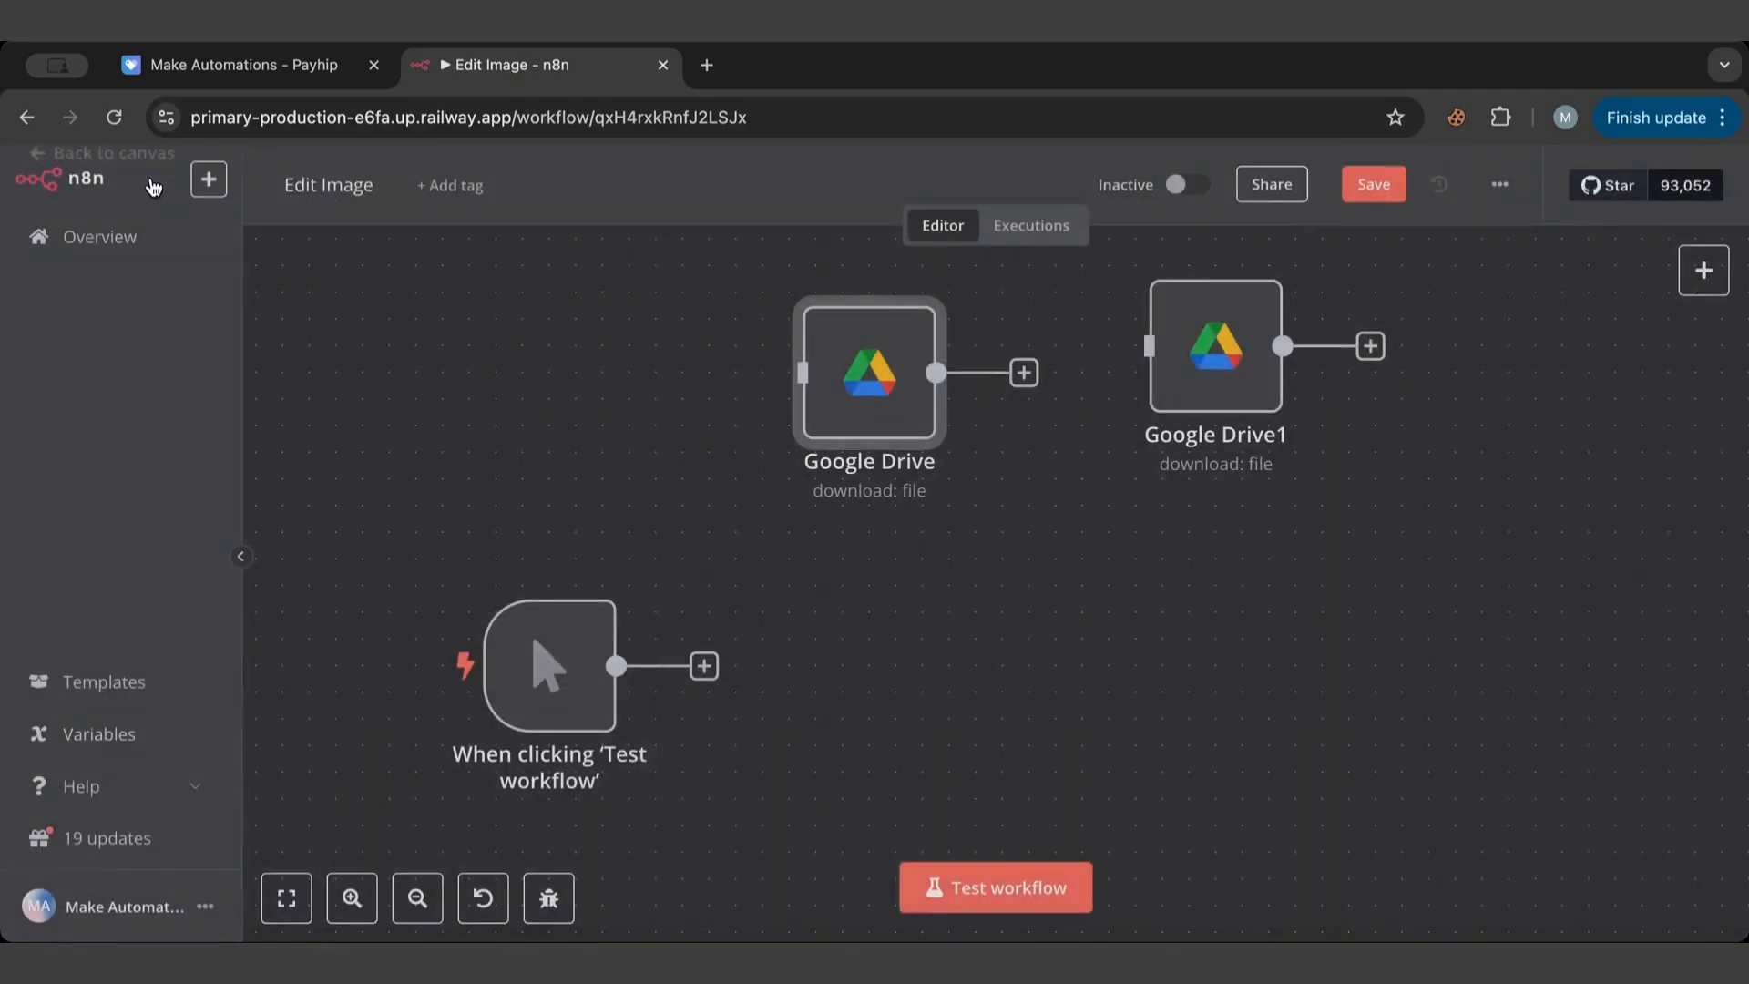
double_click(1216, 346)
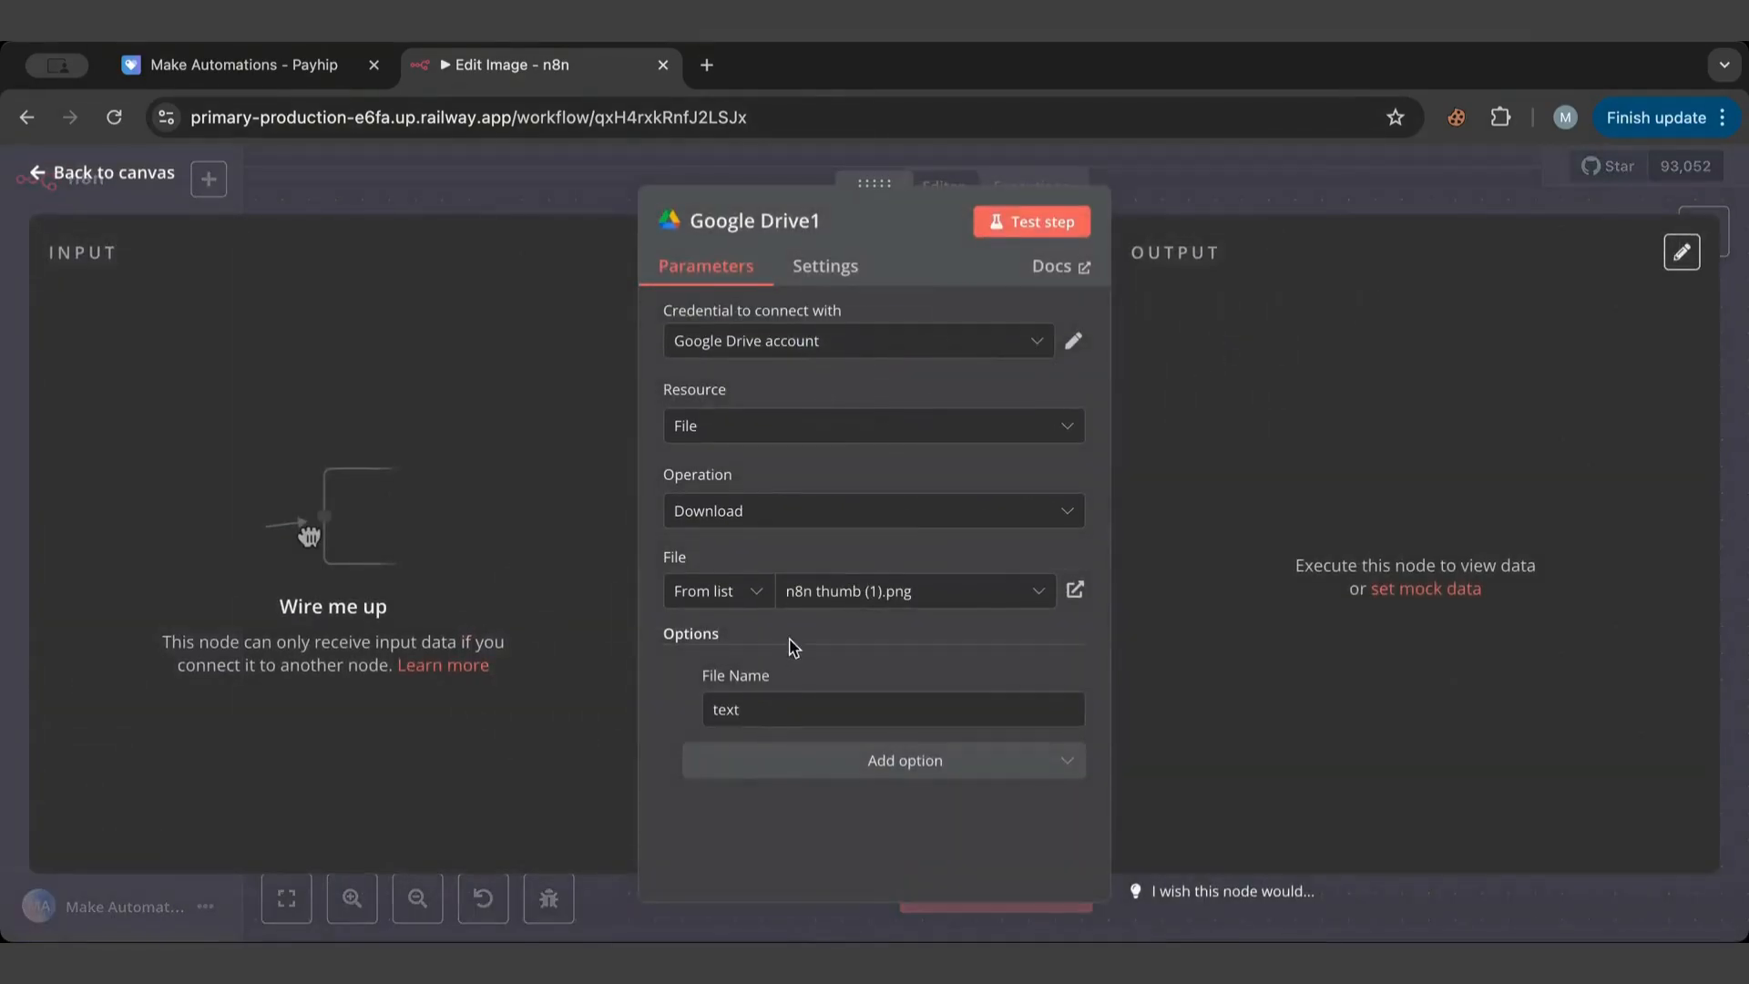
click(905, 760)
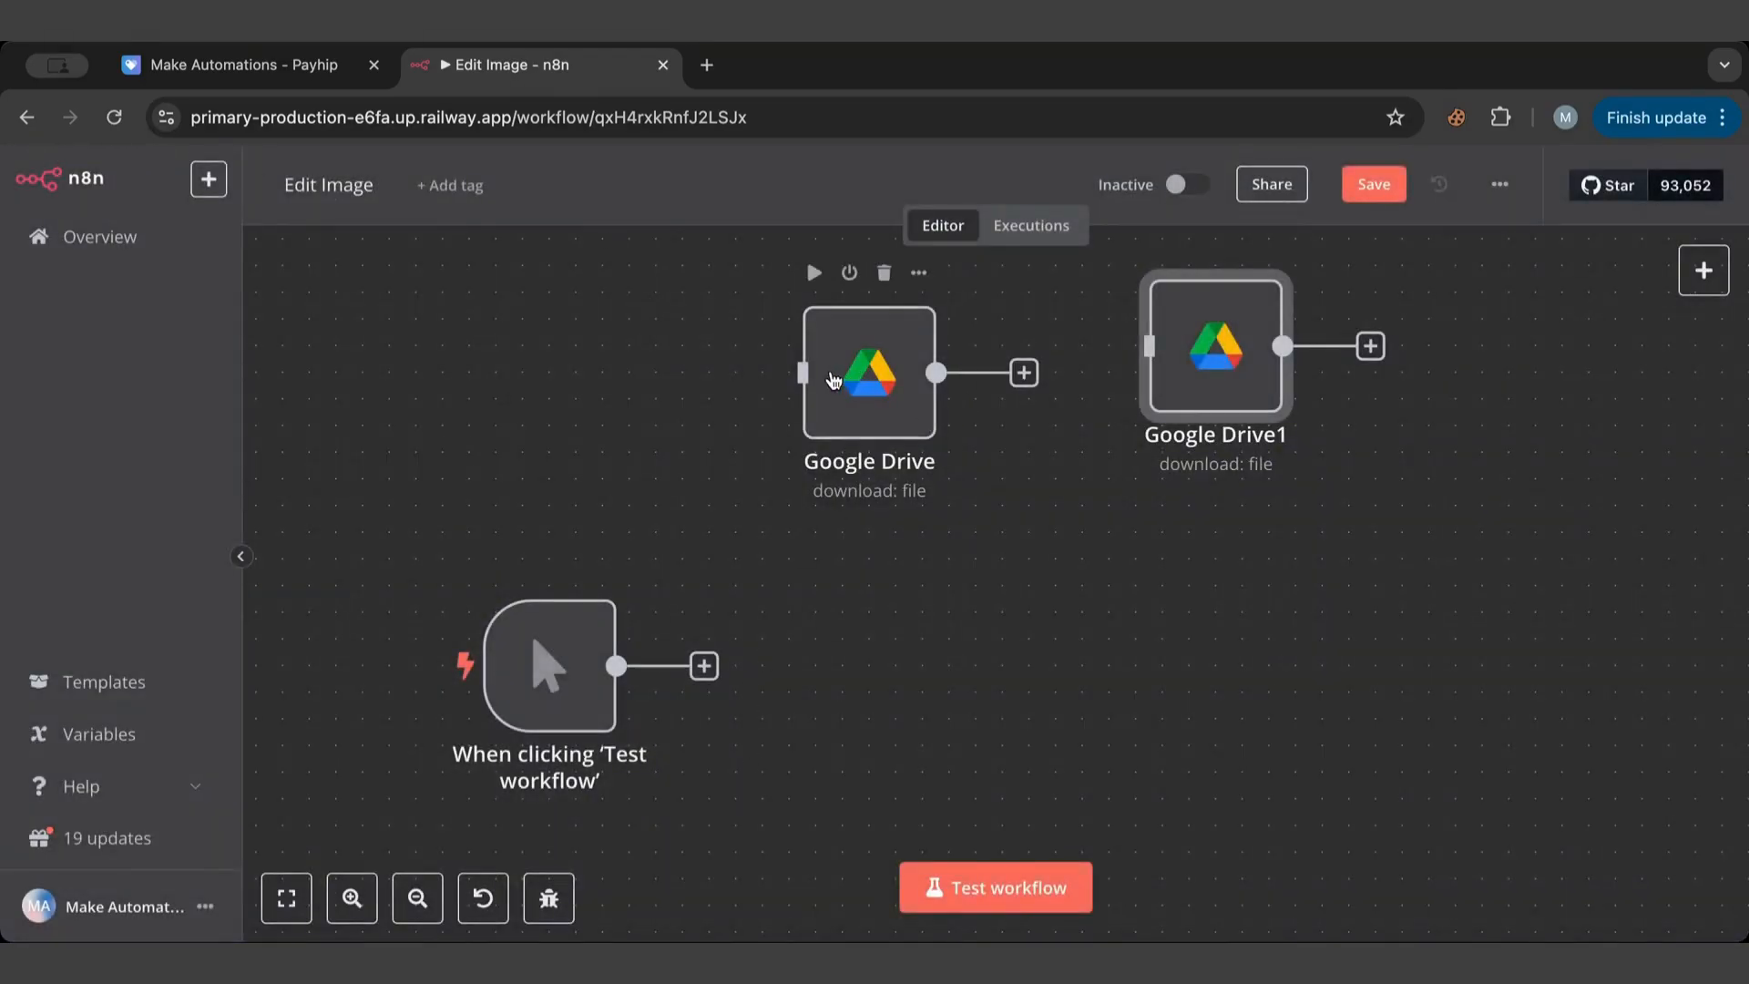
mouse_move(1170, 386)
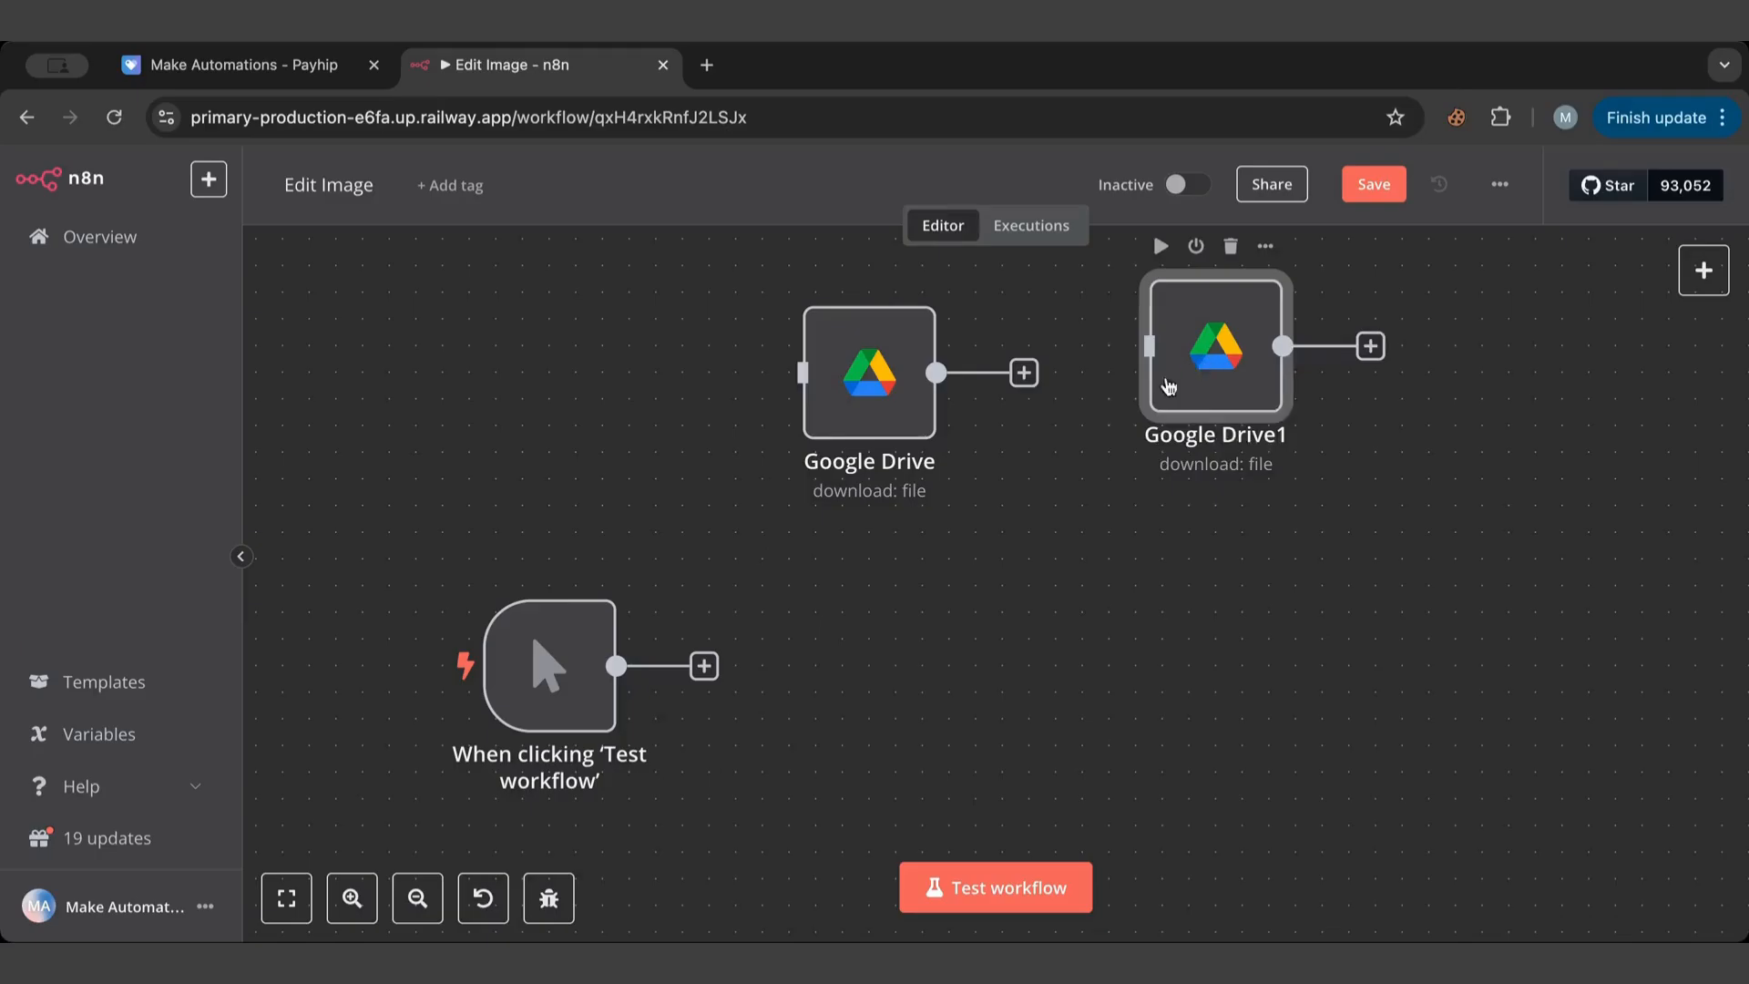
Wire Google Drive1 after the trigger and test it, producing a 27.1 kB png in 'text'.
drag(1215, 346, 816, 667)
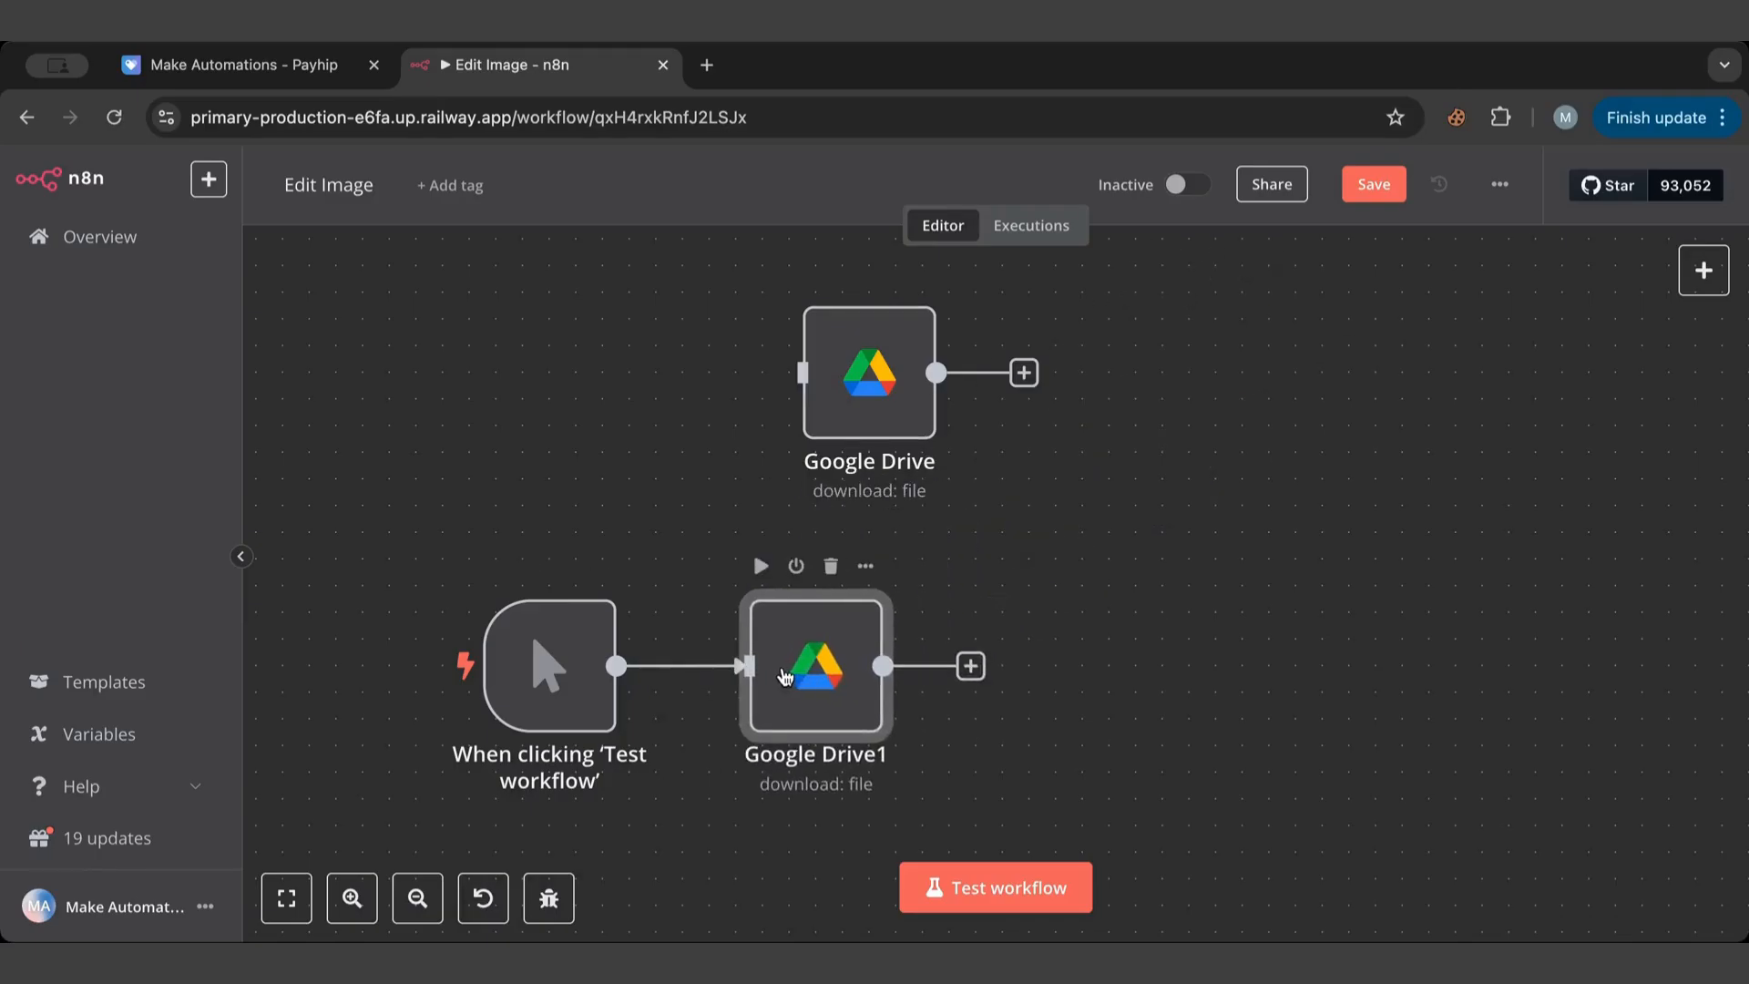
double_click(814, 667)
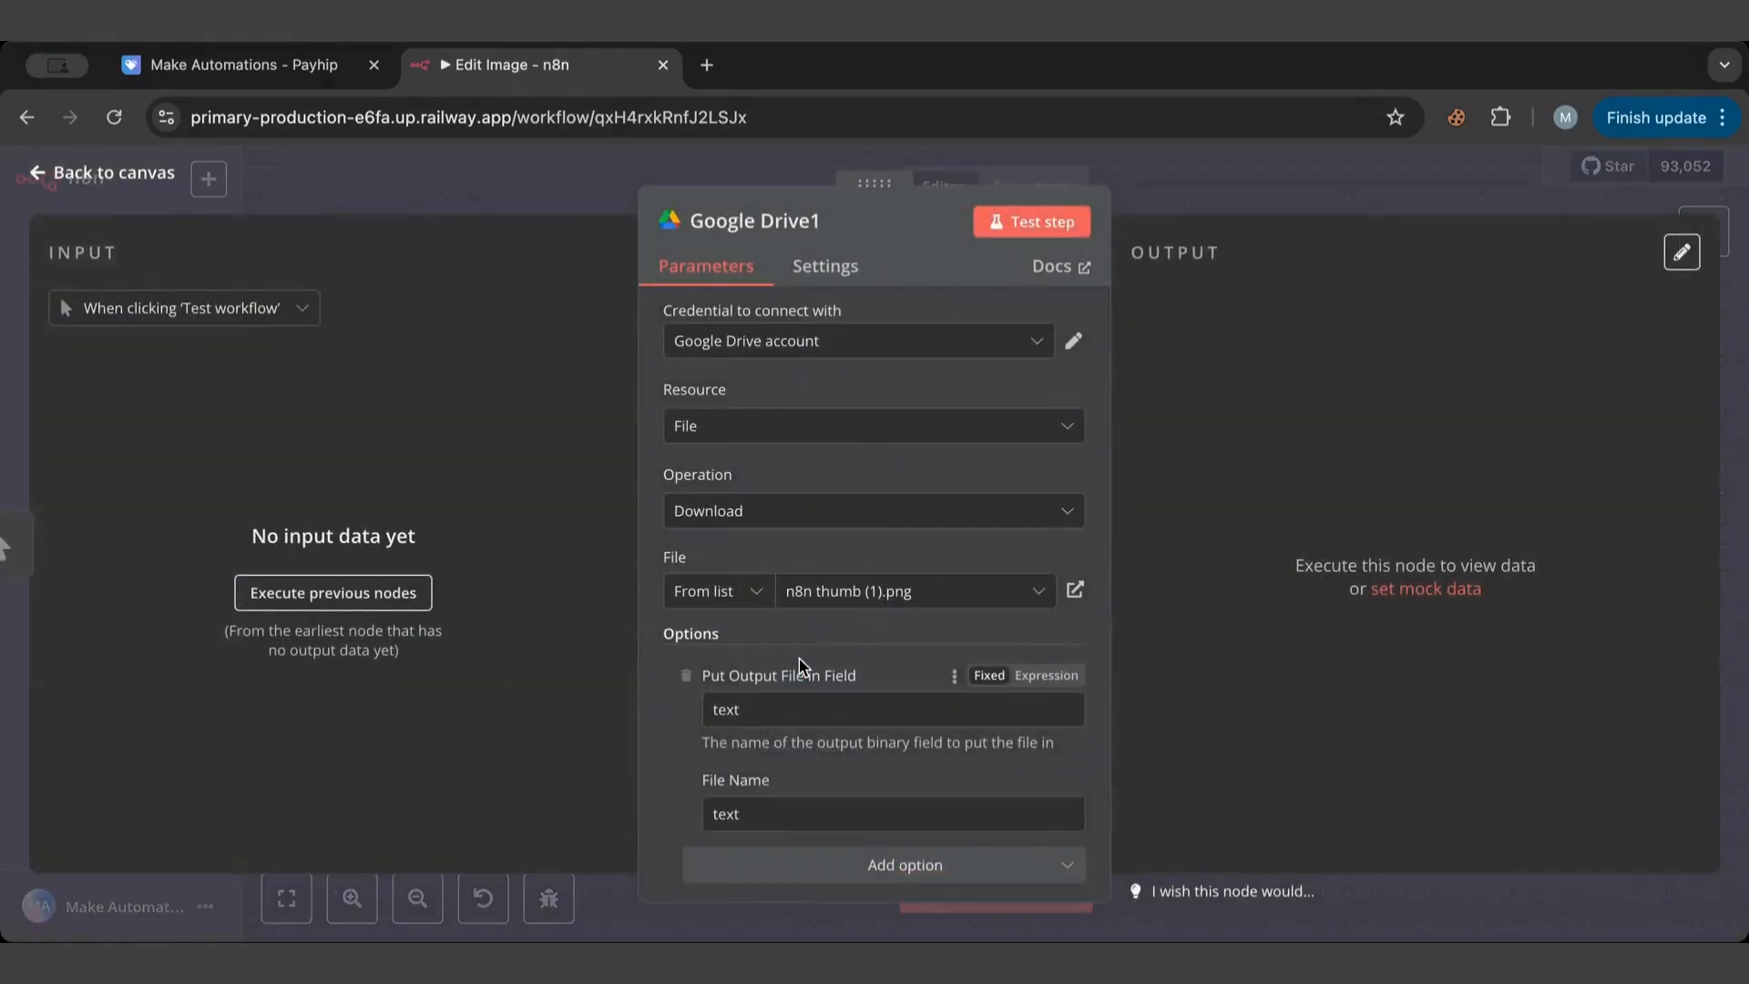
click(1032, 220)
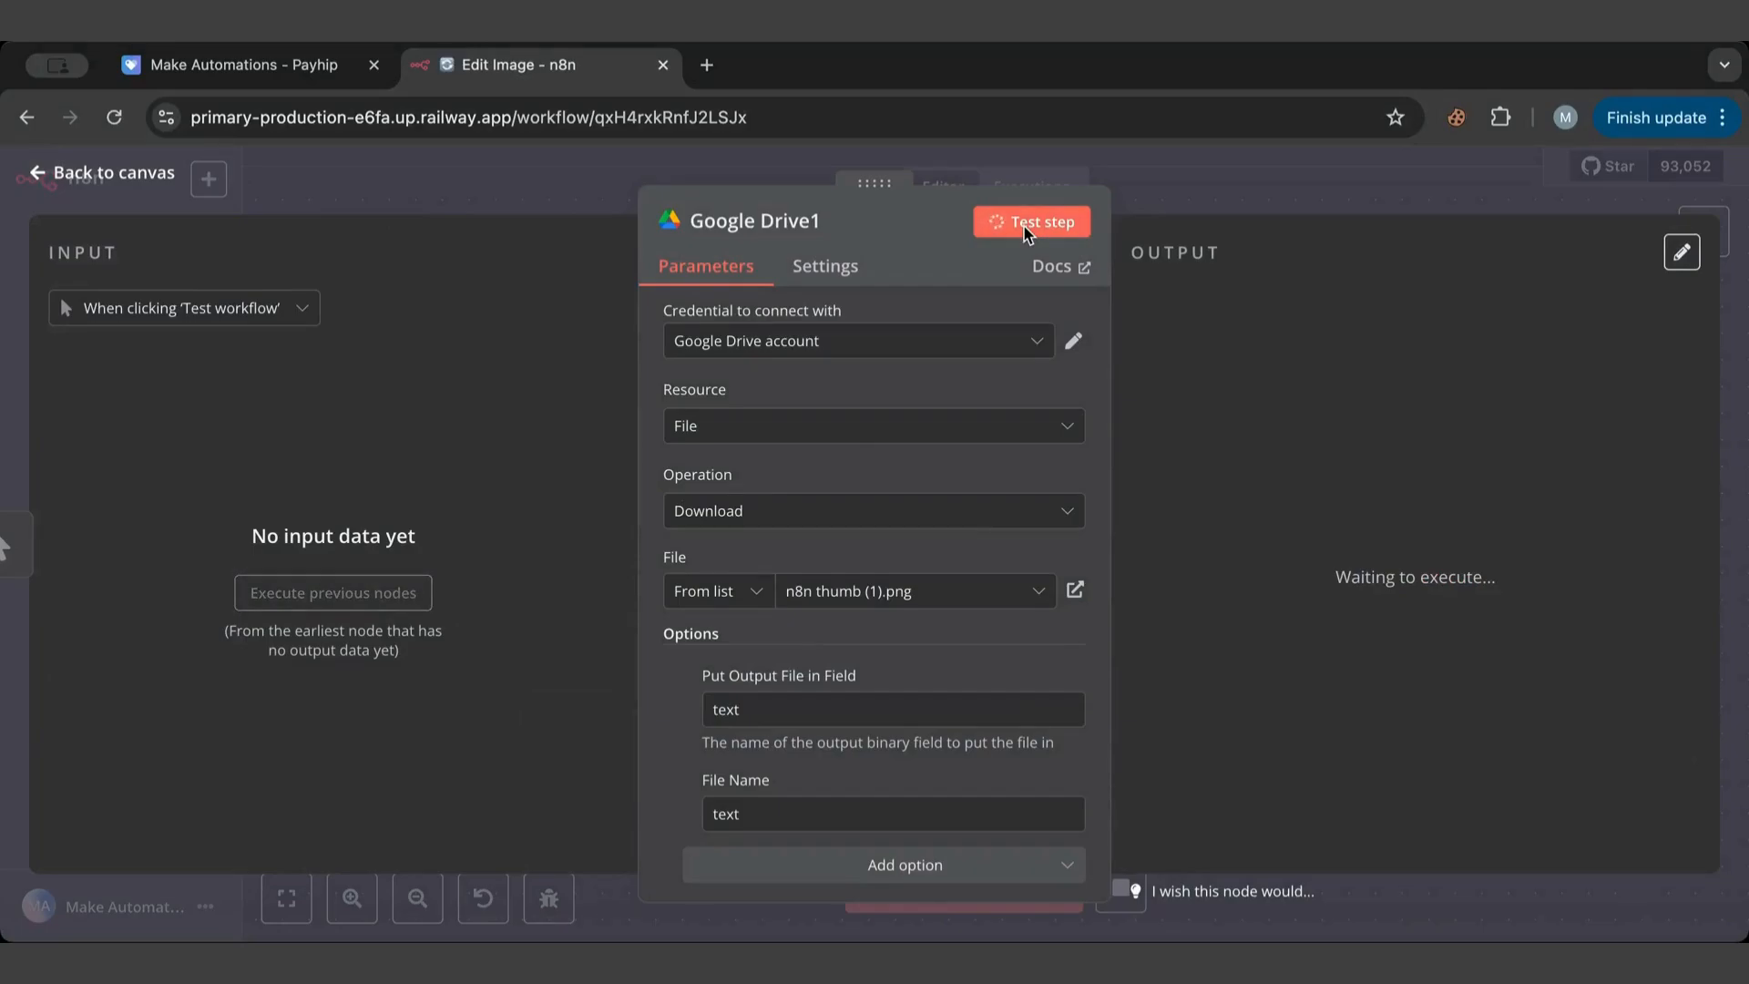
click(1030, 221)
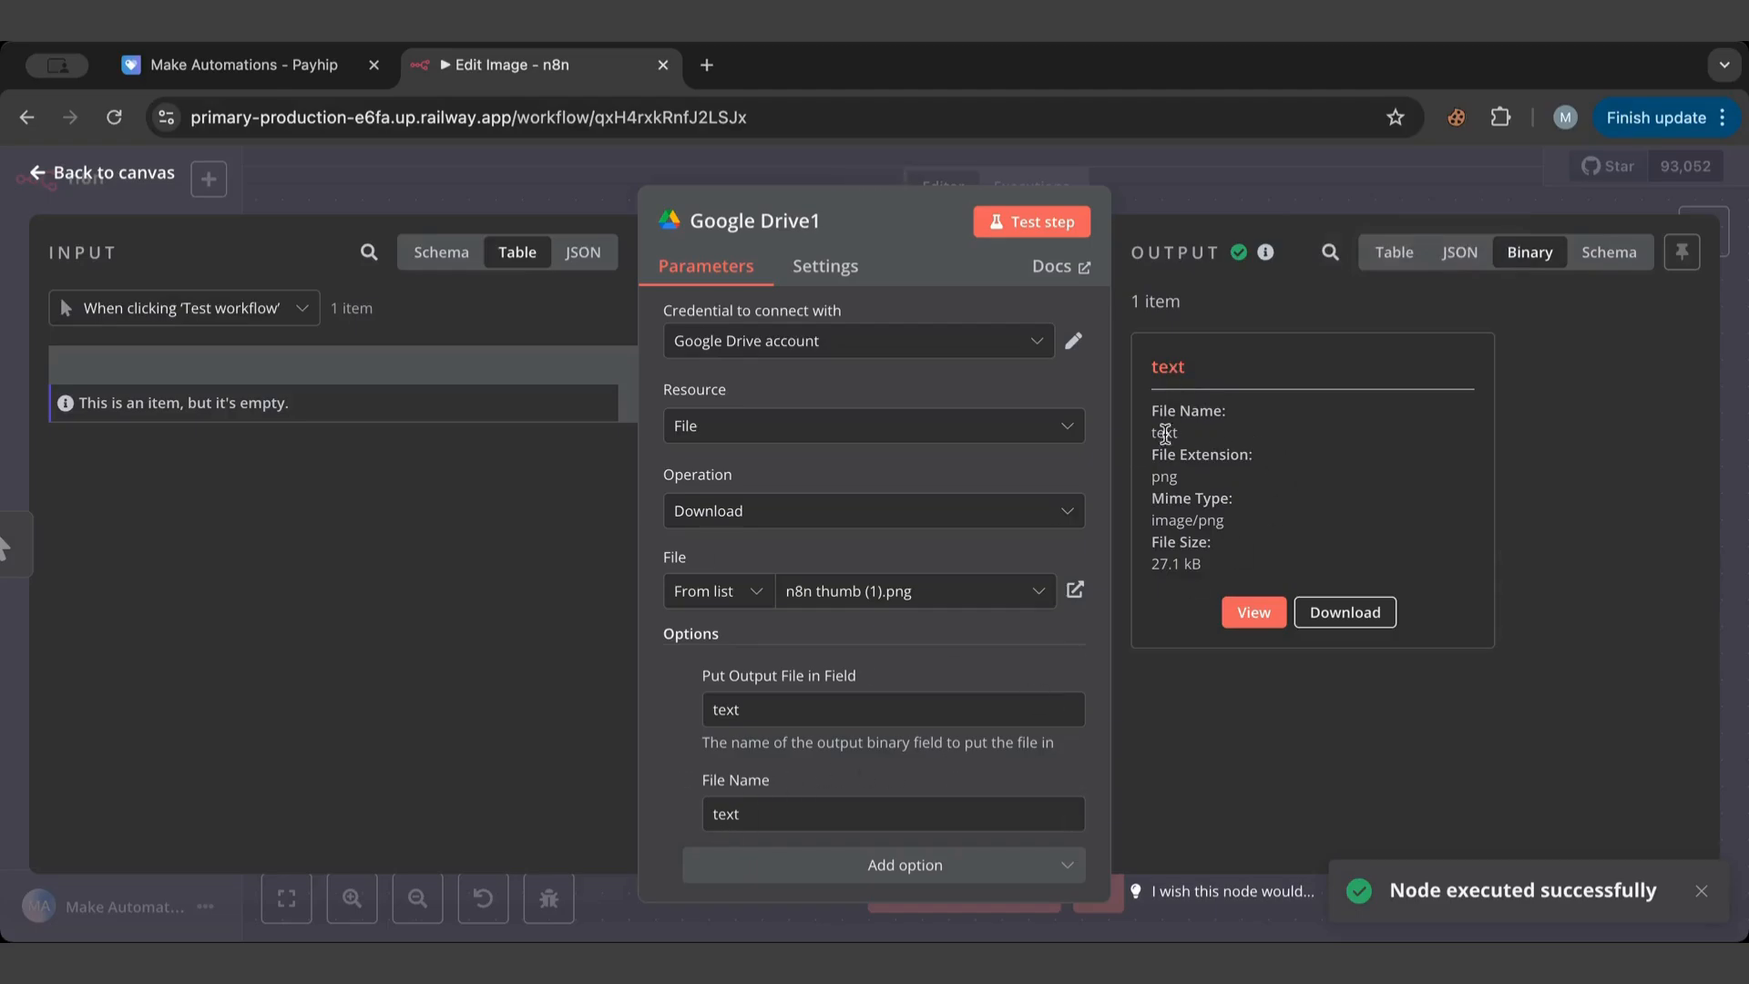
click(1254, 612)
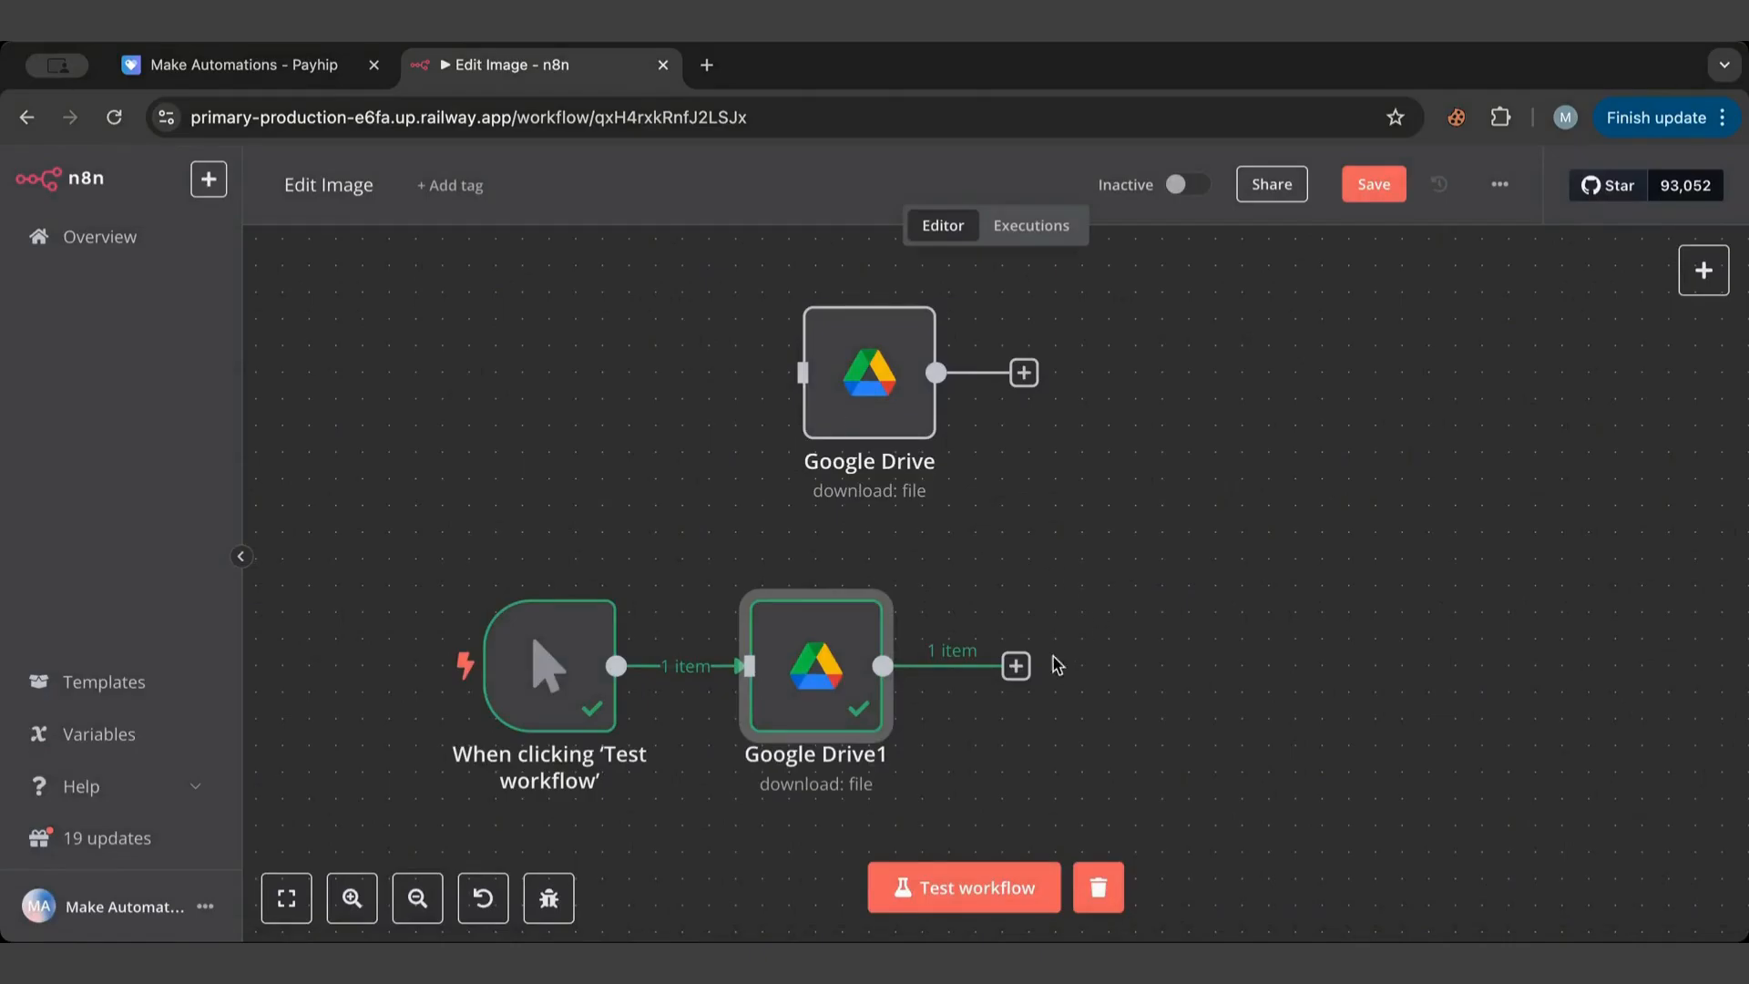
Add an Edit Image blur step after Google Drive1 with blur 20, sigma 8 and test it.
click(1015, 667)
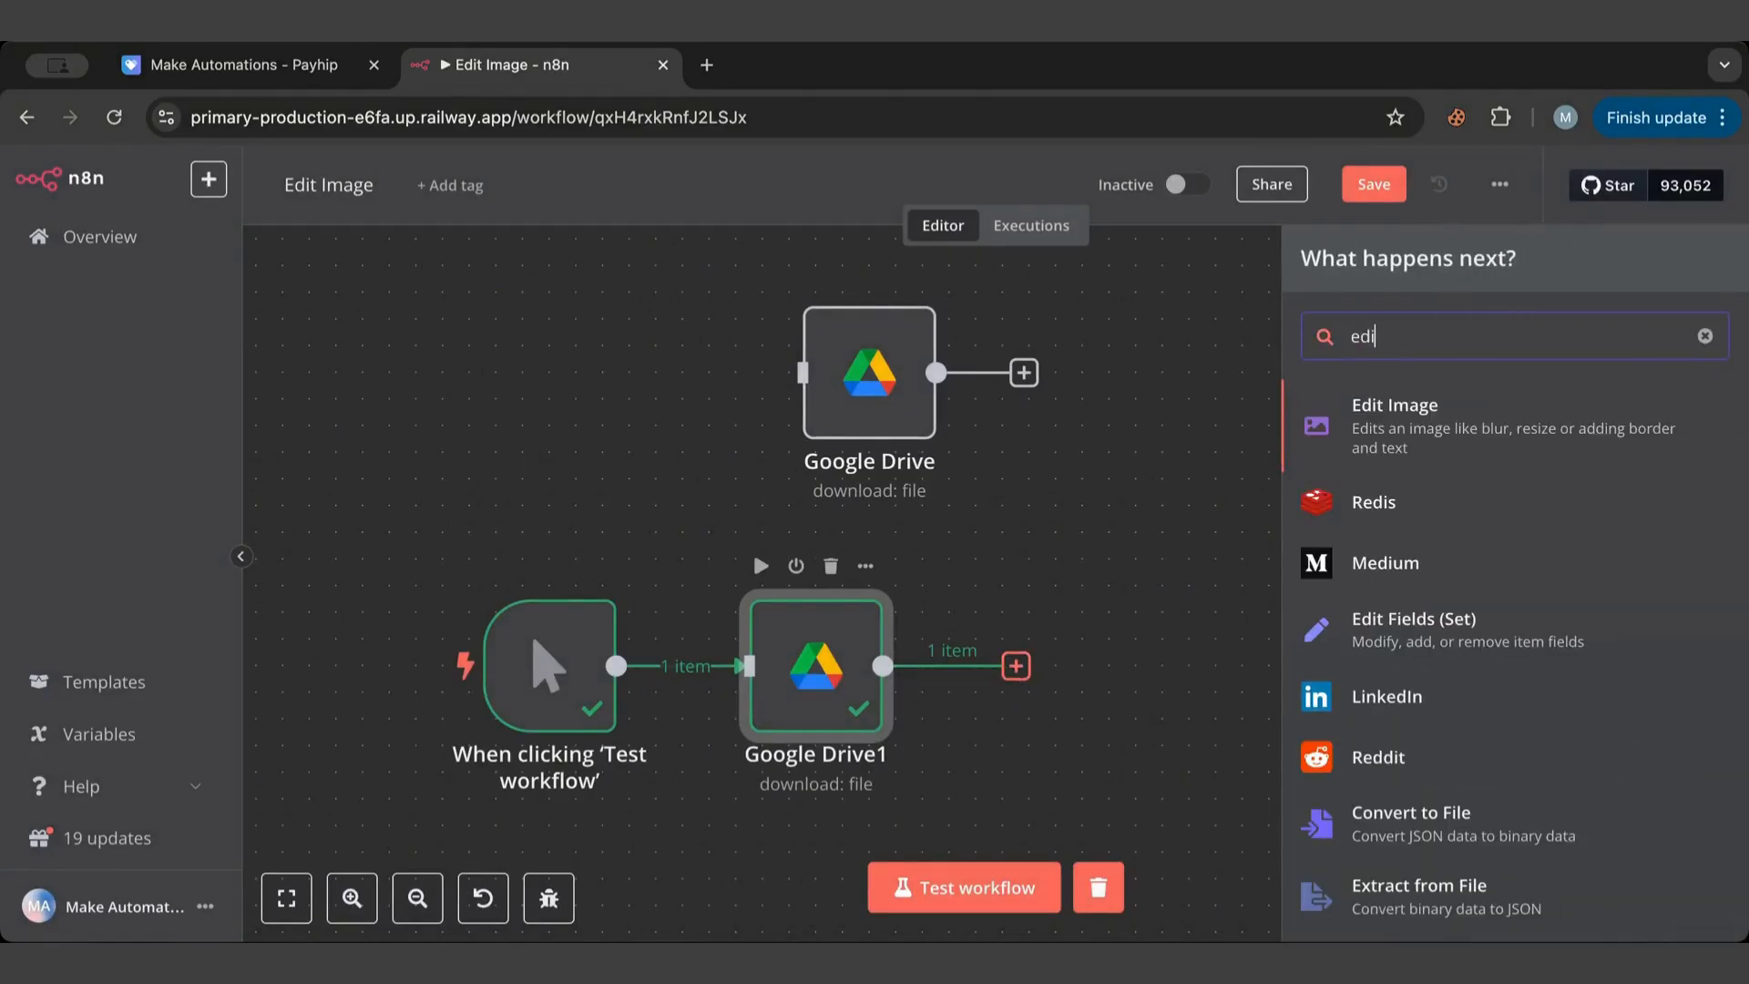
click(1394, 425)
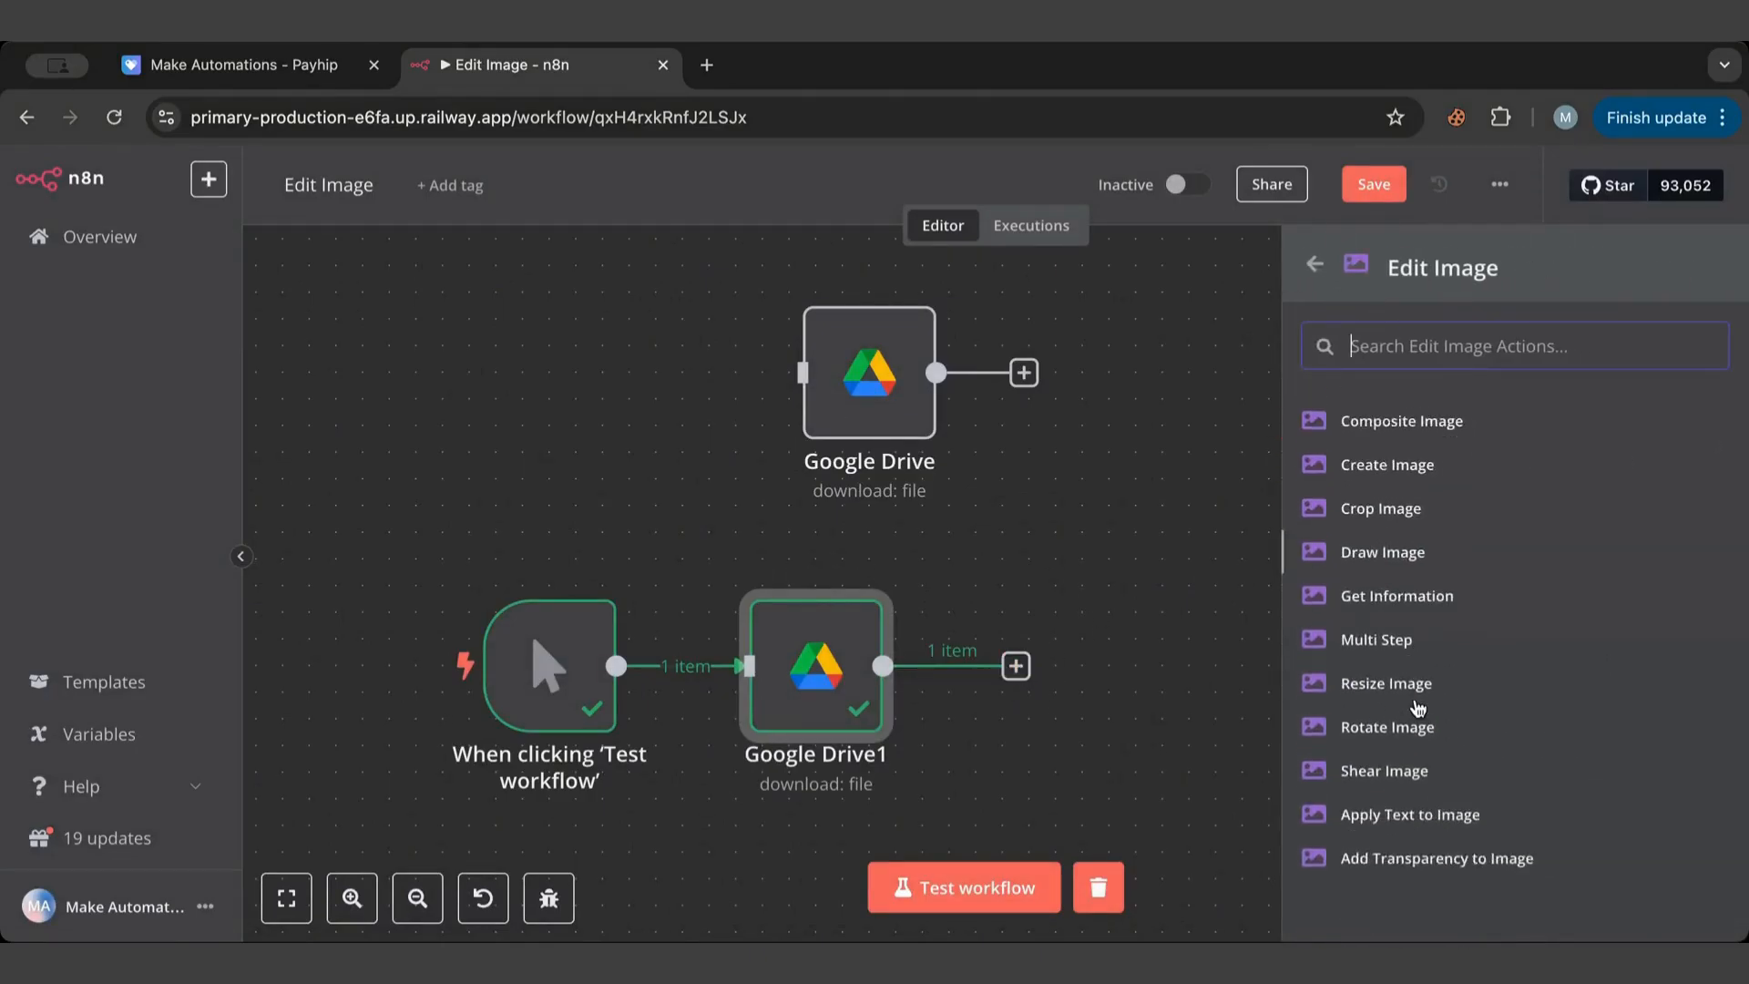
scroll(down, 3)
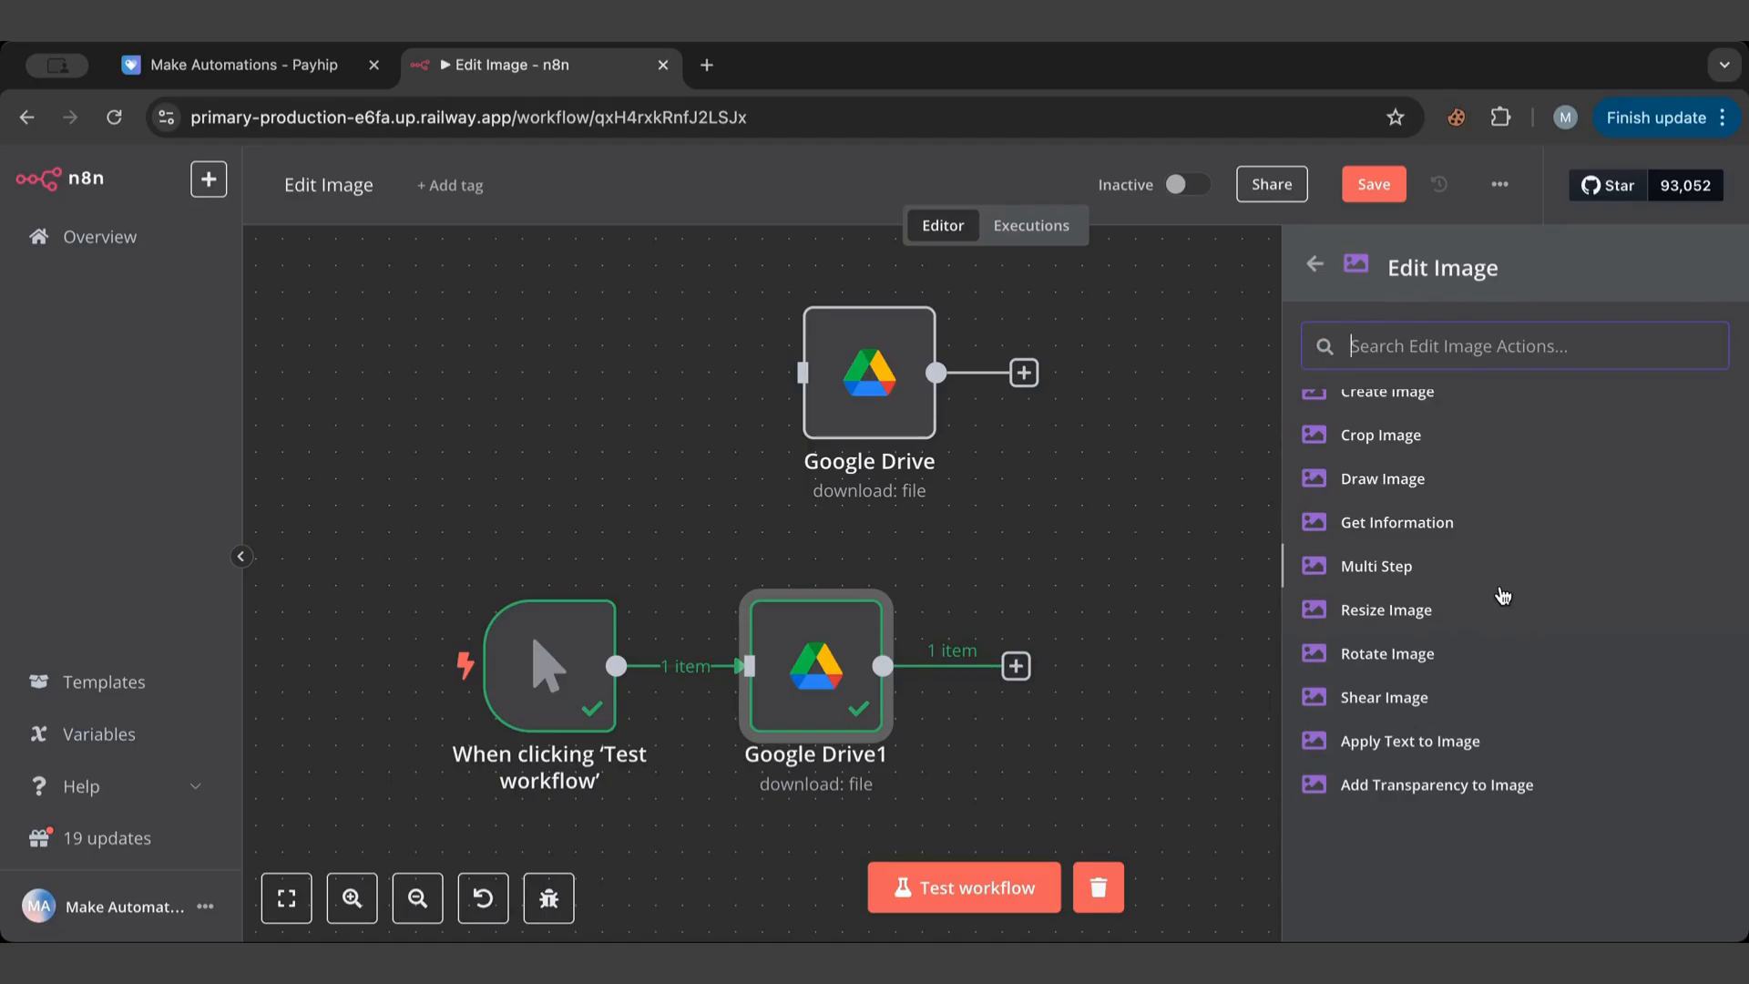
mouse_move(1414, 599)
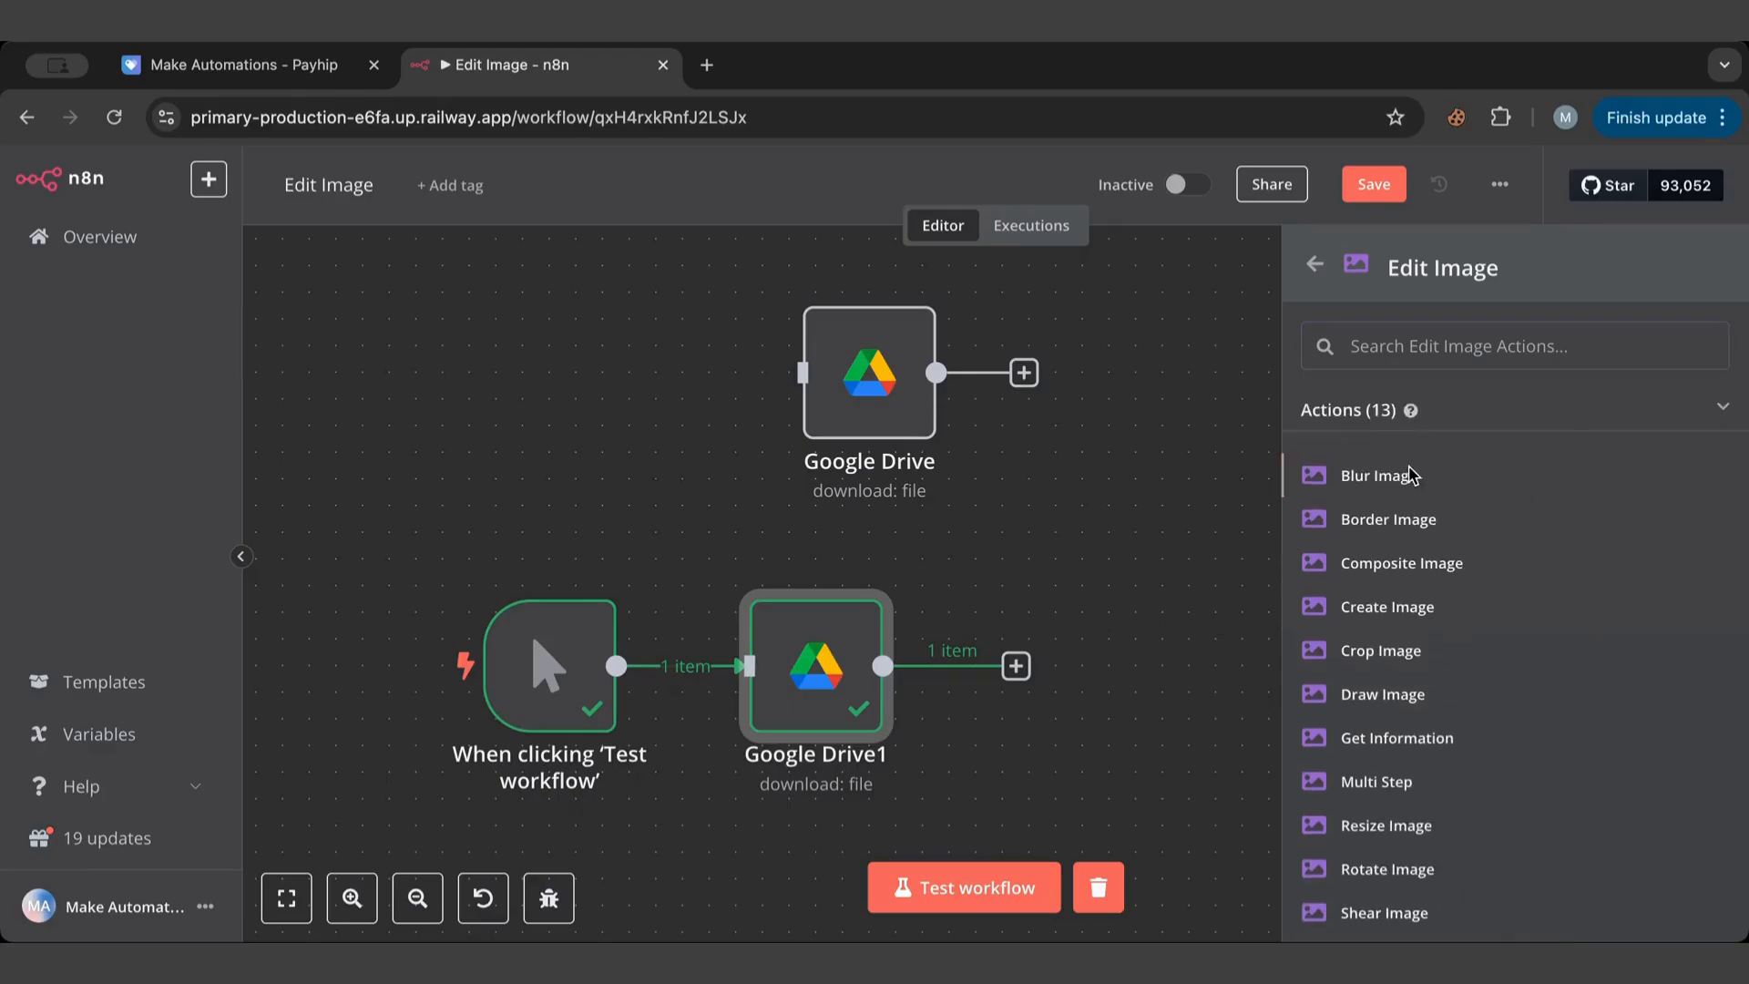
click(1383, 476)
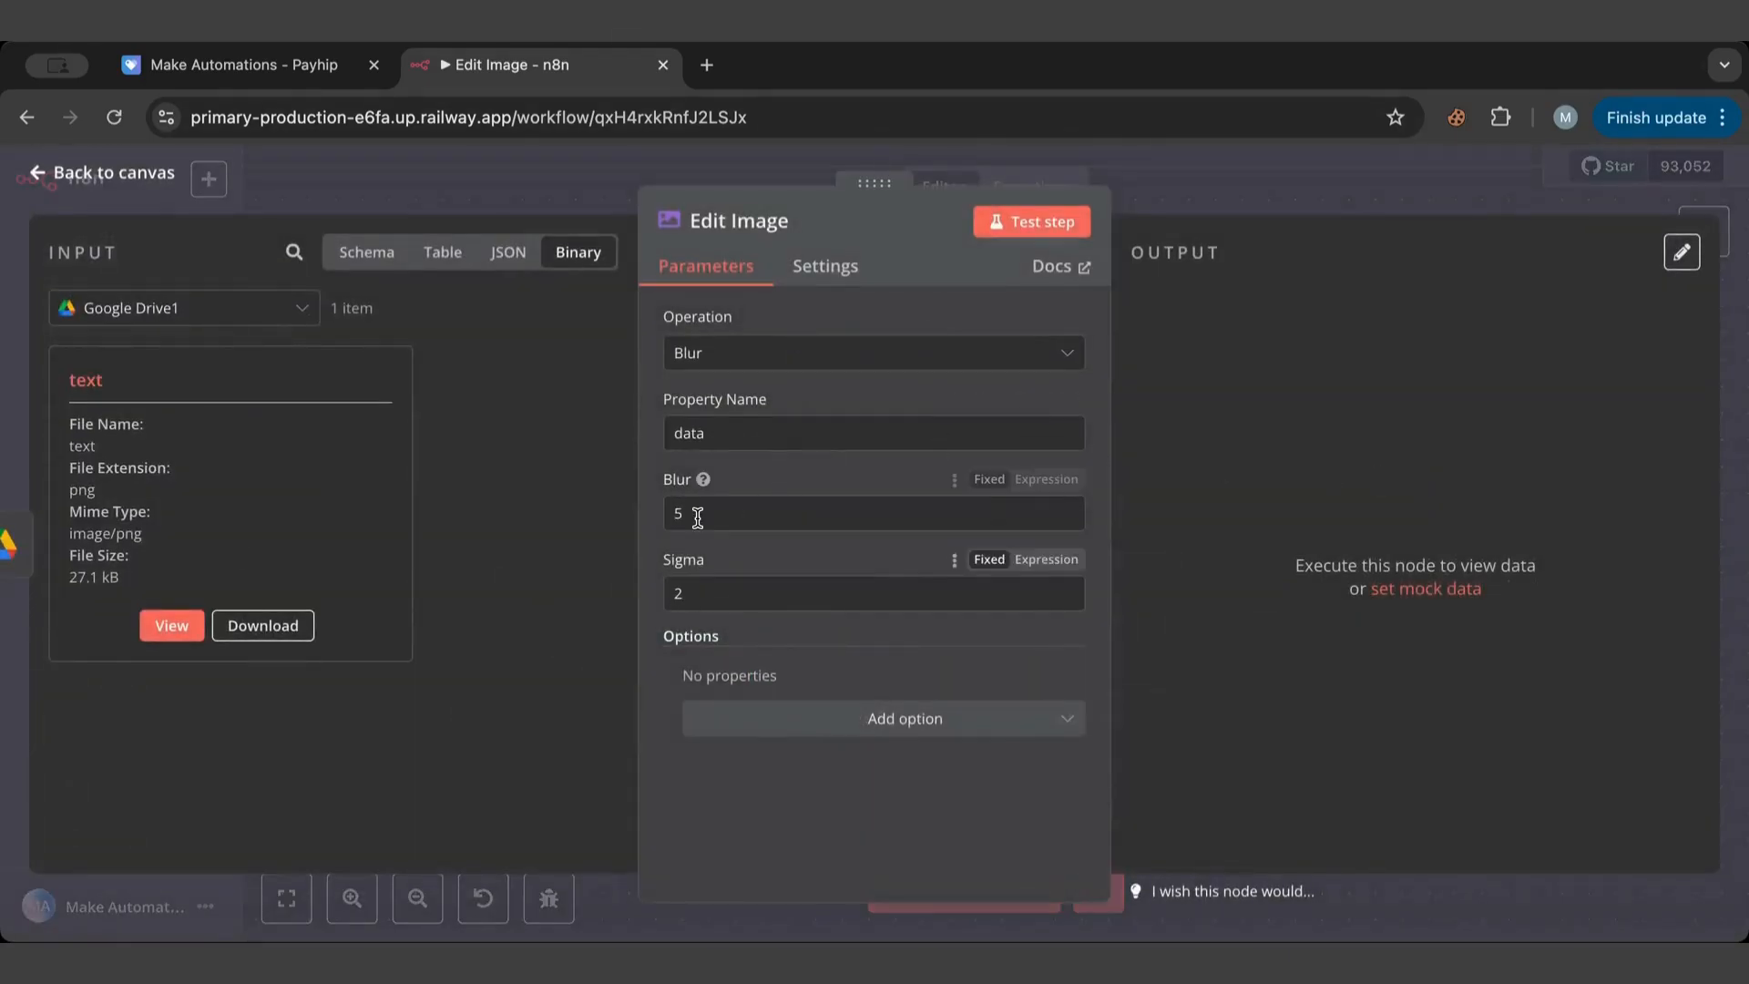
text(20)
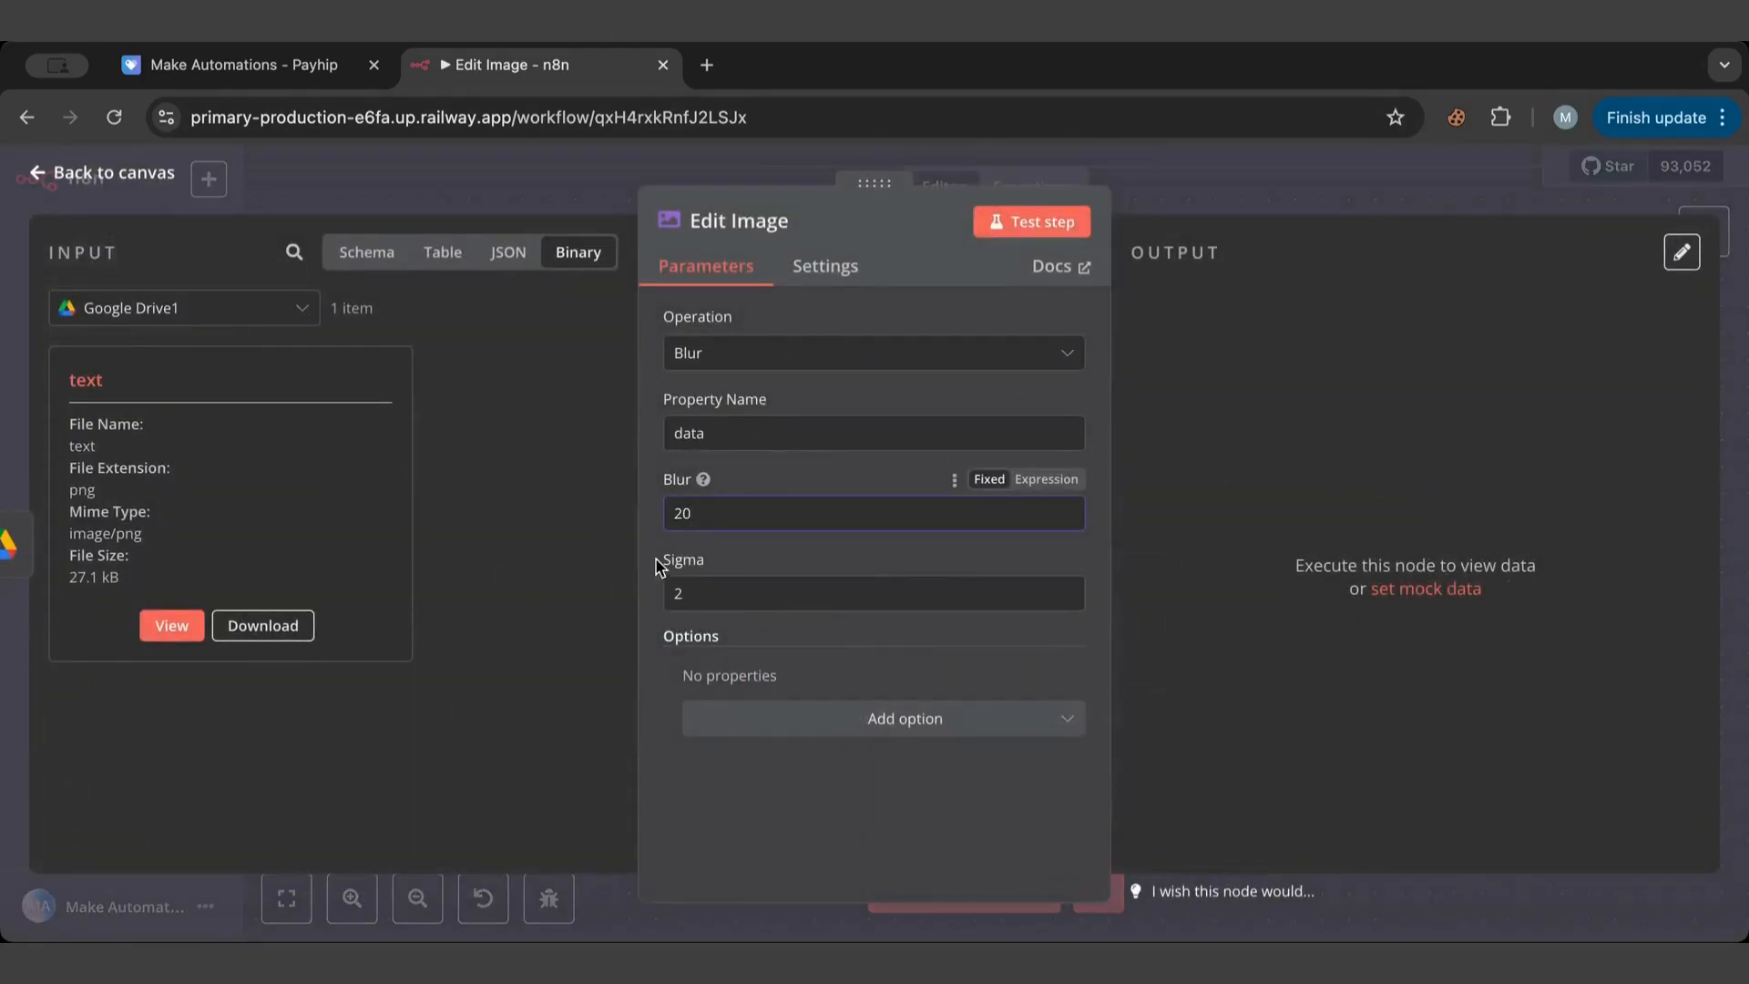
click(873, 592)
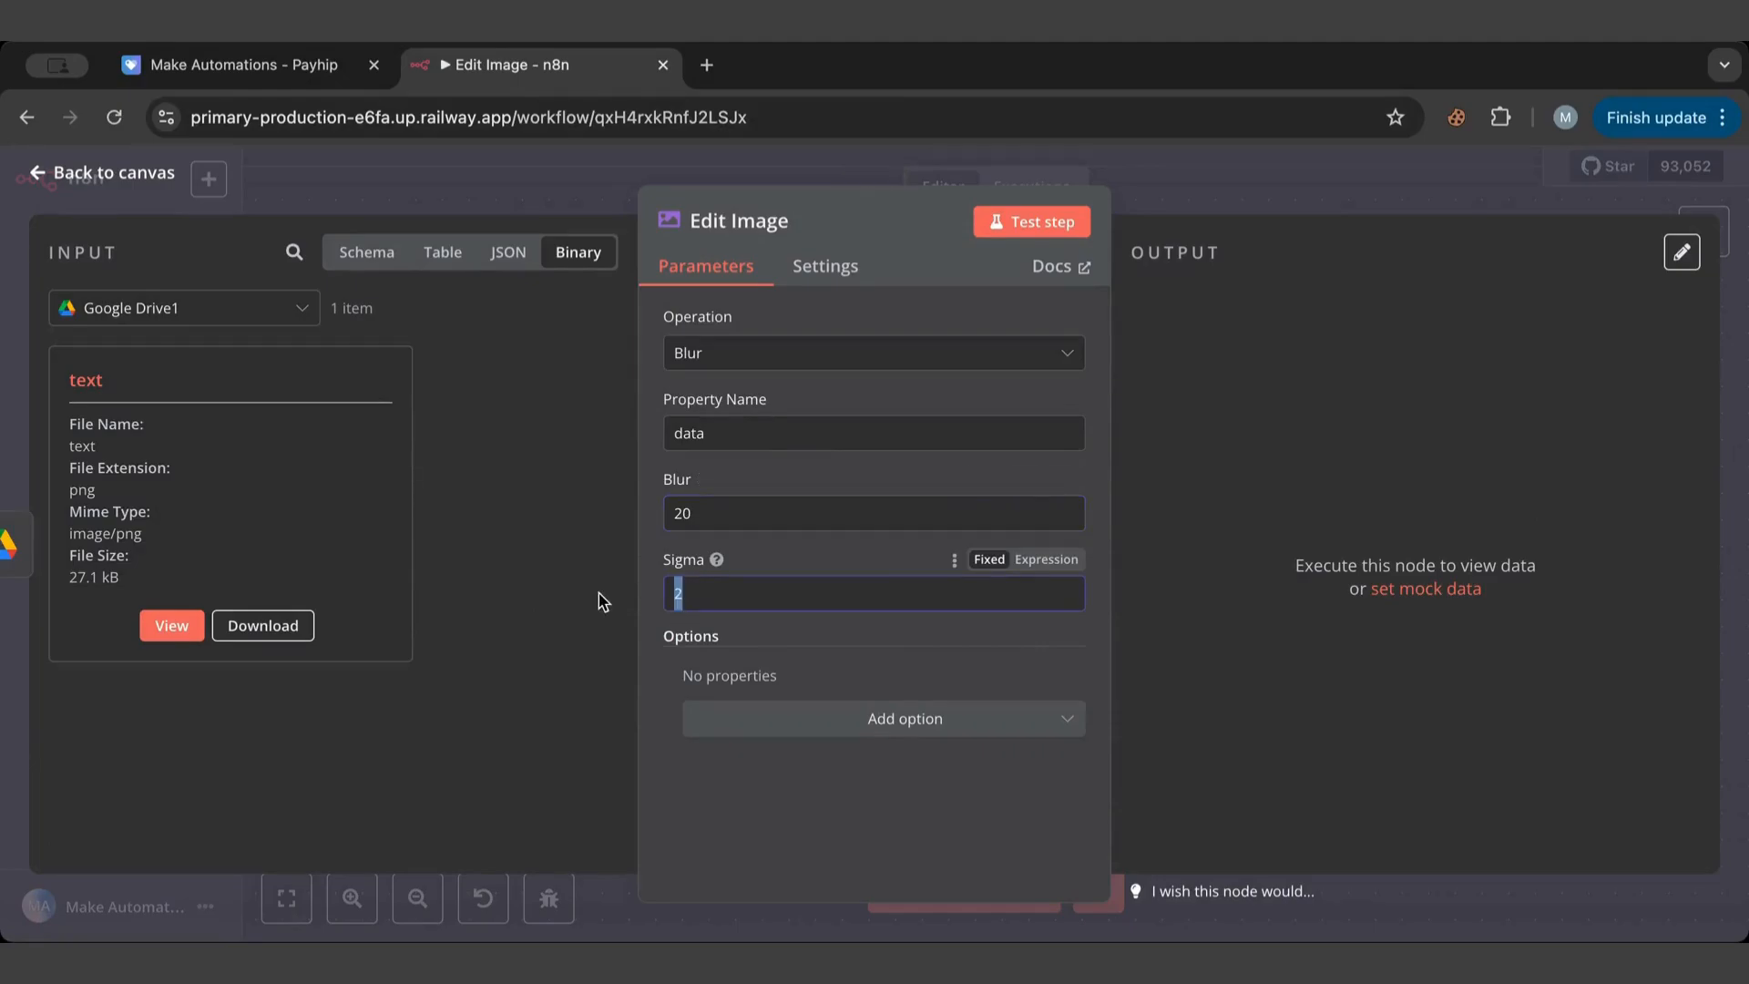
text(8)
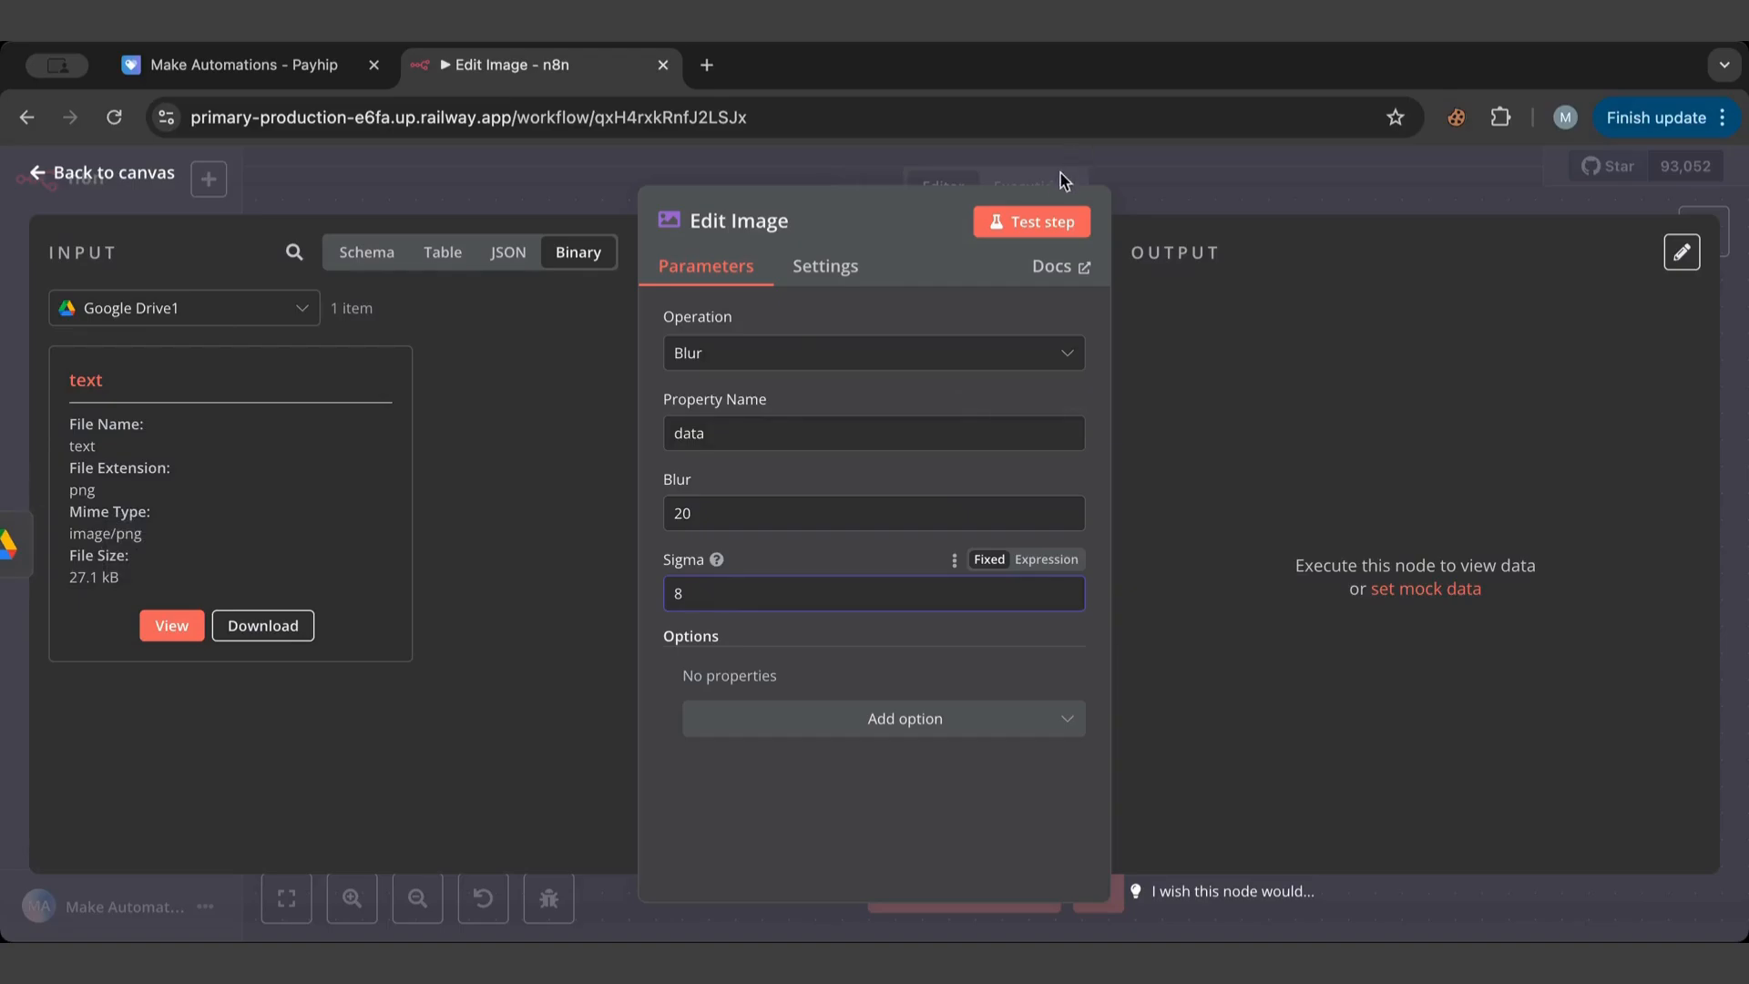
click(1031, 220)
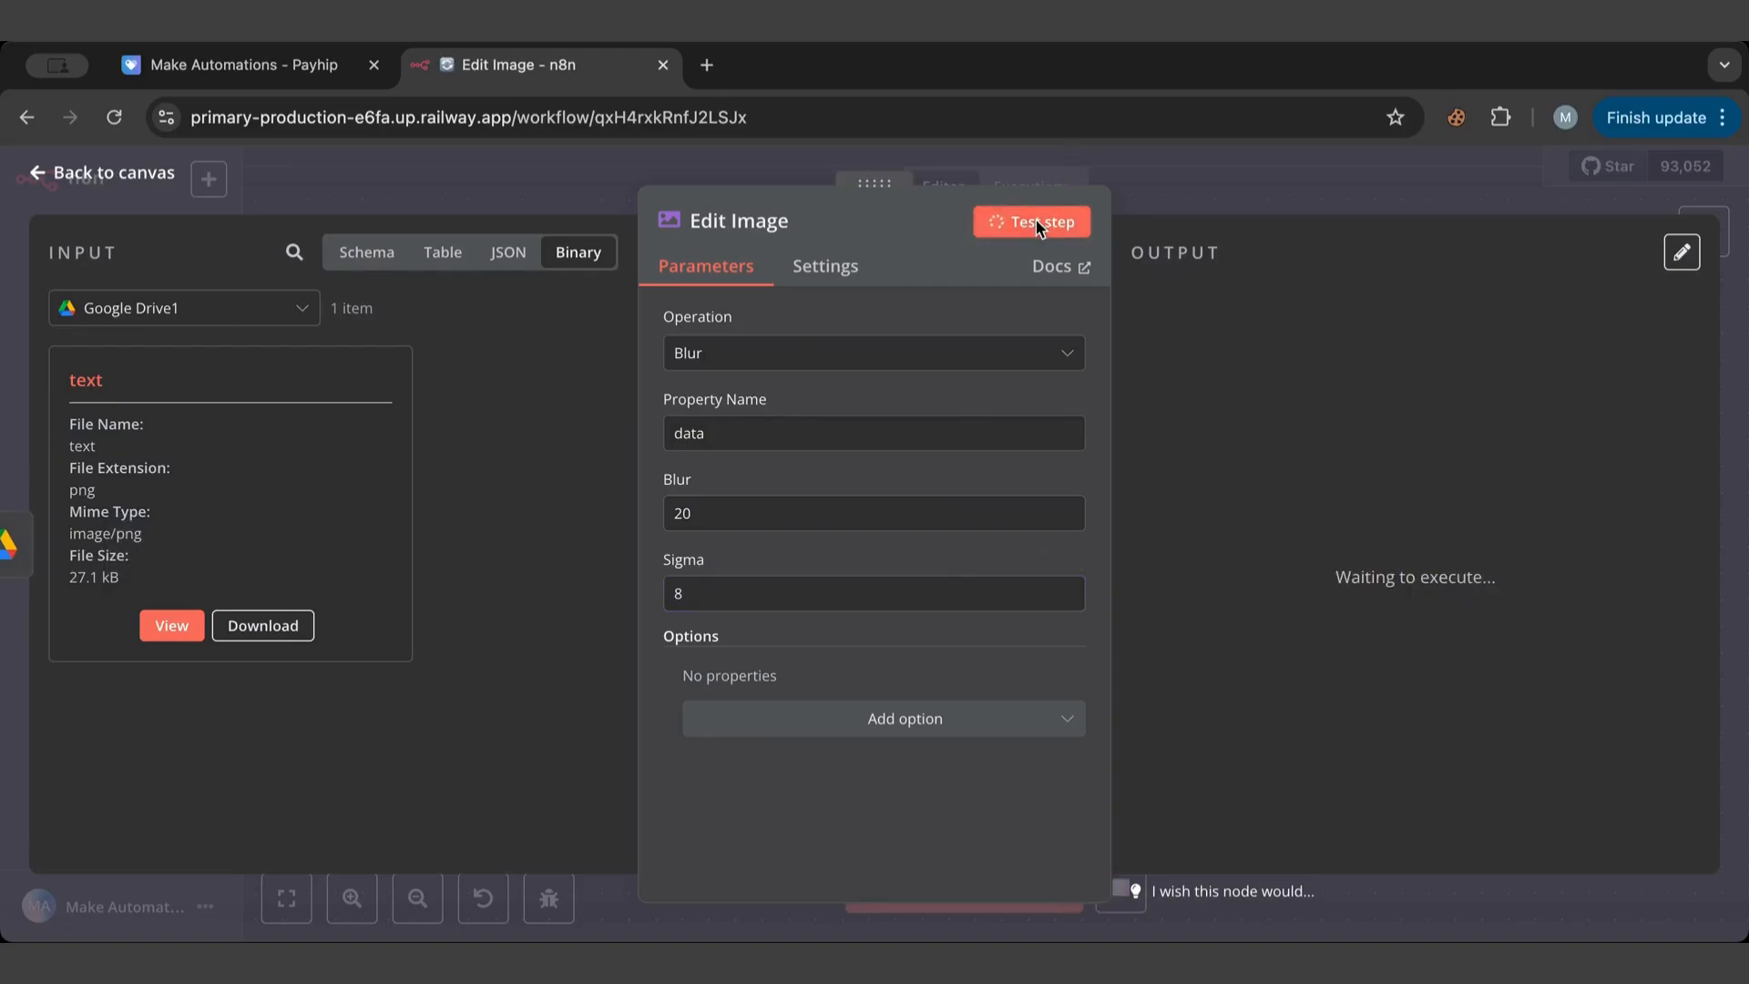
click(1031, 221)
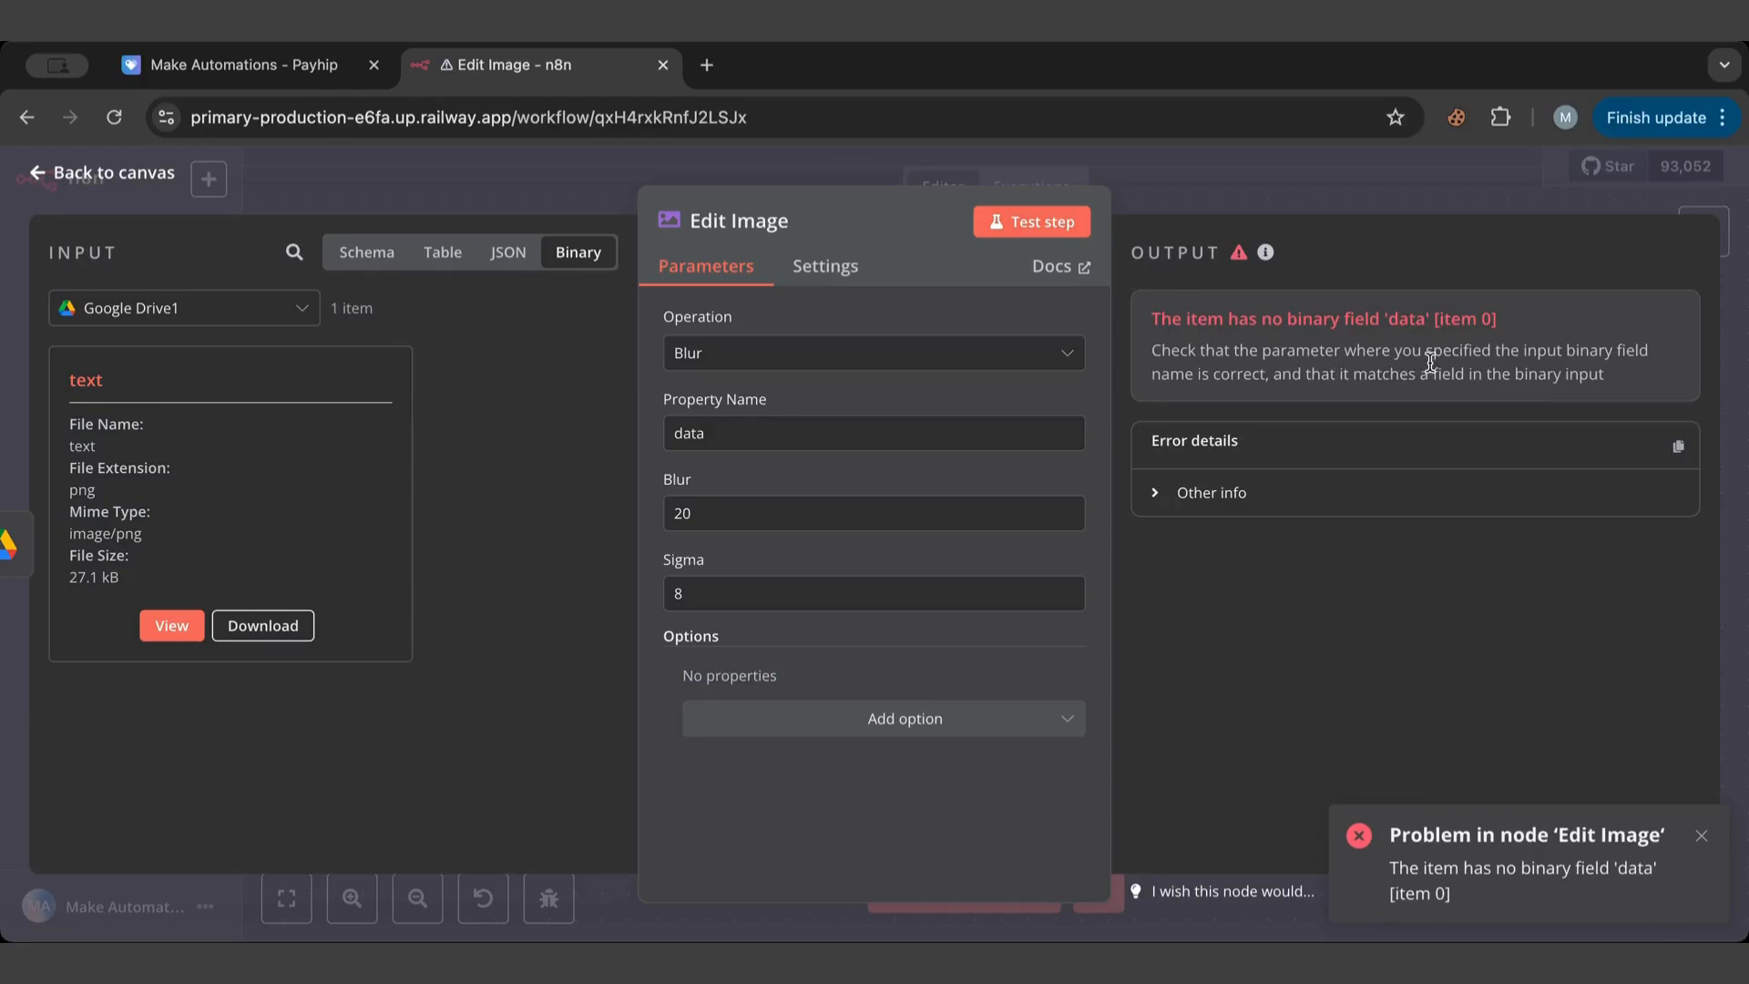
Add File Name 'text' and Format png options, re-testing the blur step.
click(882, 718)
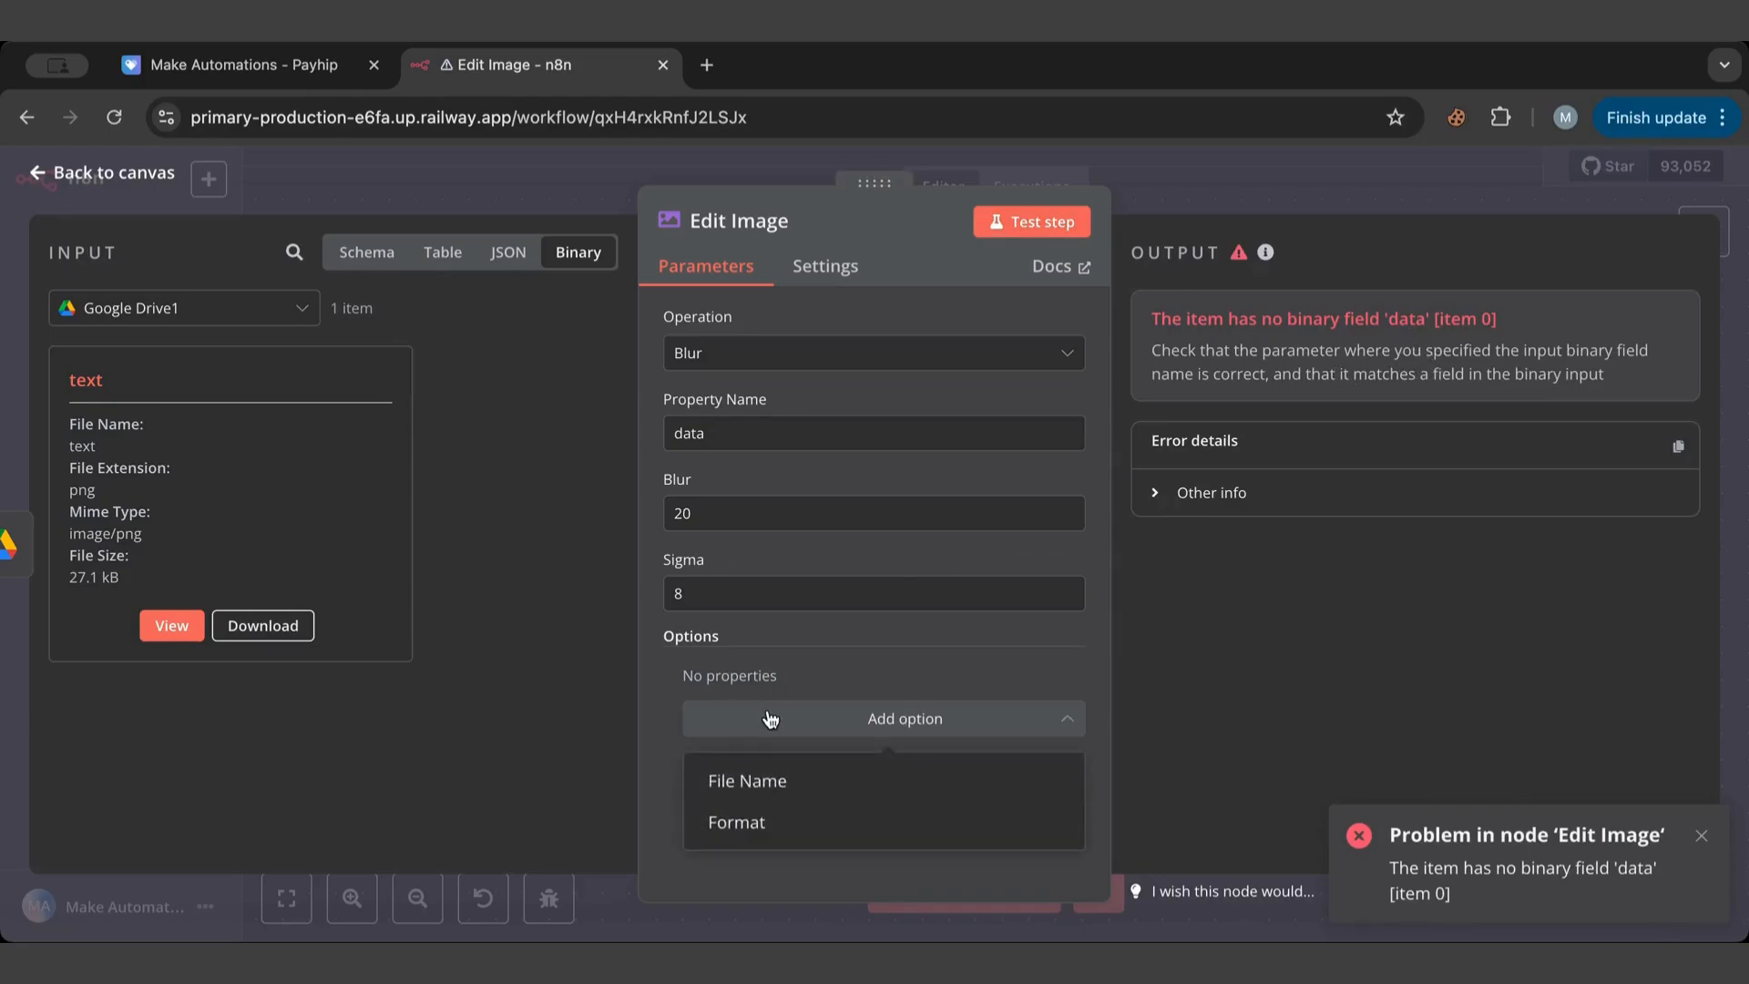
mouse_move(756, 780)
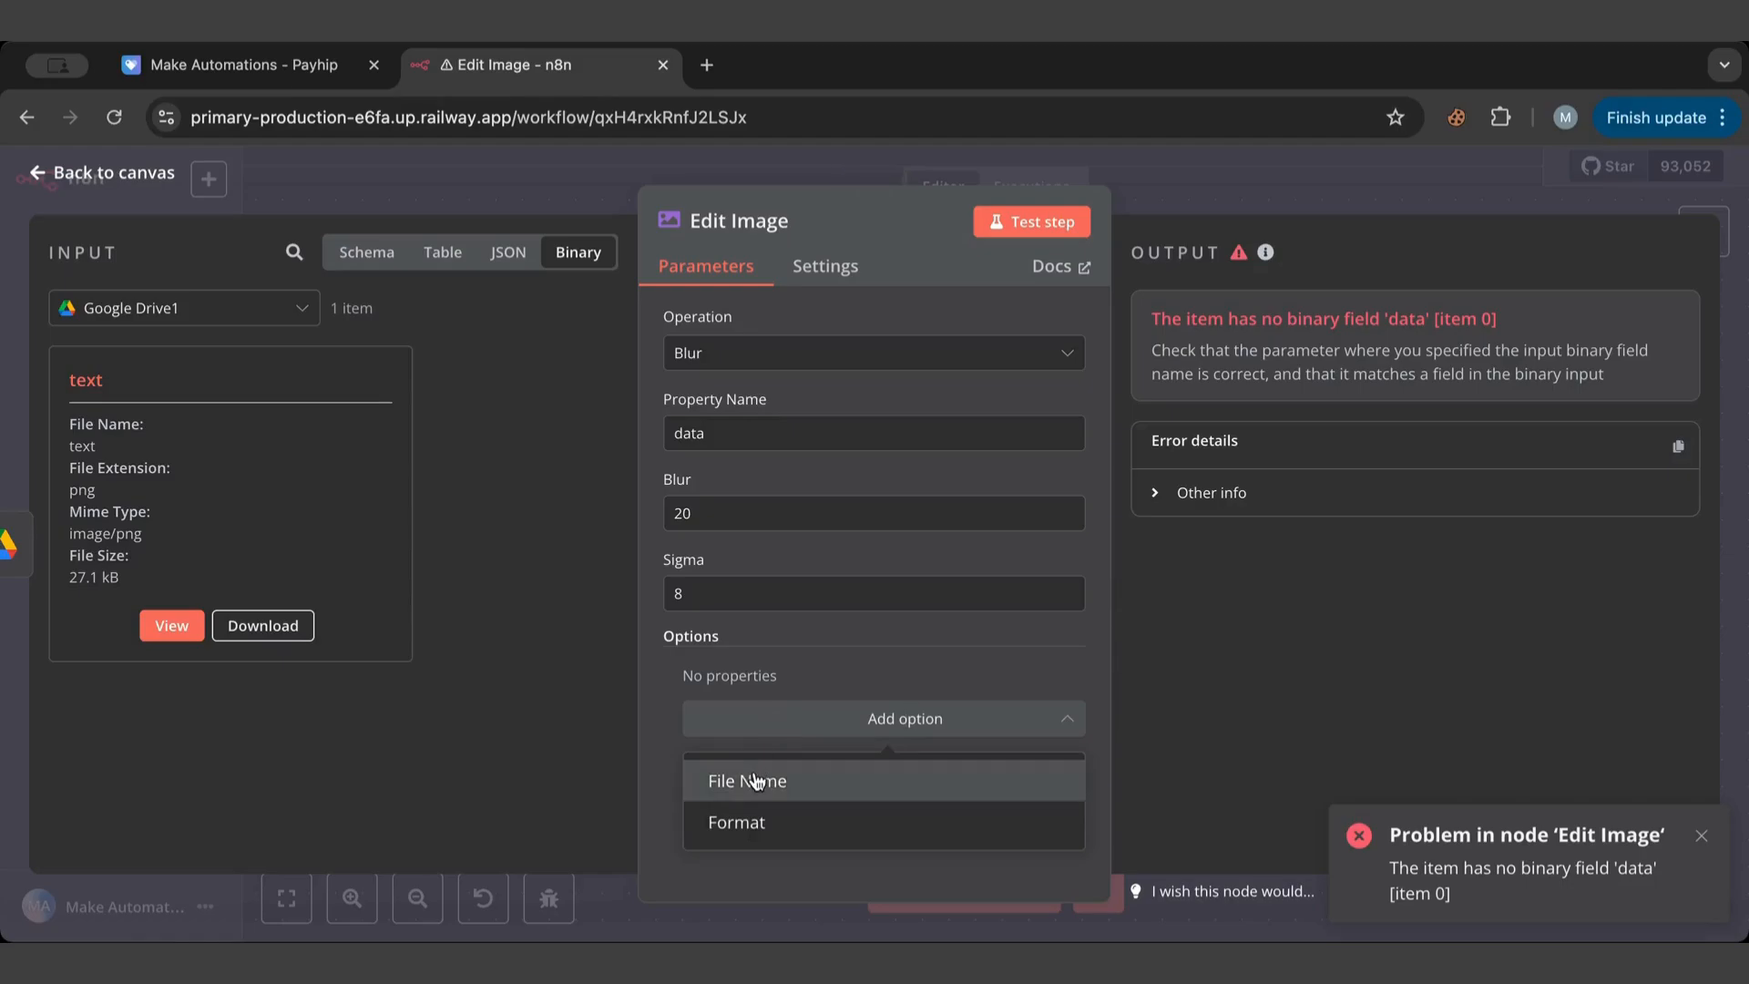
click(747, 781)
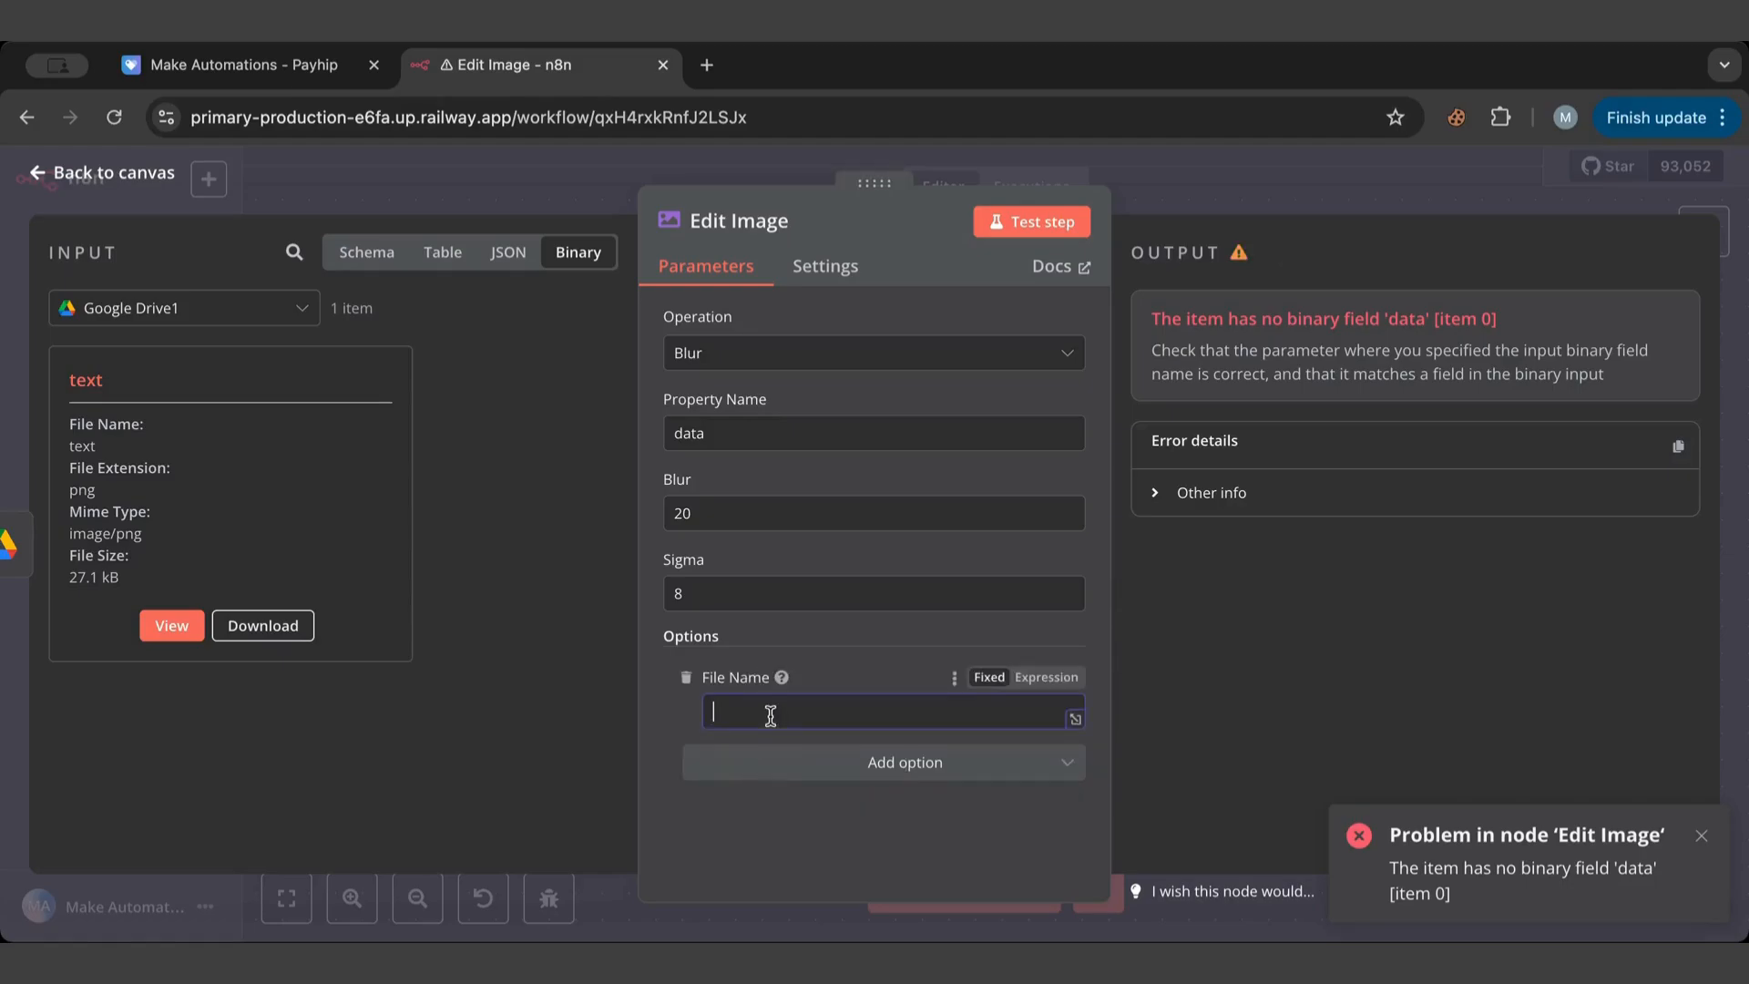
text(text)
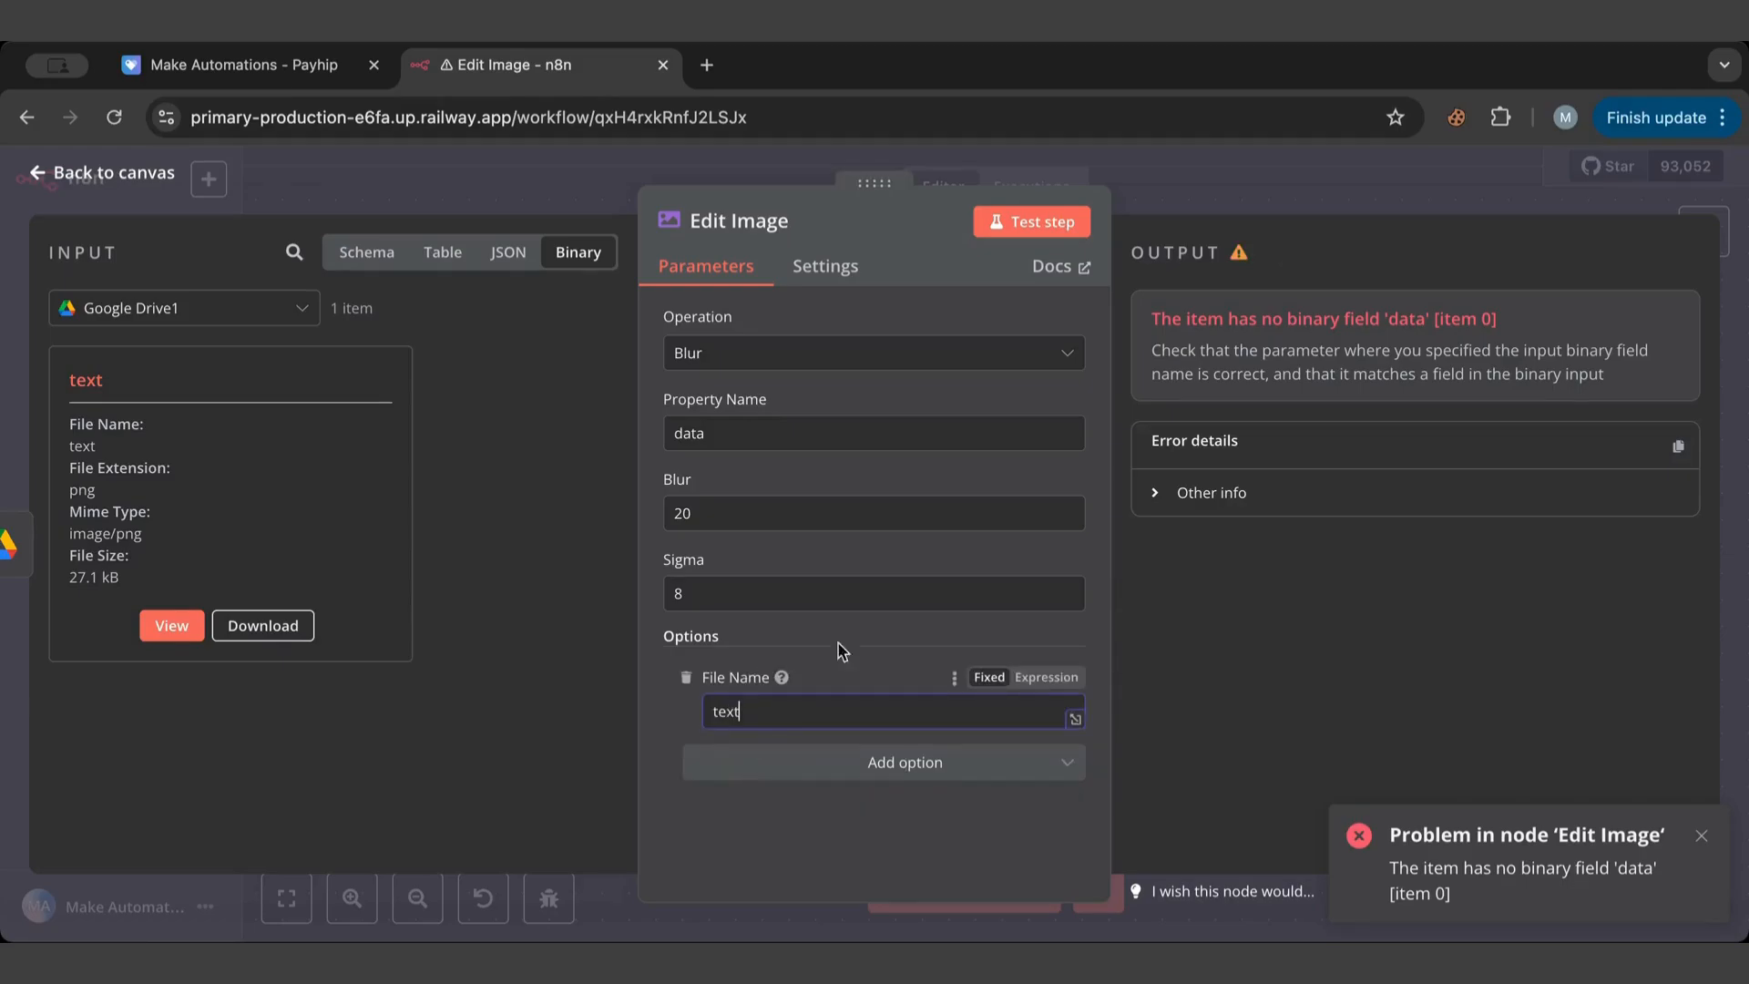
click(1029, 220)
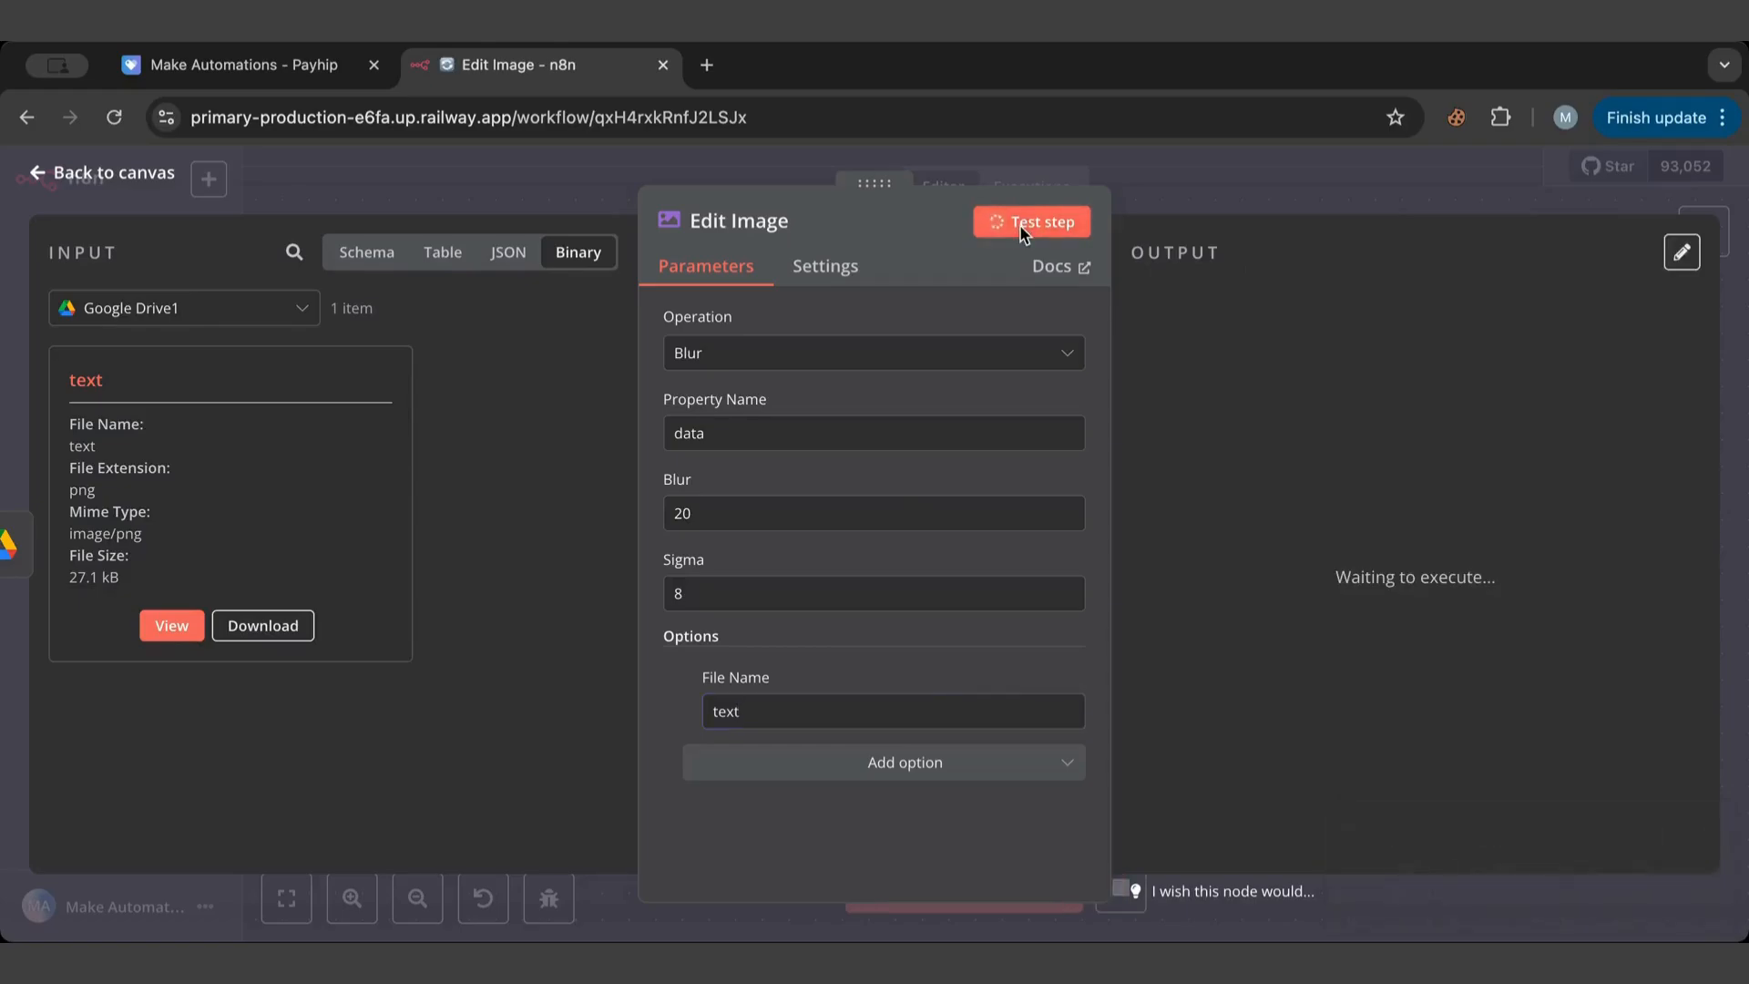
click(1031, 221)
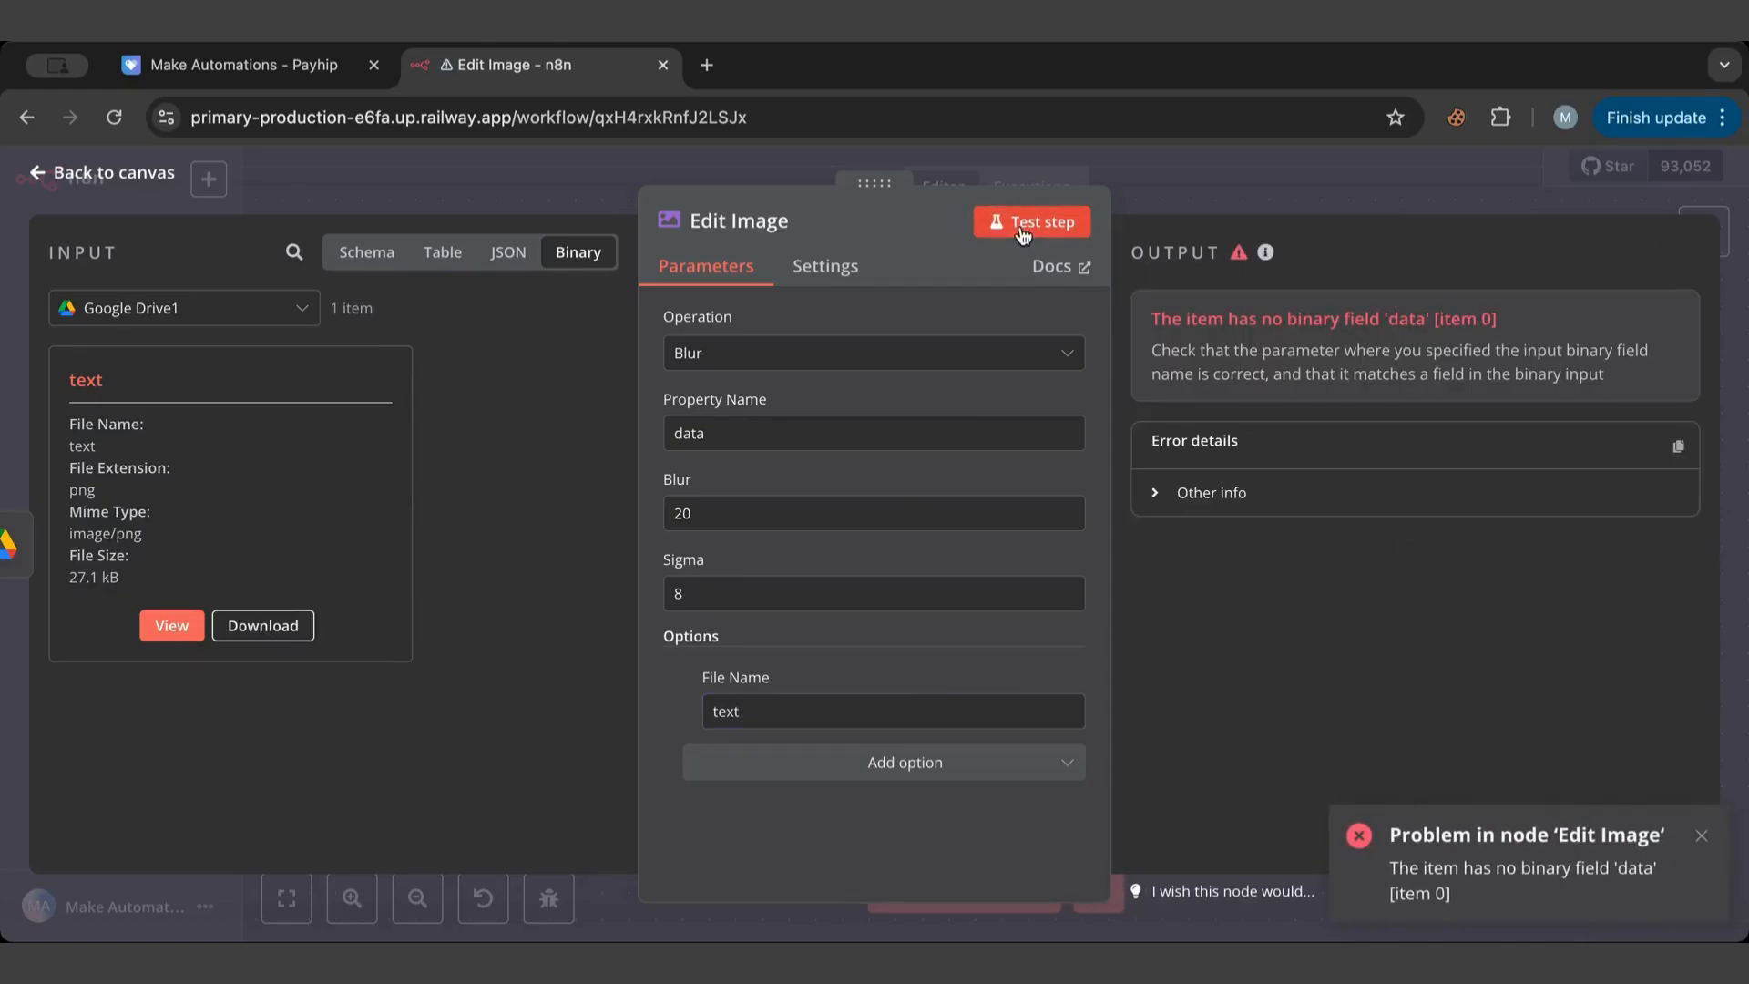
click(883, 761)
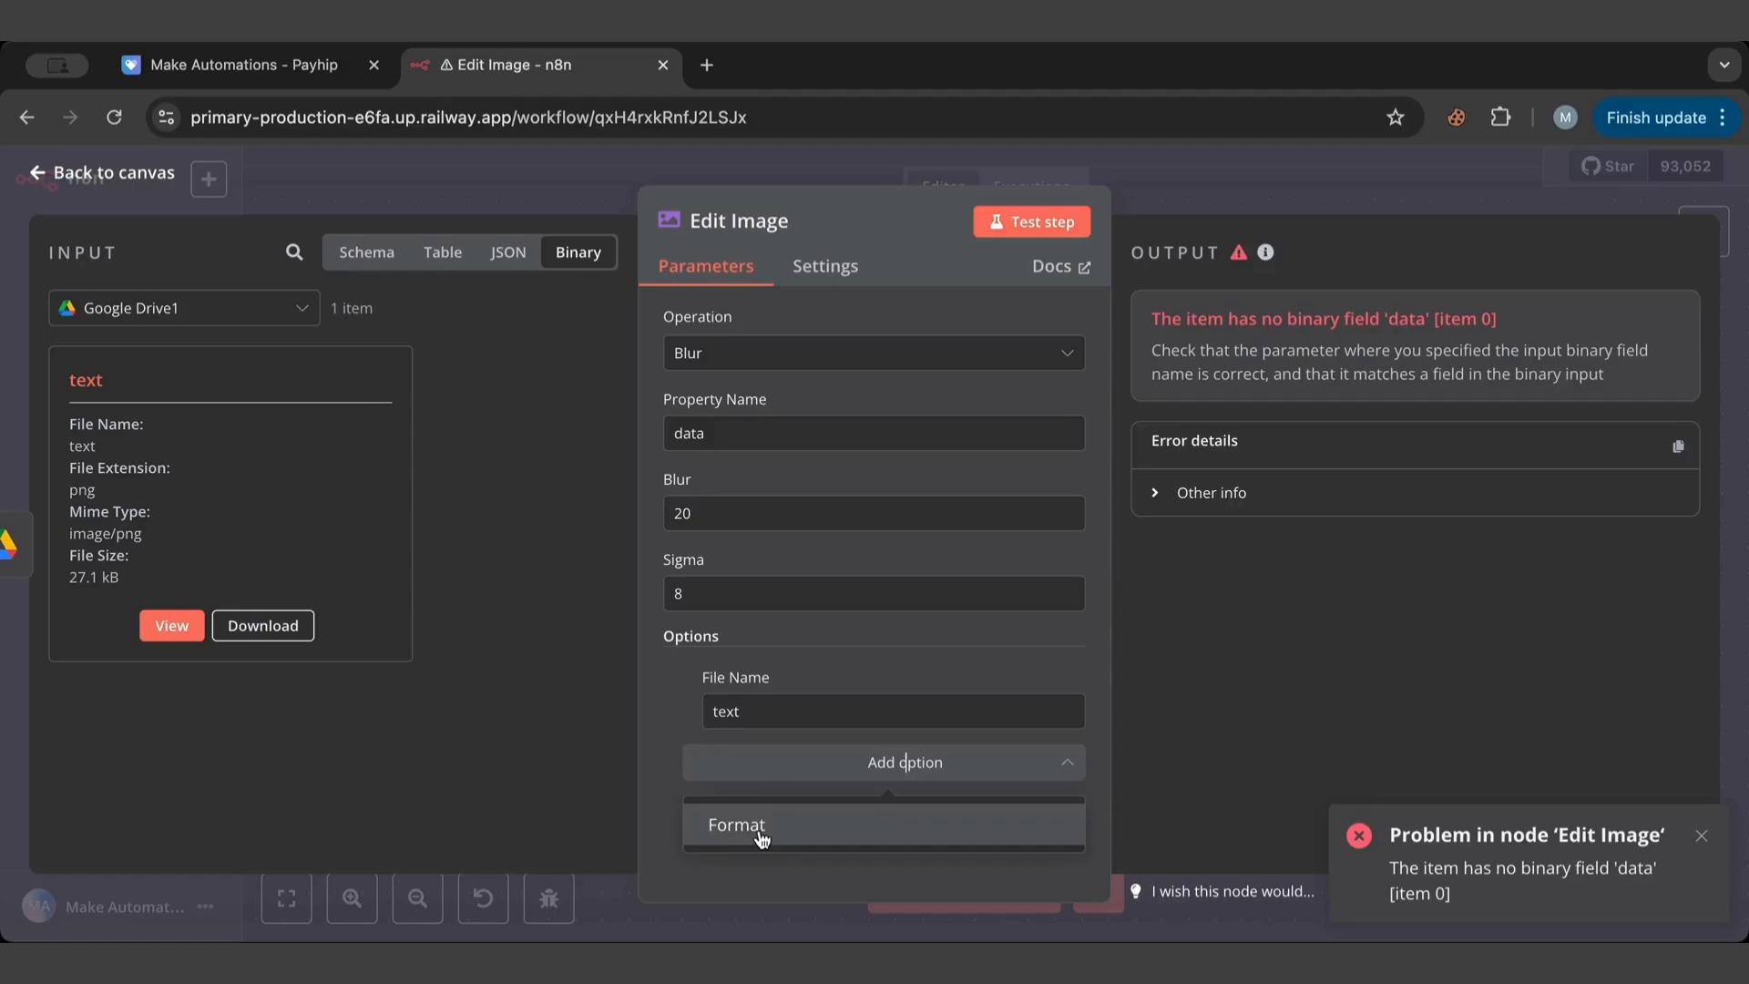
click(735, 823)
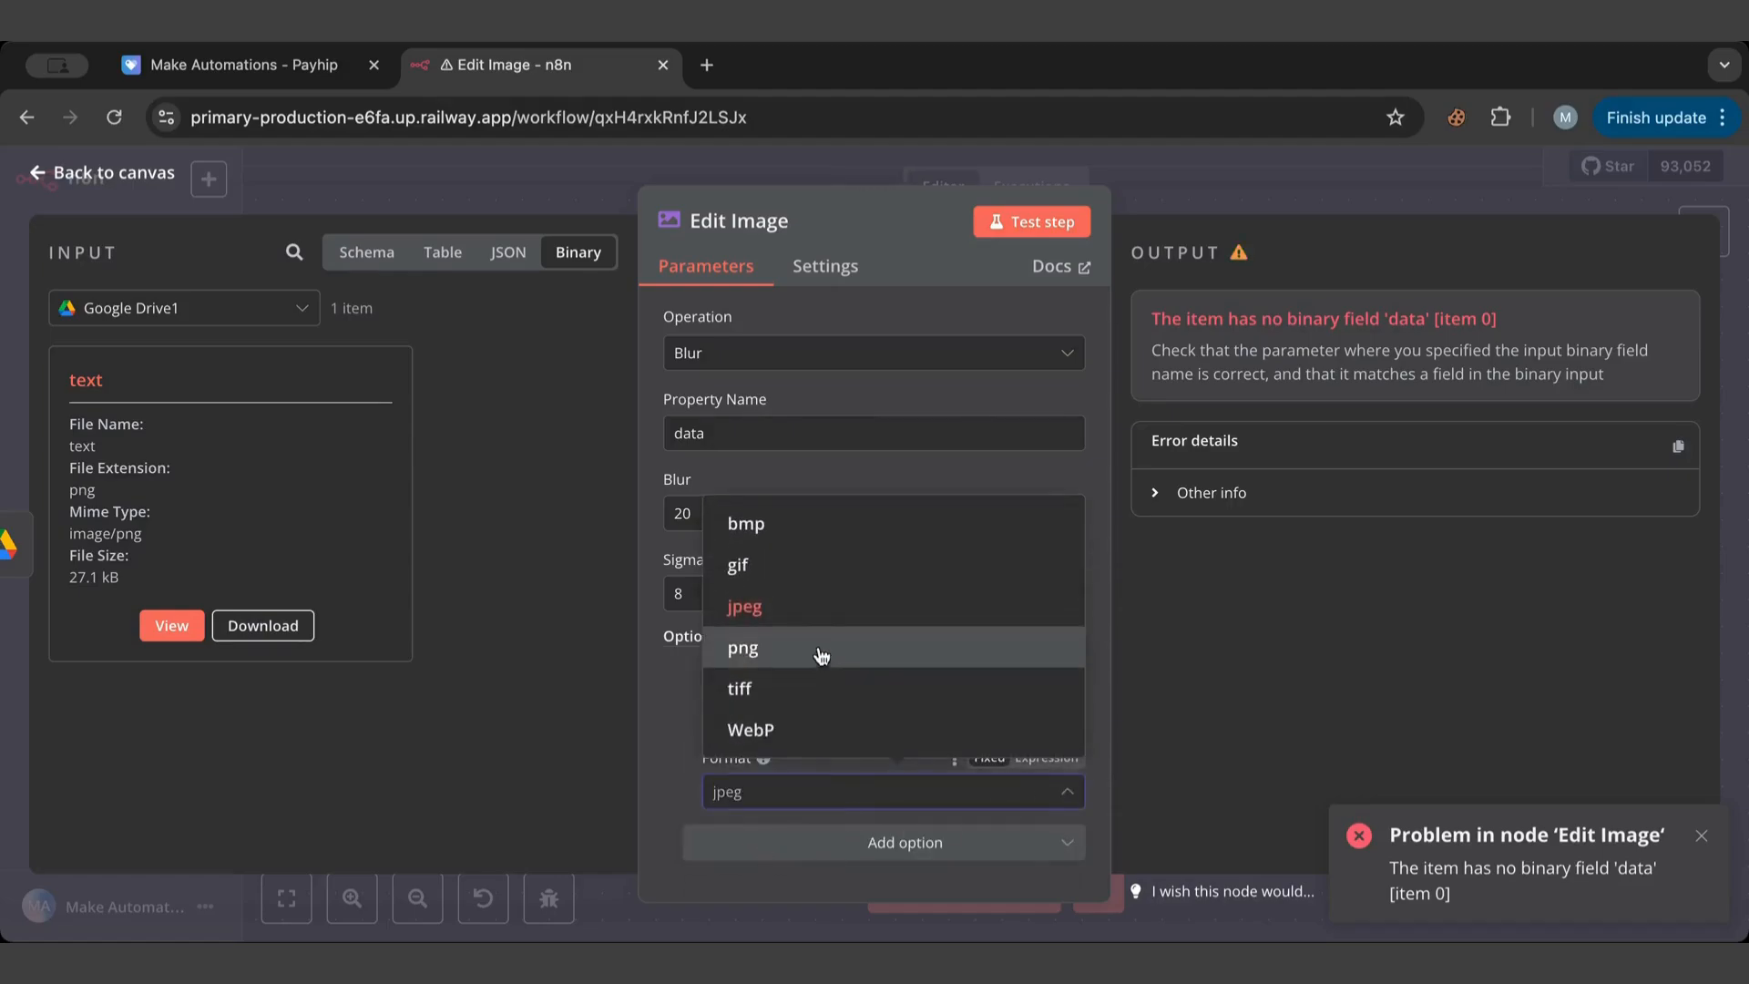
click(741, 648)
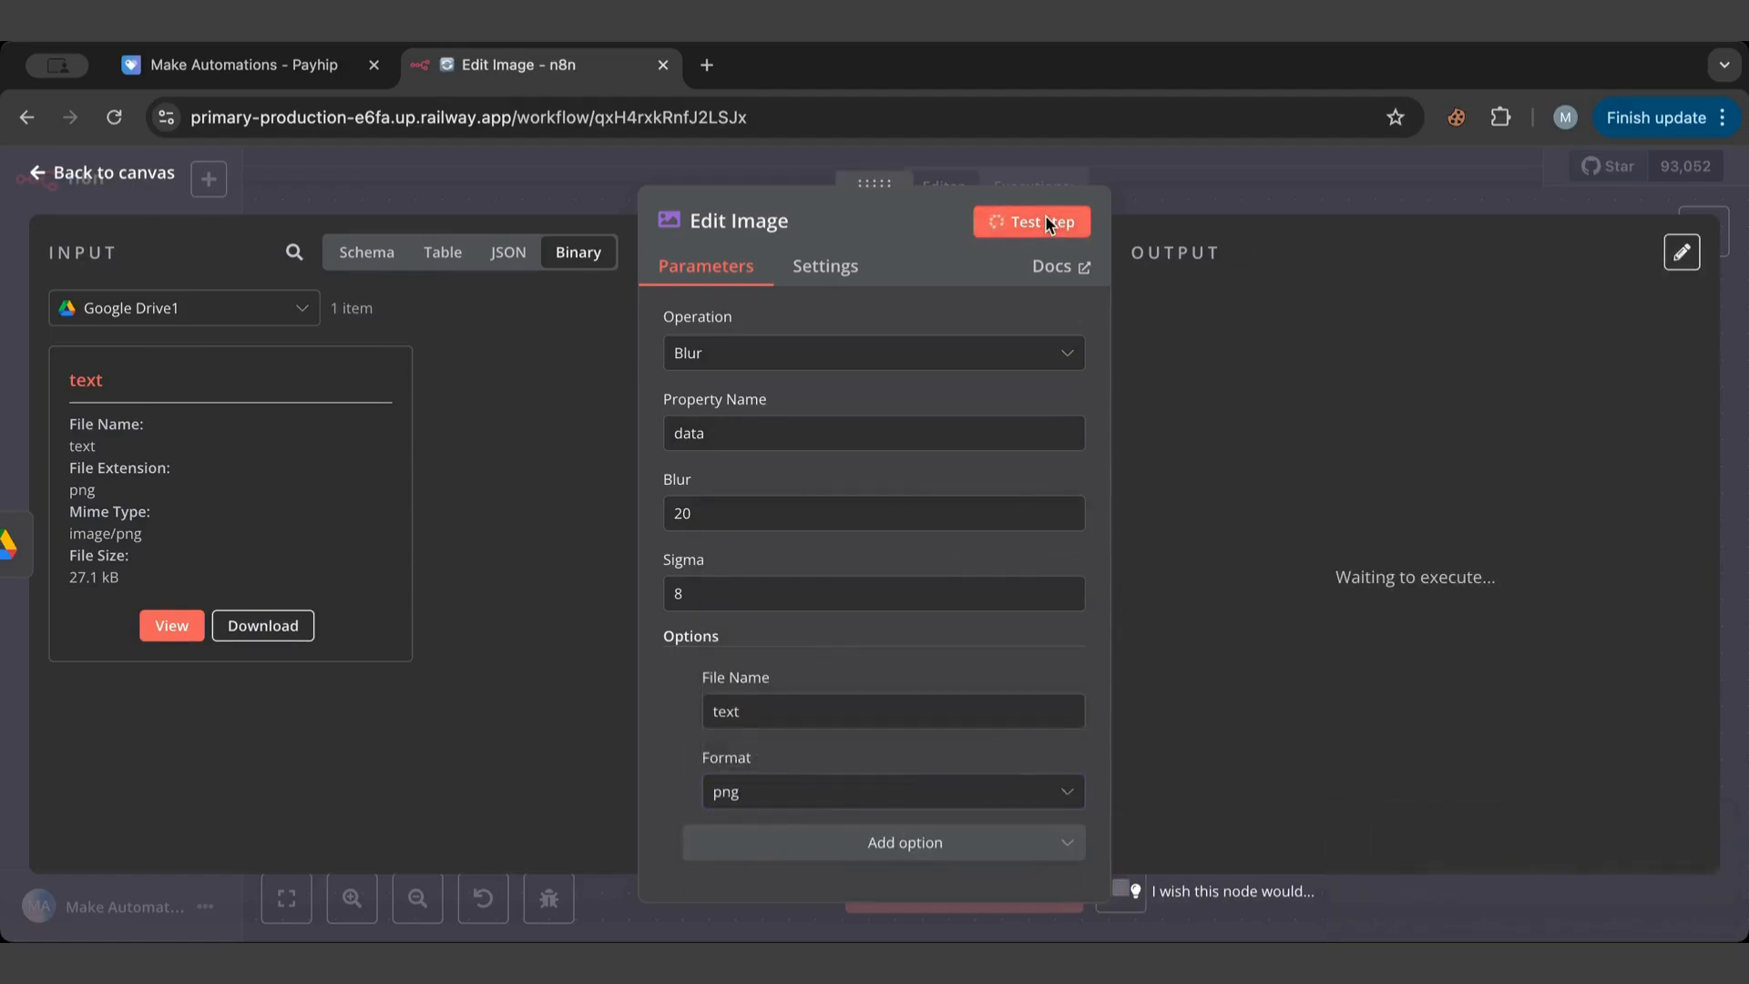
click(1030, 220)
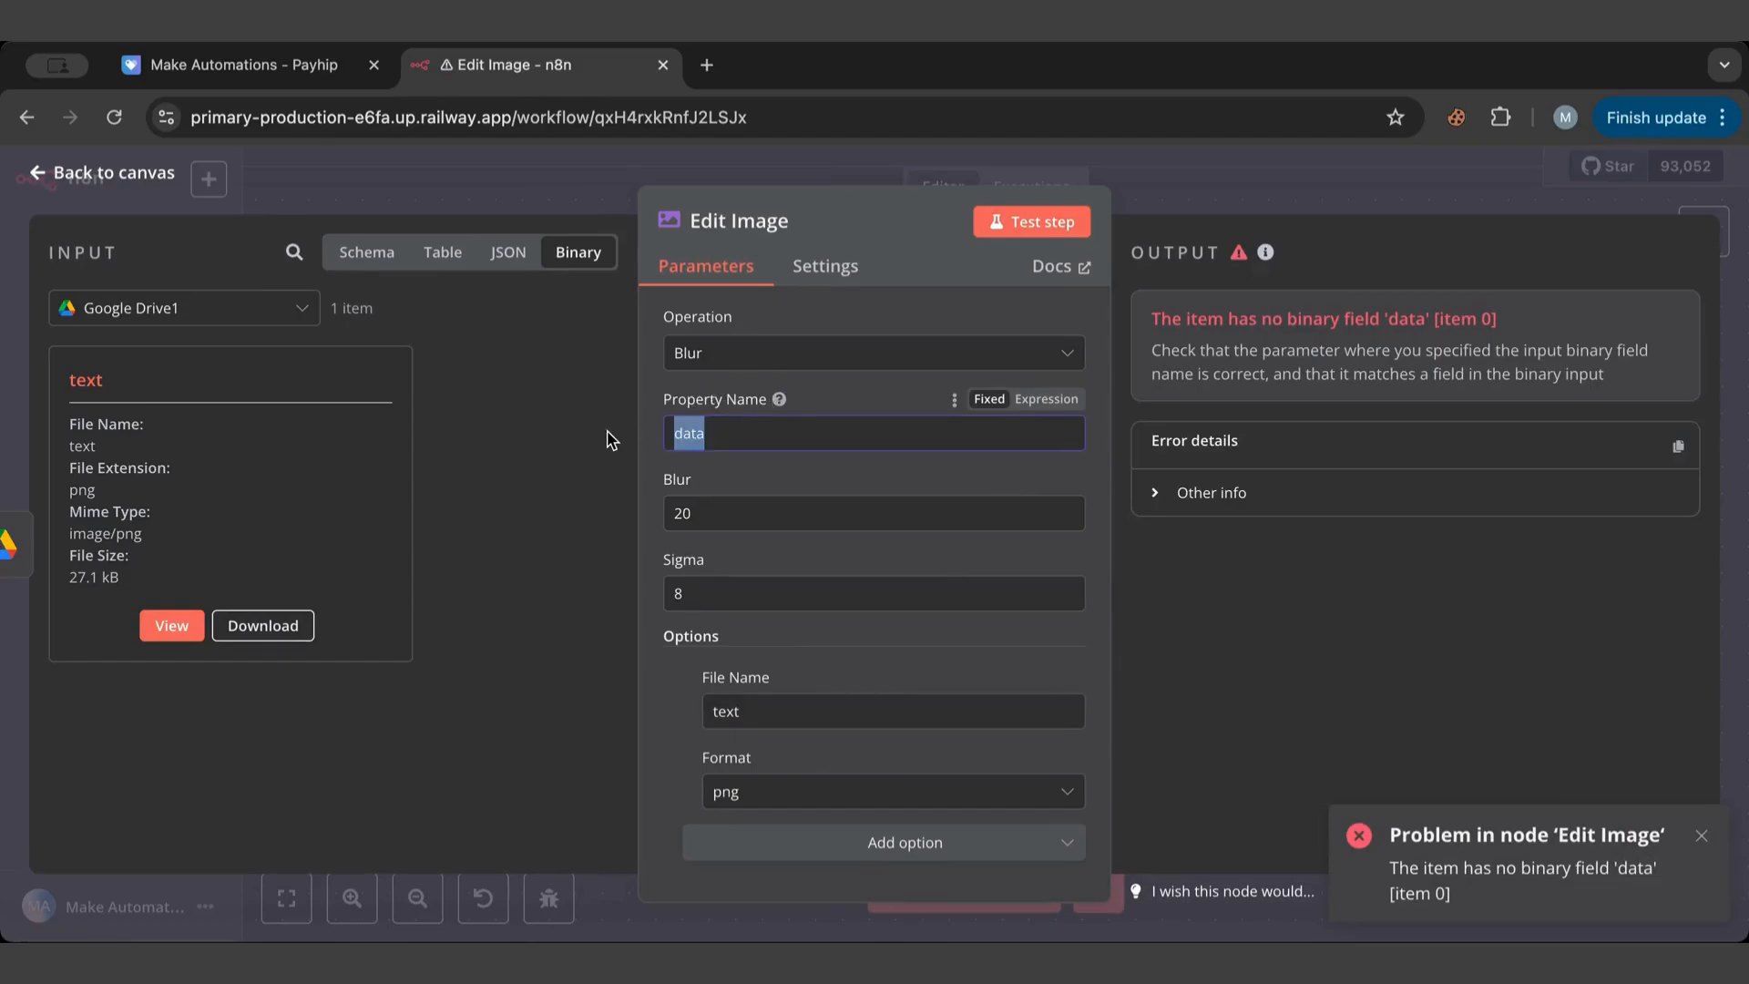
Set the binary property to text, run the blur and view the blurred SUPER IF/SWITCH!! output.
click(1032, 221)
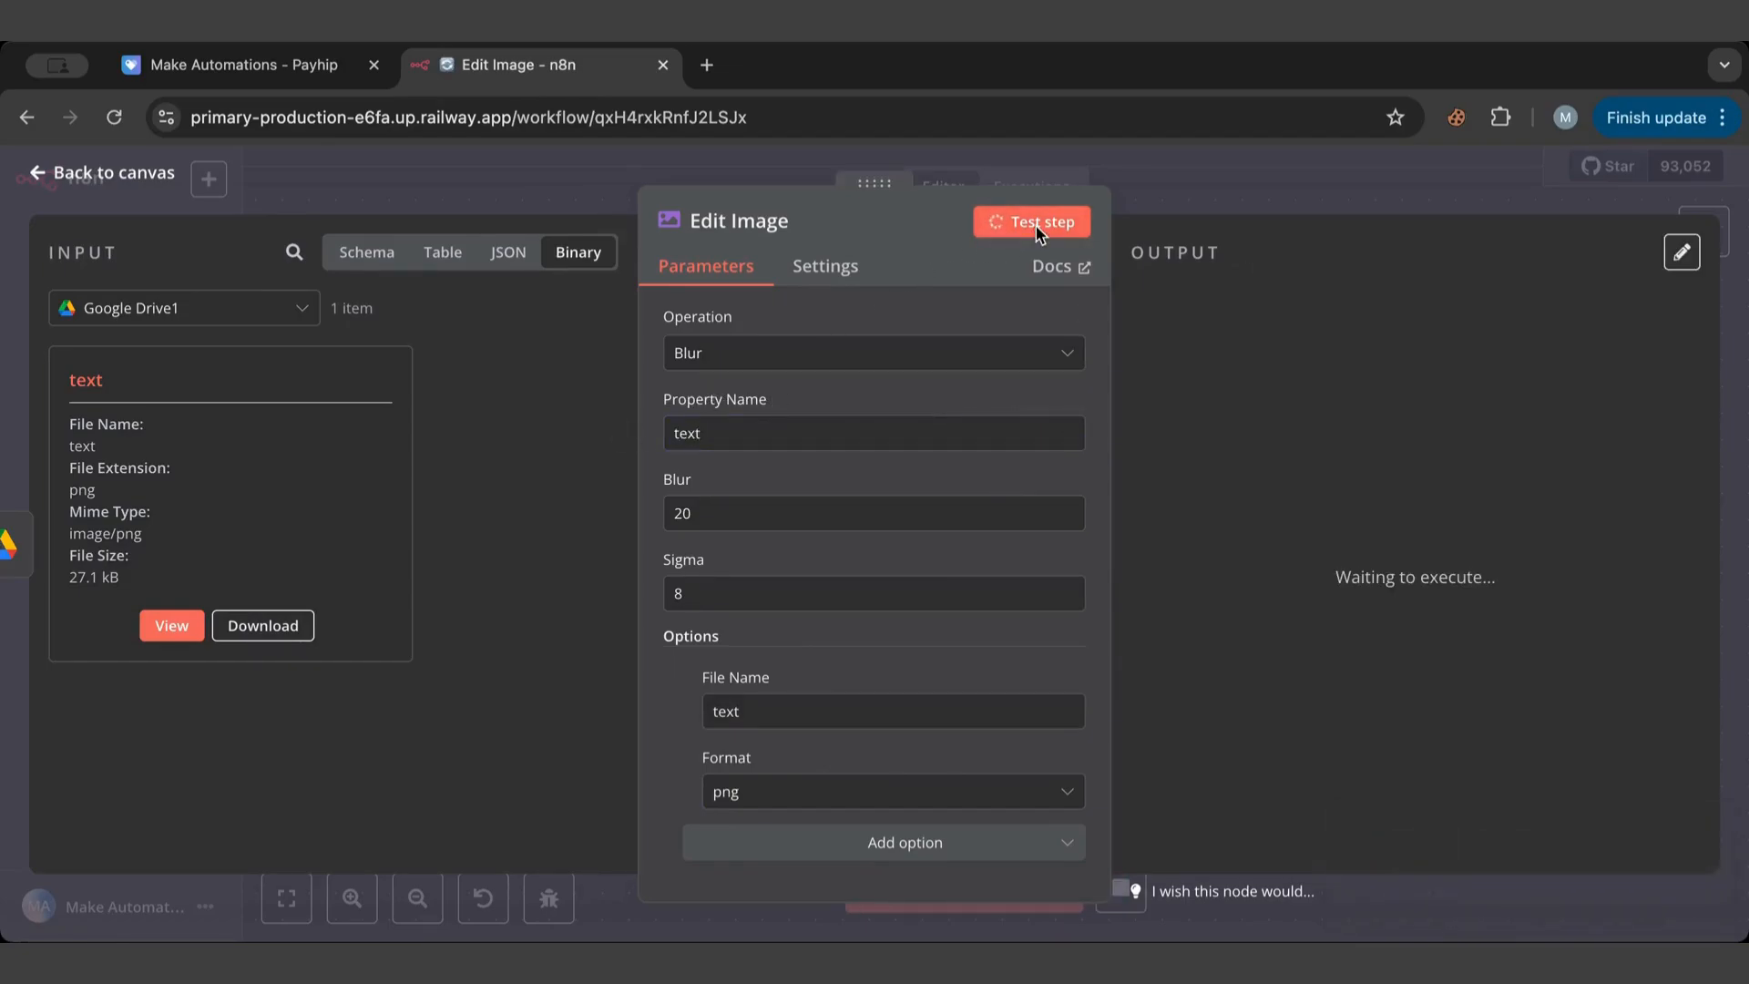
click(1031, 220)
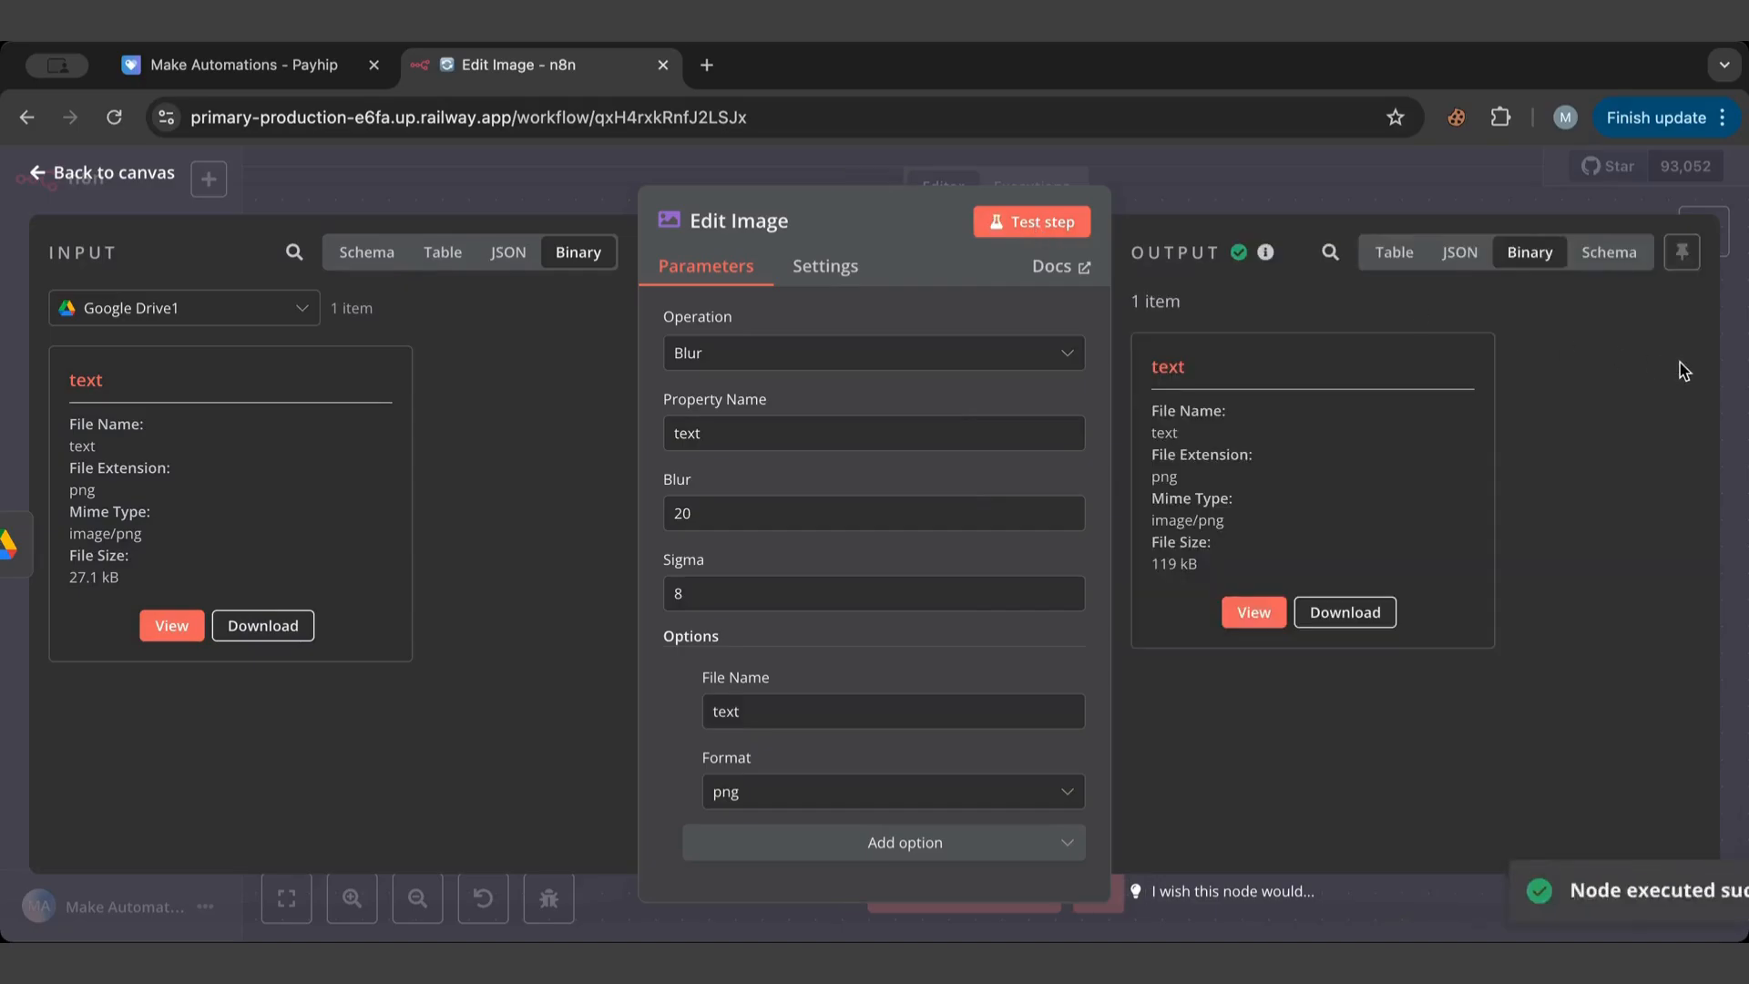
click(1253, 612)
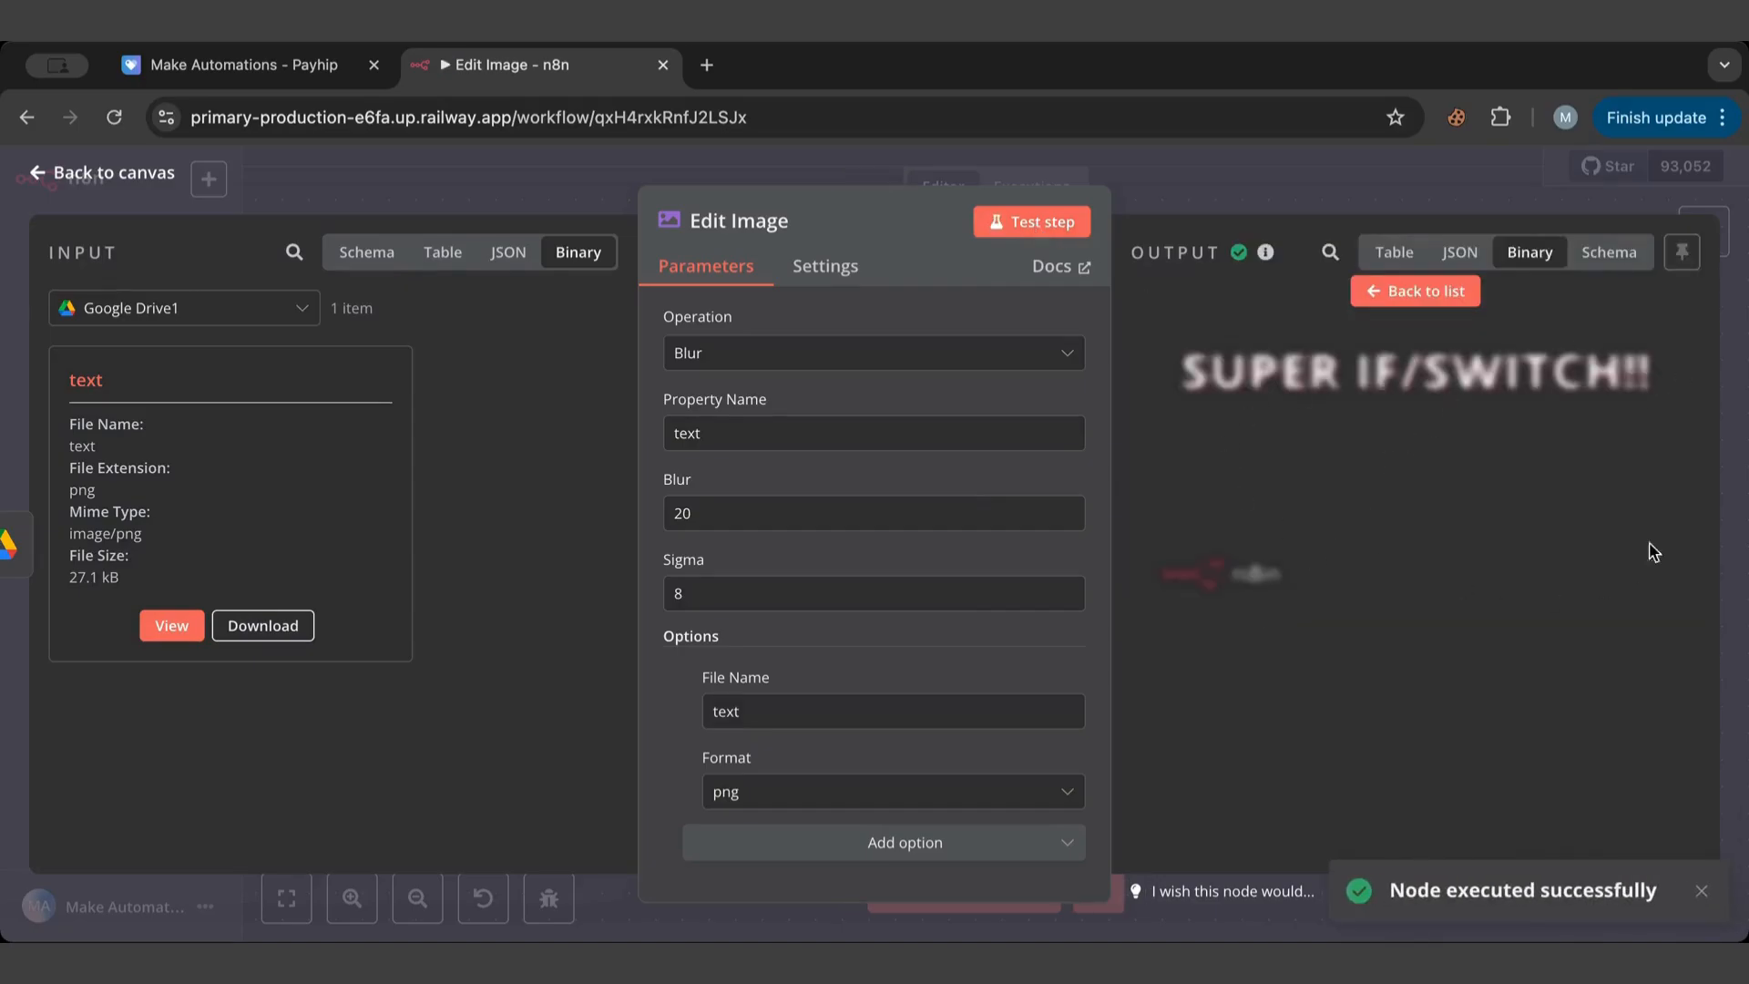
mouse_move(1420, 503)
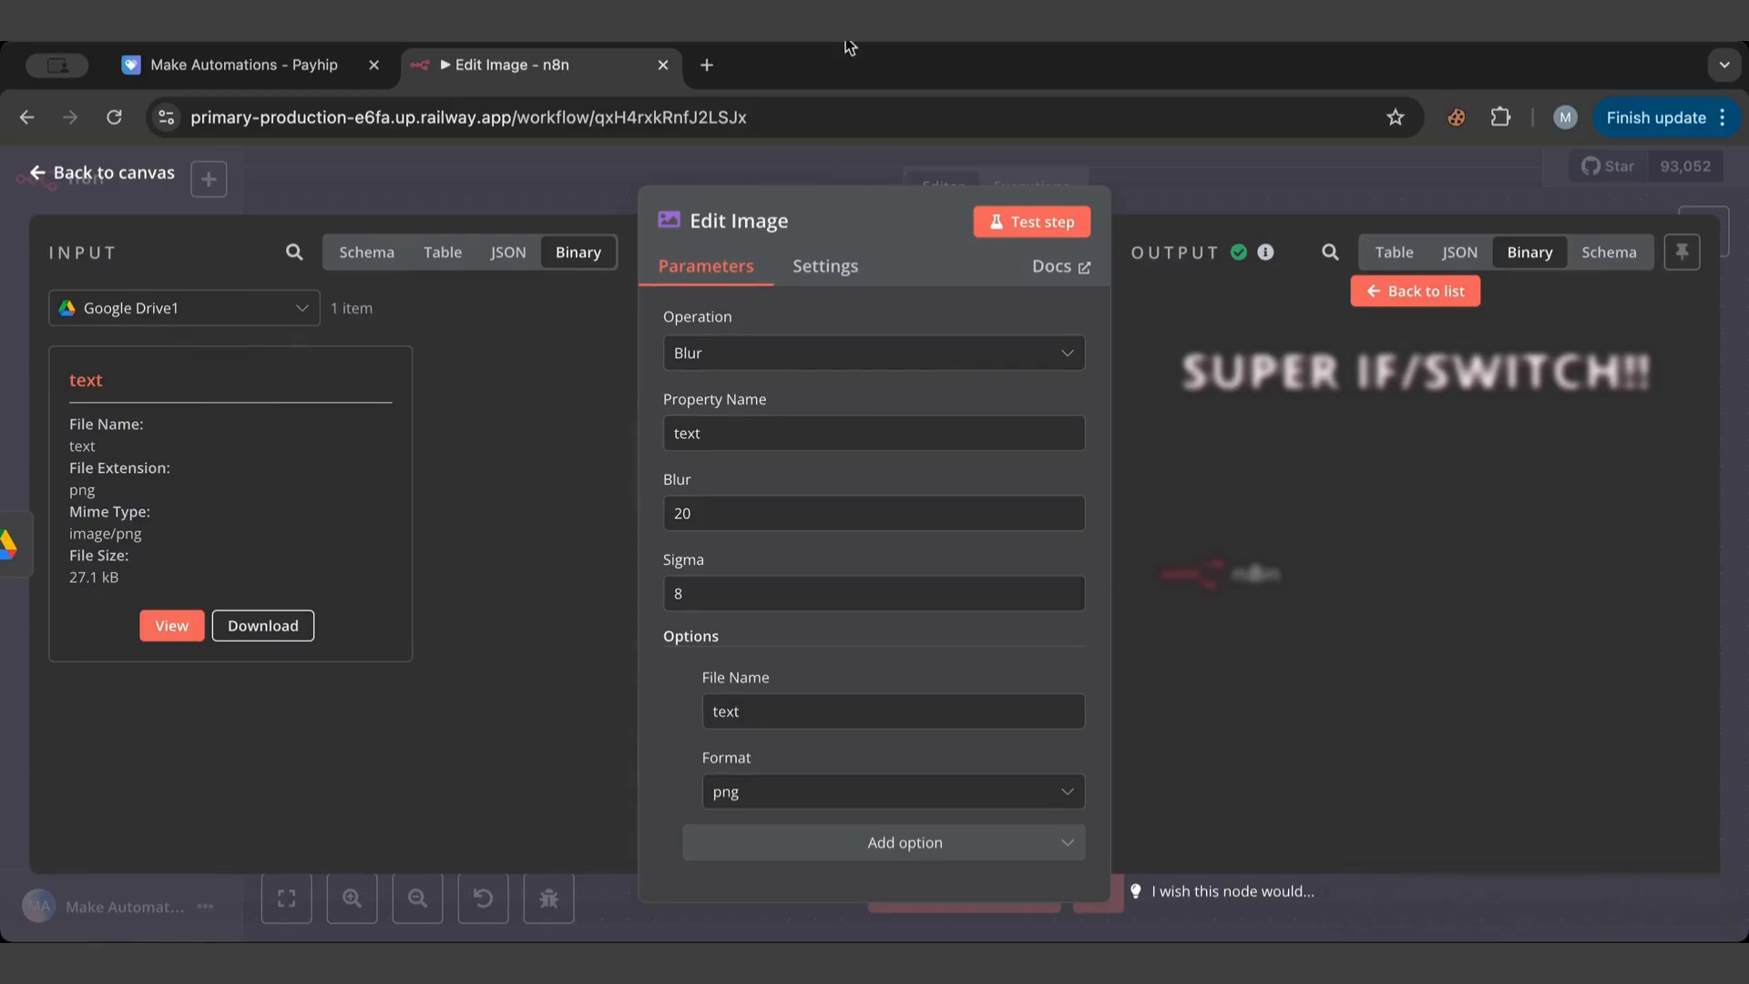
mouse_move(166, 222)
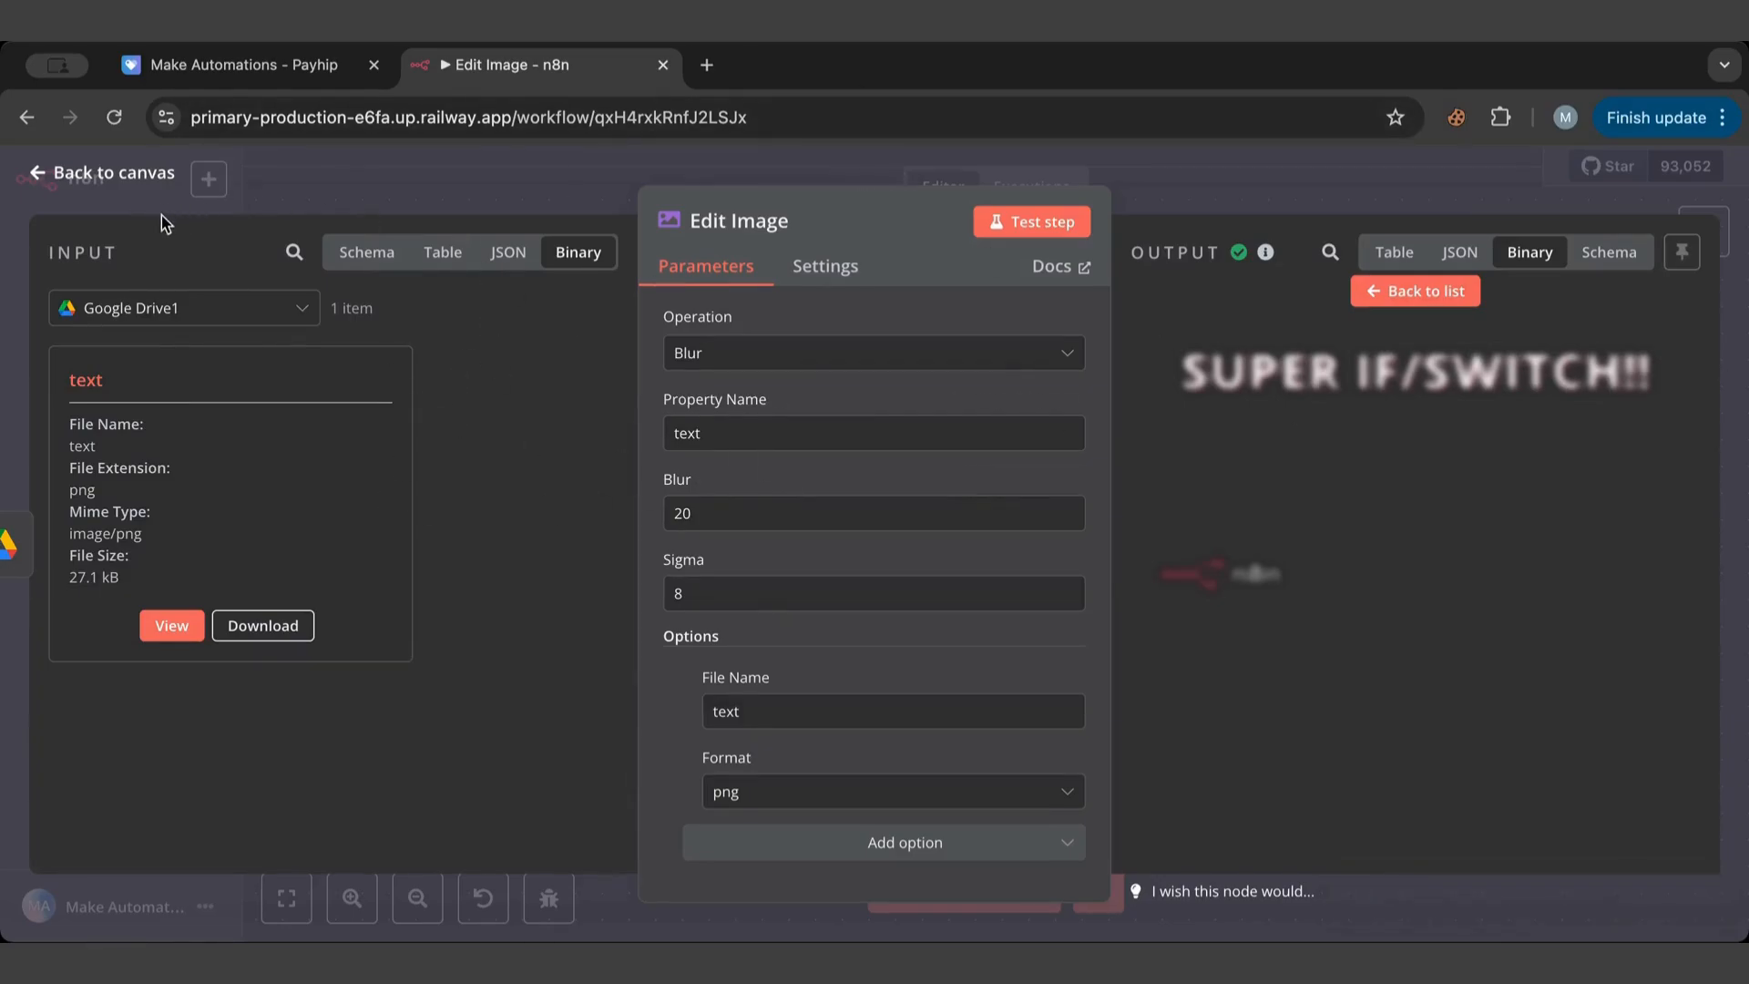
Switch the Edit Image operation to Border and test it, framing the image in black.
click(872, 352)
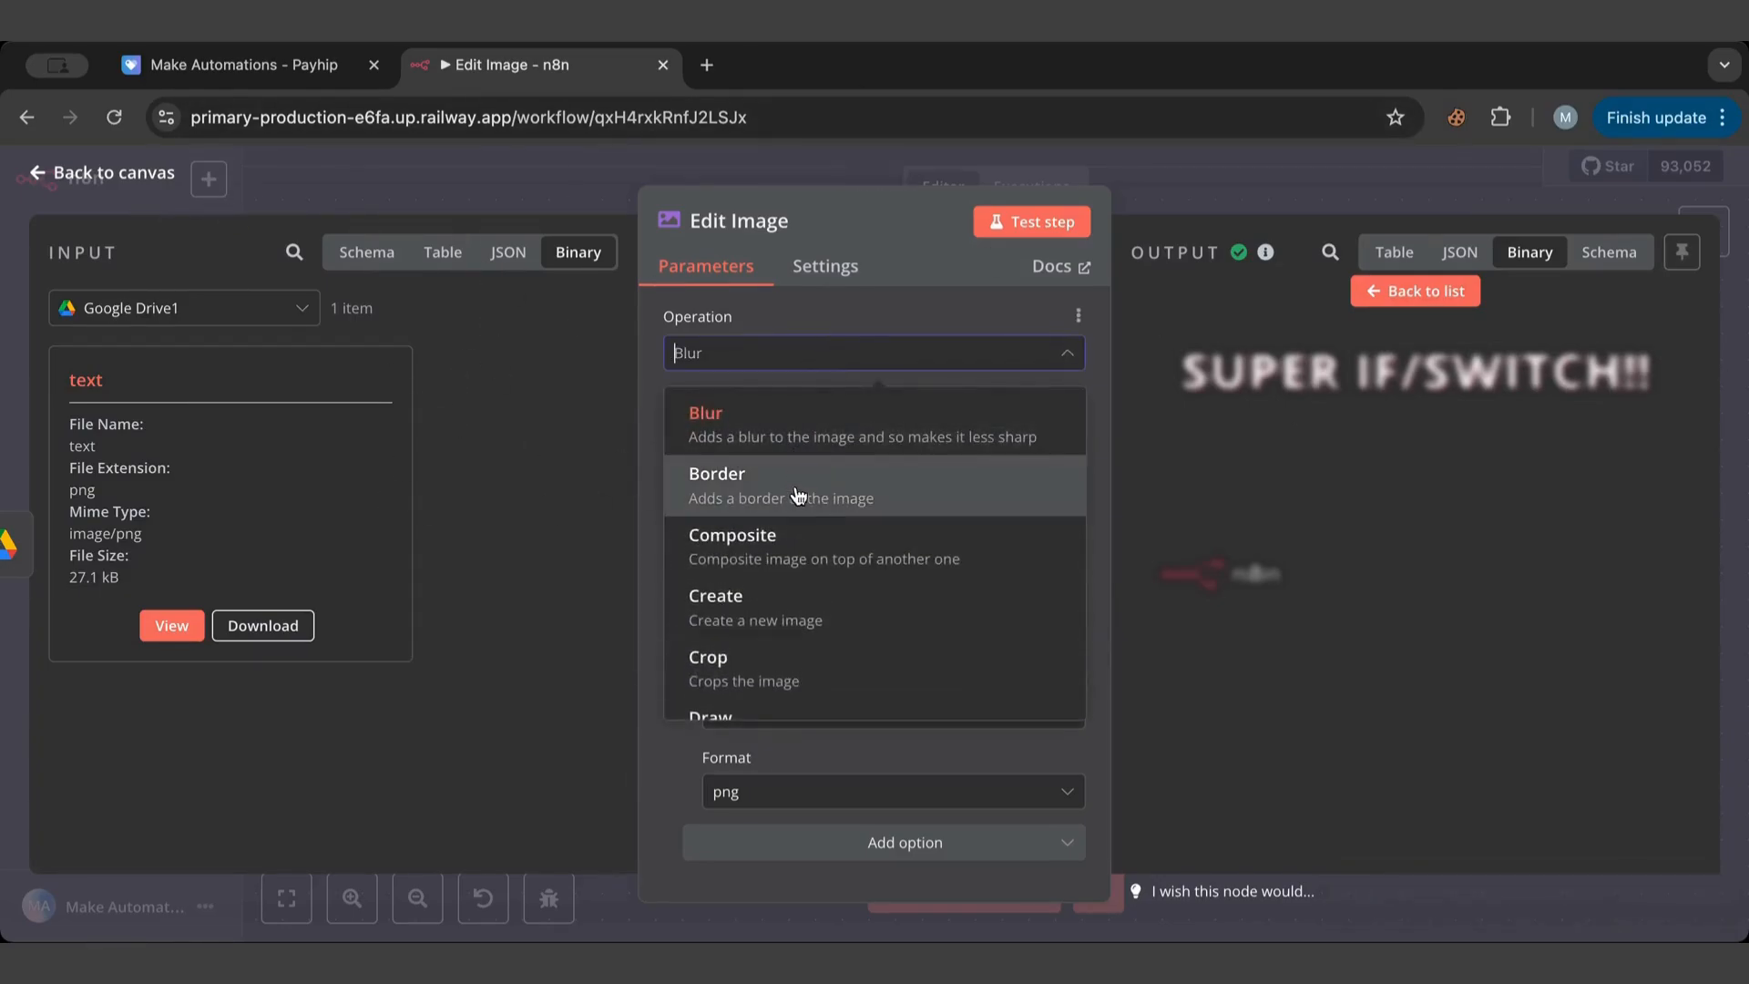
click(716, 484)
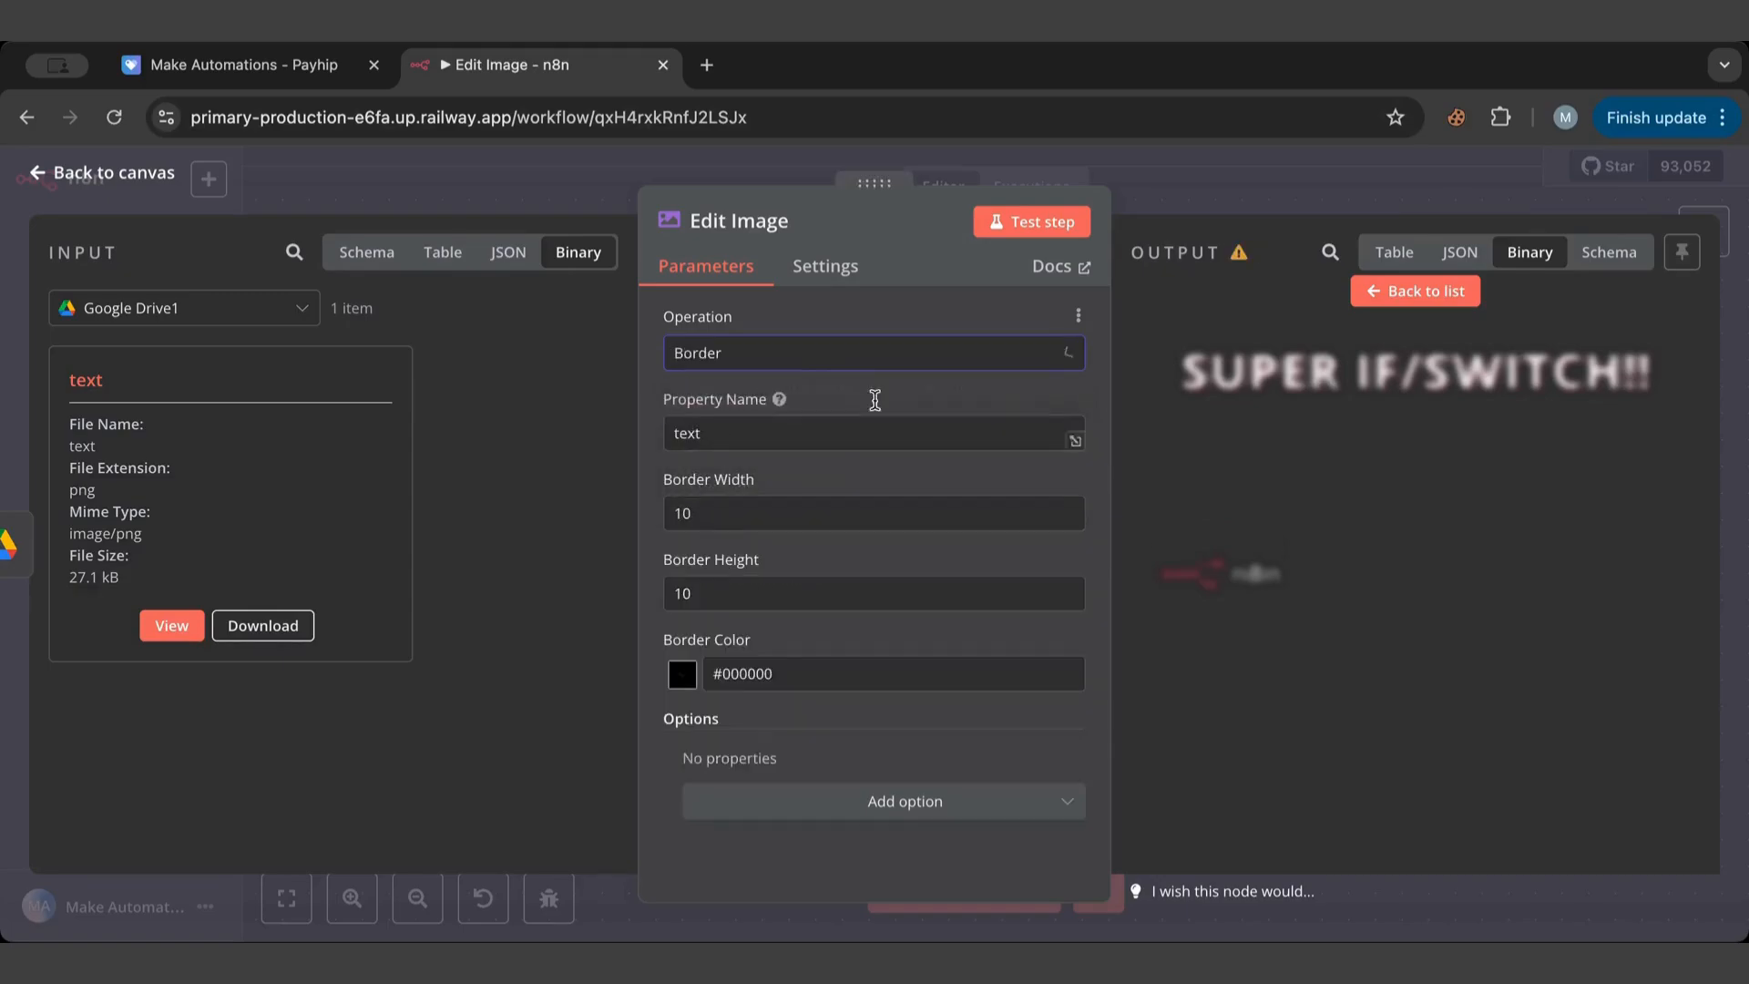
click(1029, 221)
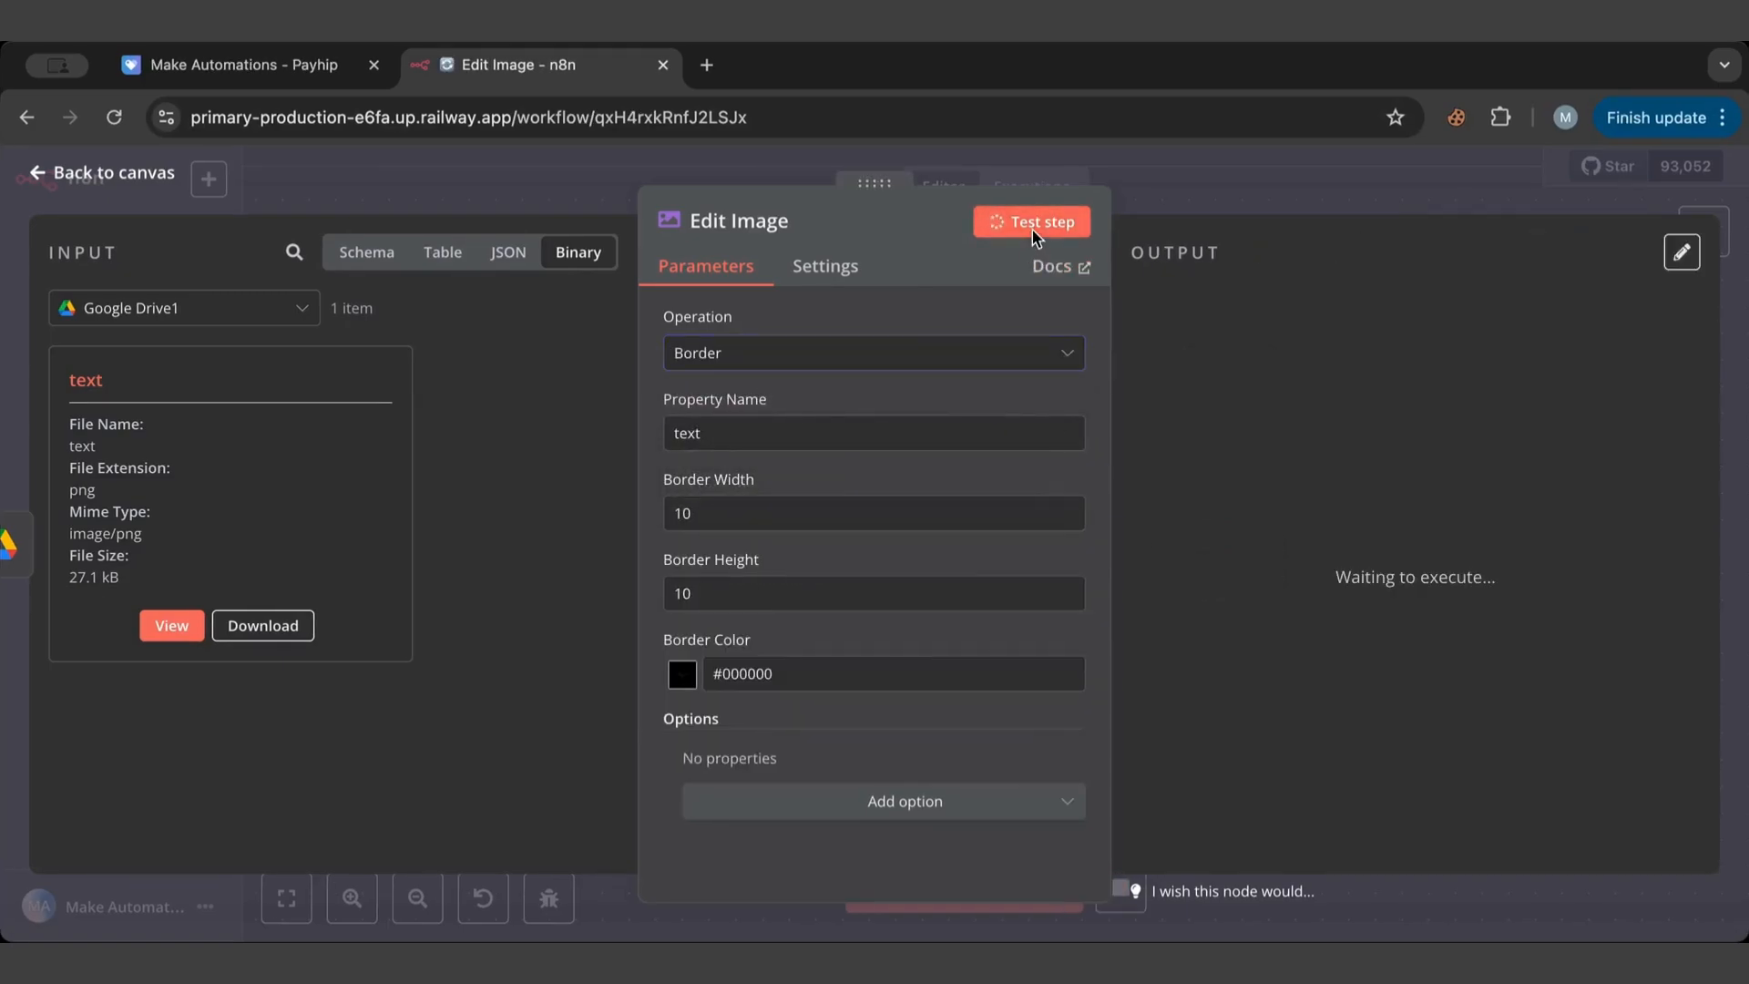
click(1029, 220)
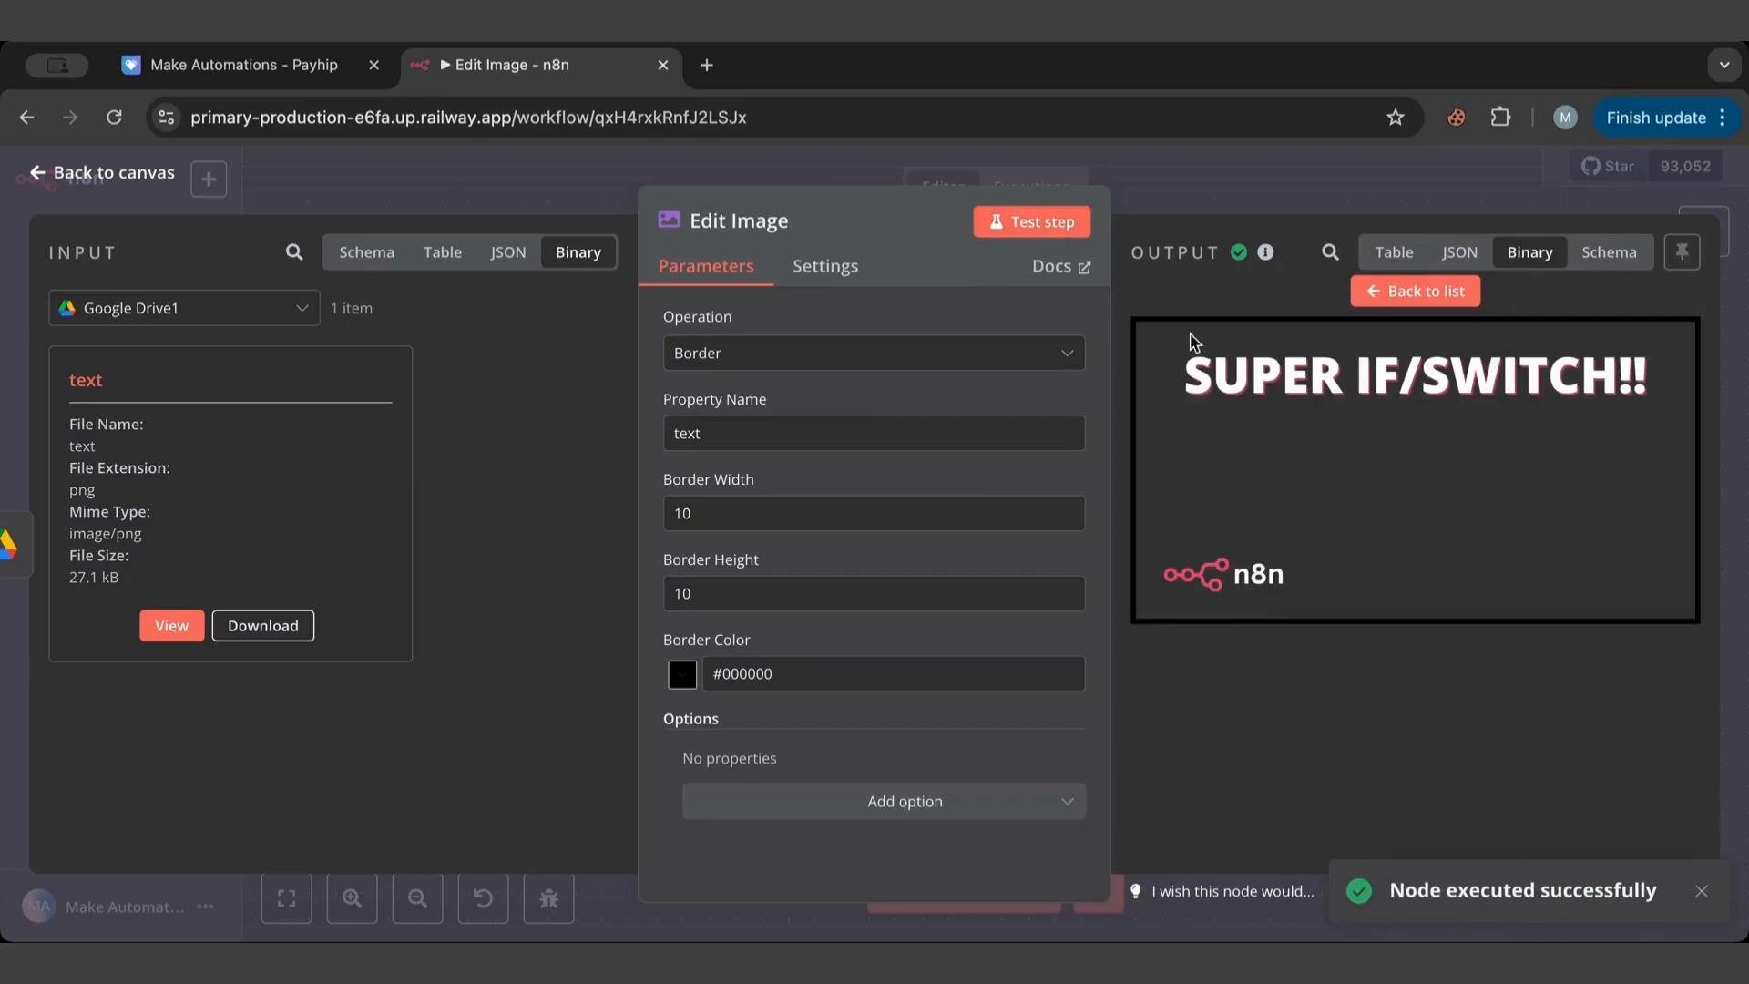
mouse_move(683, 682)
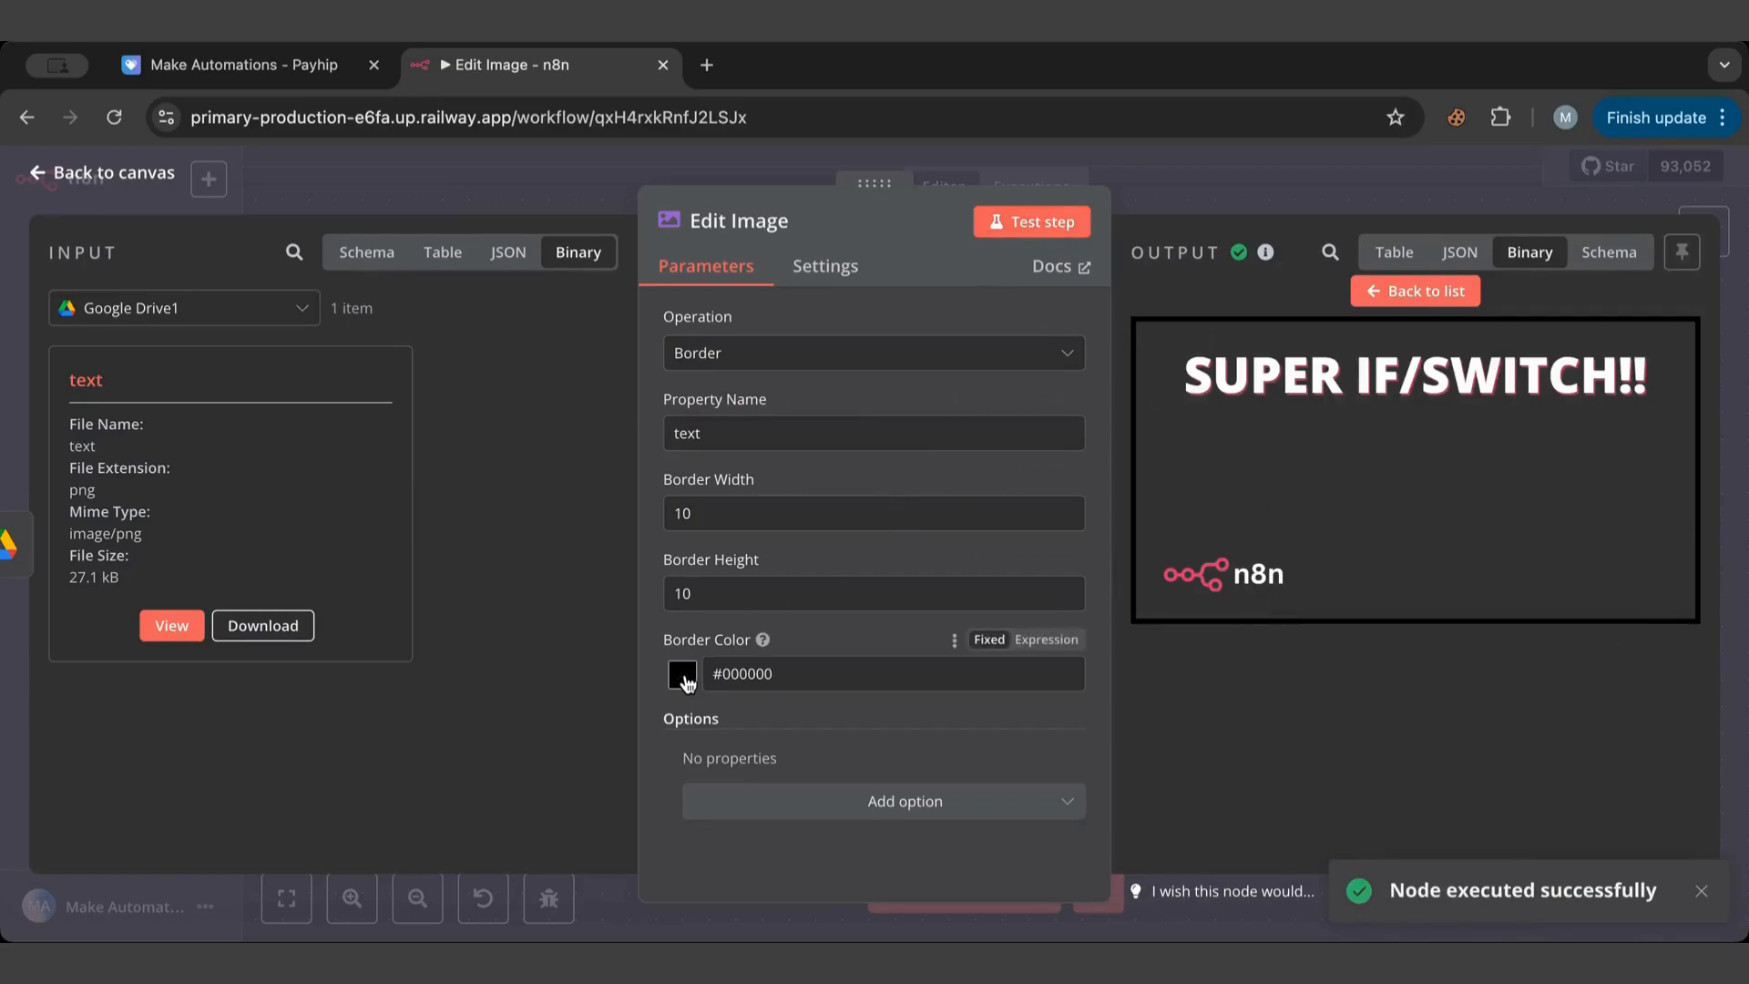
Browse the Operation dropdown's other available image operations.
click(872, 352)
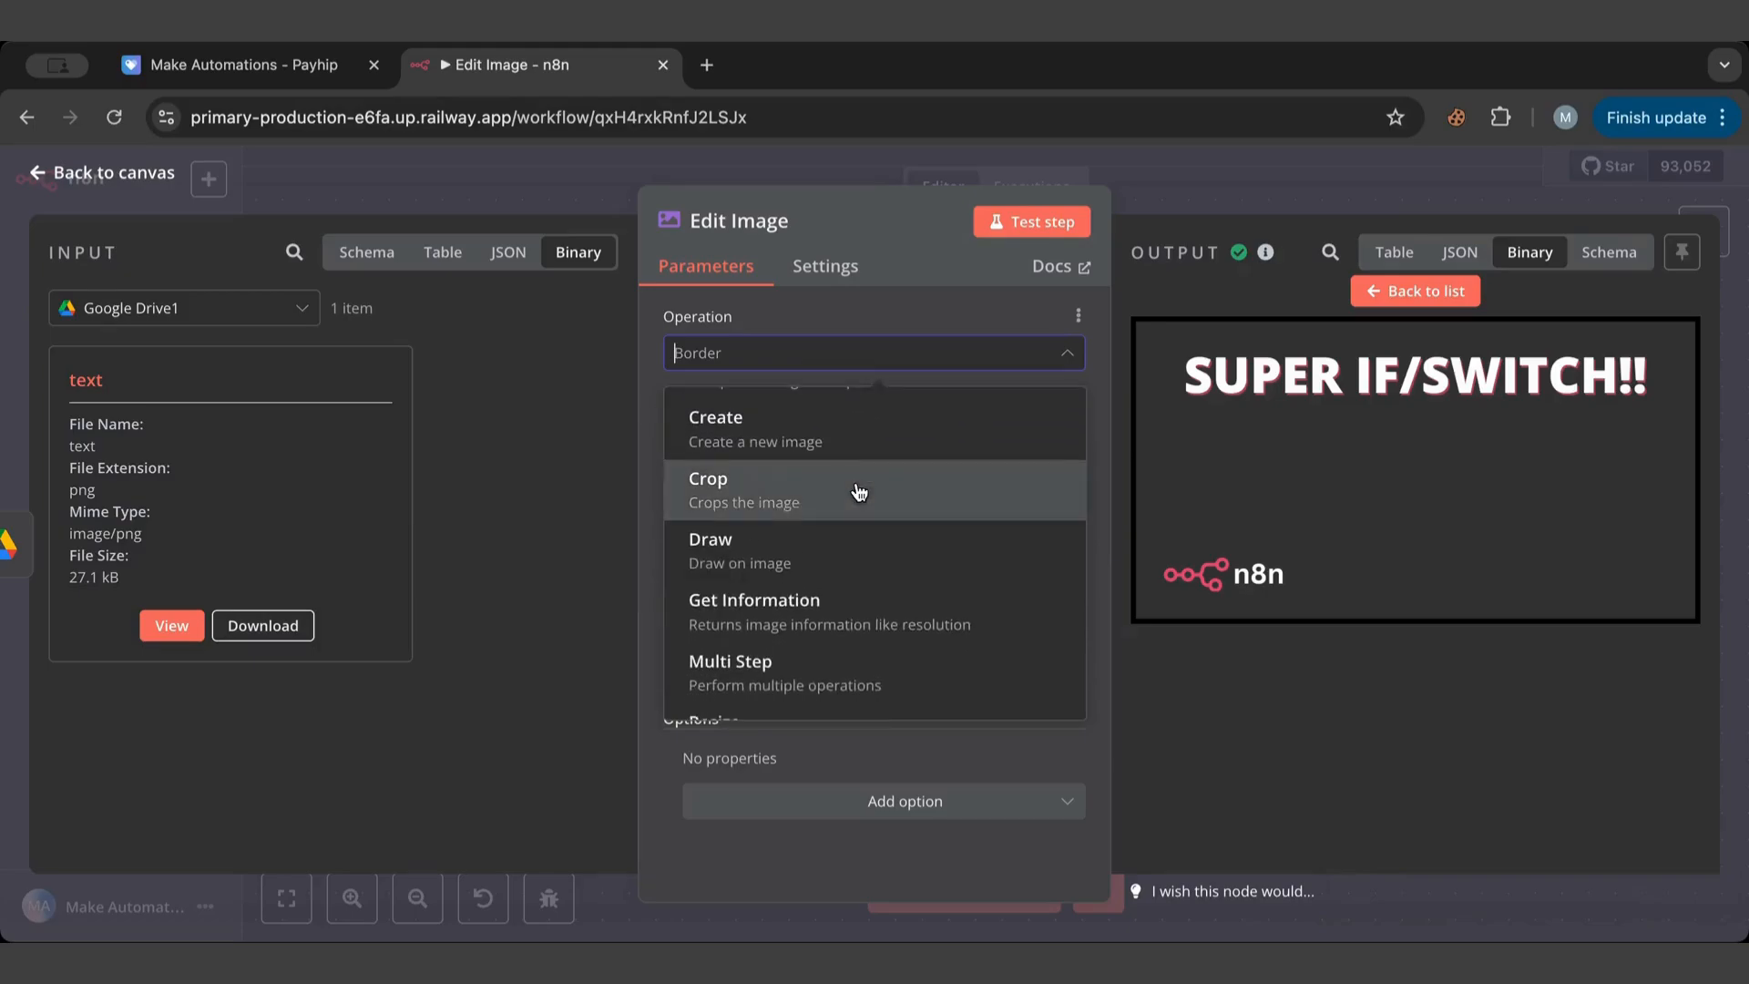
scroll(down, 3)
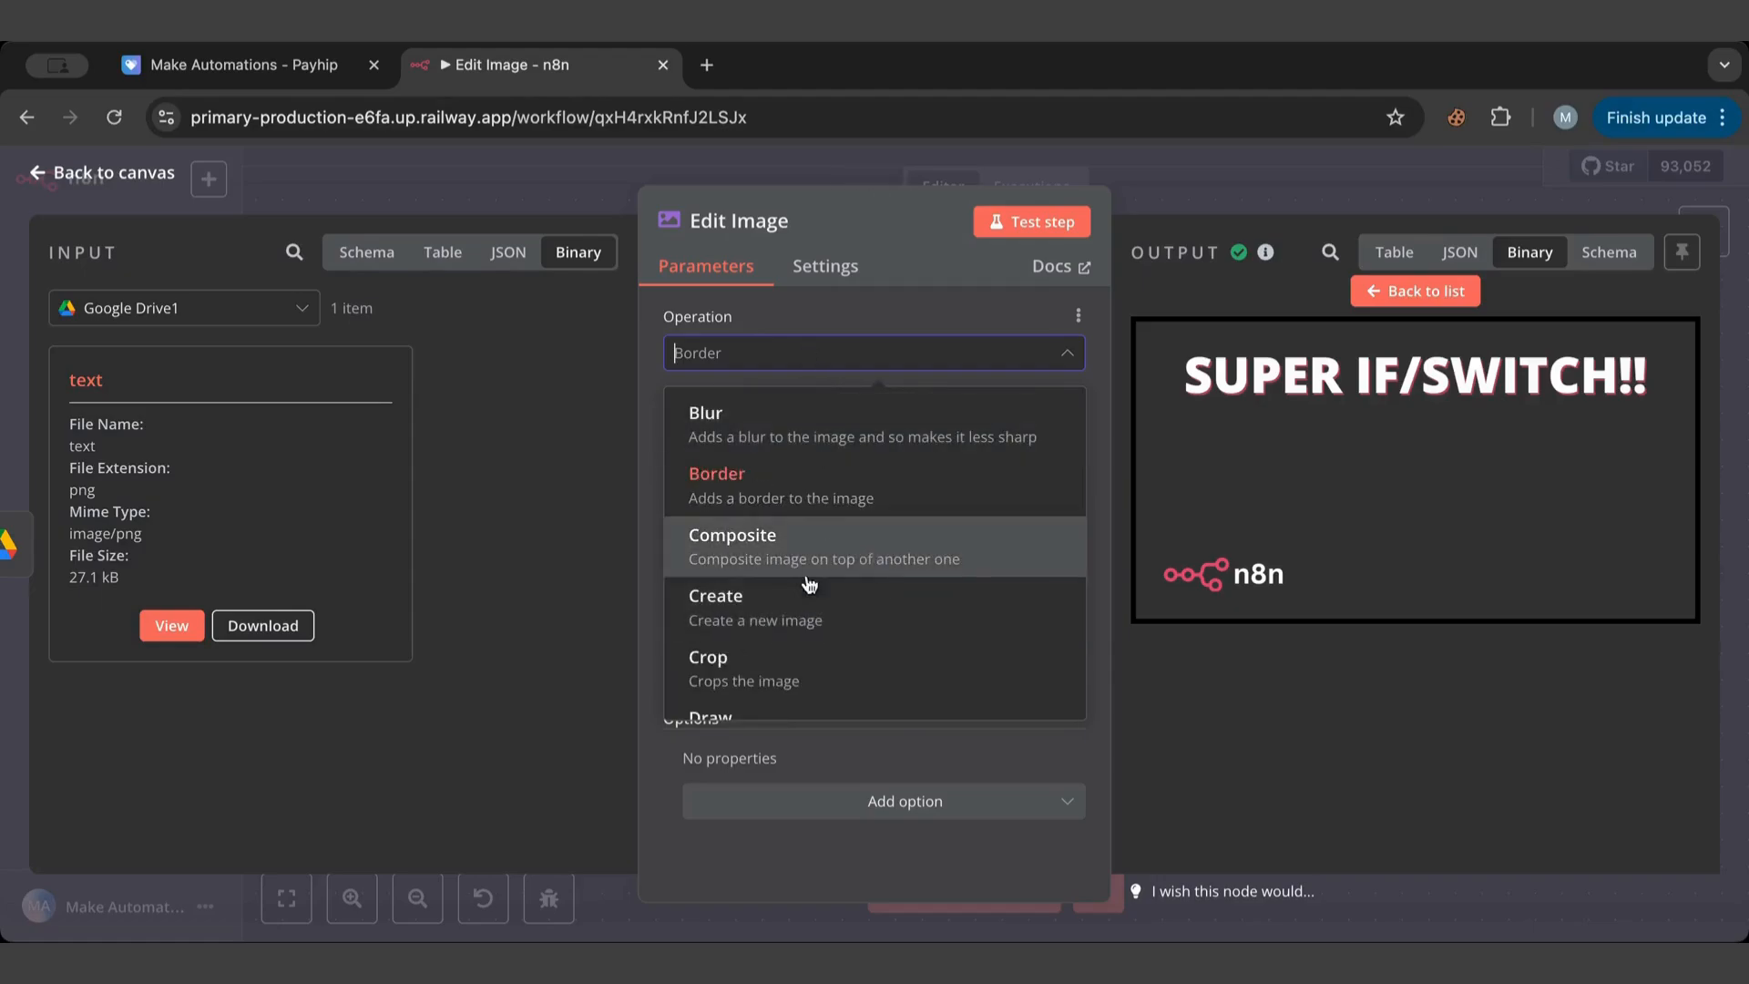
scroll(down, 3)
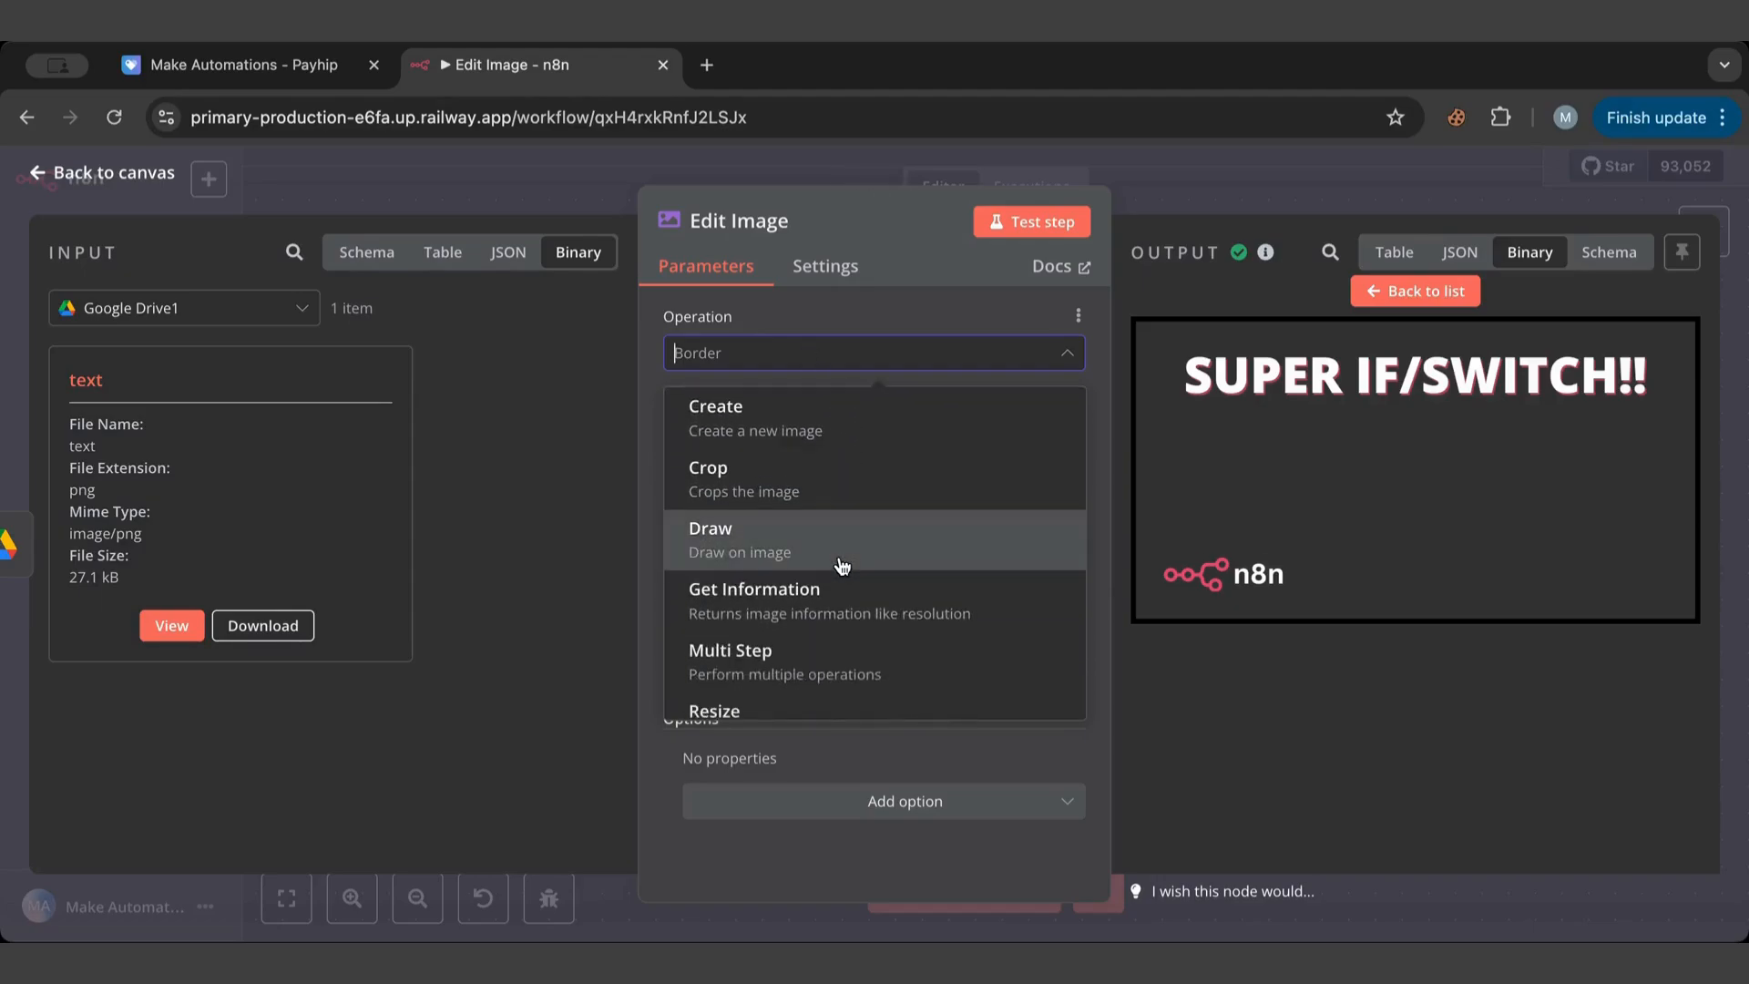
scroll(down, 3)
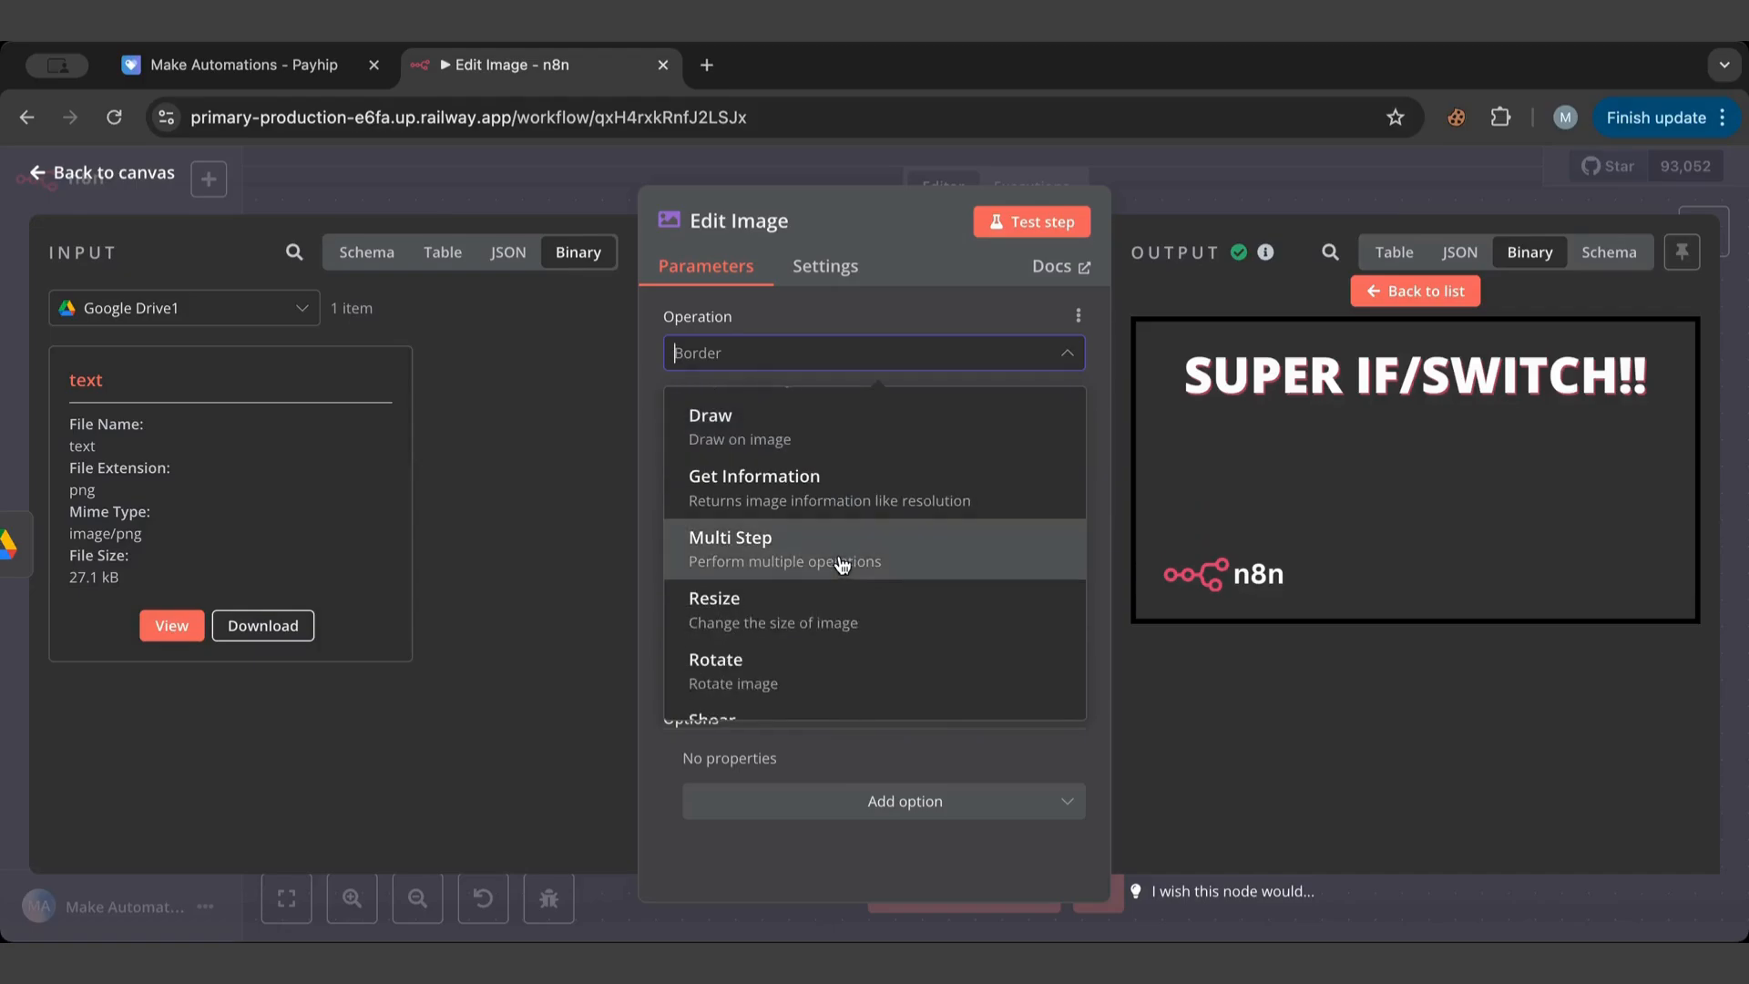
mouse_move(755, 548)
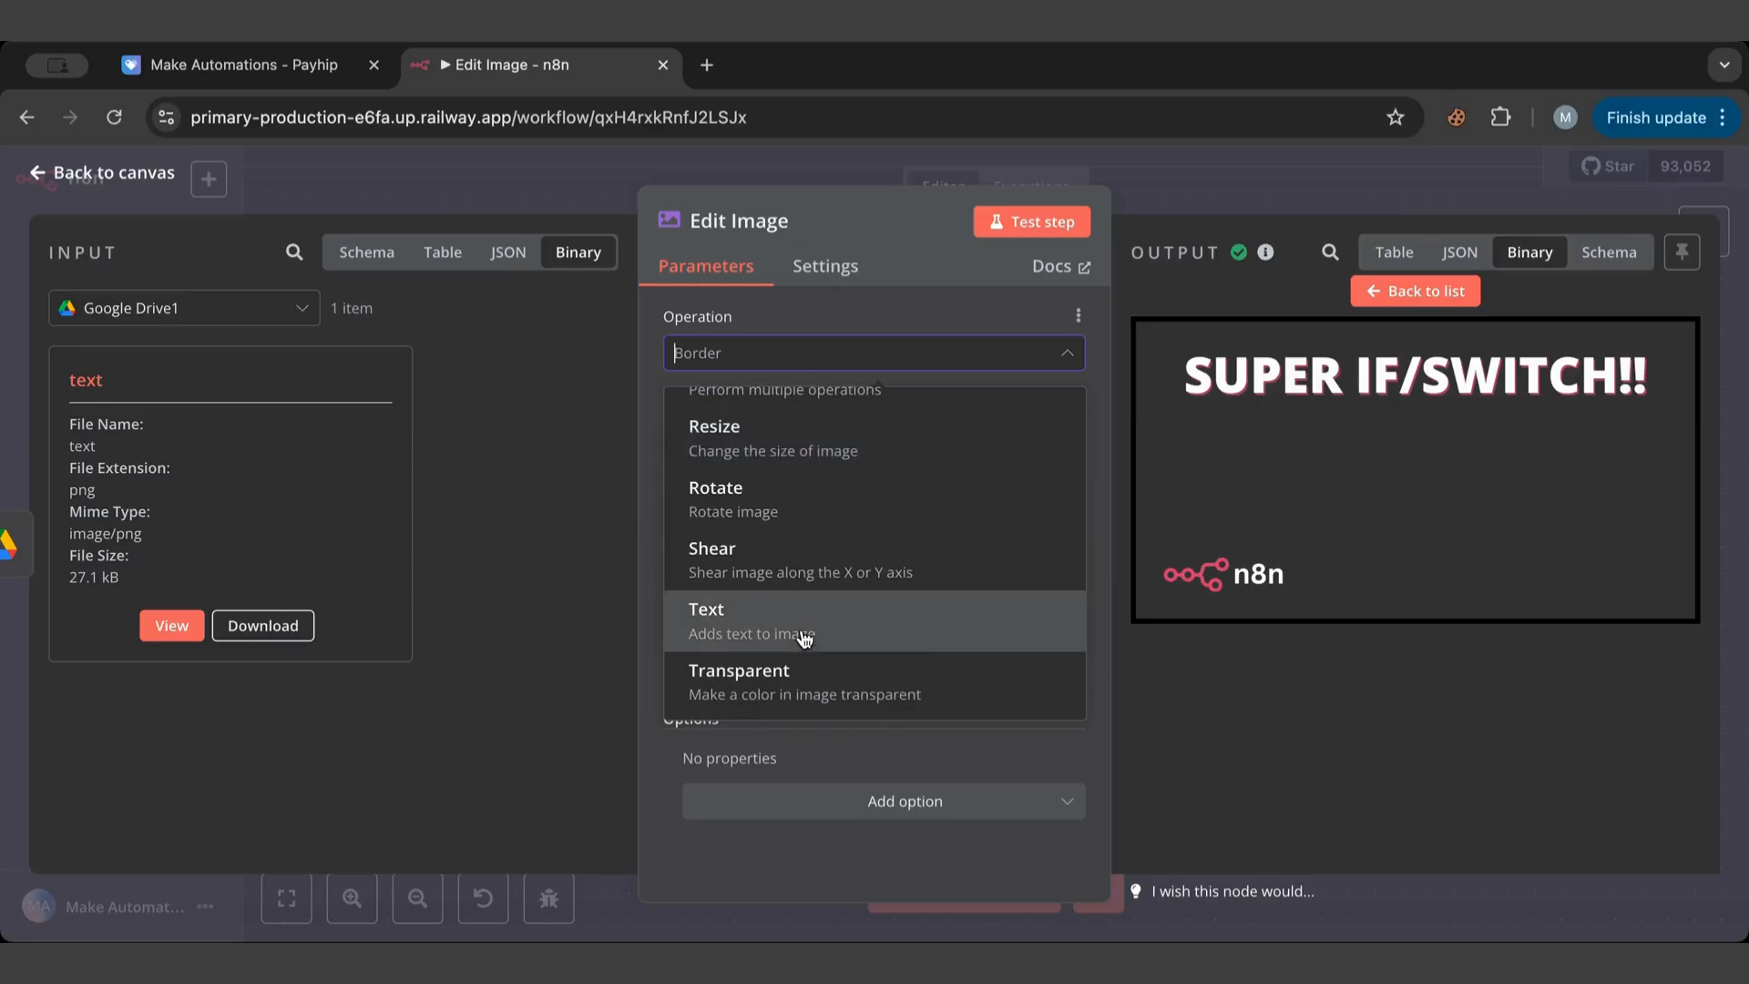
mouse_move(796, 562)
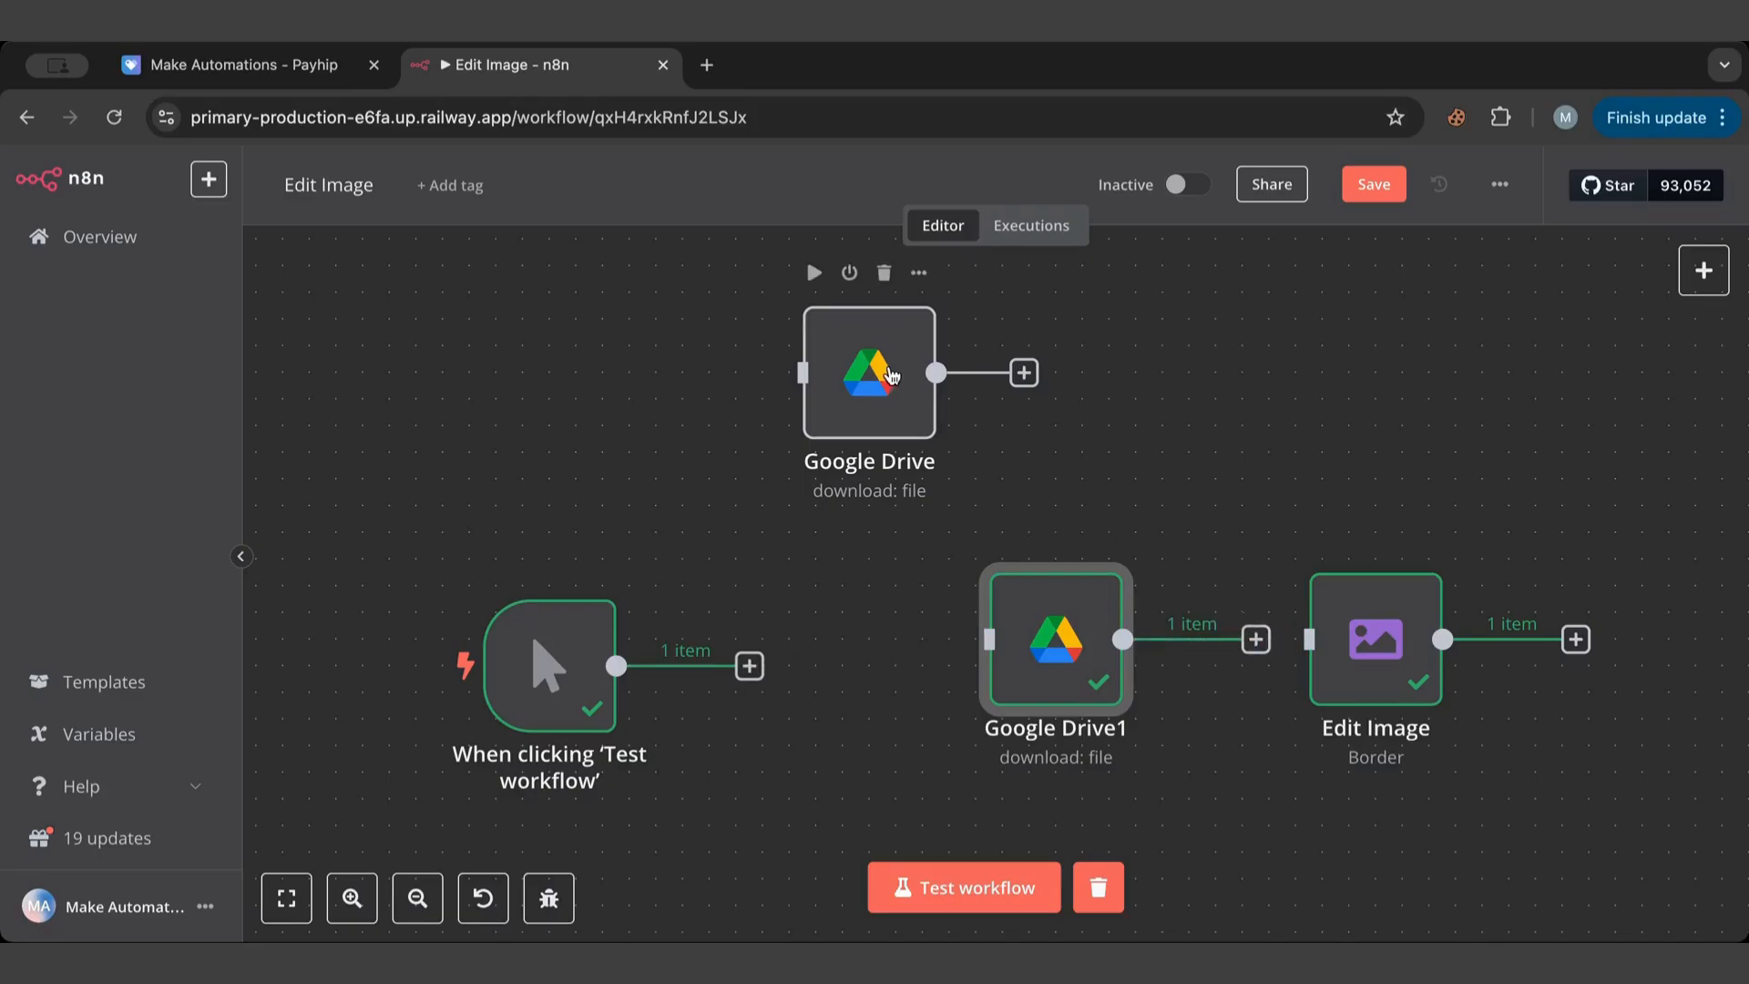
Run the background Google Drive download (5.85 kB png) and drop it between trigger and Google Drive1.
double_click(867, 372)
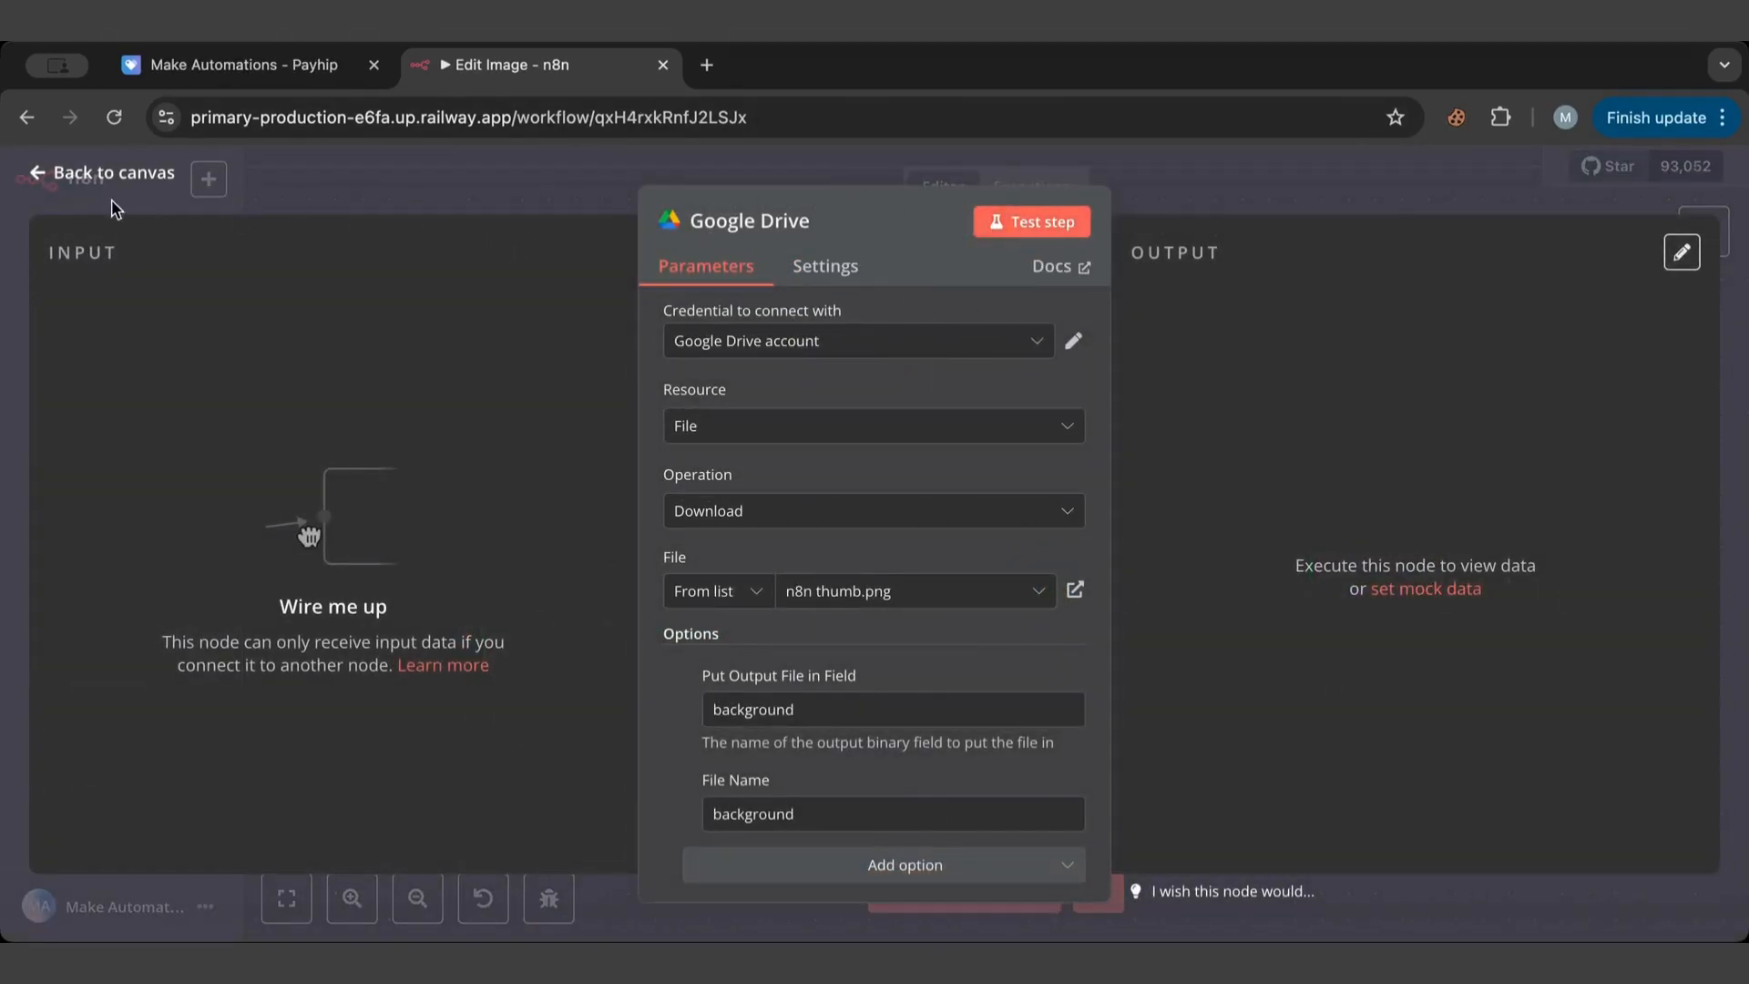
click(110, 173)
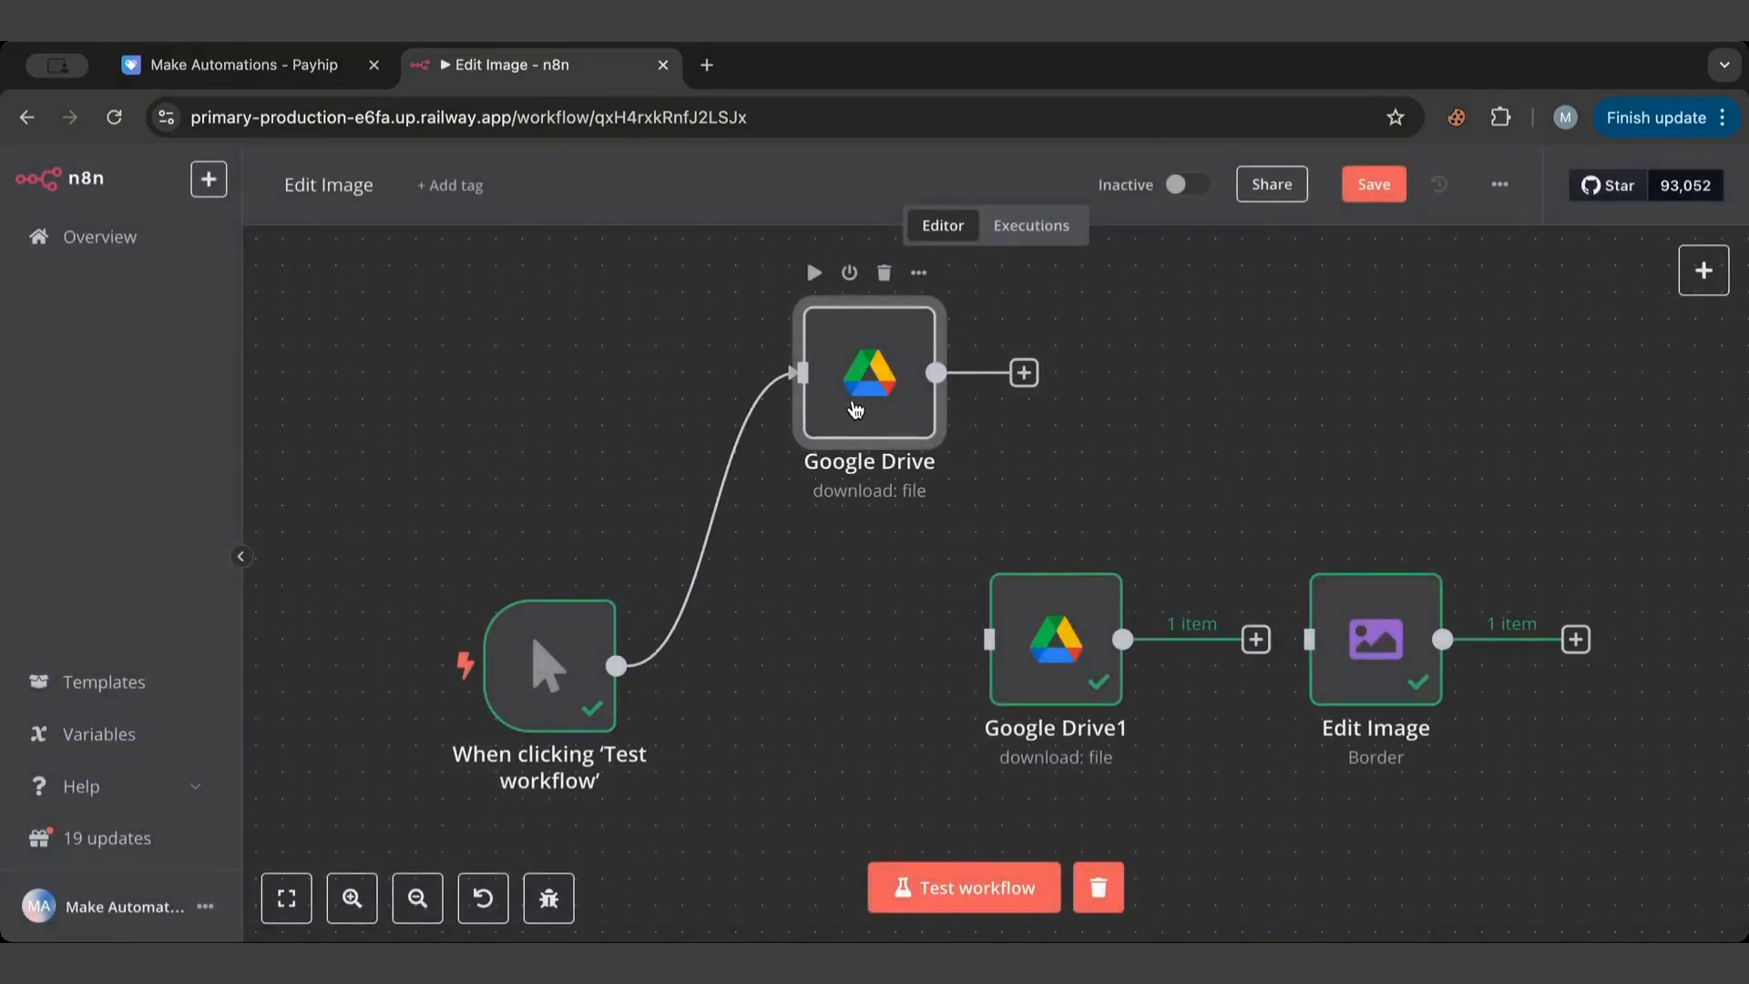
double_click(869, 373)
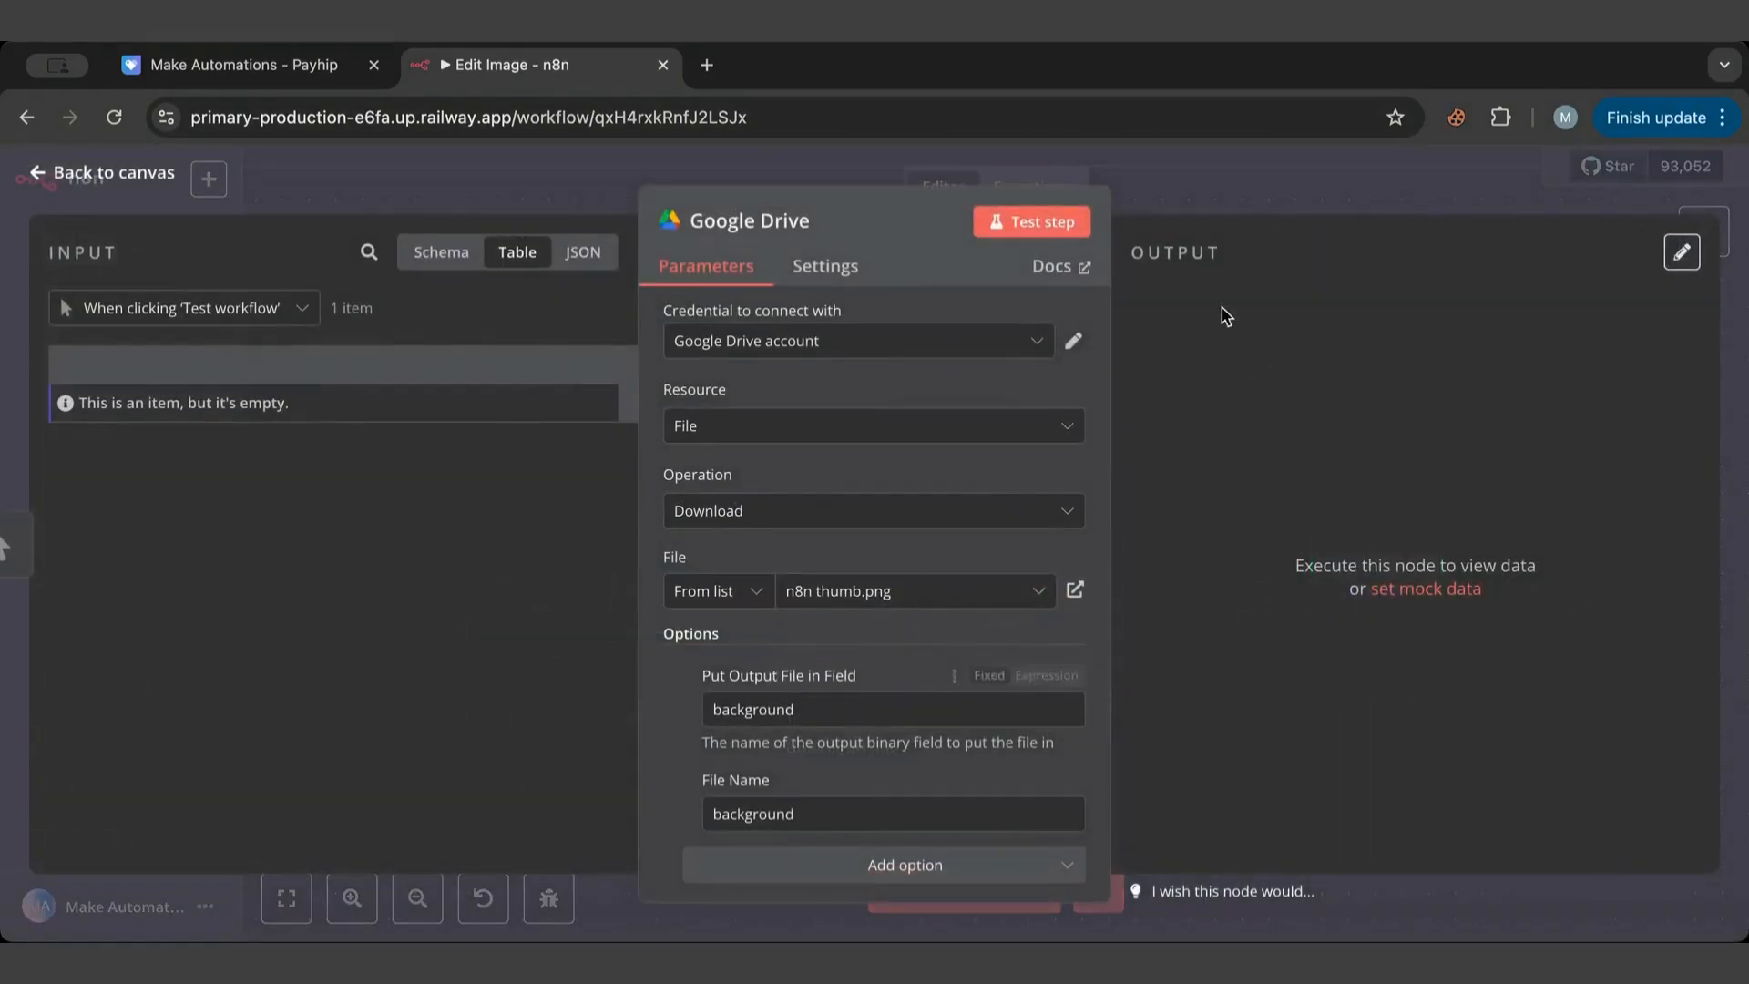
click(1030, 220)
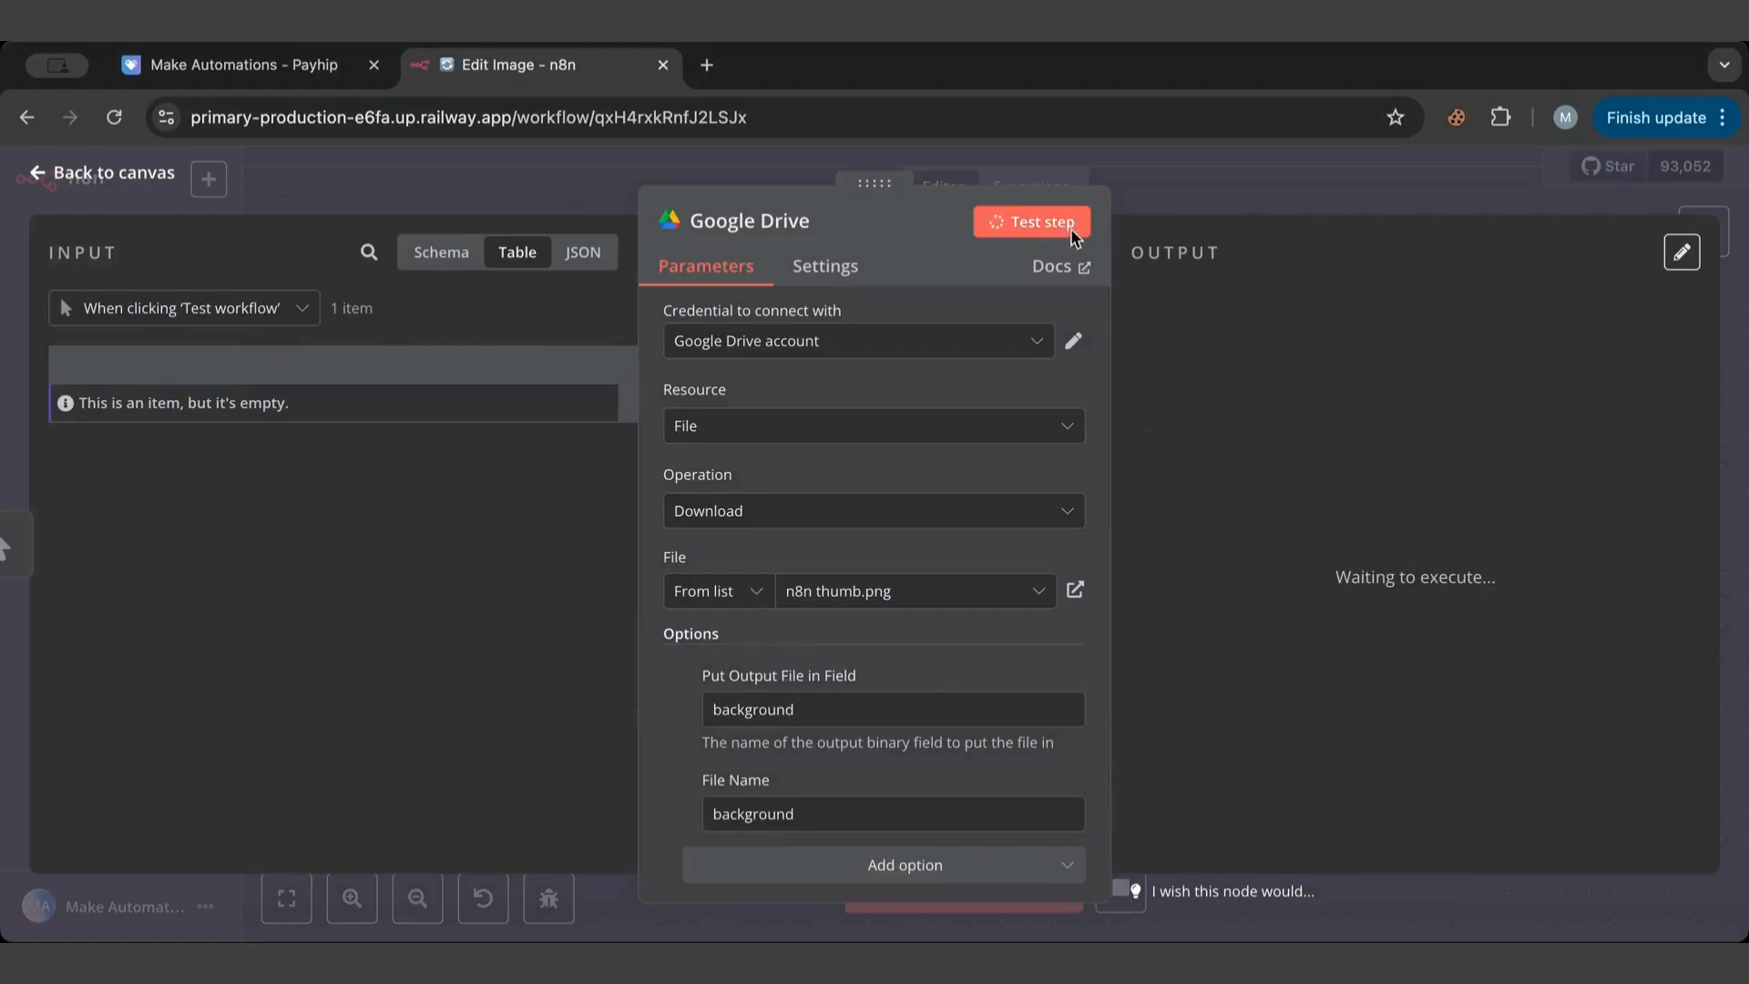
click(1031, 222)
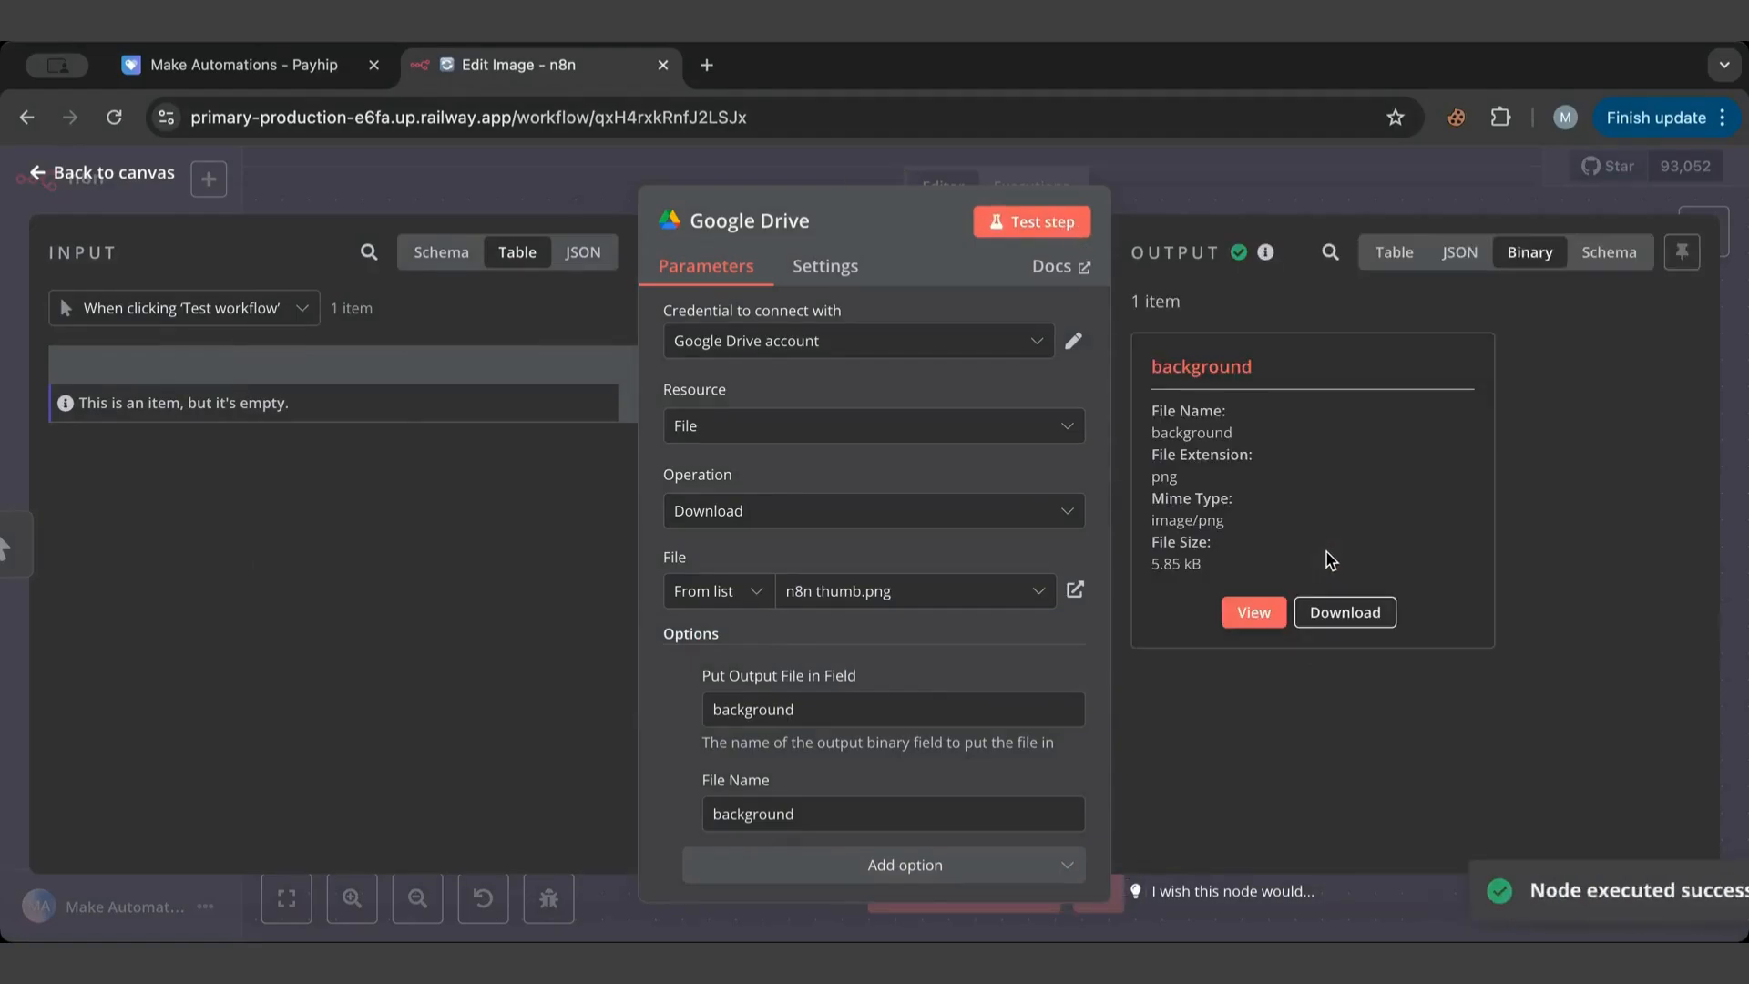
click(1252, 613)
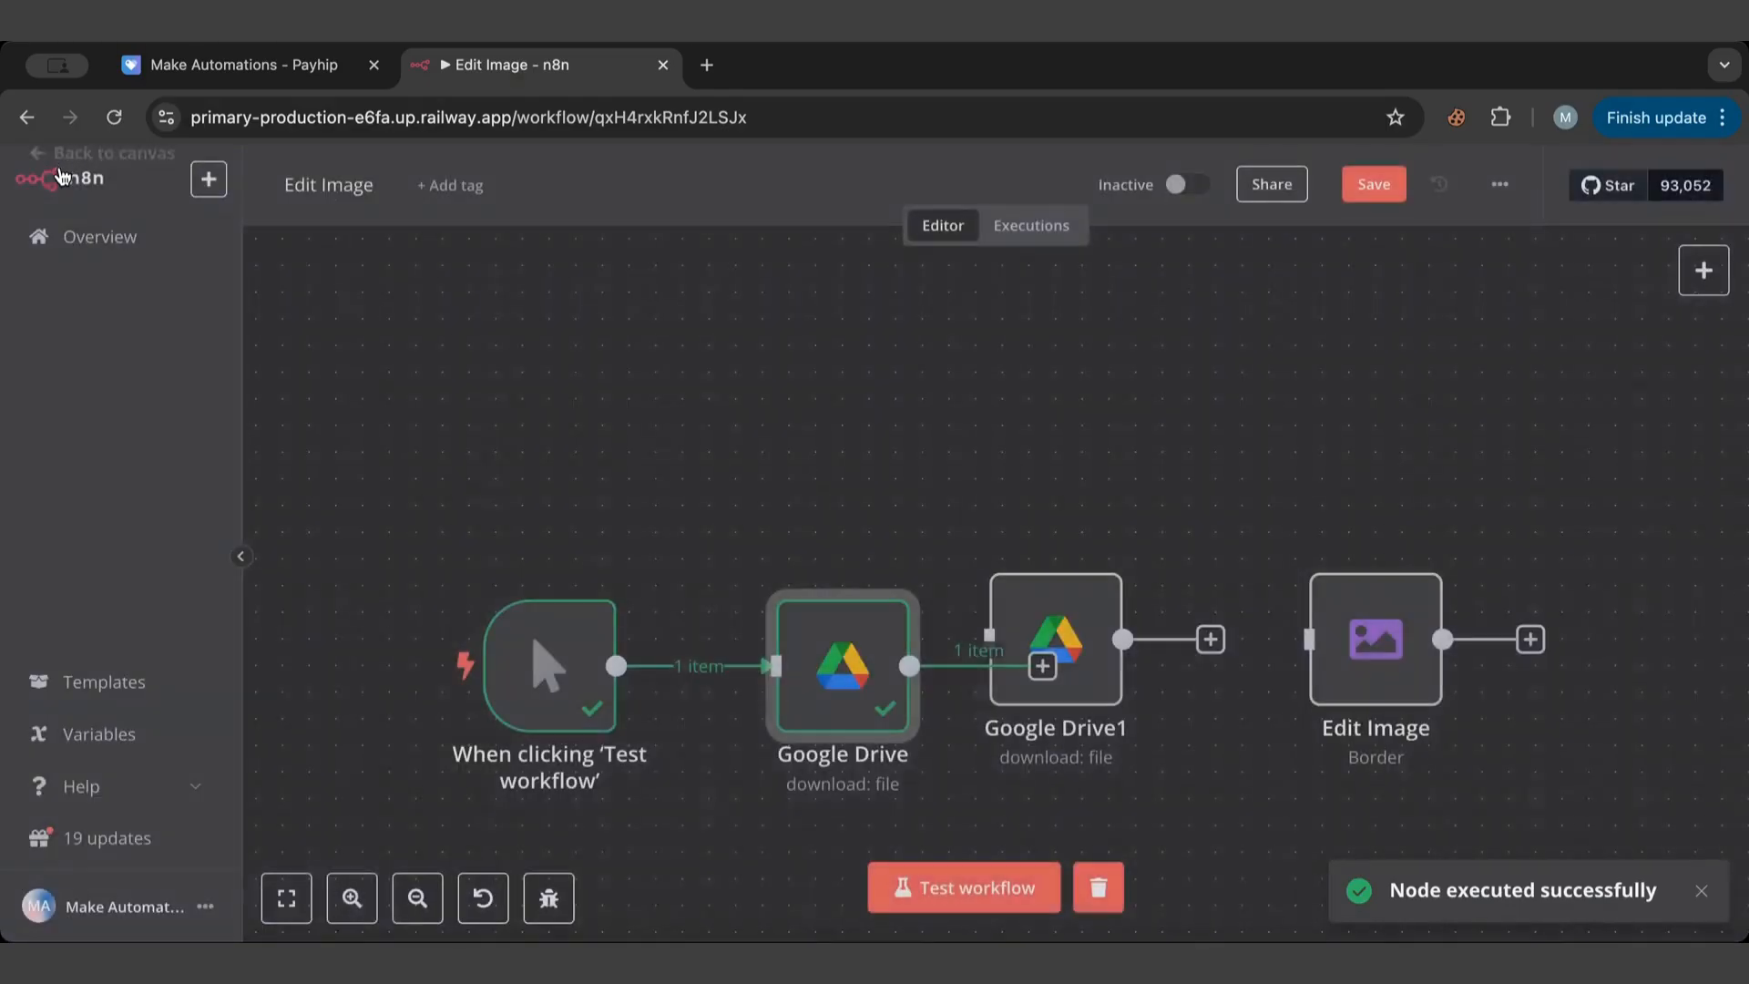
drag(1055, 639, 1135, 505)
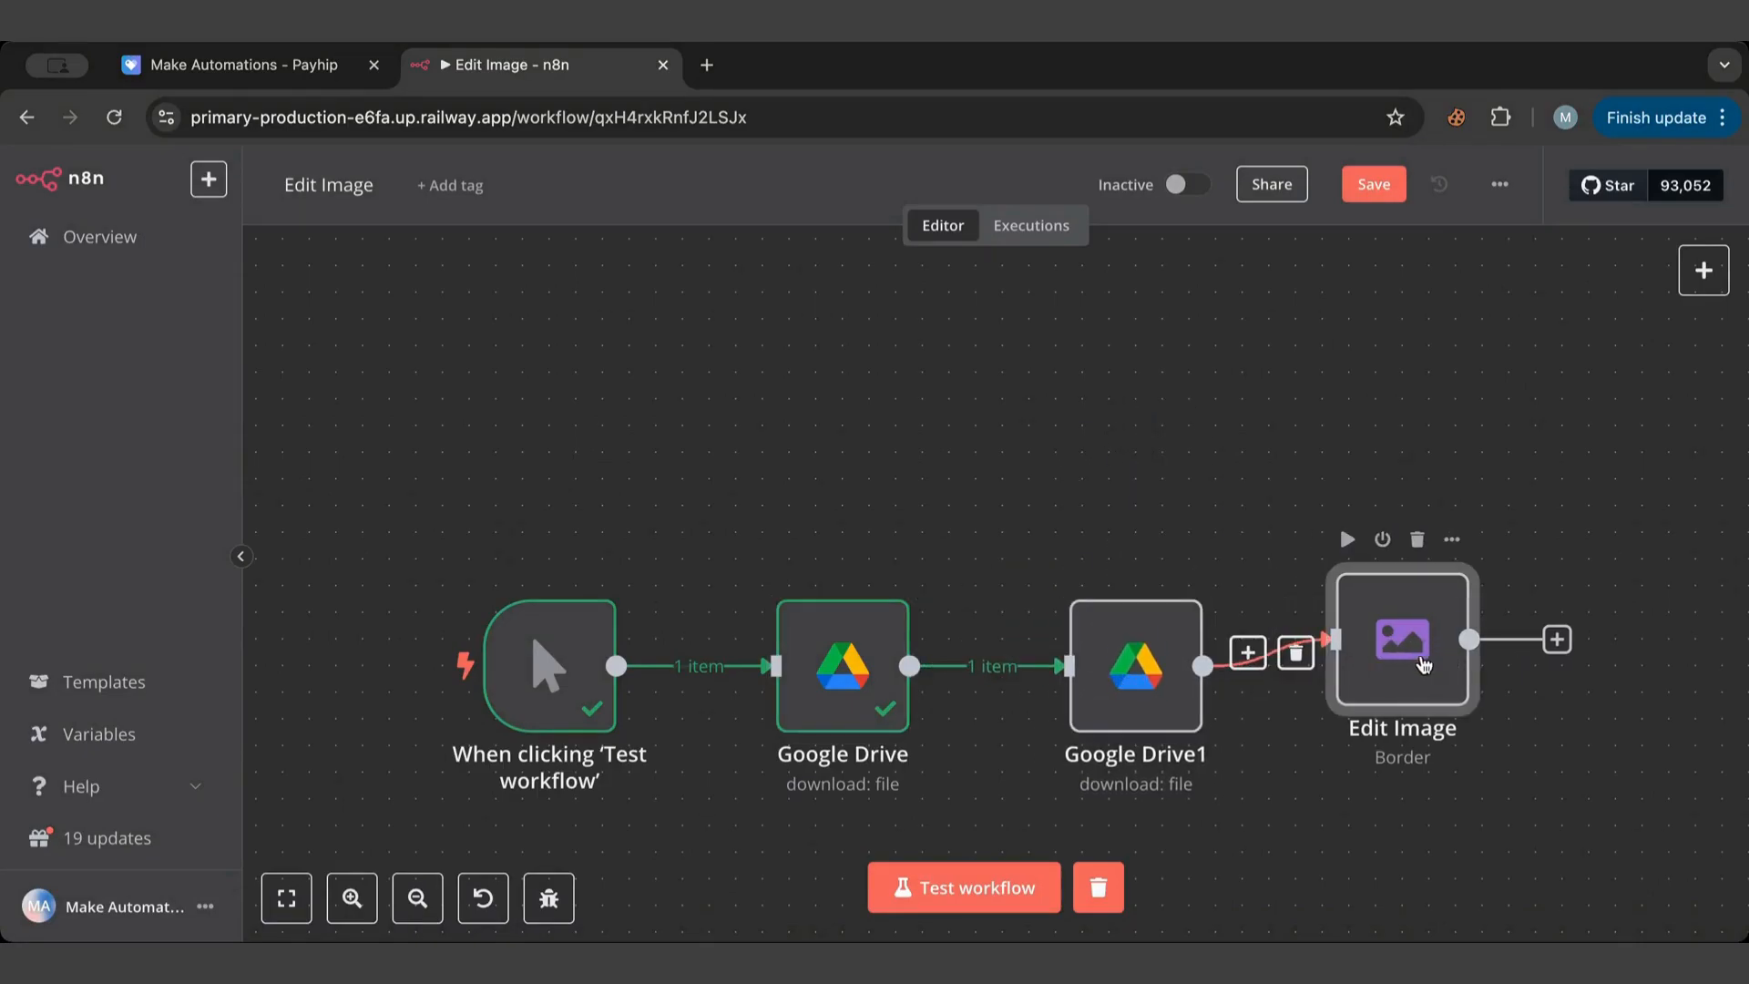
Set Edit Image to Composite 'text' onto 'background' using the Add operator.
double_click(1401, 640)
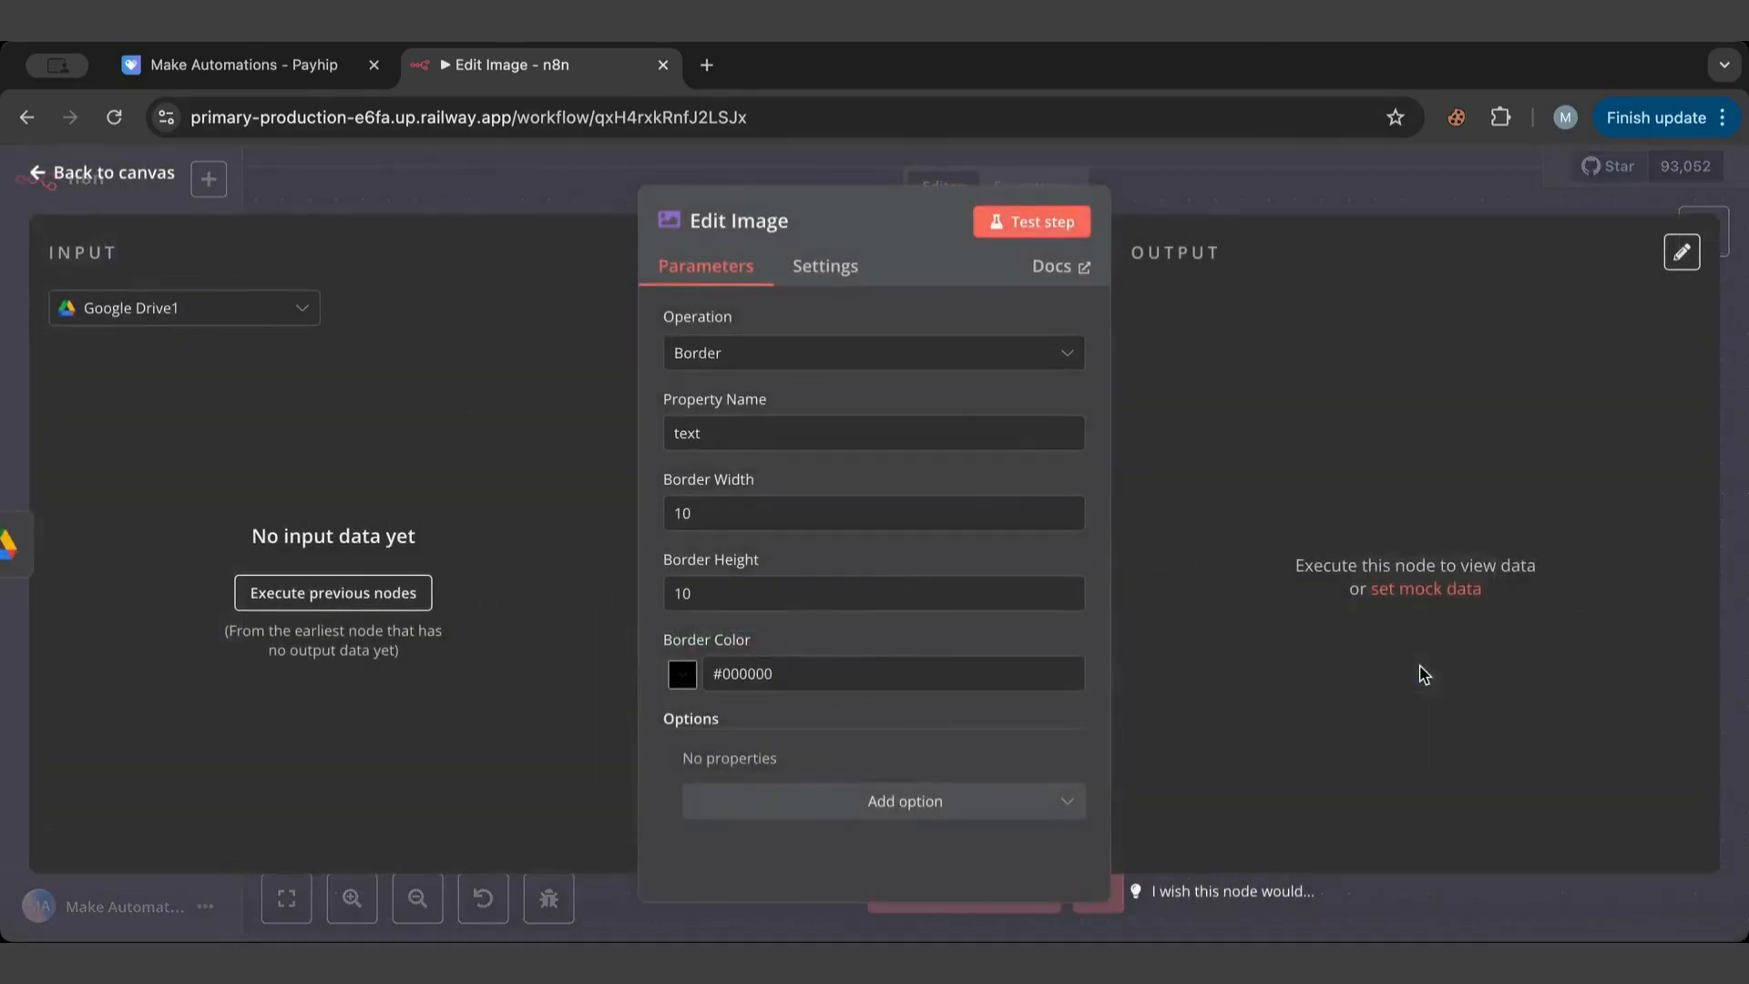
click(873, 352)
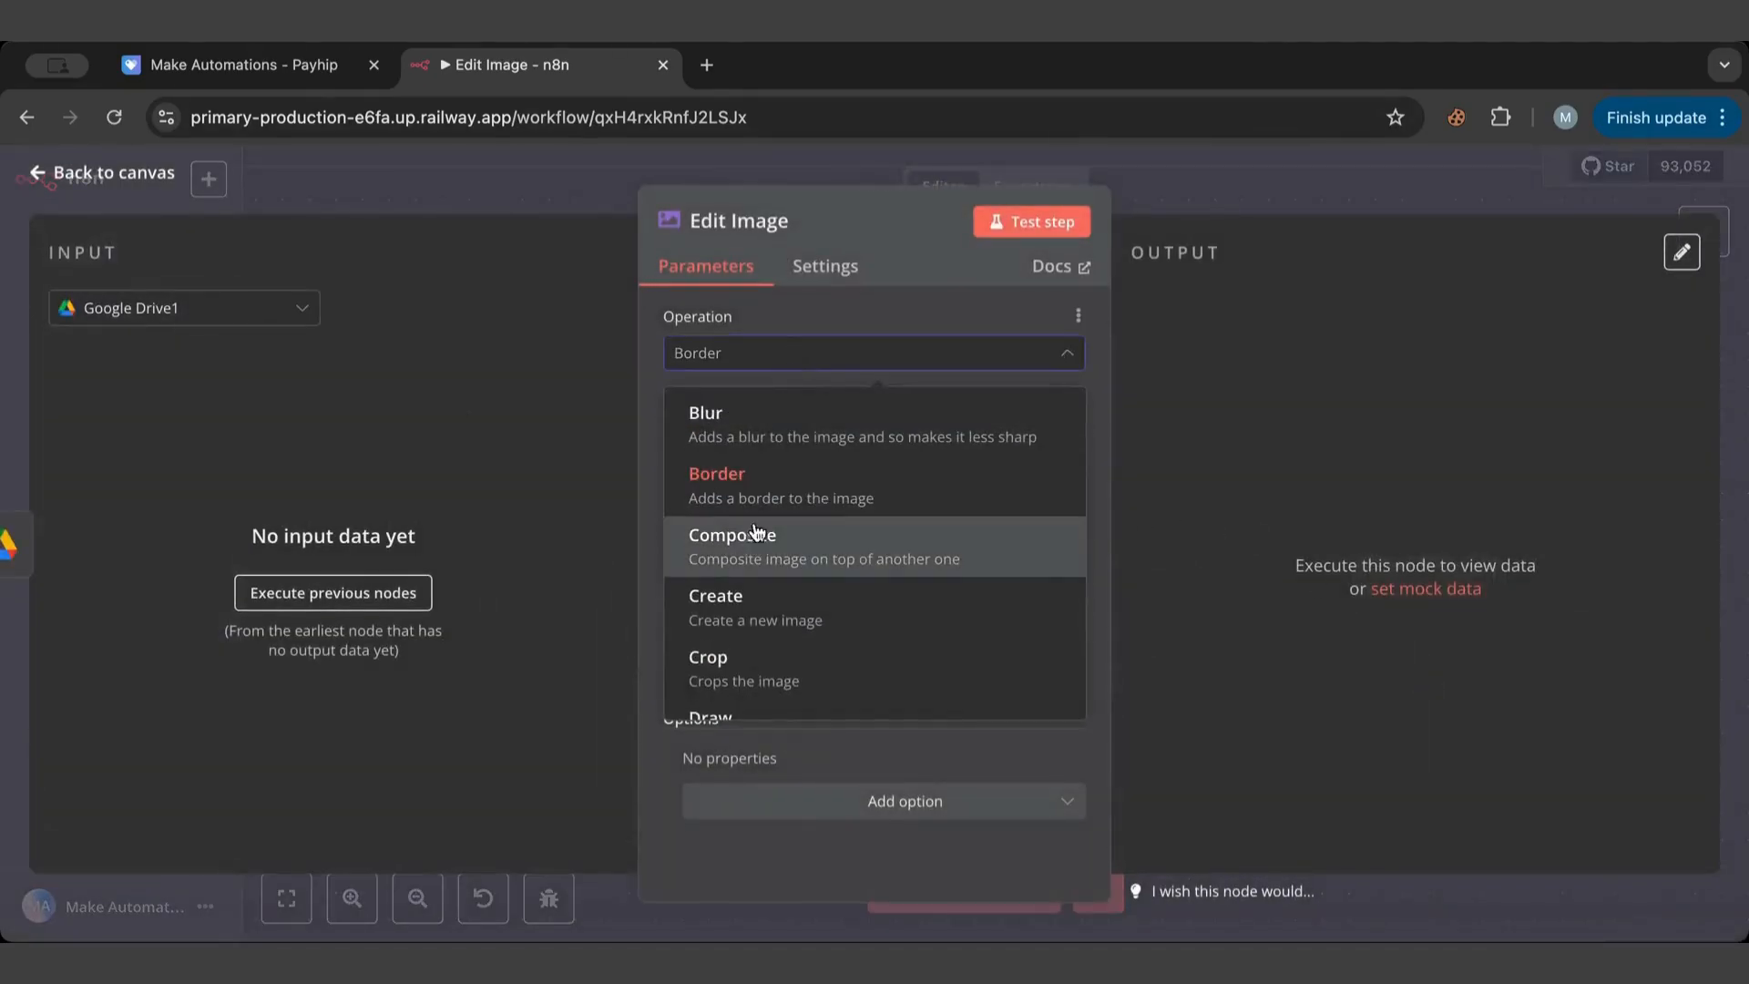
click(733, 547)
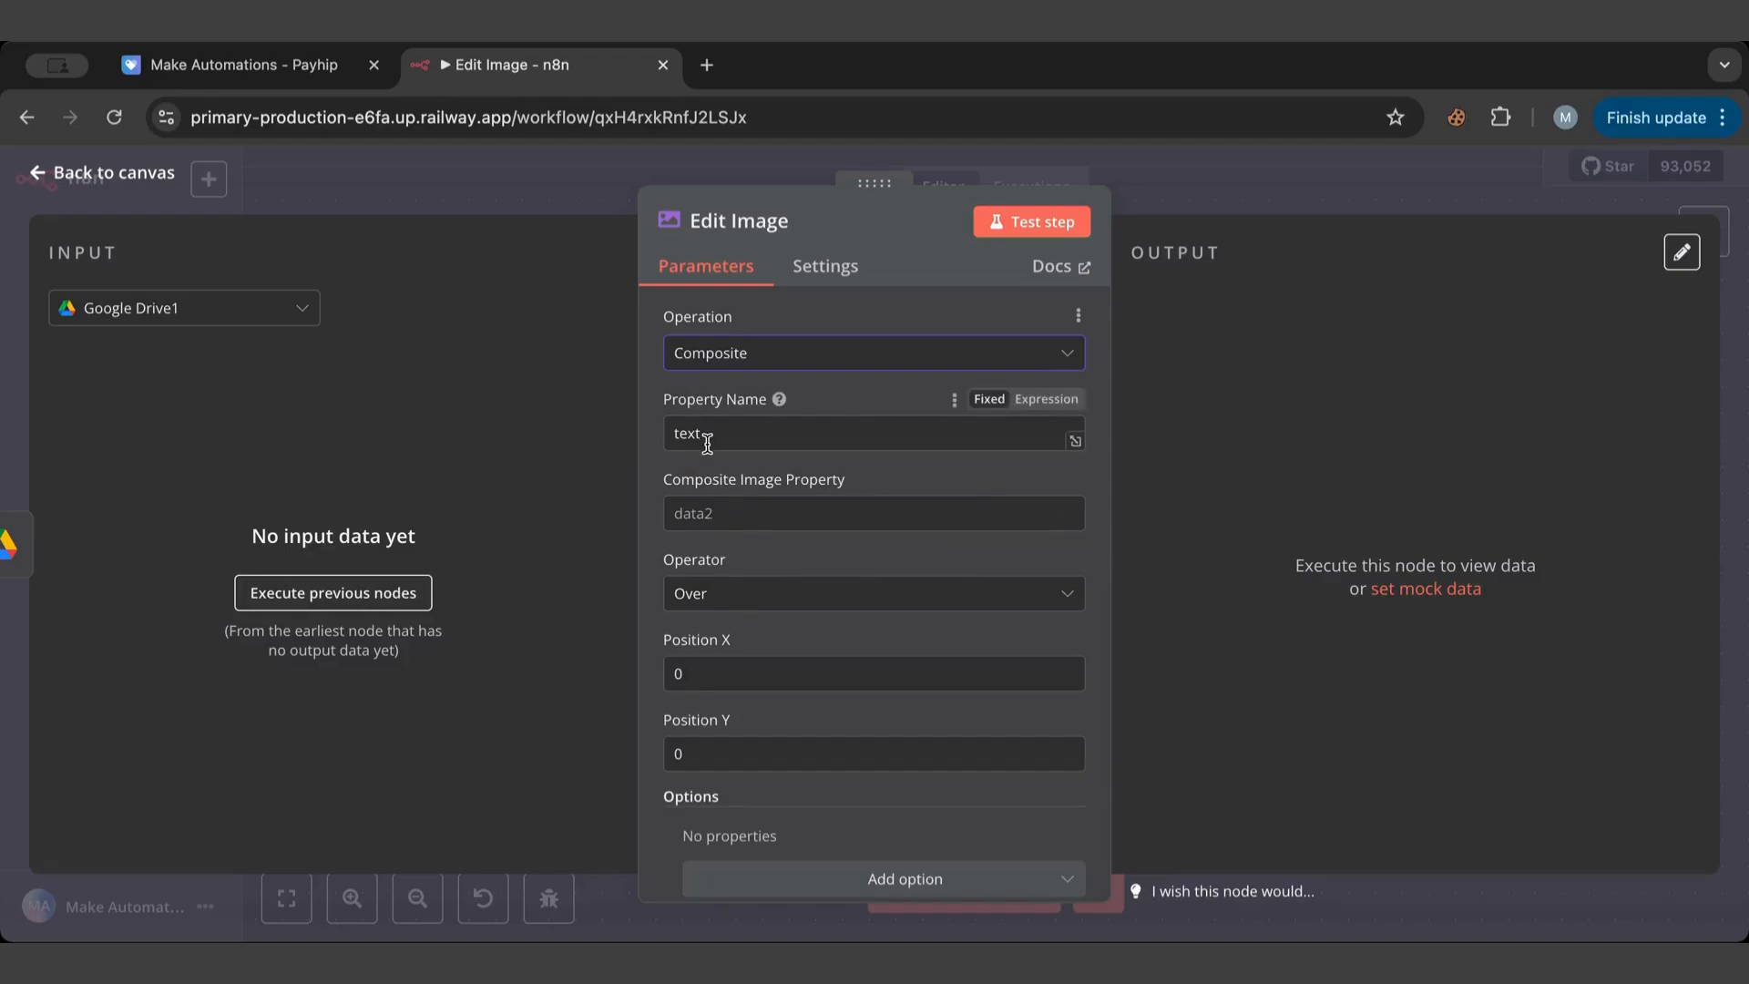
mouse_move(857, 479)
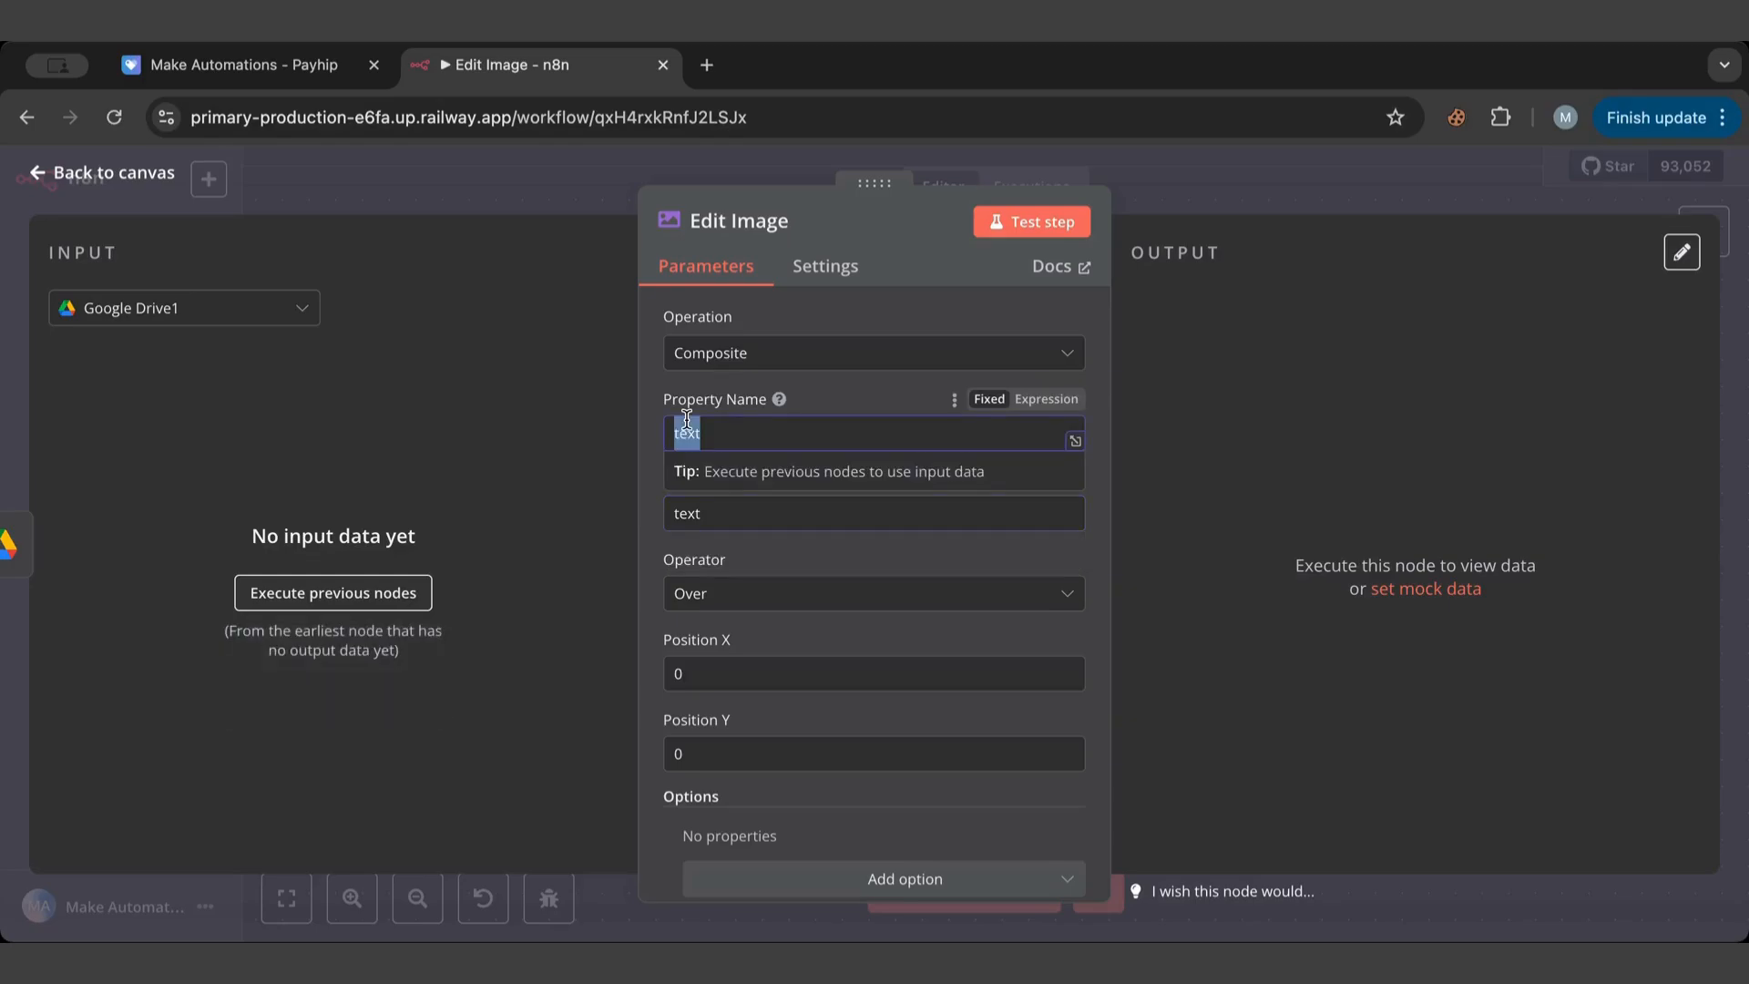
text(background)
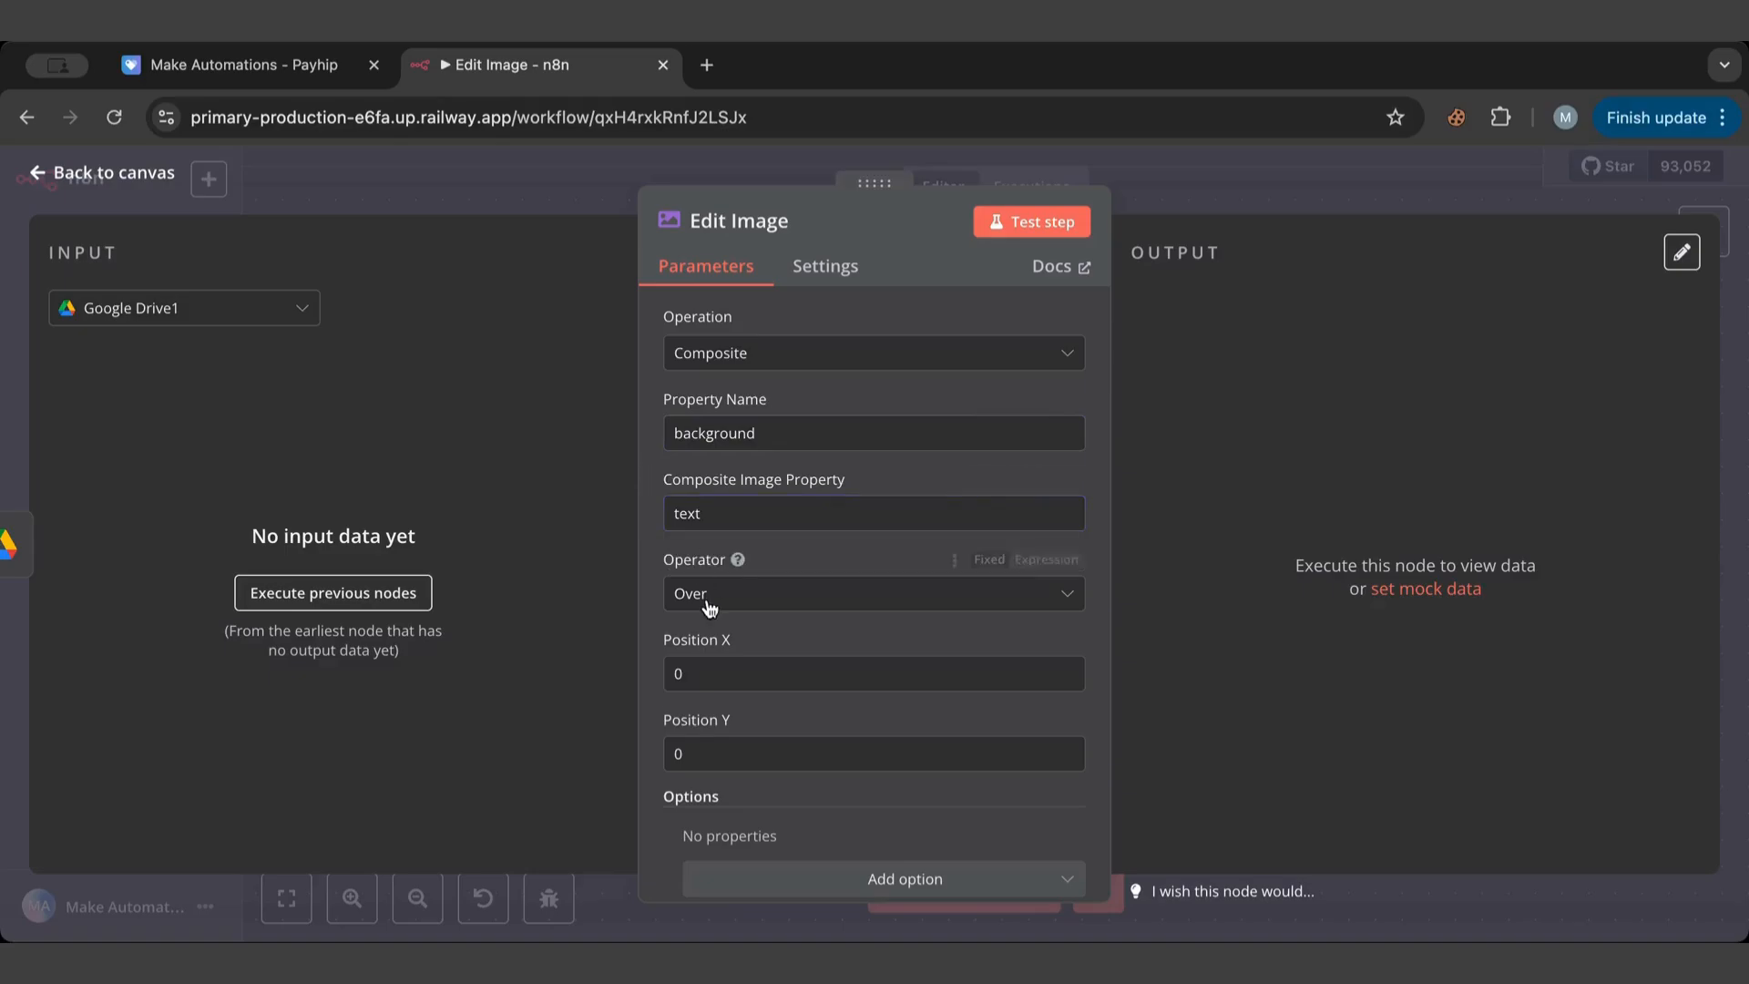
click(873, 592)
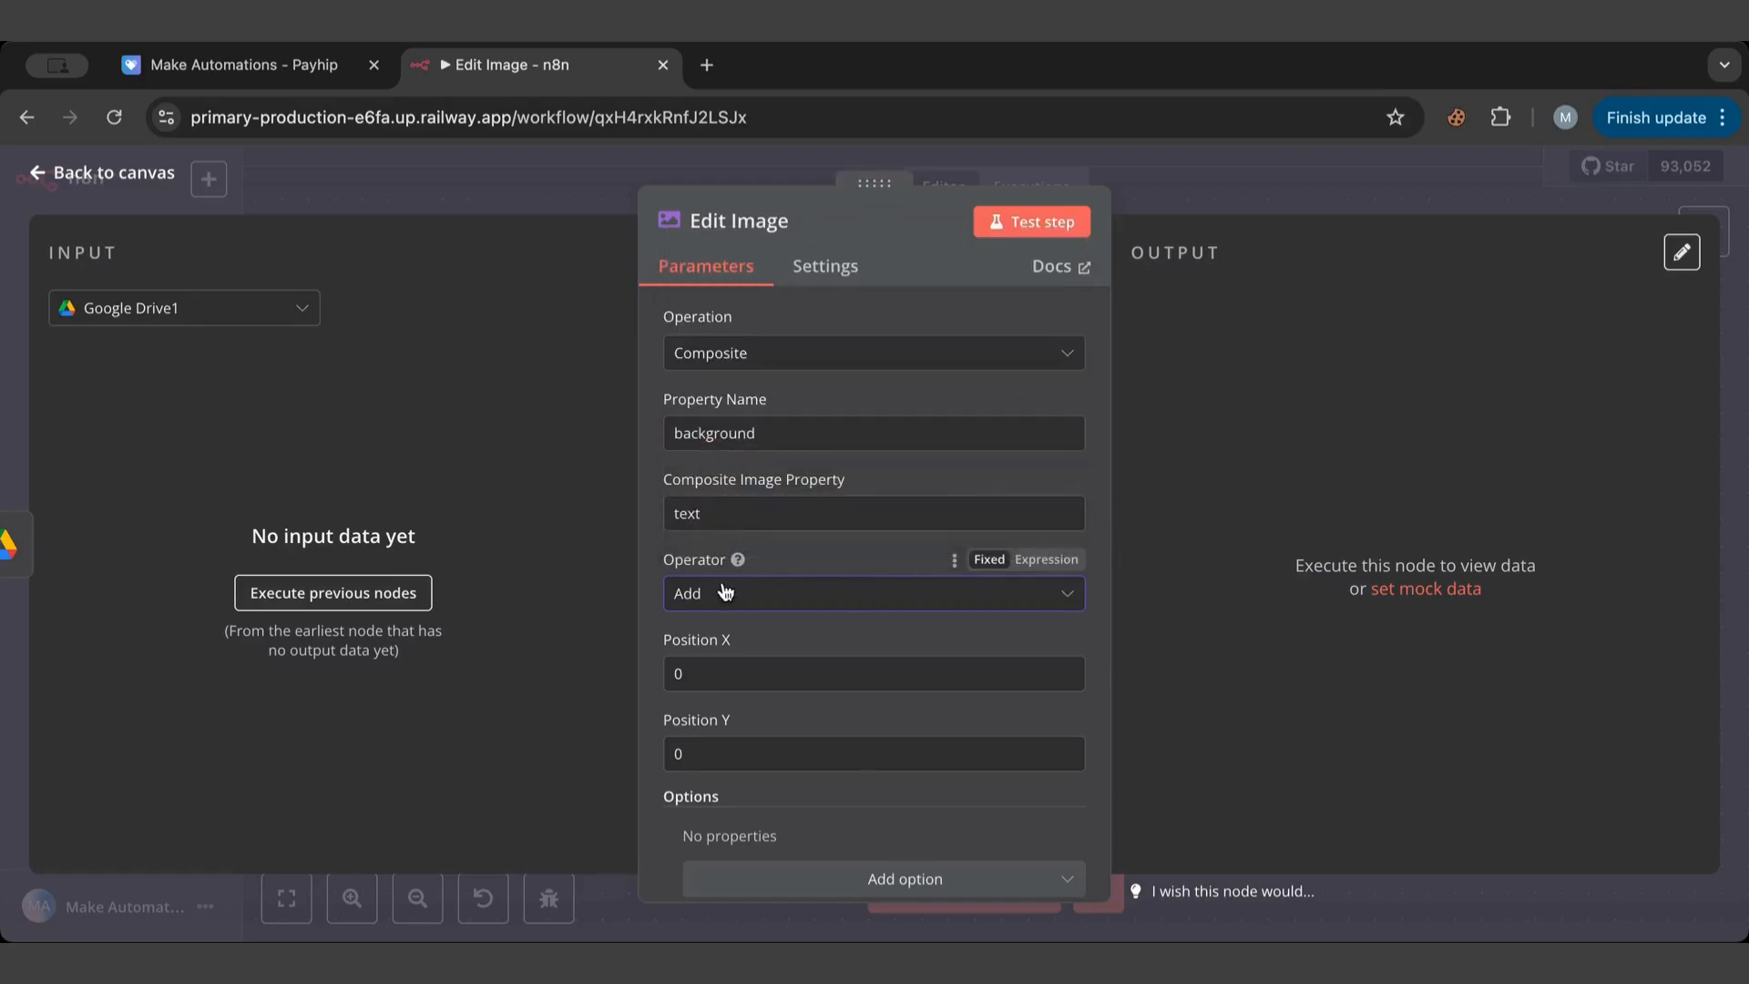
scroll(down, 3)
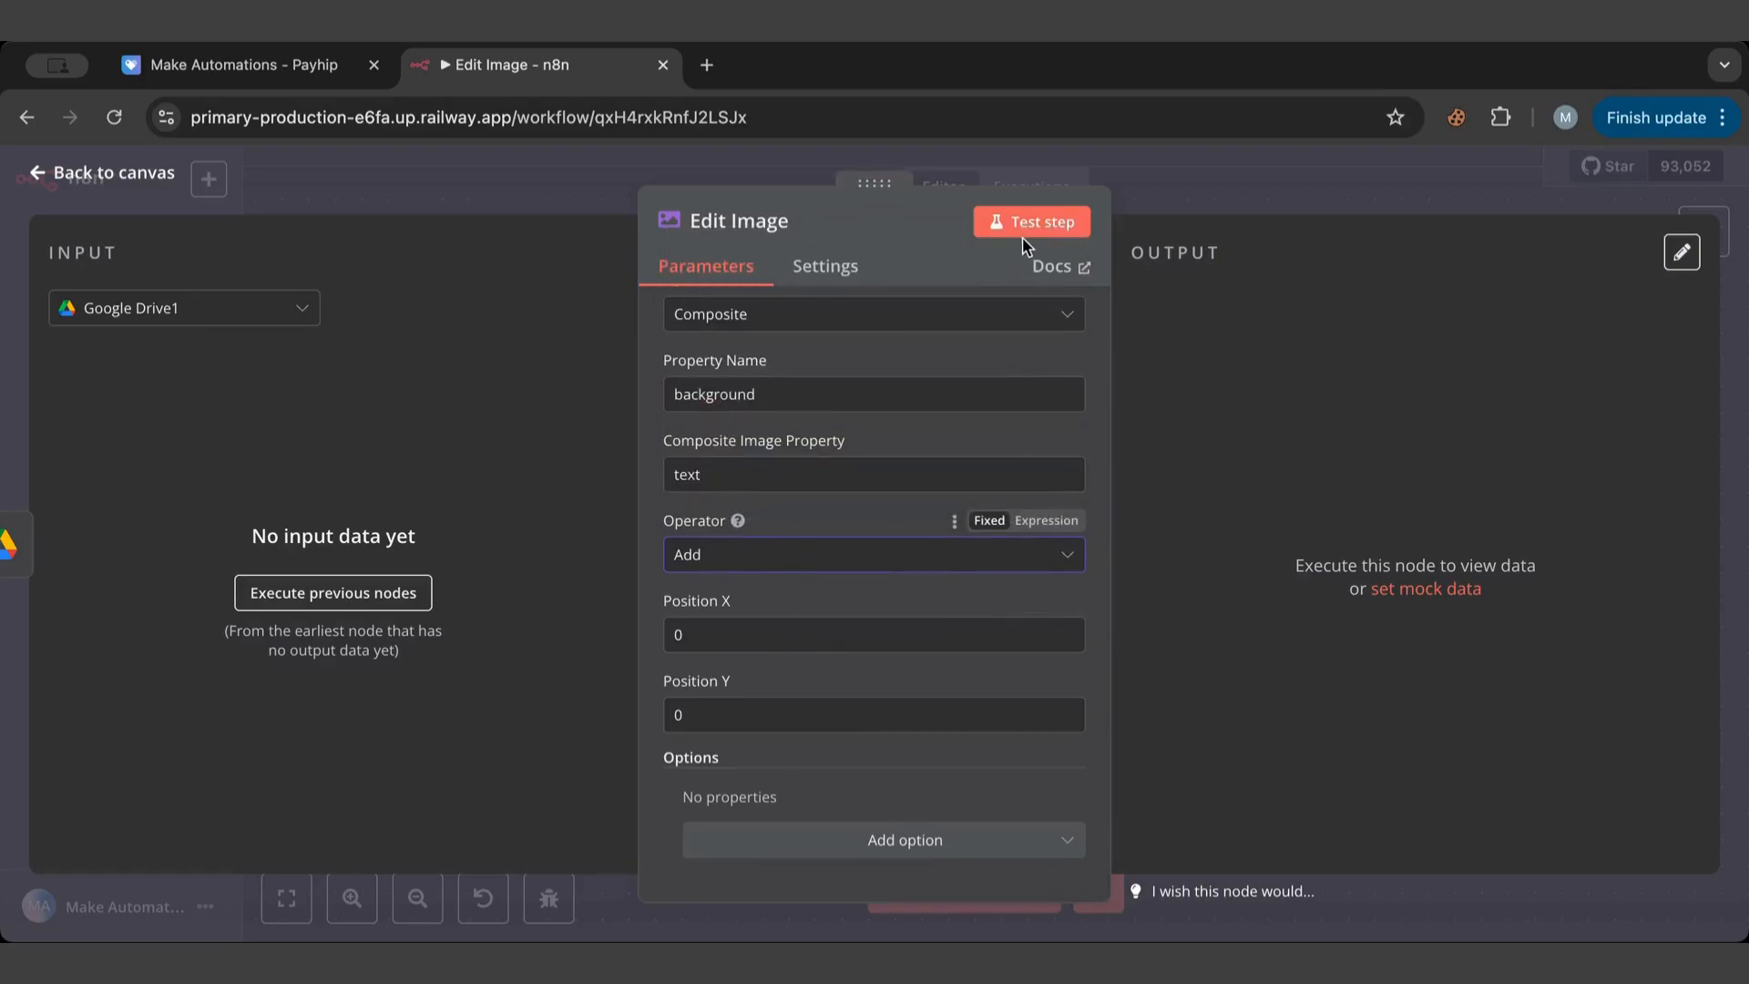
Run the whole workflow and preview the Add-composited SUPER IF/SWITCH!! output, listing operators.
click(110, 173)
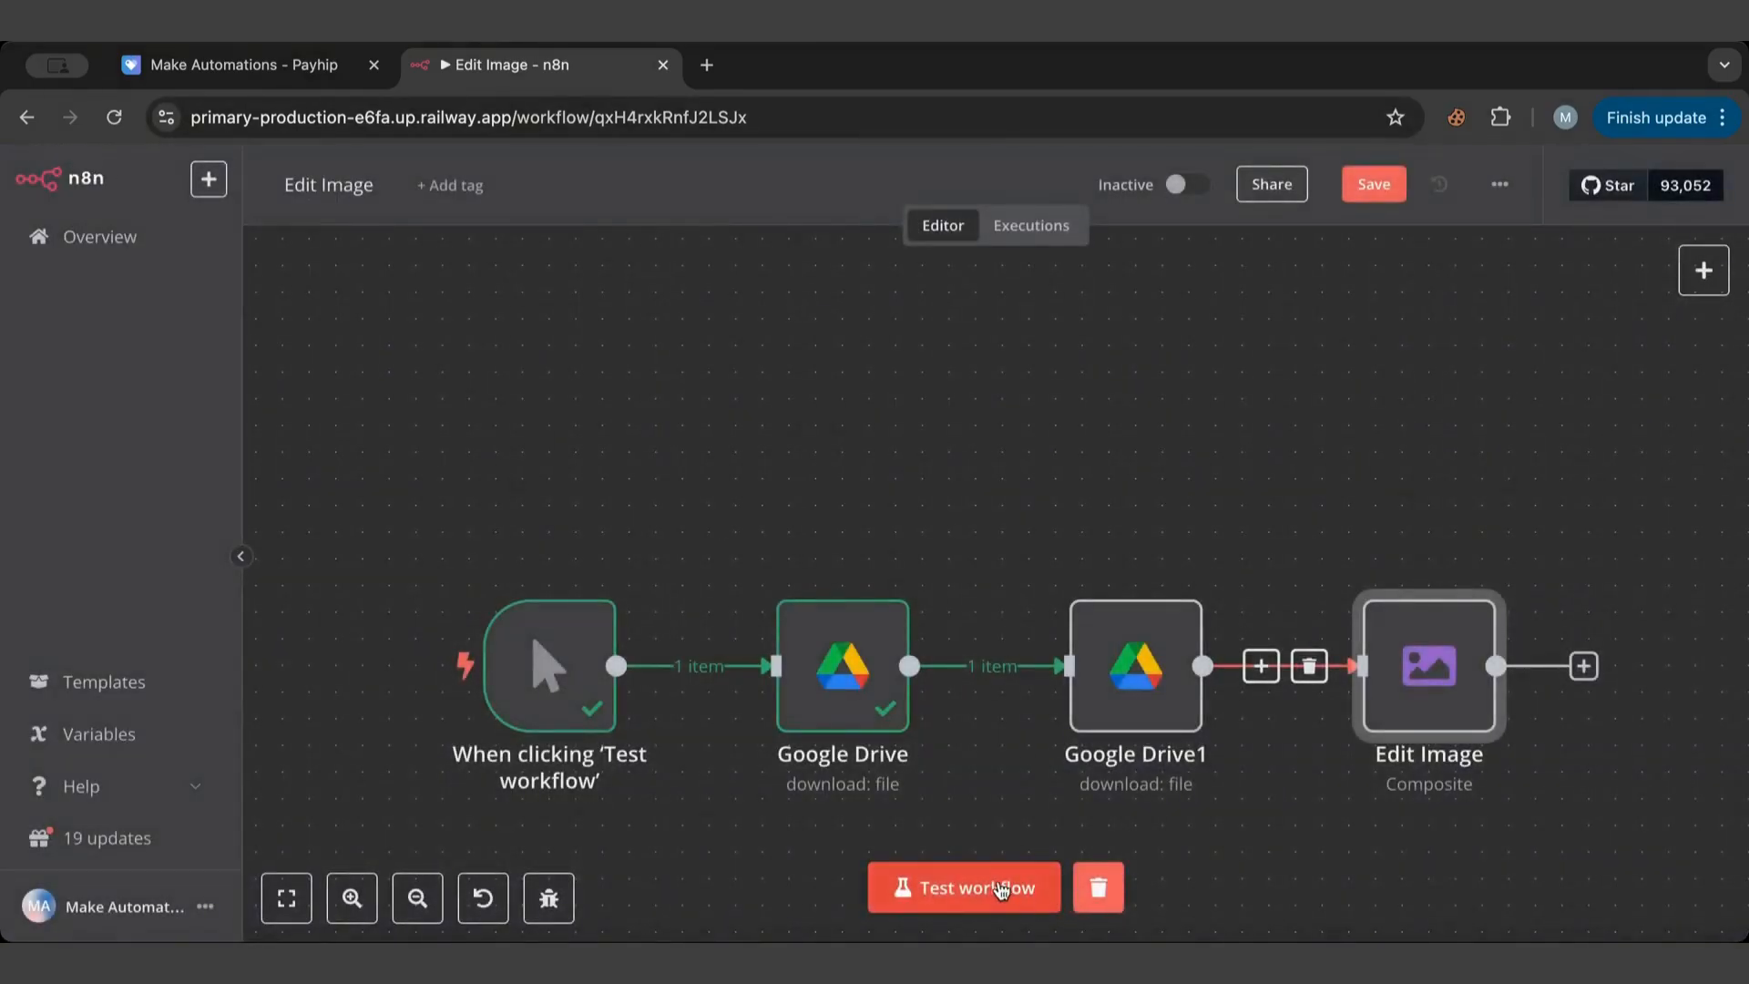
click(962, 887)
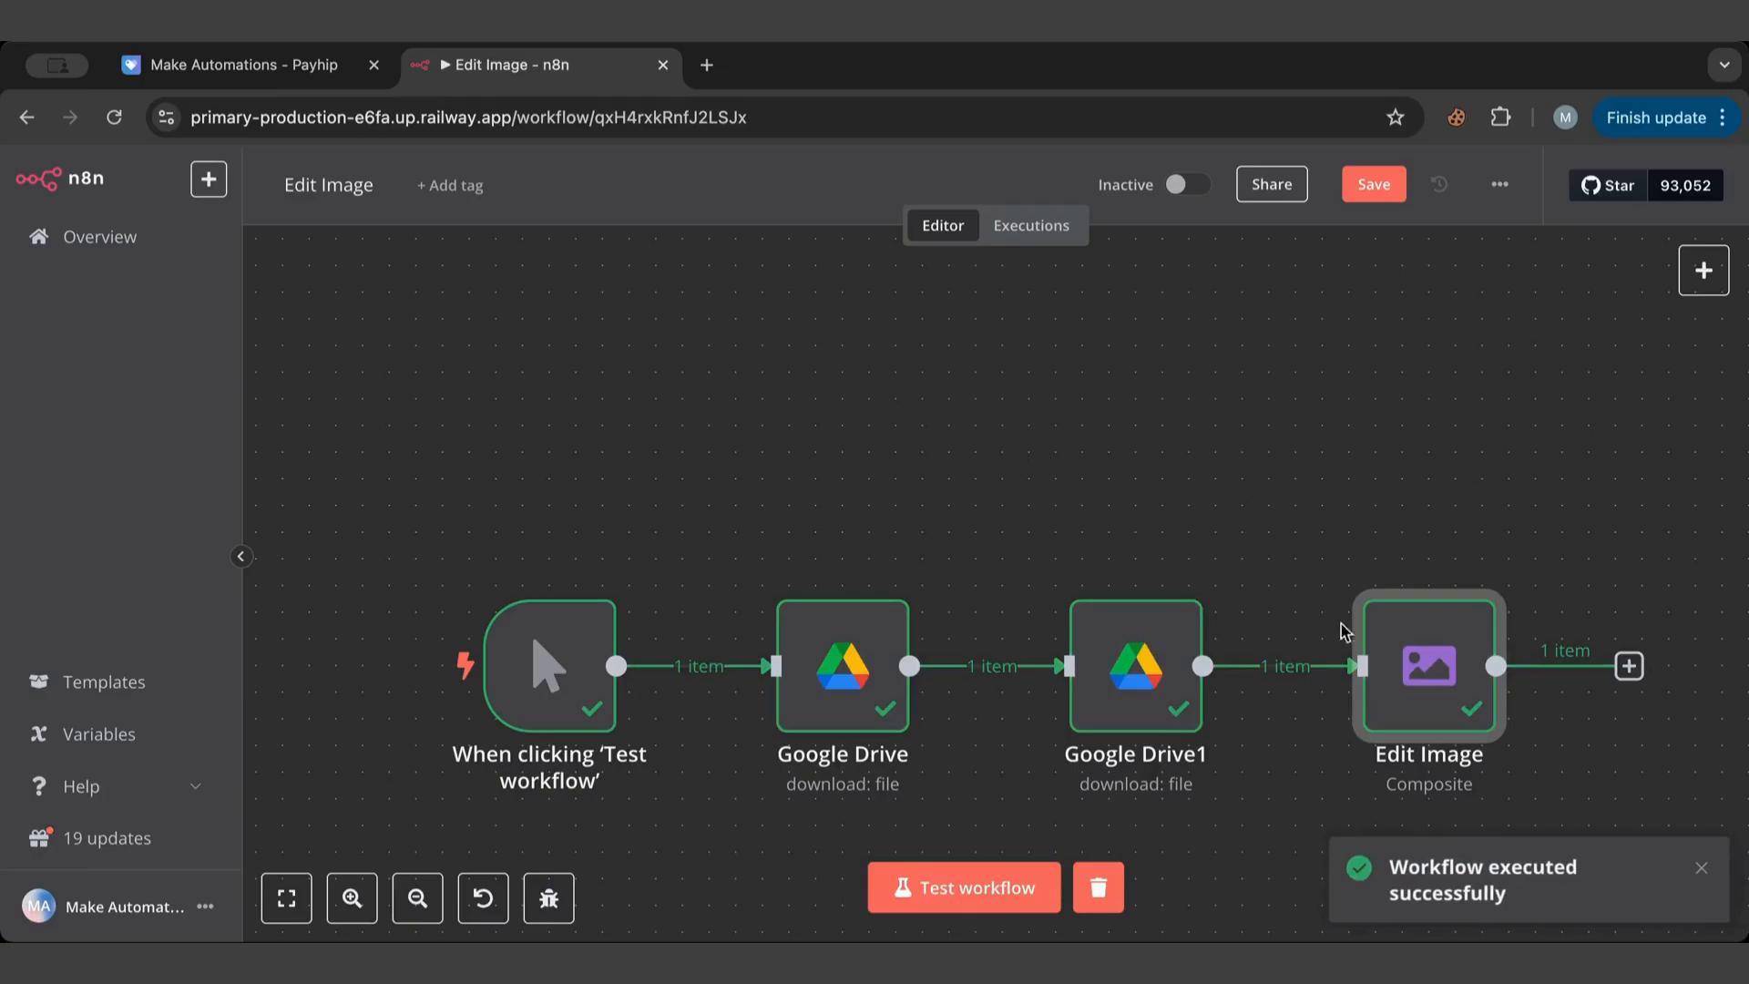
double_click(1429, 667)
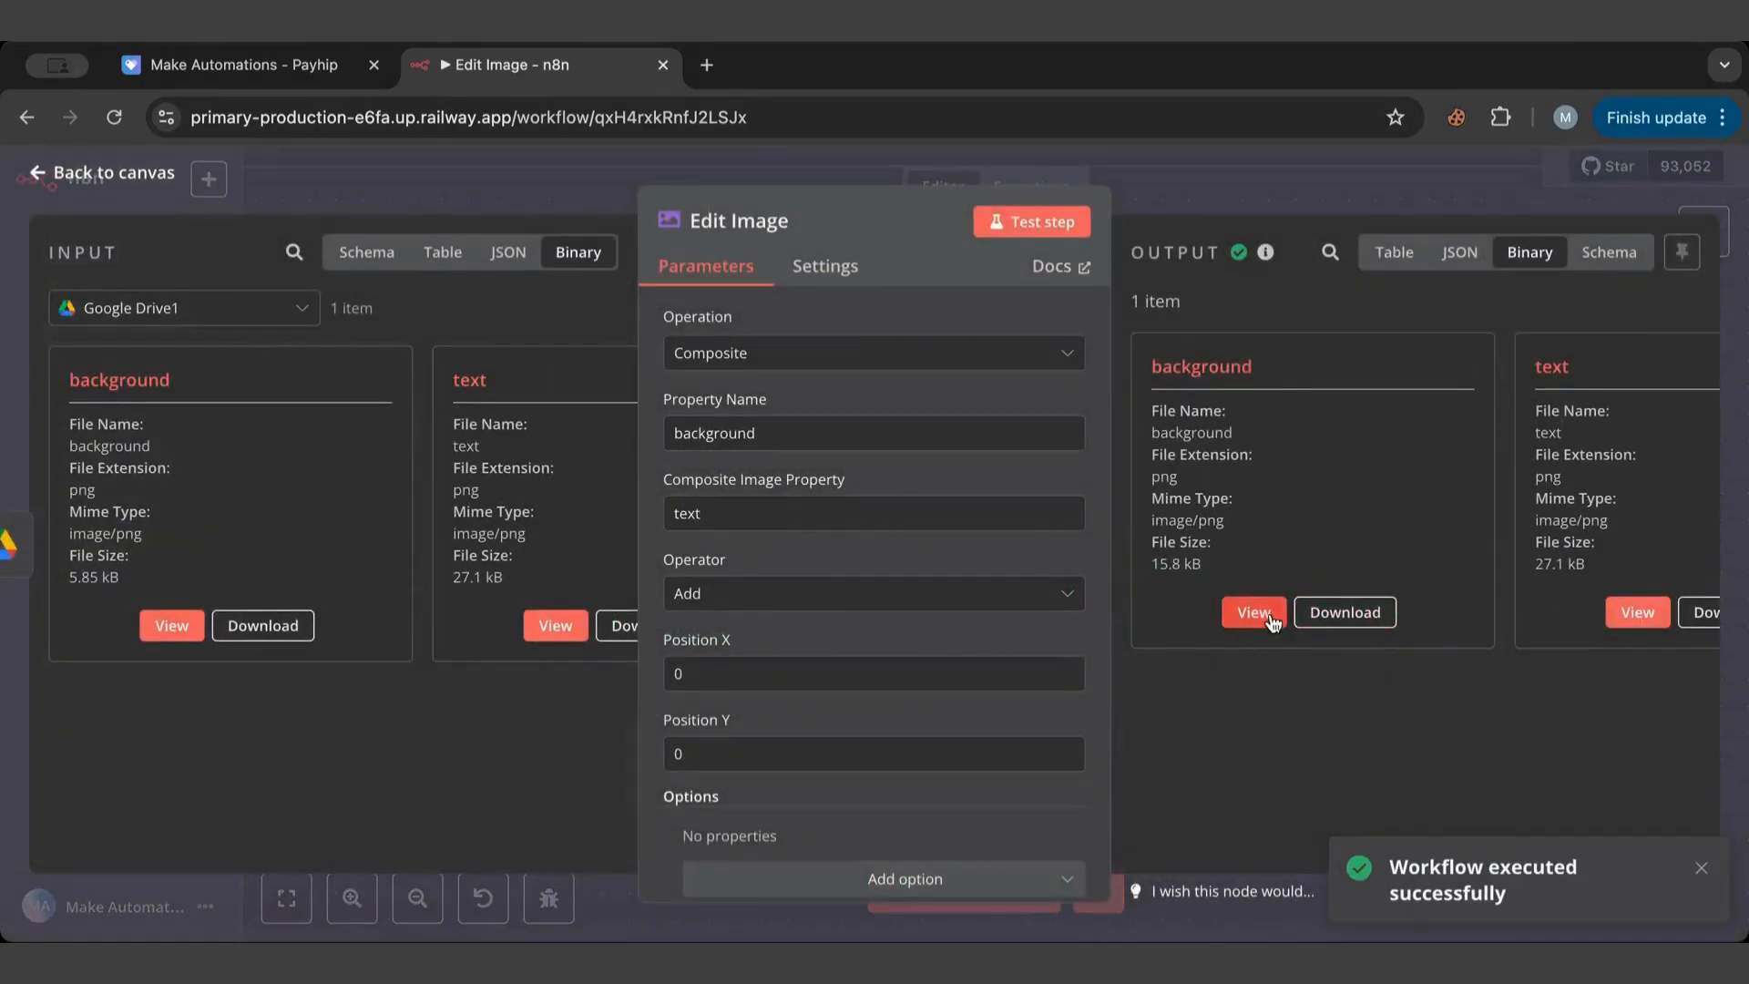
click(1253, 612)
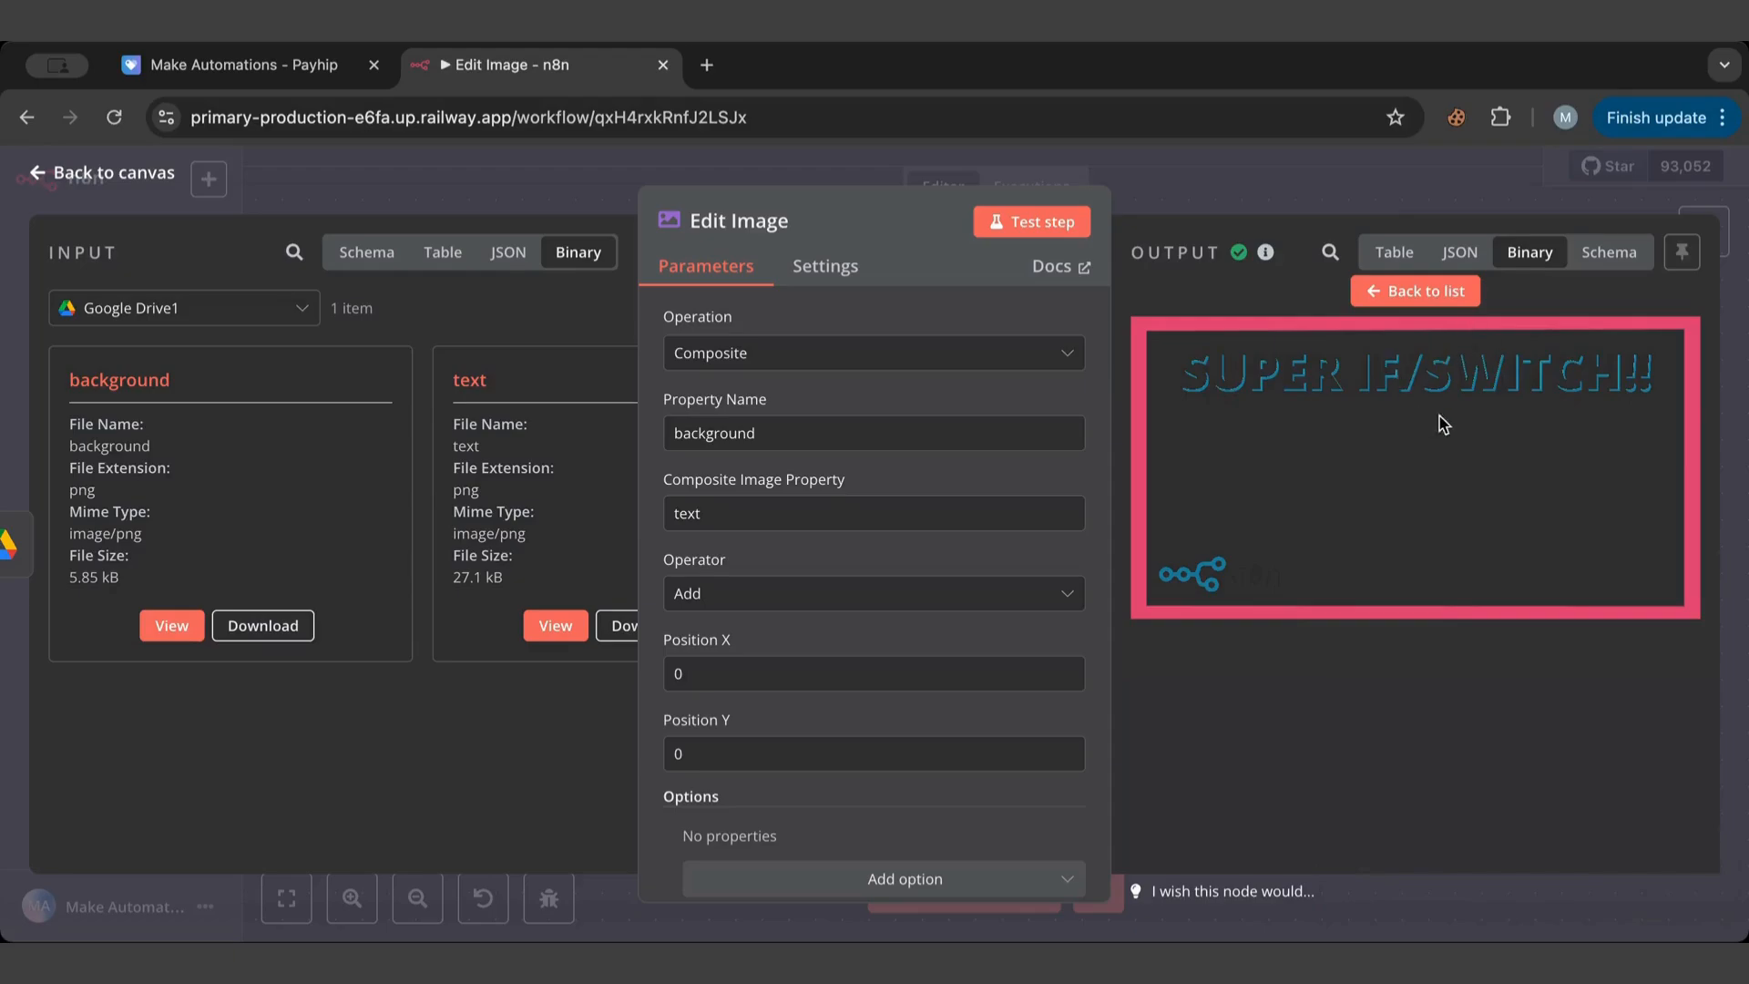
mouse_move(831, 644)
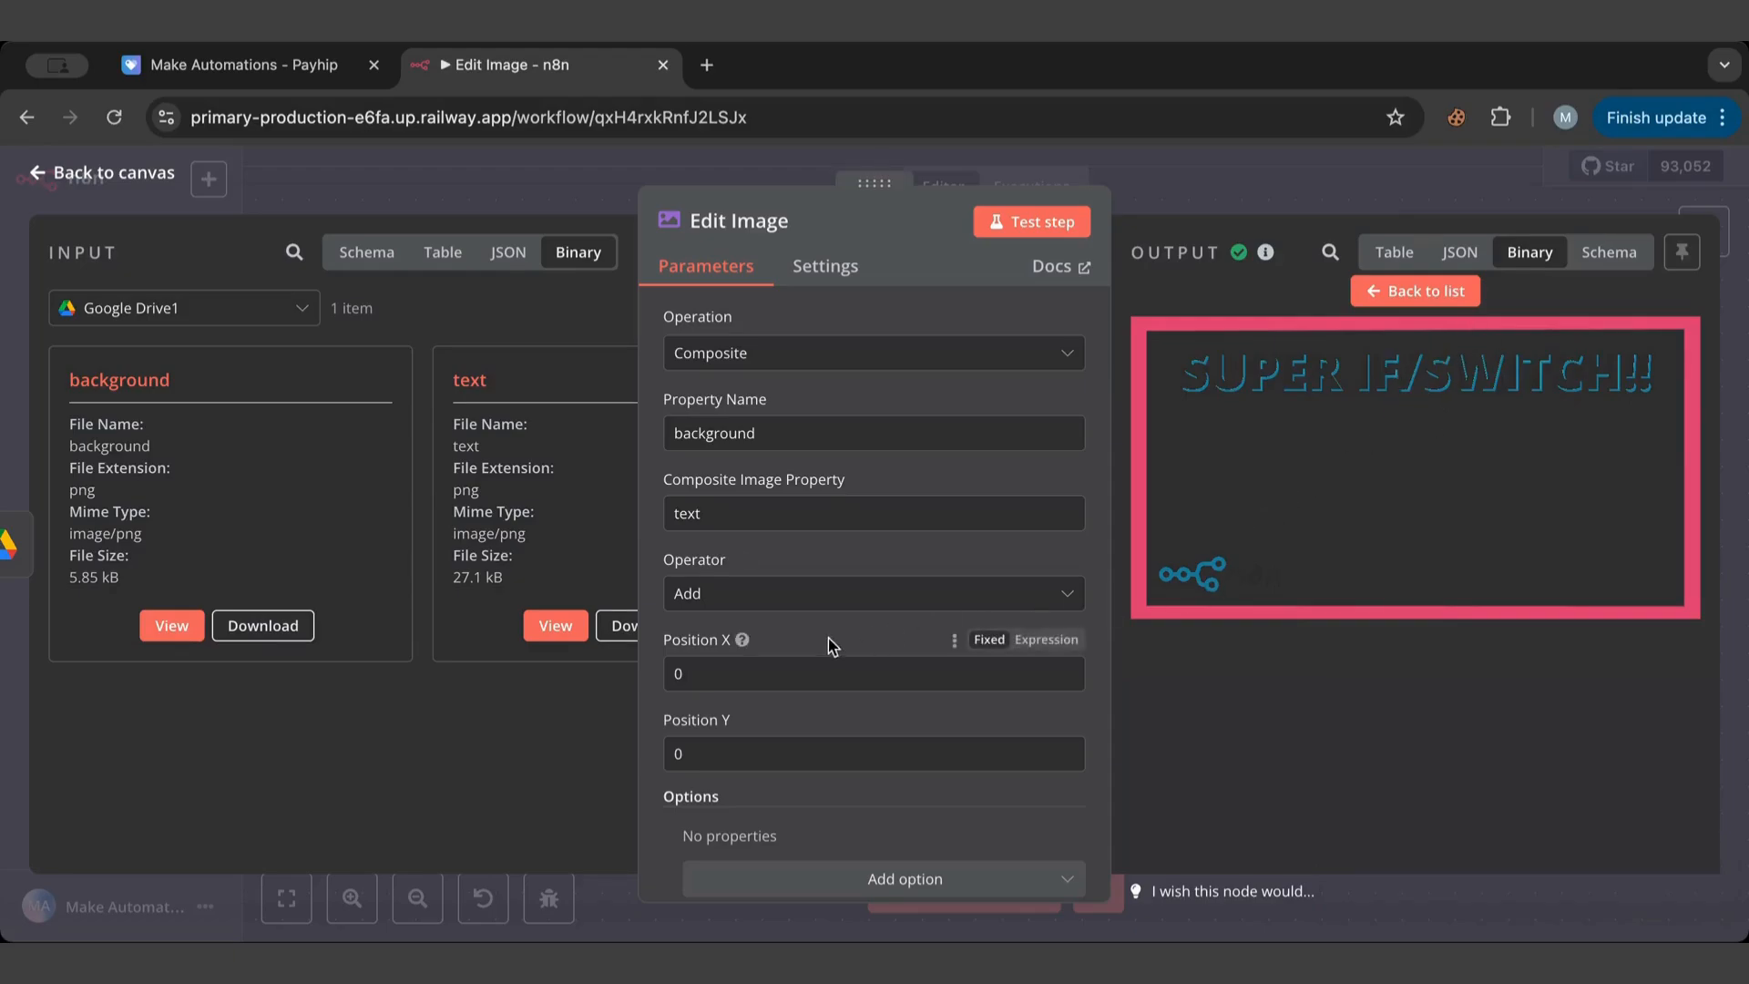
click(873, 592)
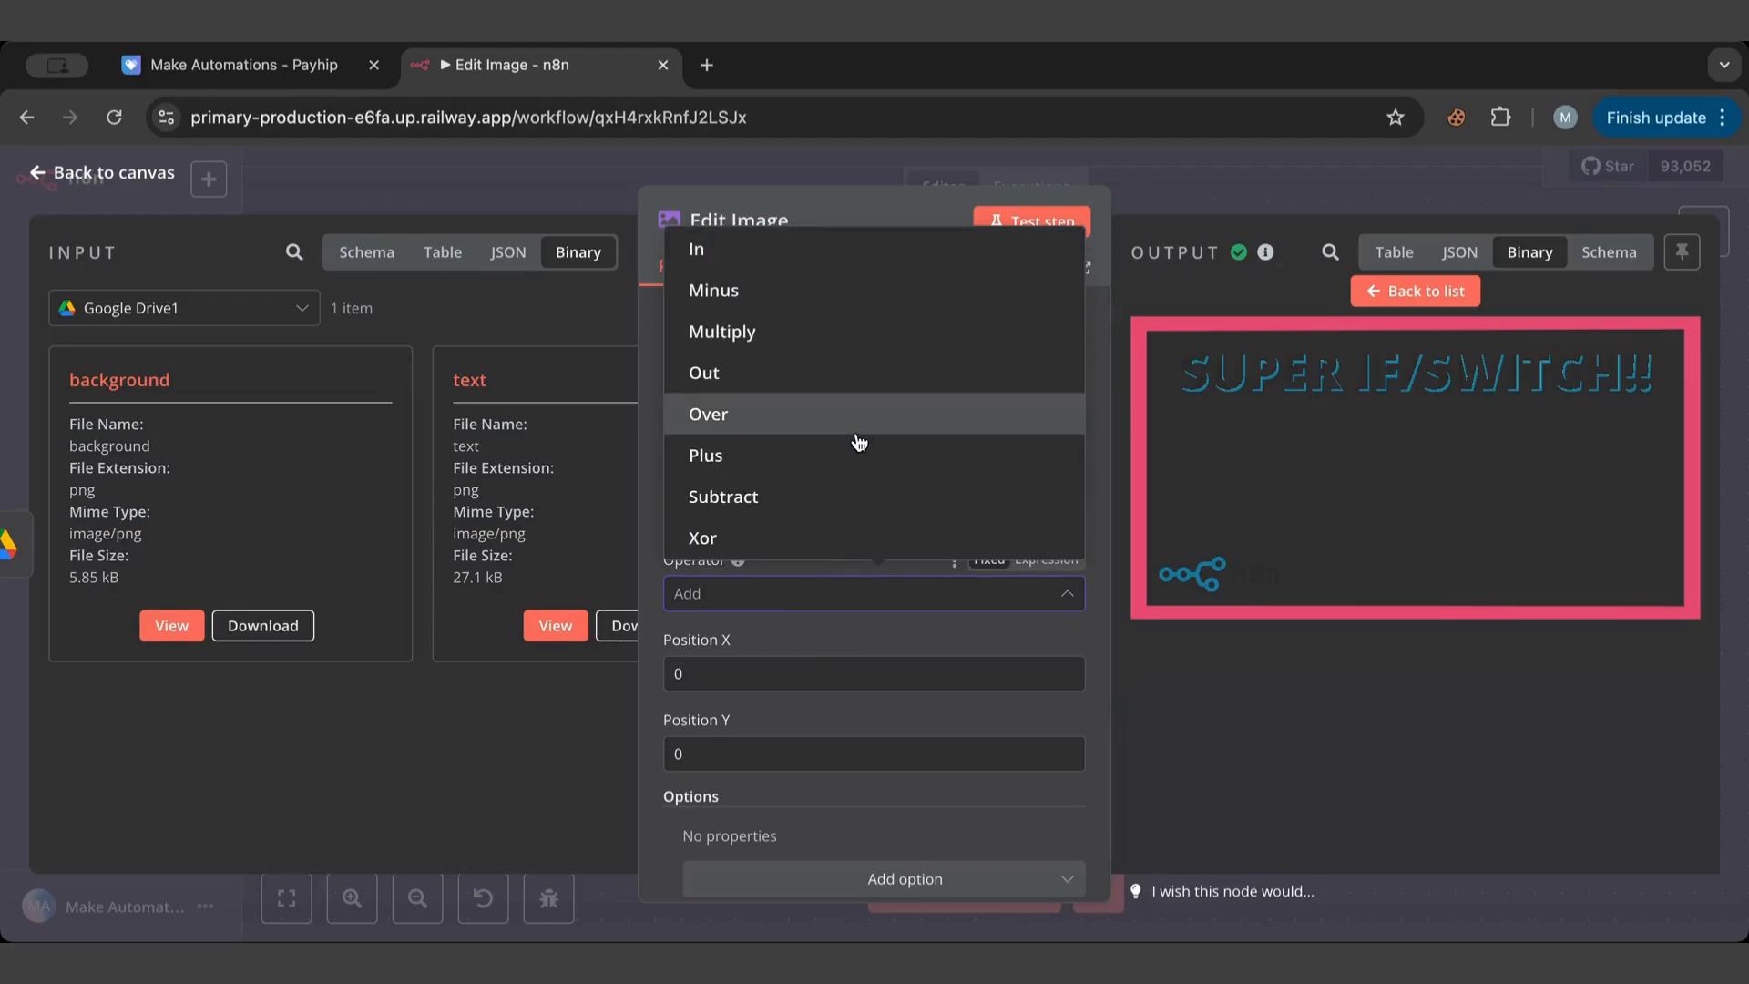
Switch the composite operator to Over, re-run and preview solid white text over the background.
click(708, 414)
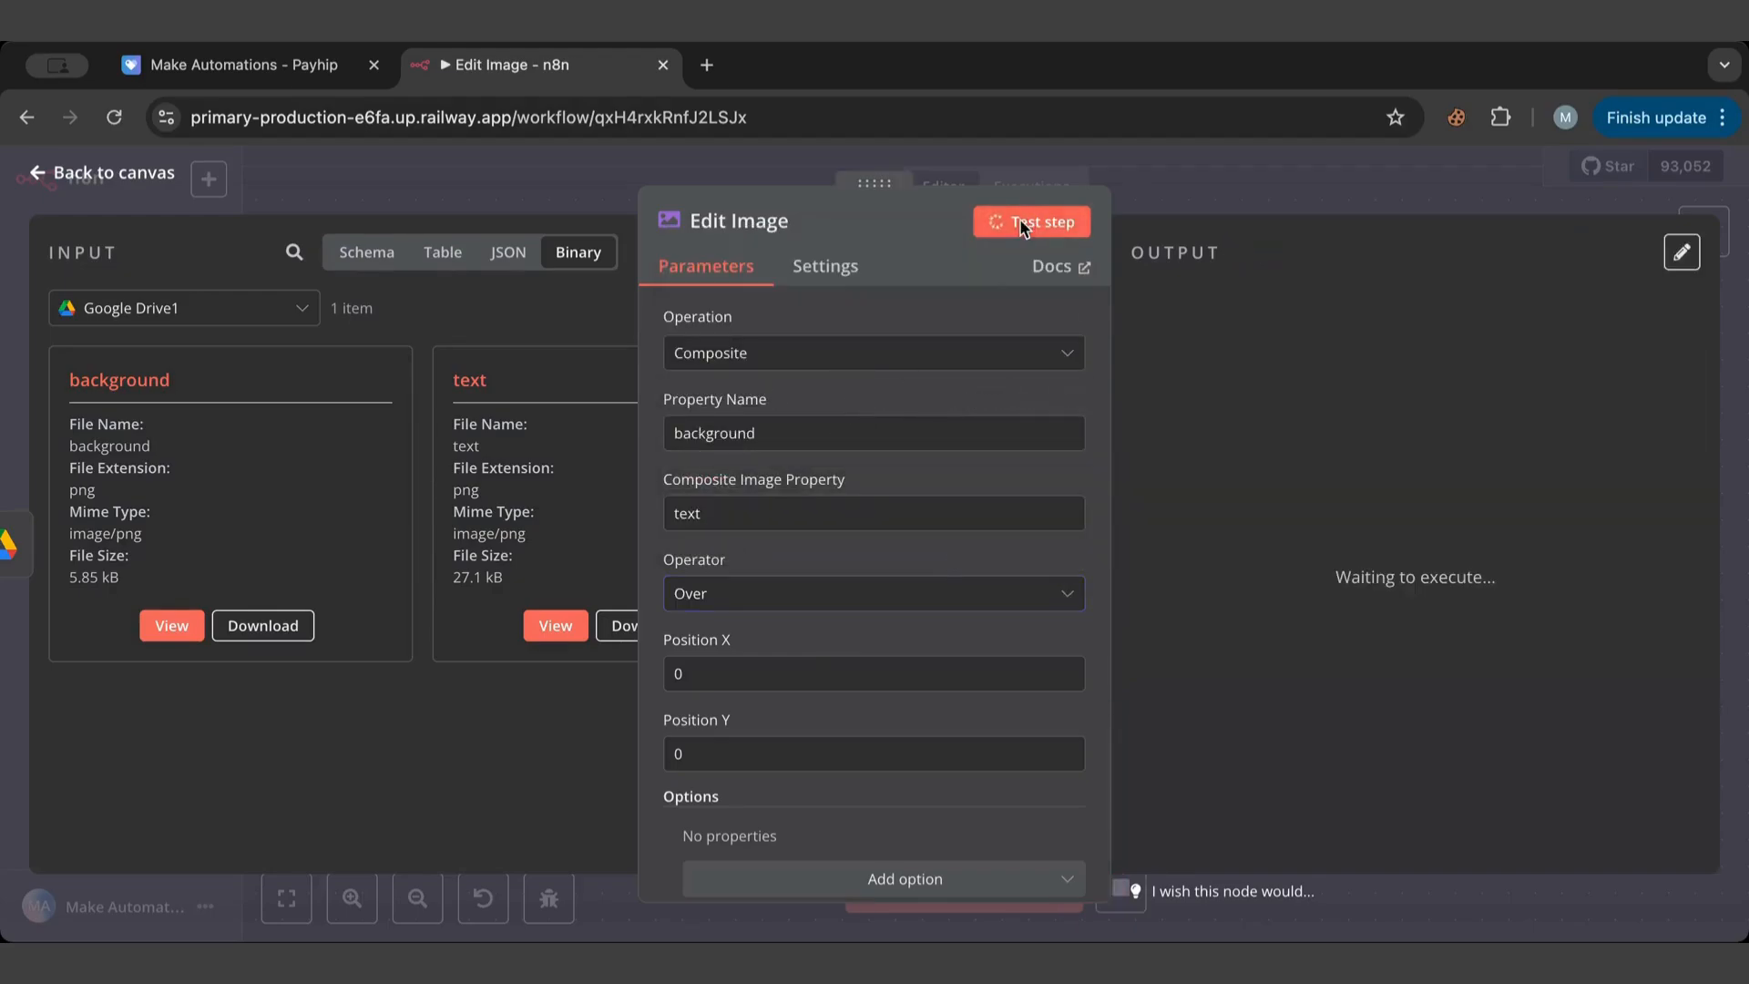
click(1027, 220)
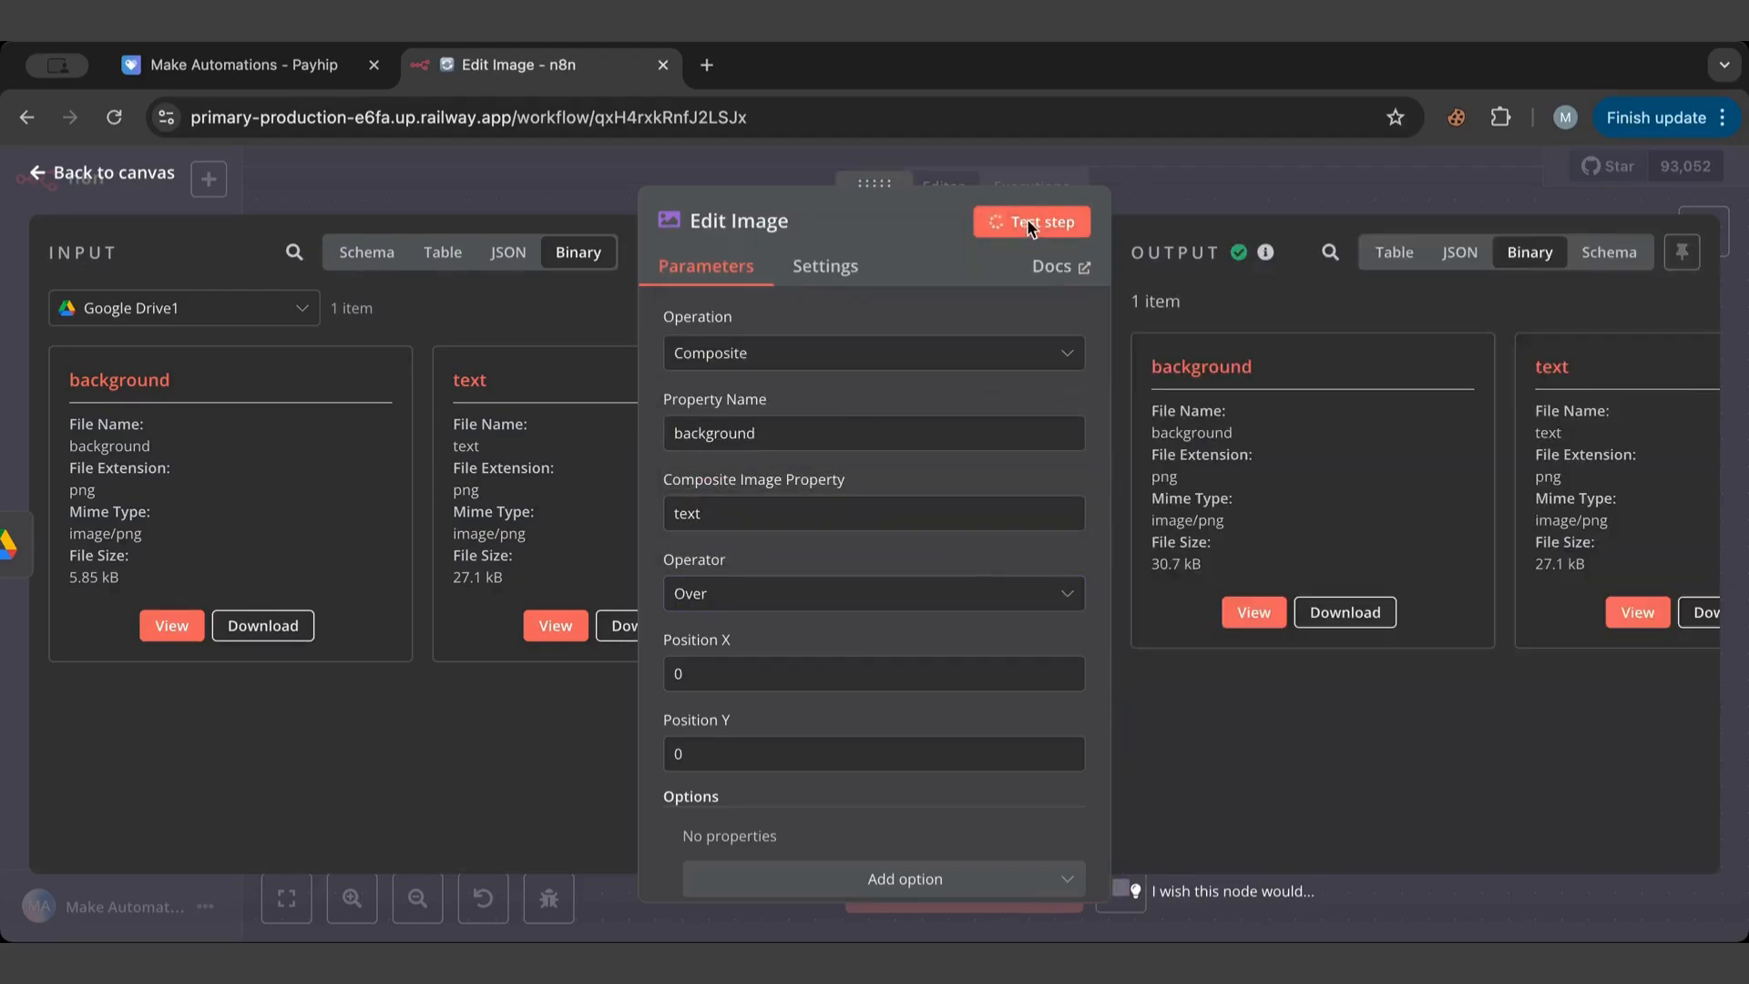
click(1028, 220)
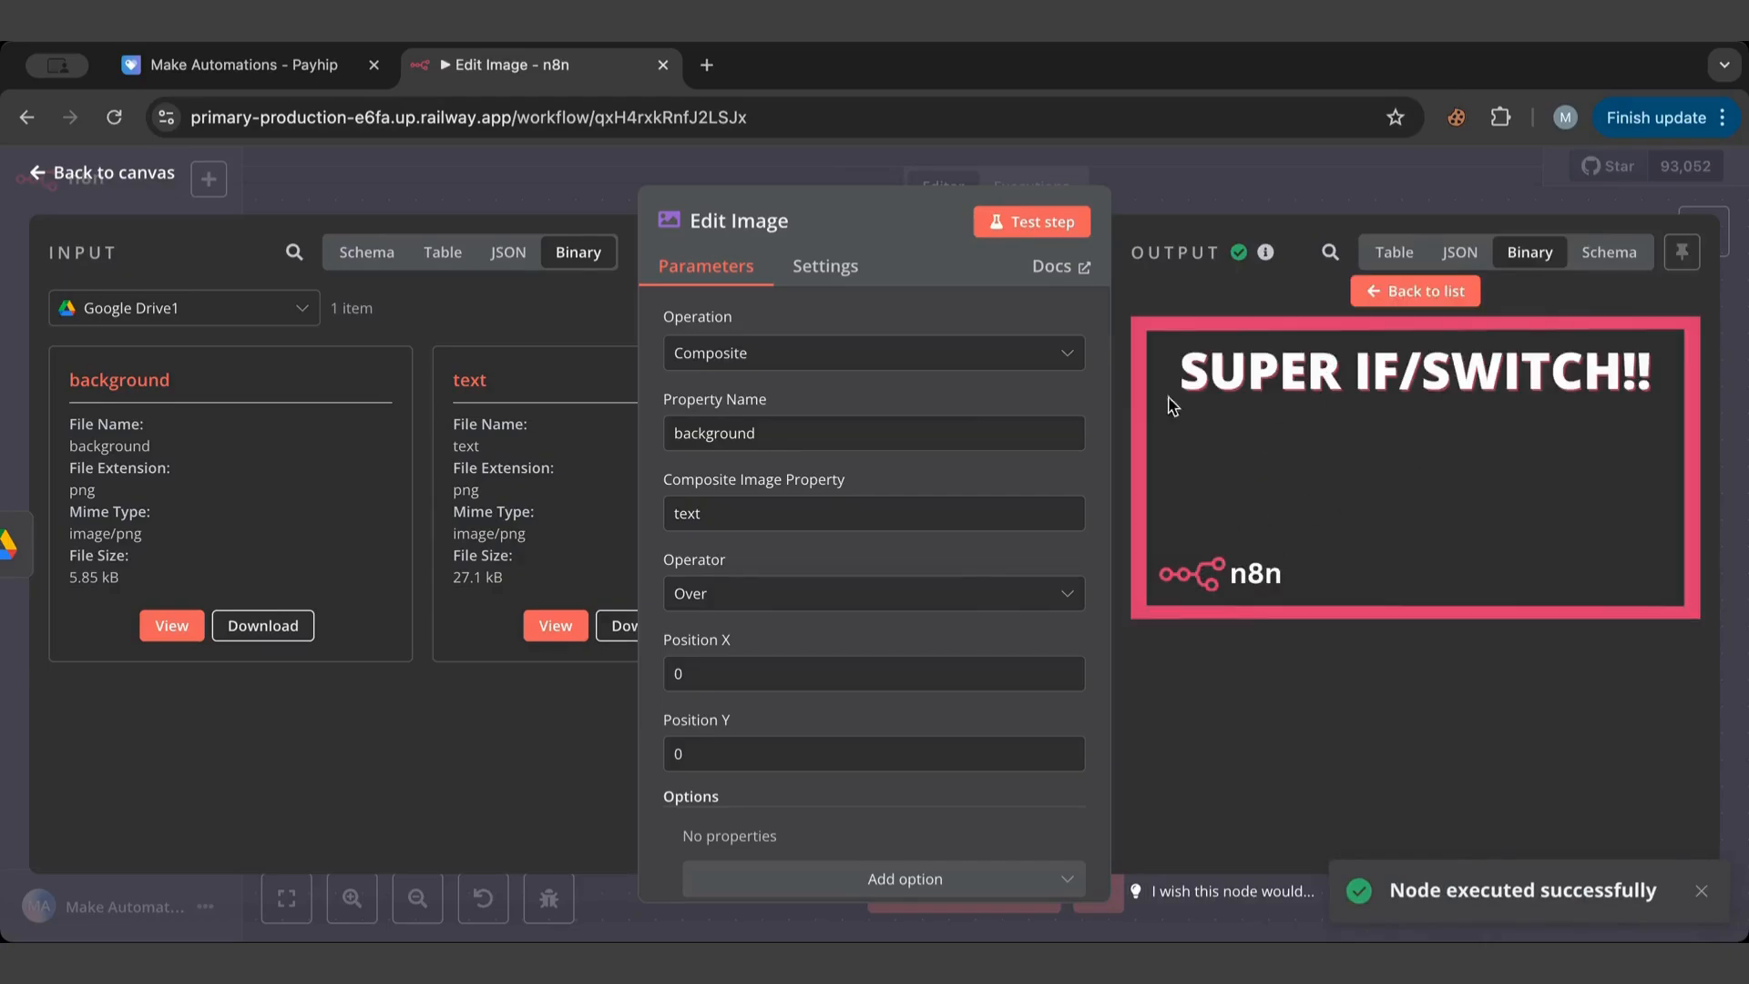
mouse_move(873, 578)
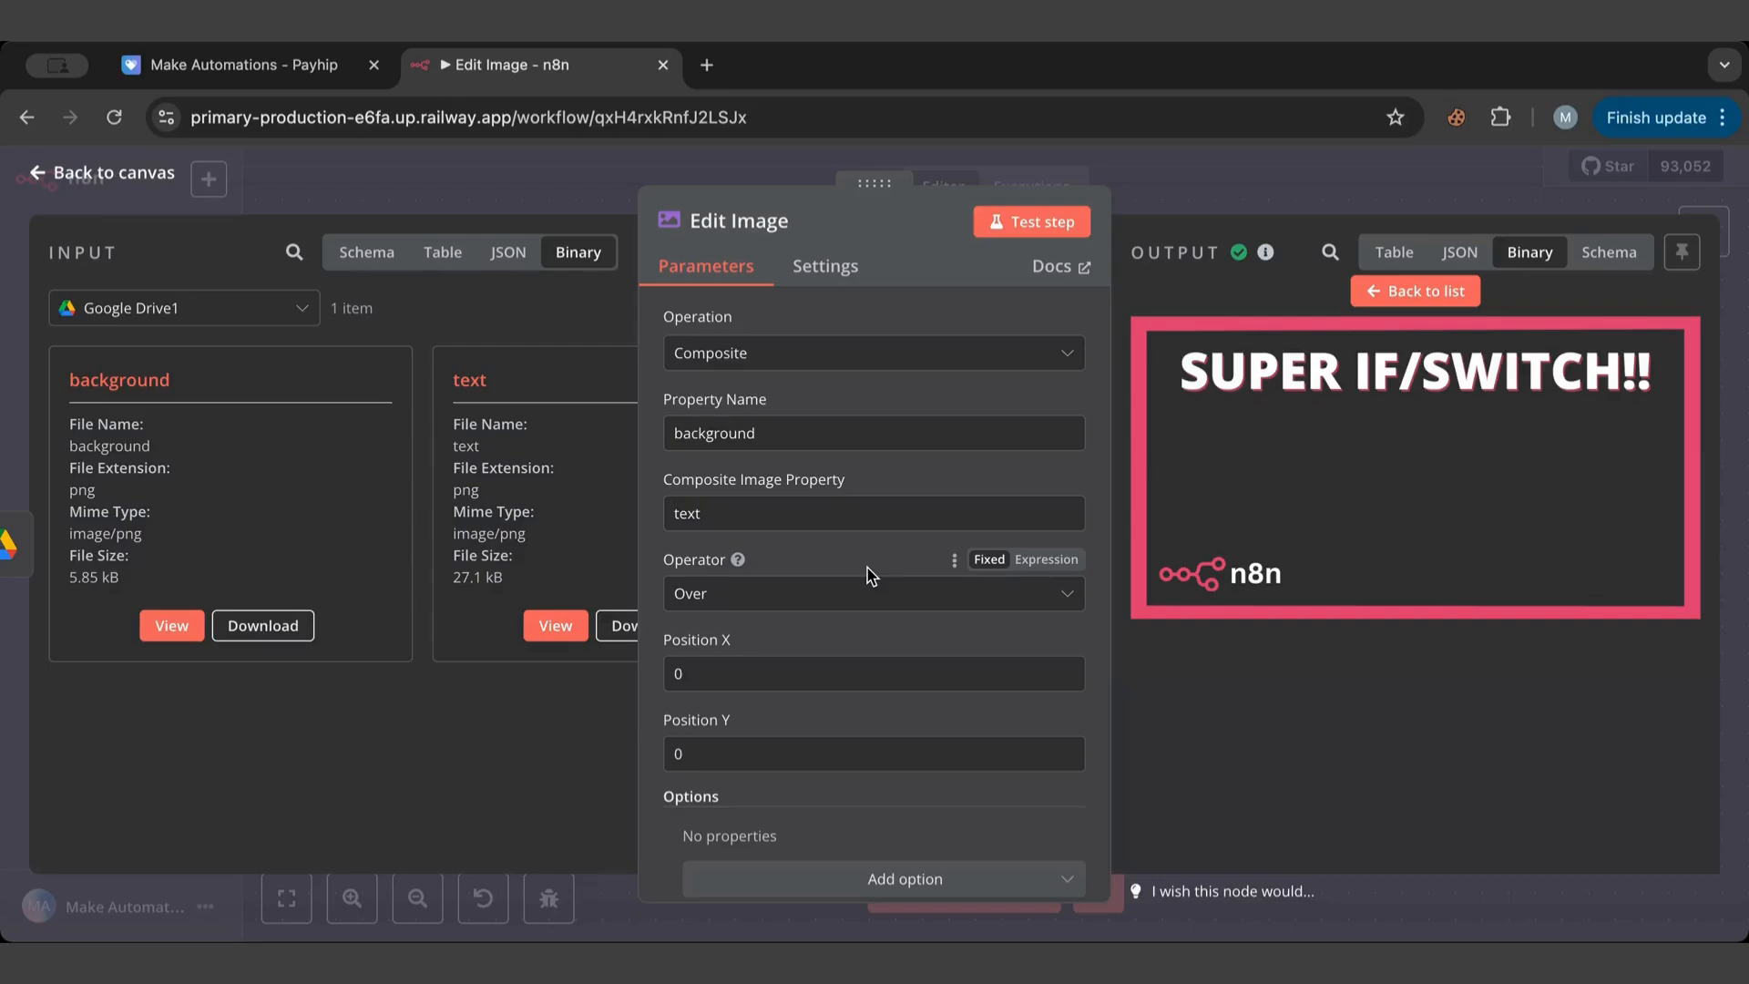
click(873, 592)
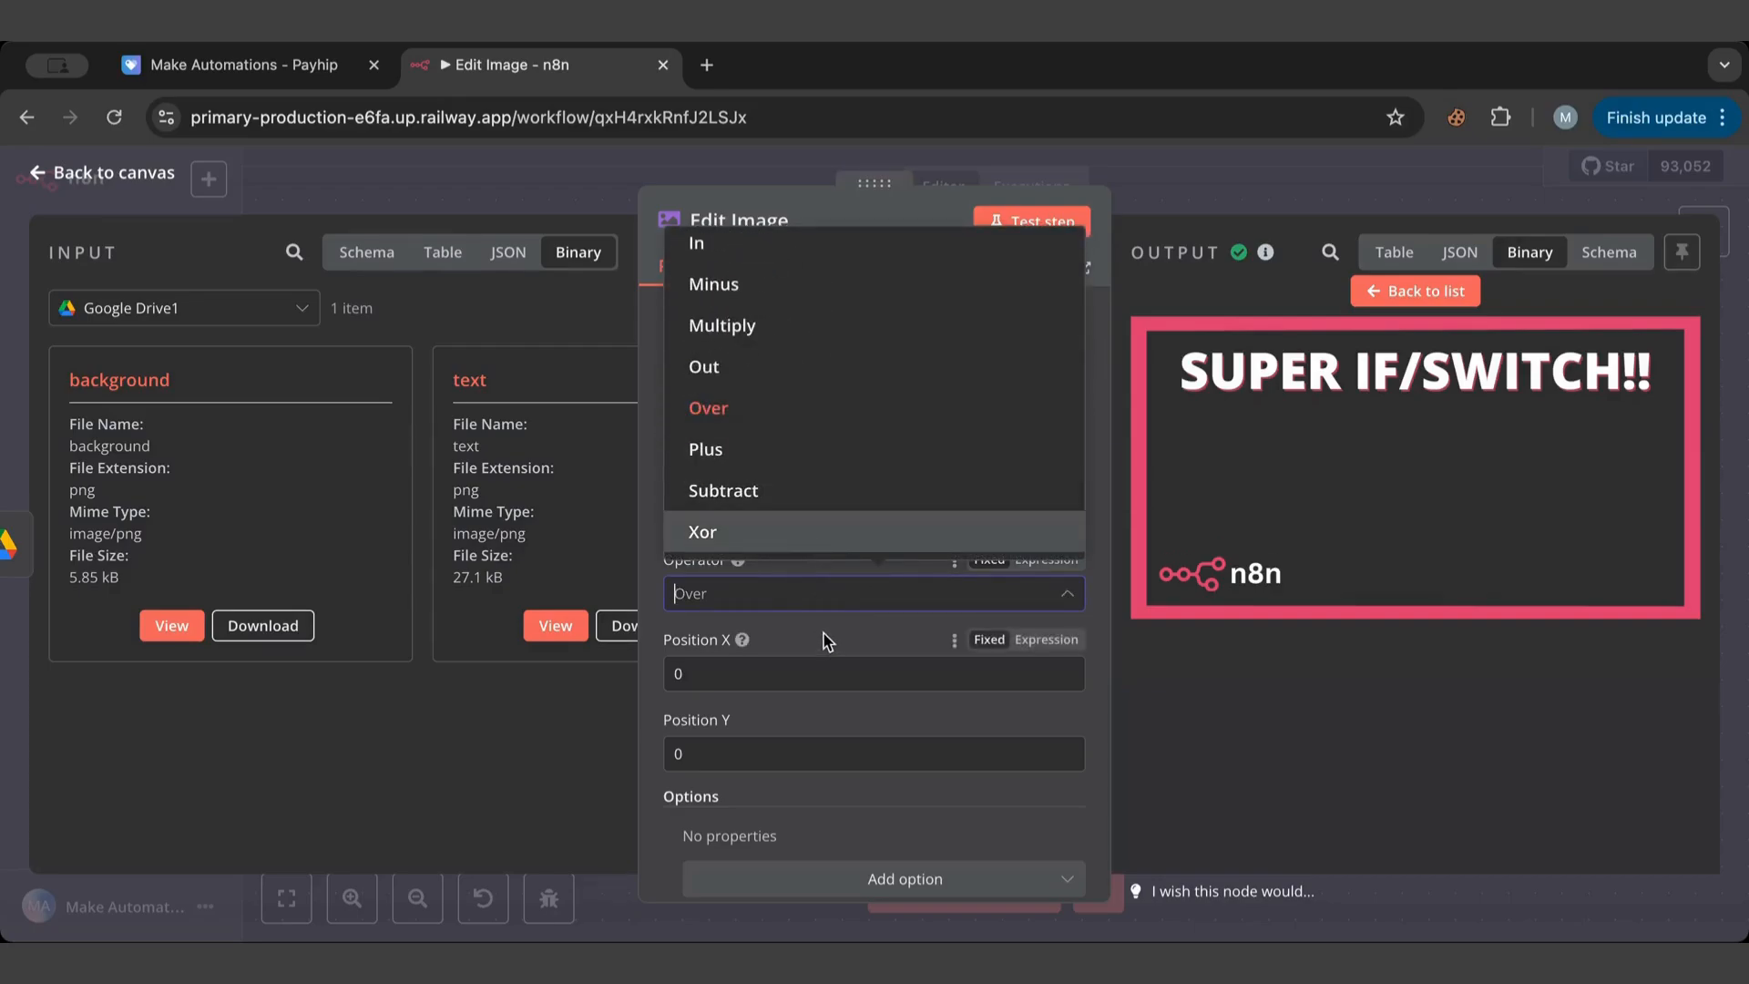
click(709, 406)
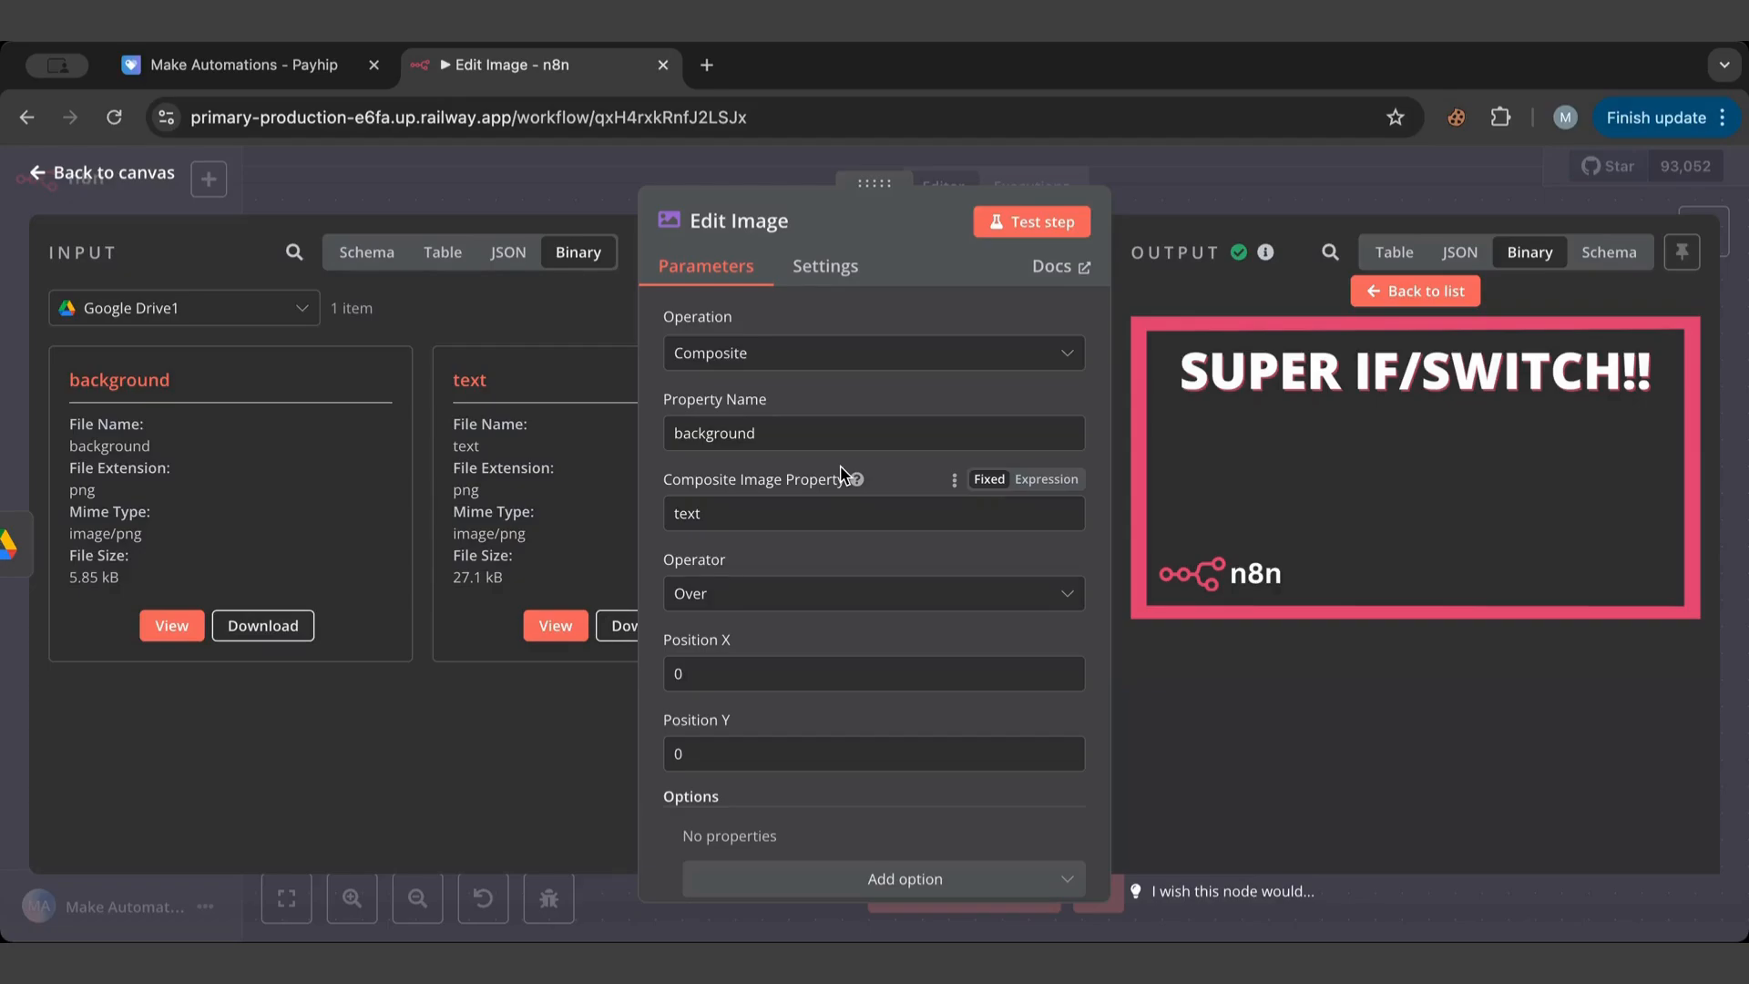
mouse_move(1334, 379)
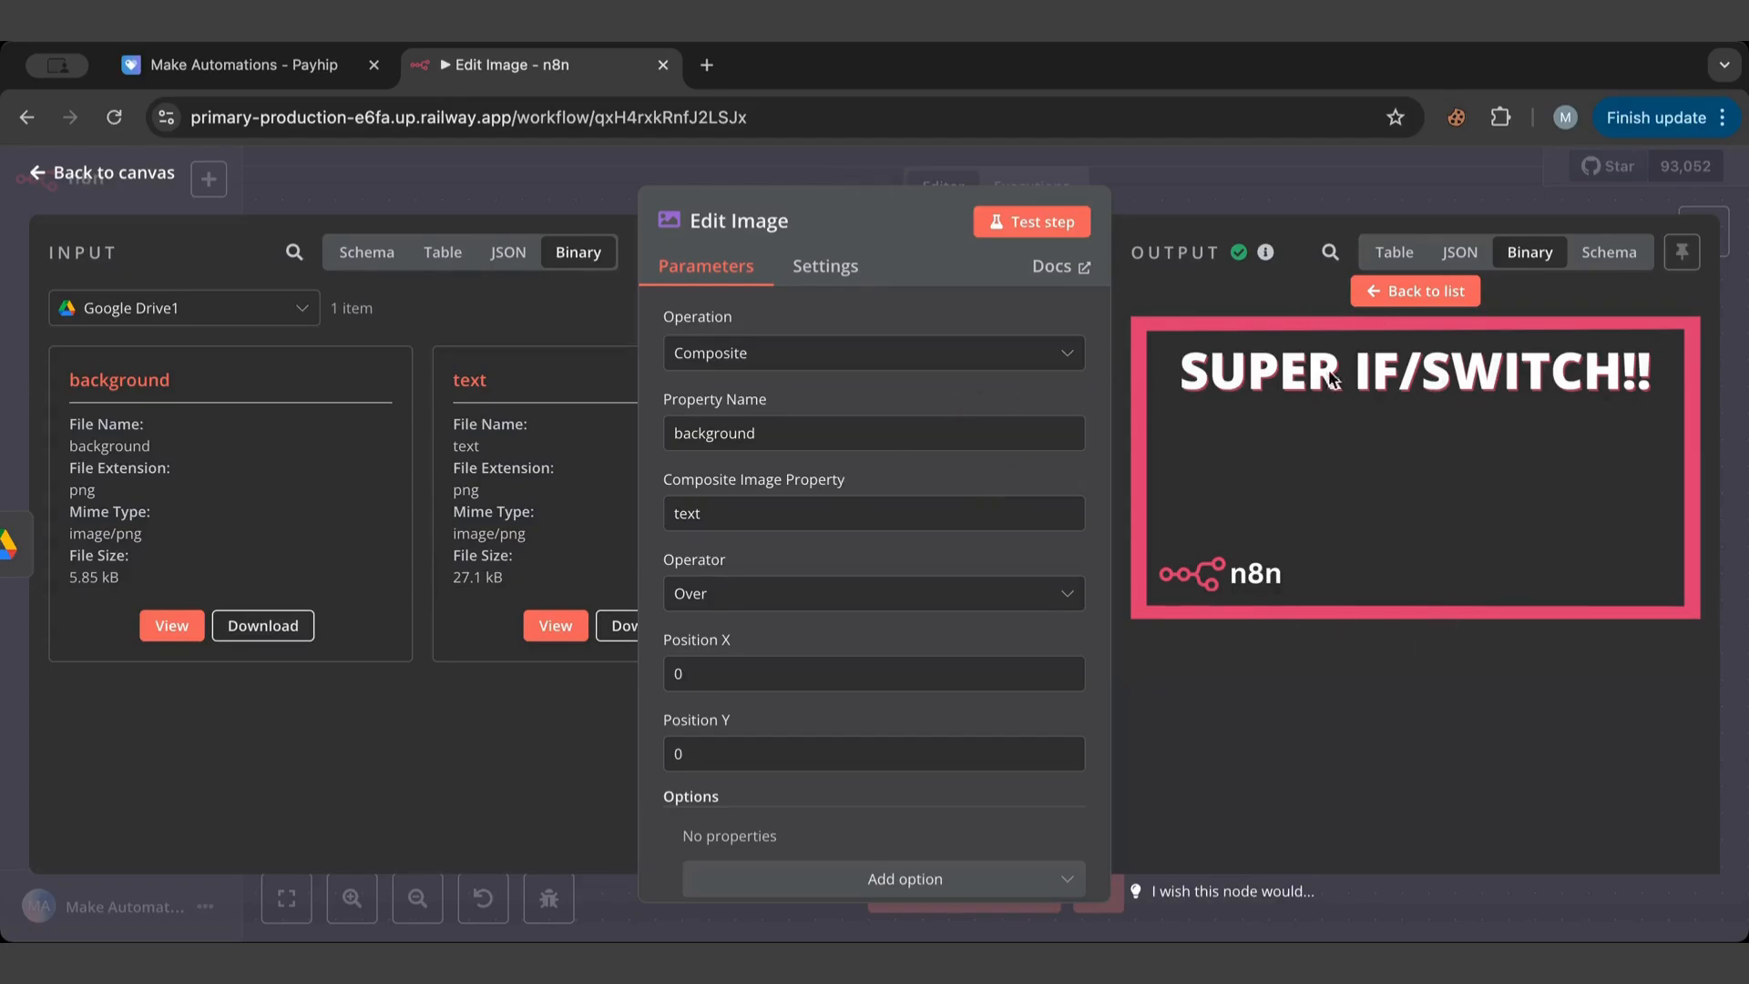
mouse_move(1372, 337)
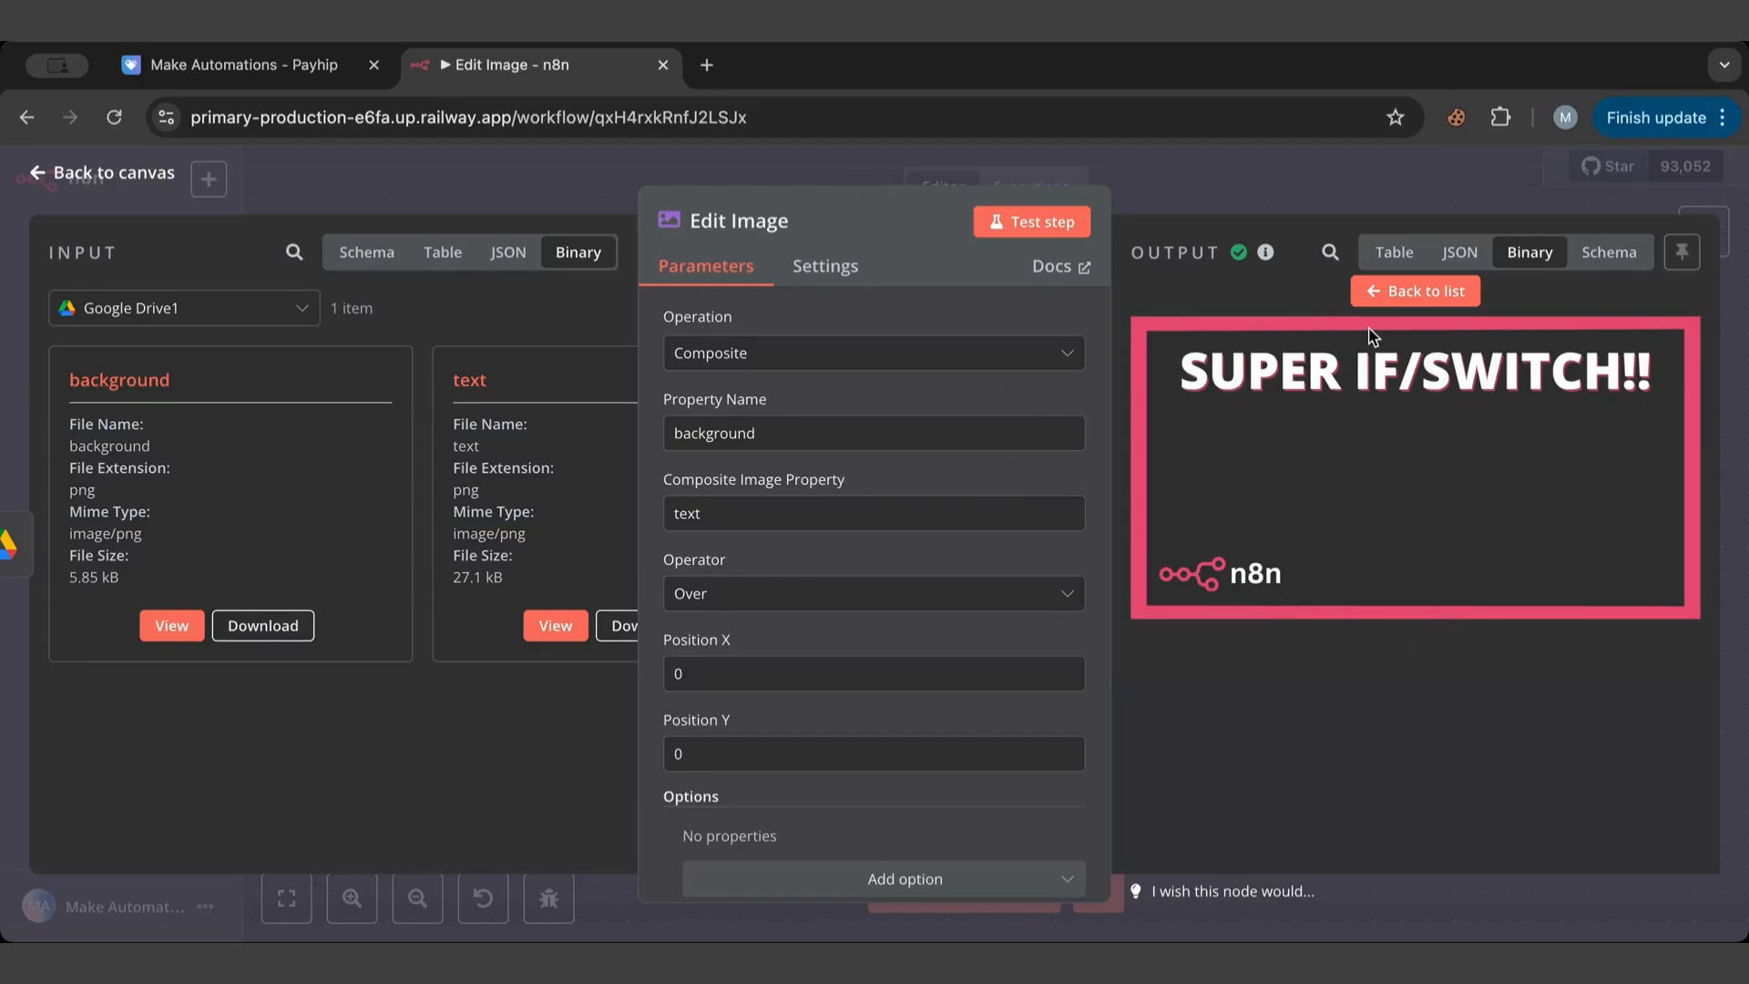
click(1414, 291)
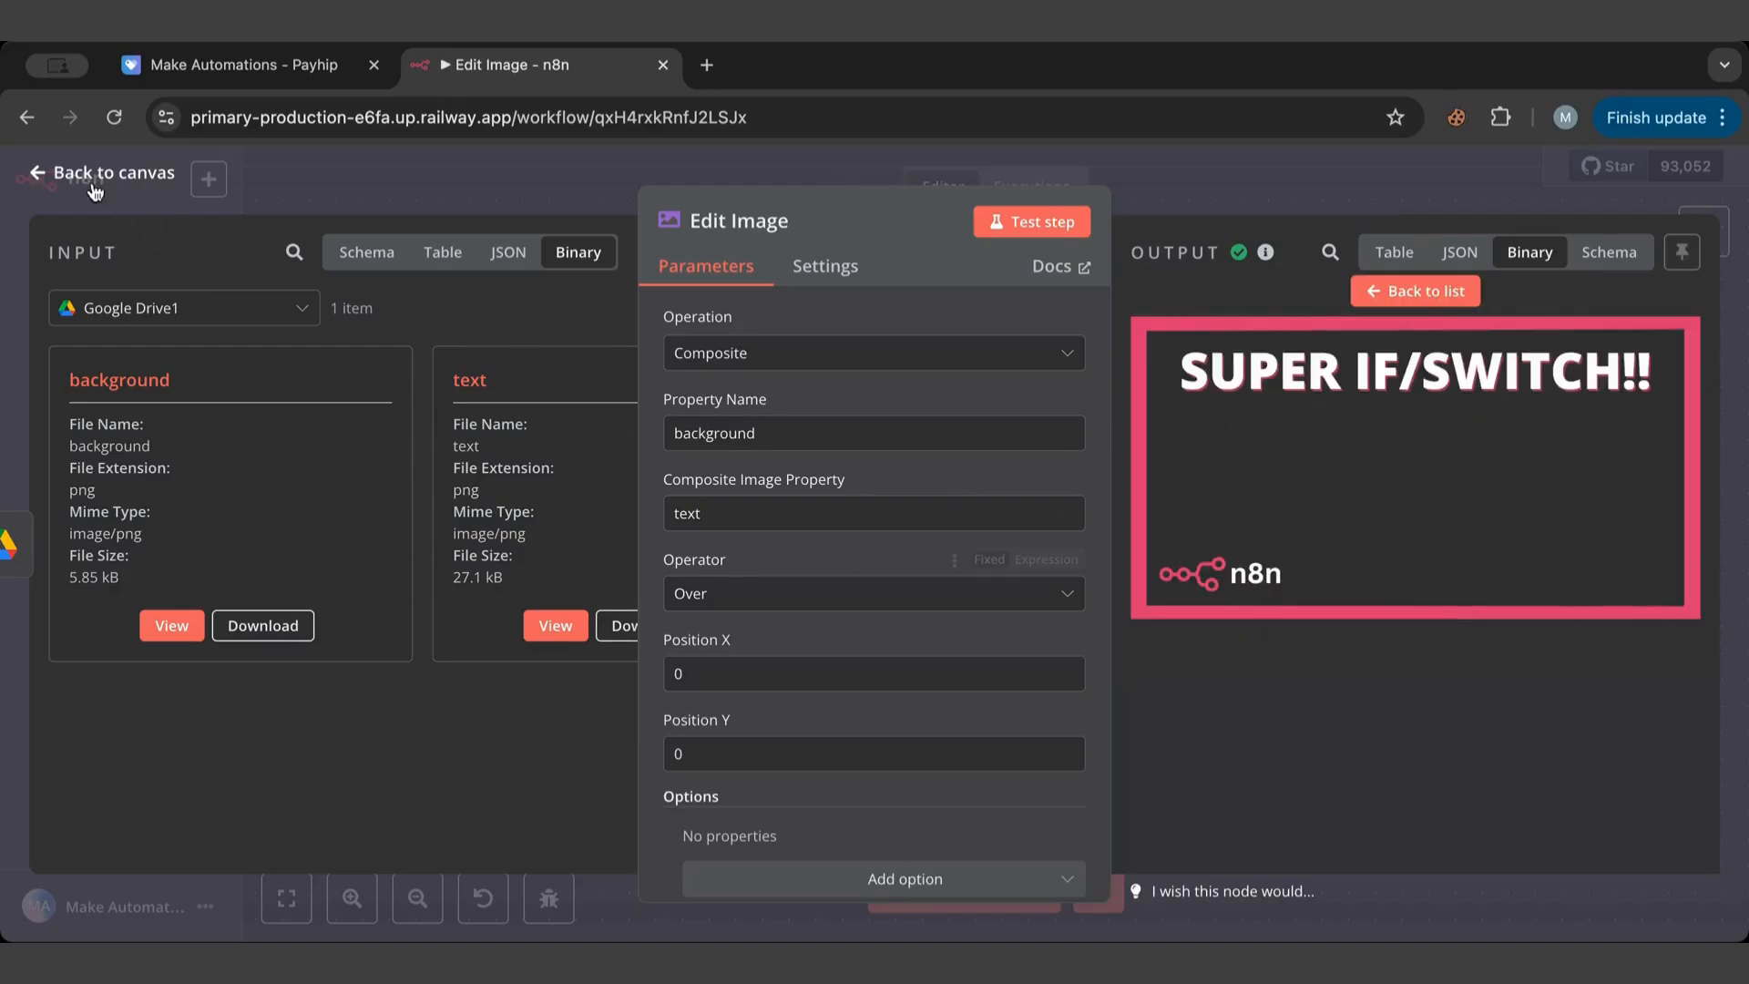
Return to the workflow canvas showing all four nodes executed through the Edit Image composite.
click(109, 171)
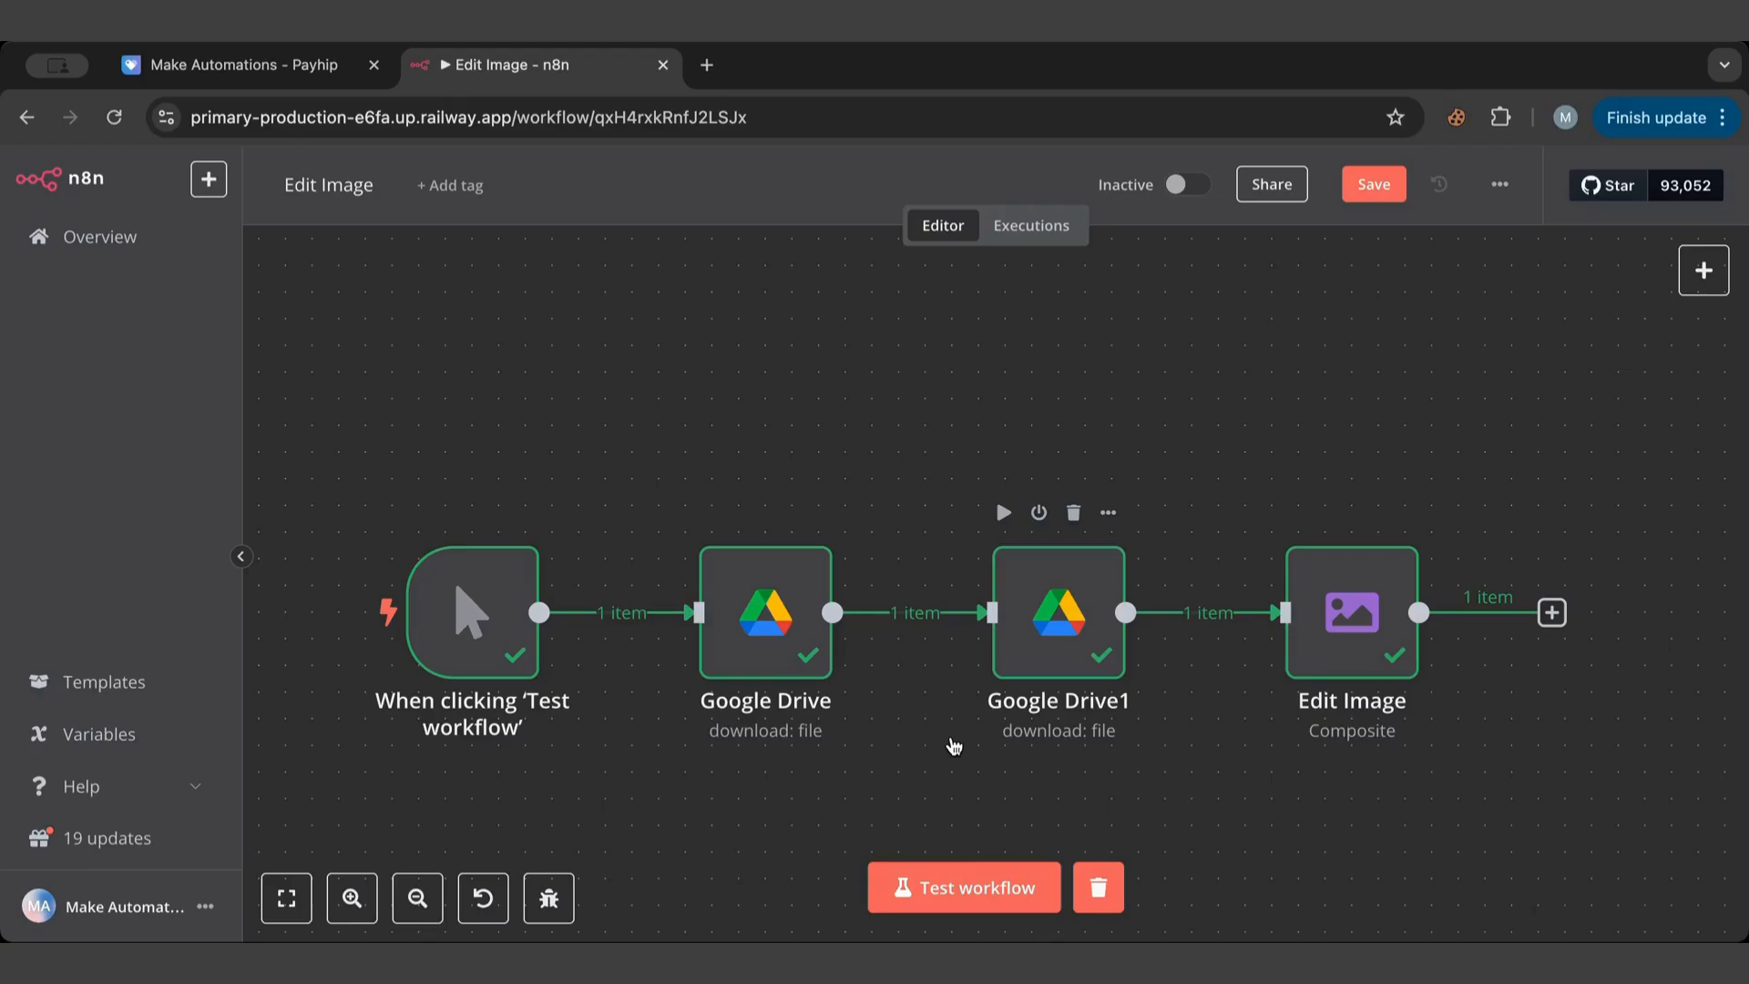
mouse_move(801, 885)
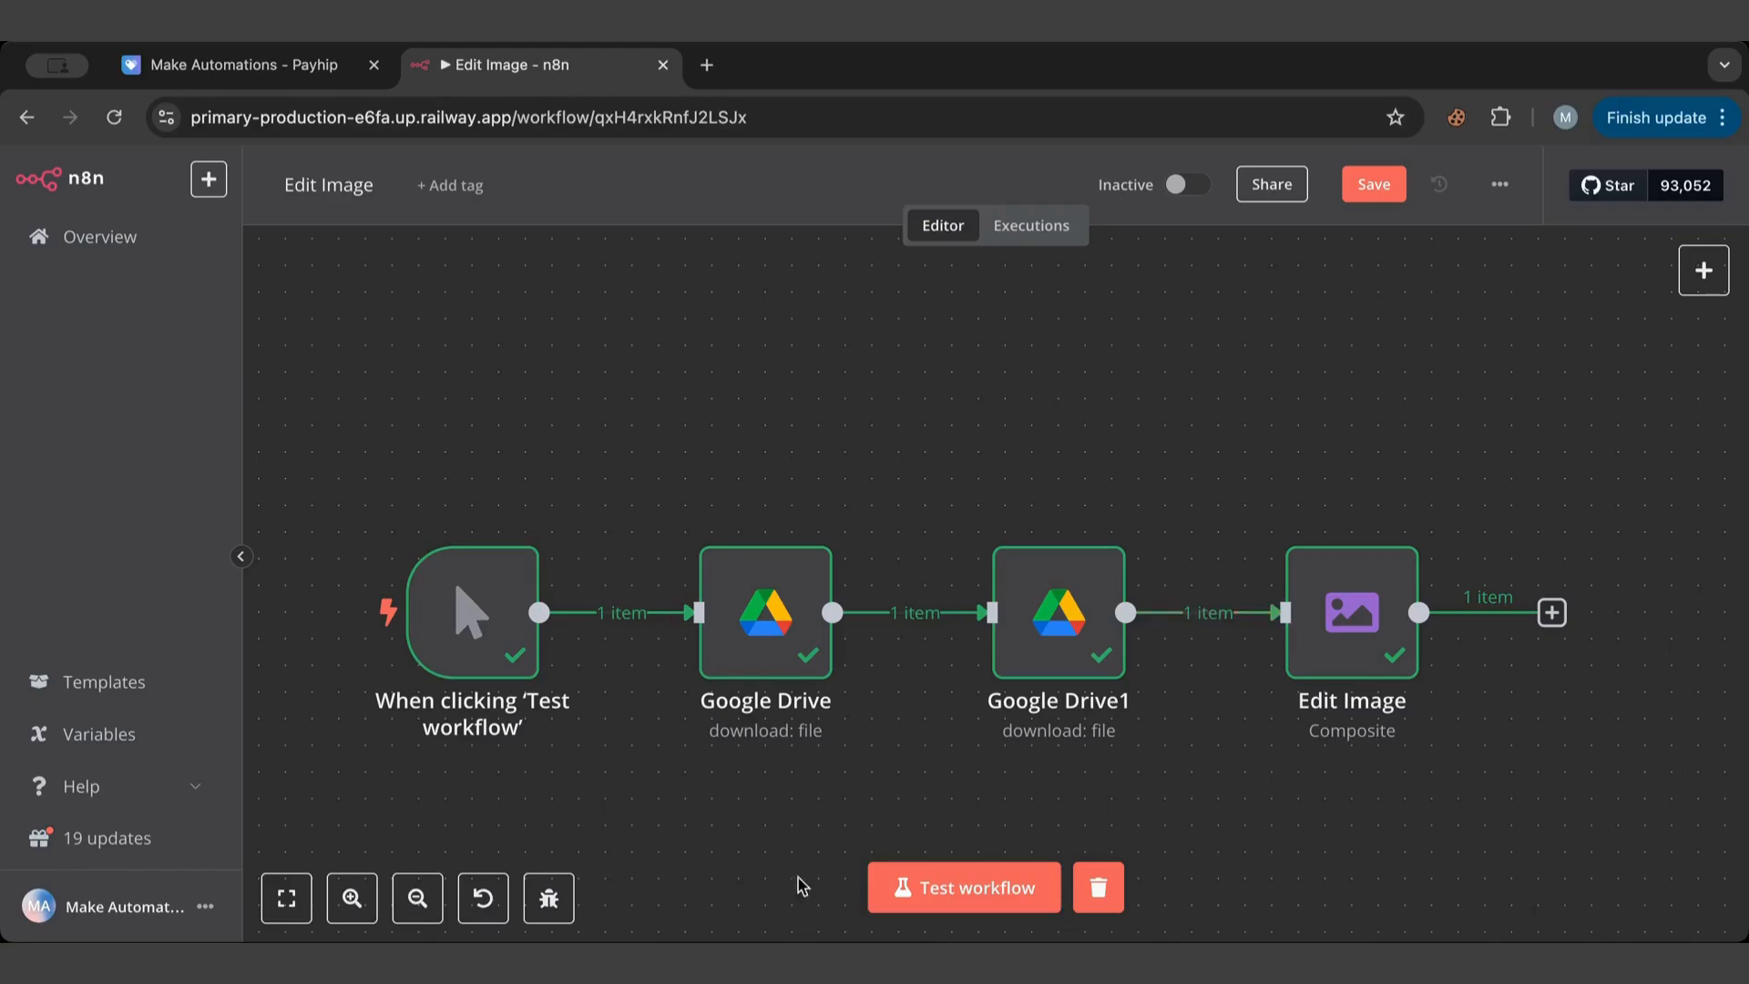
mouse_move(1309, 377)
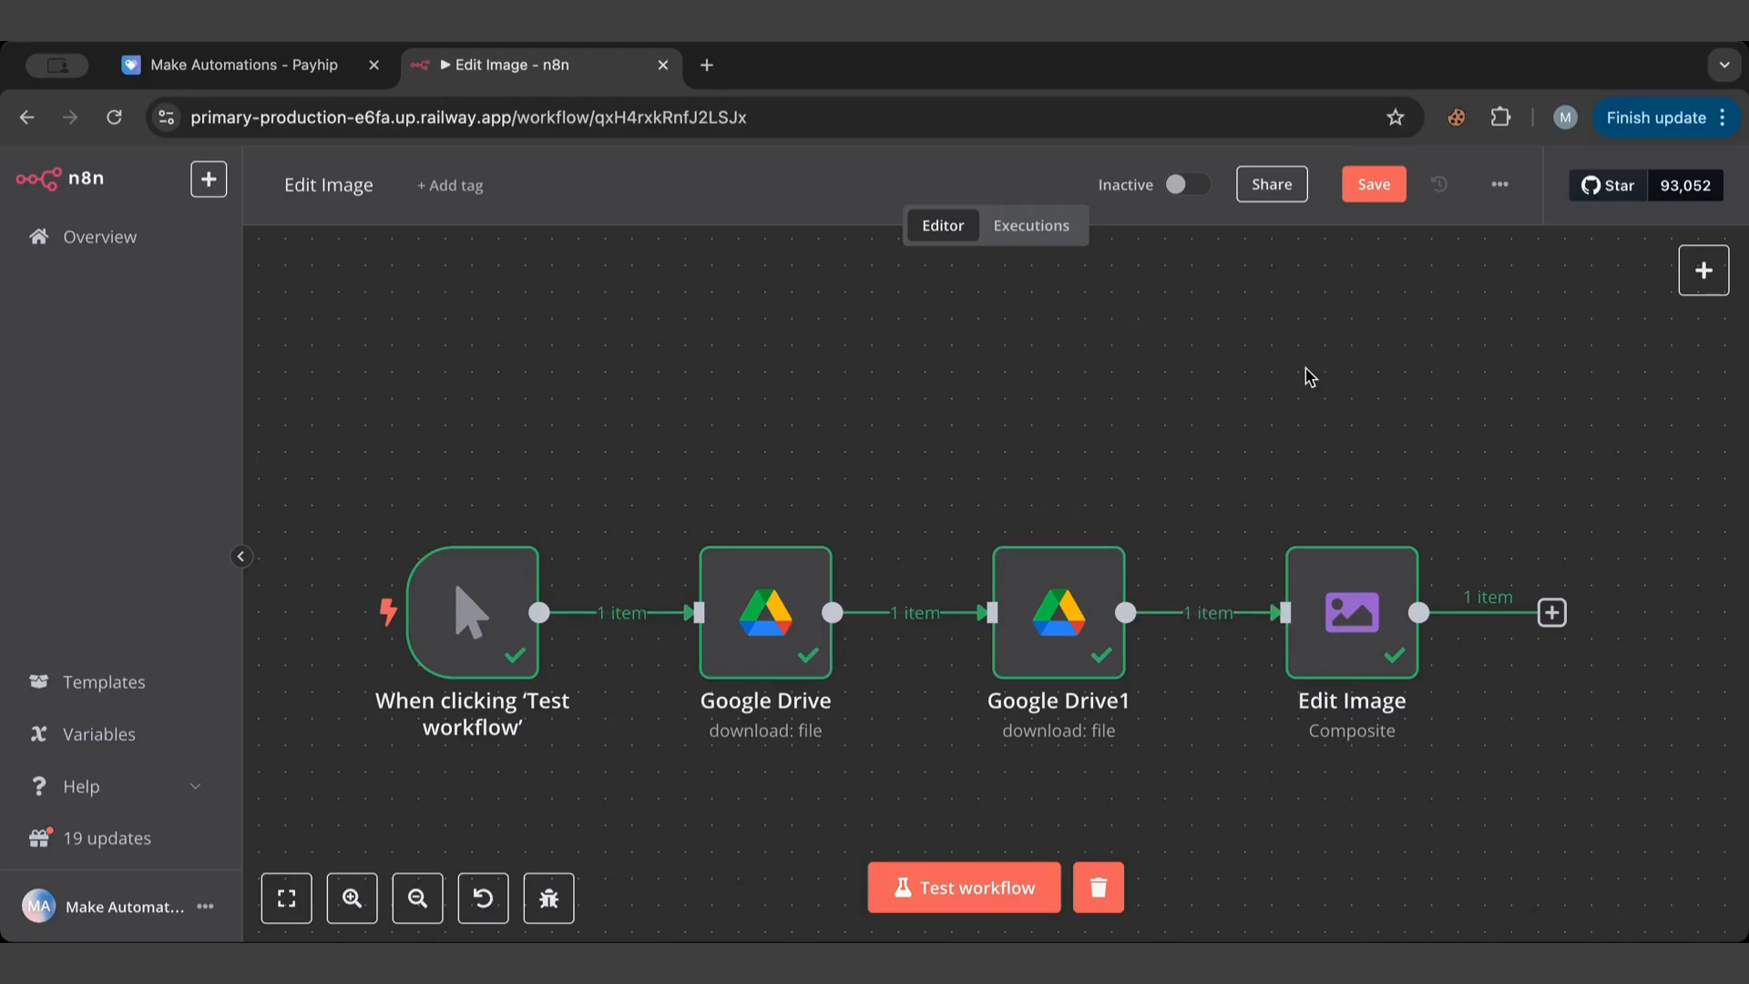
mouse_move(1332, 594)
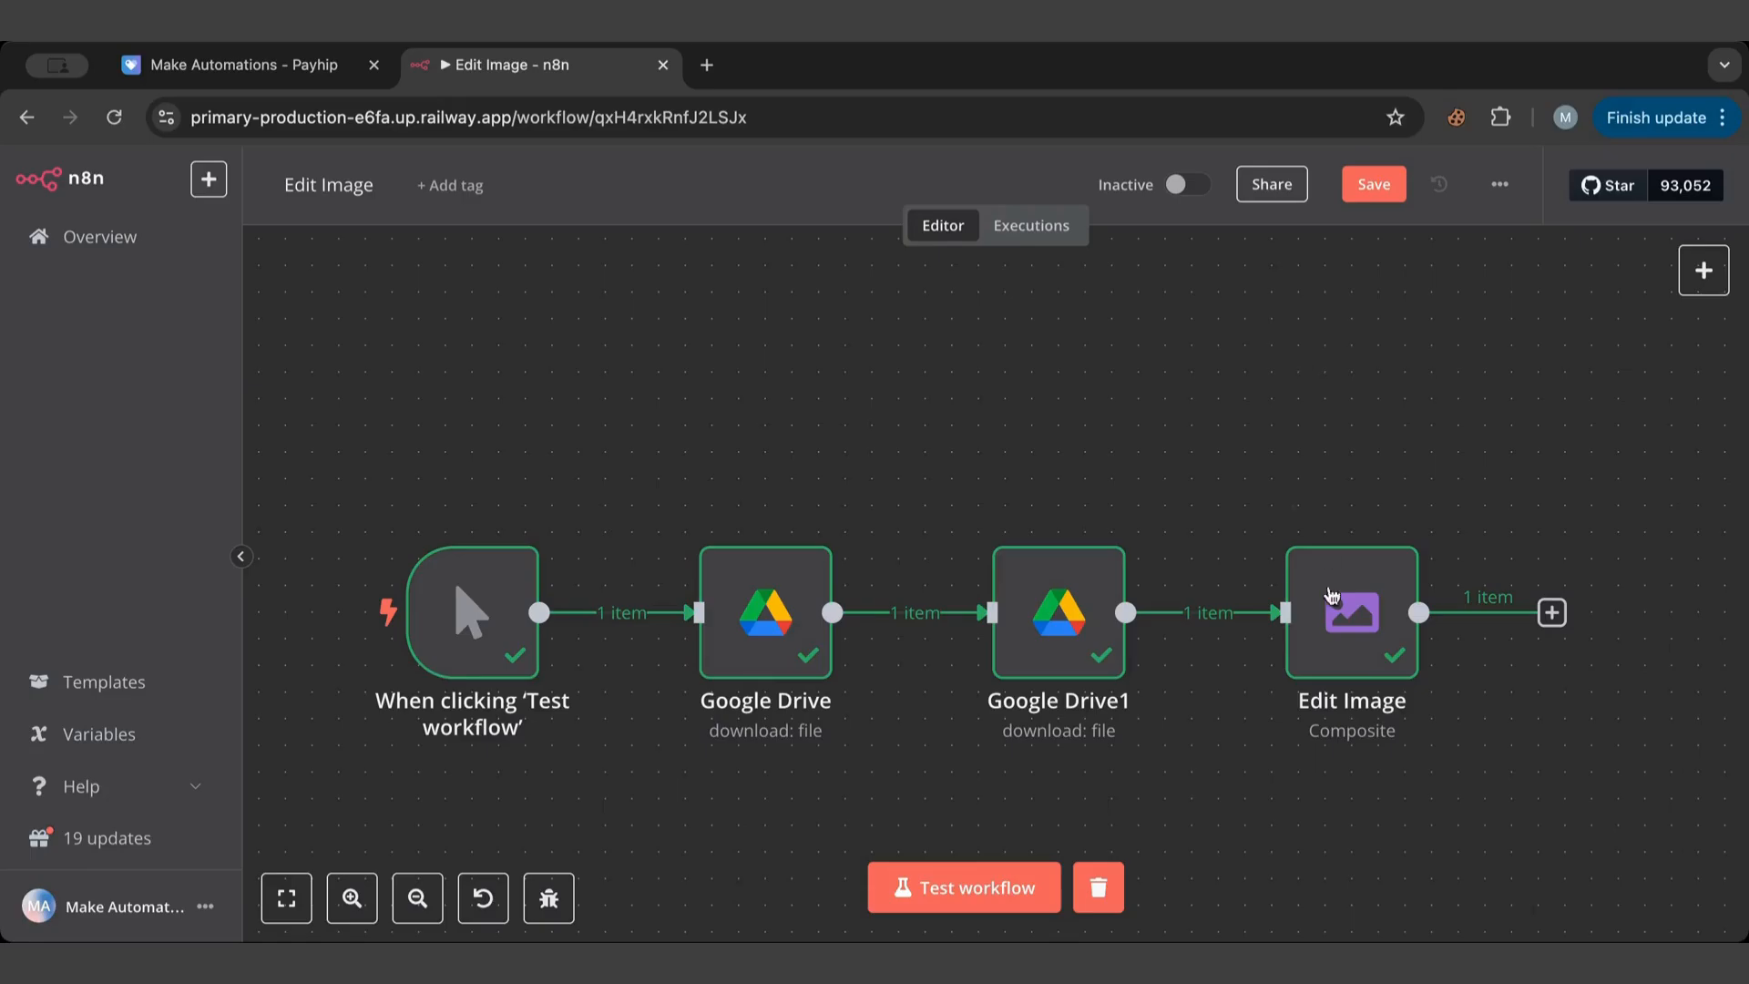
double_click(1350, 612)
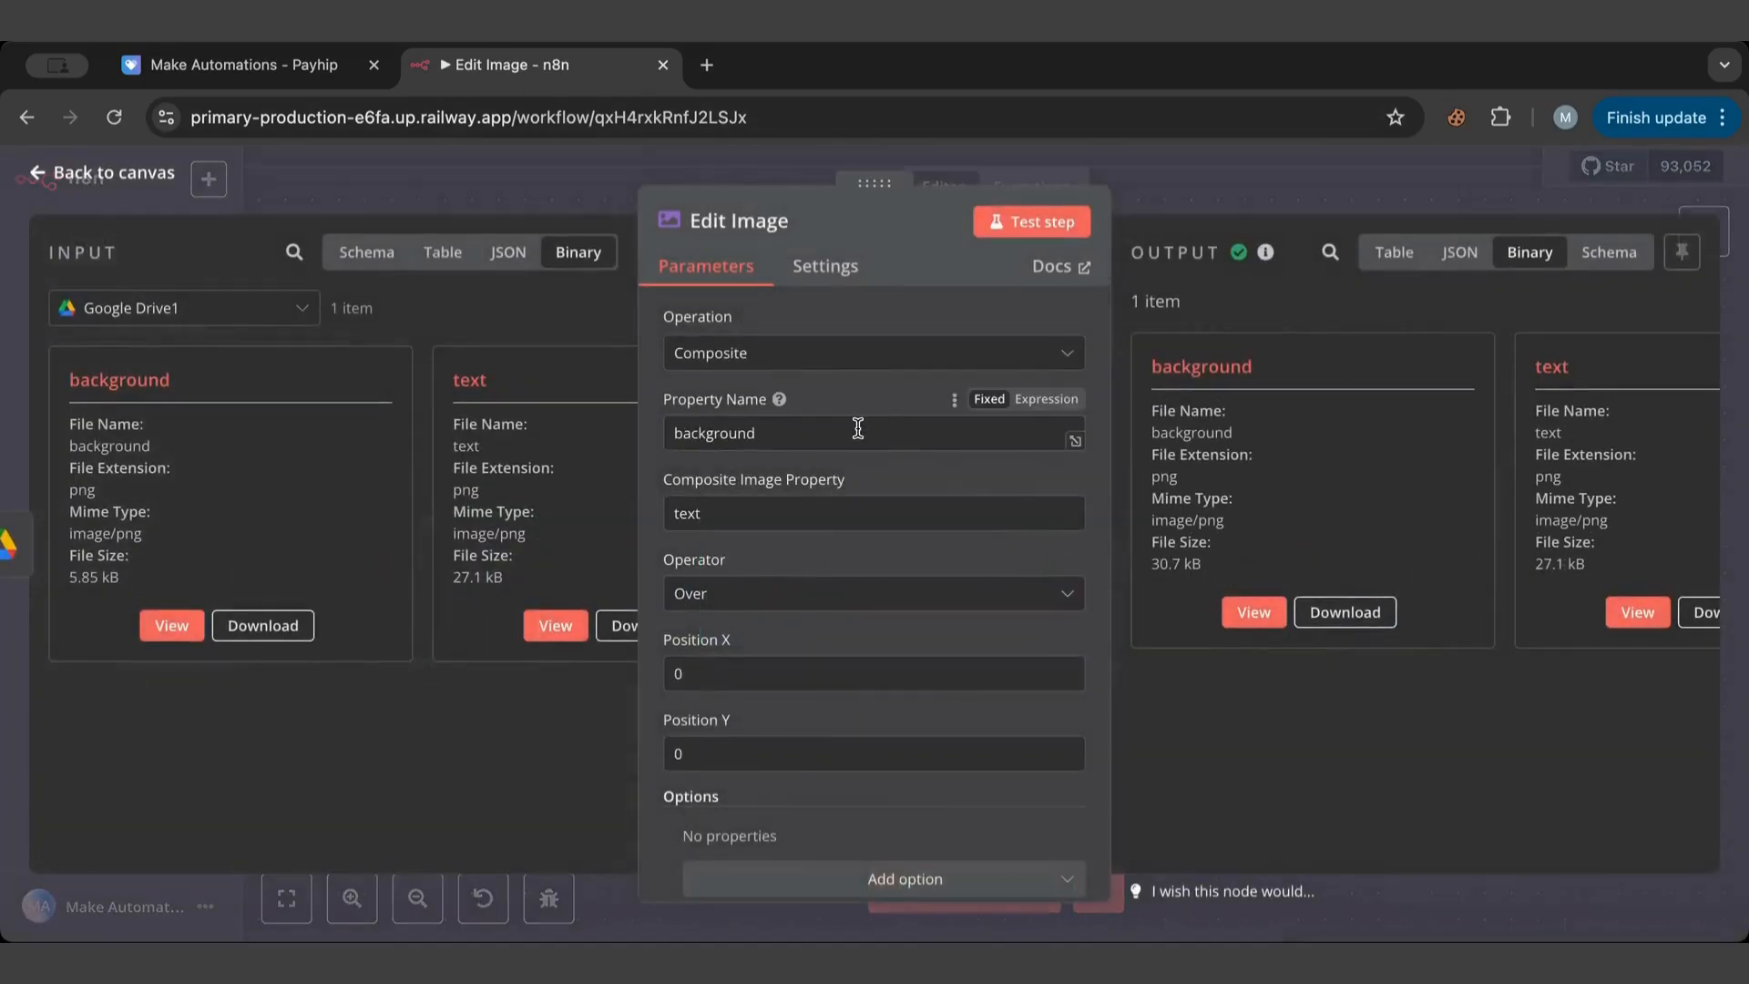
click(873, 351)
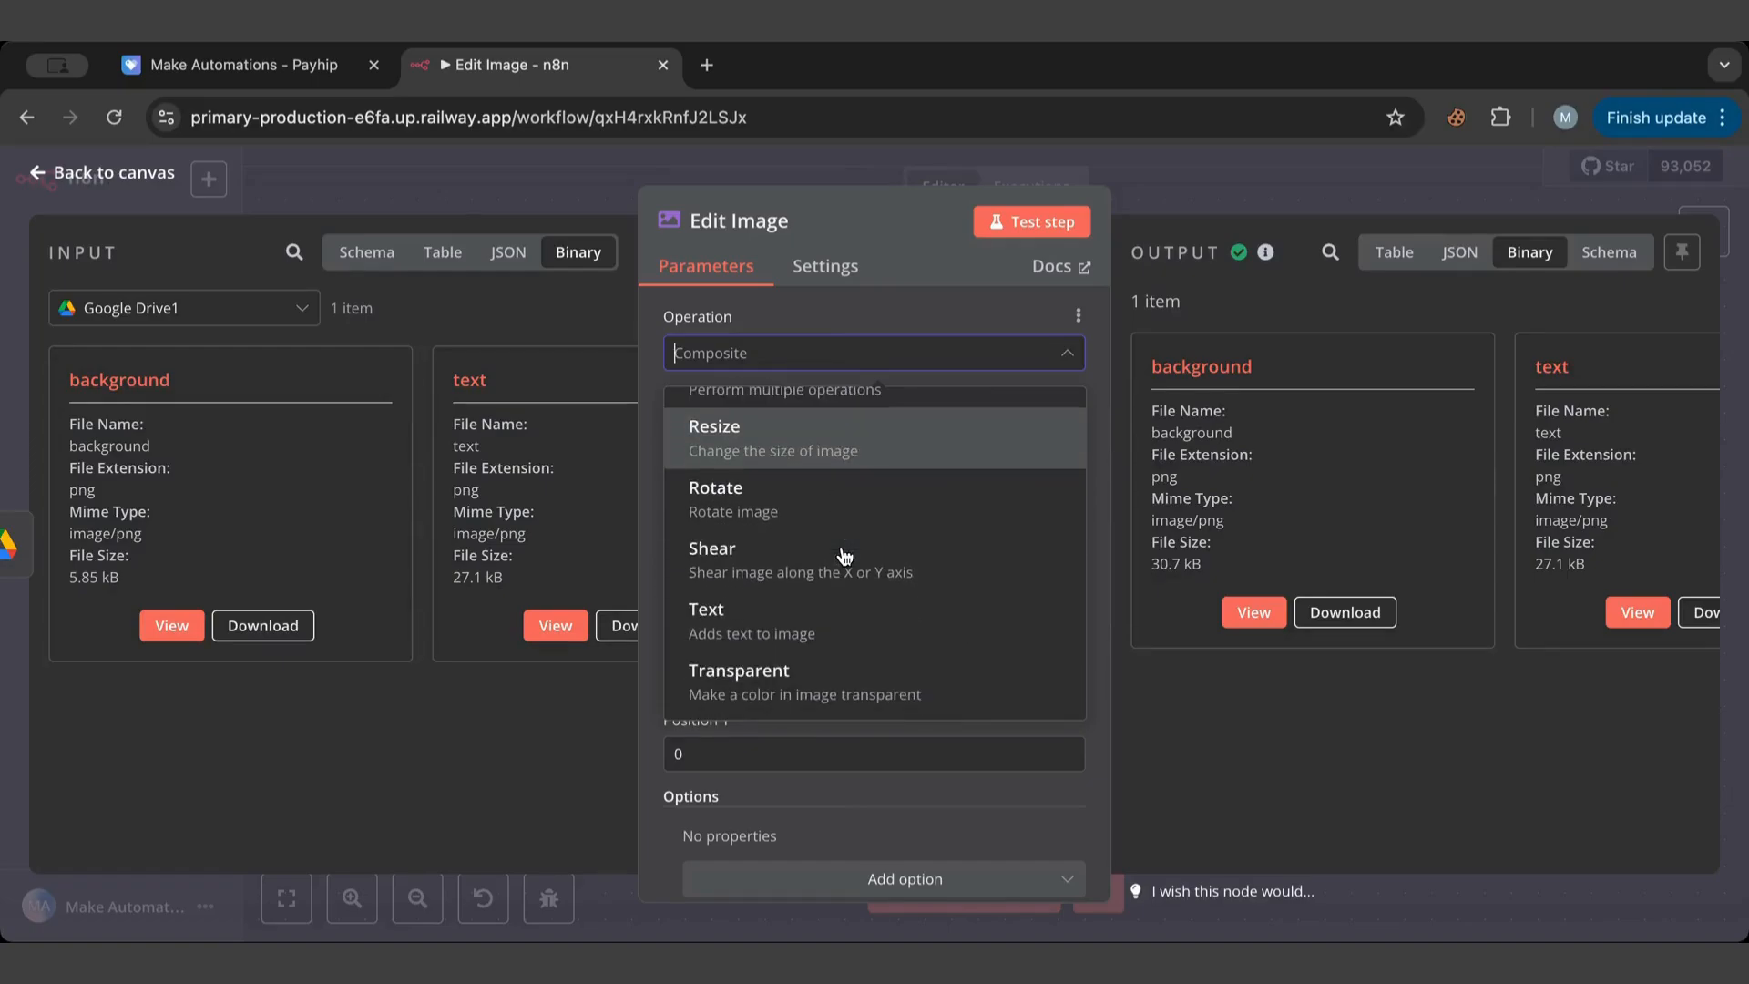
mouse_move(808, 623)
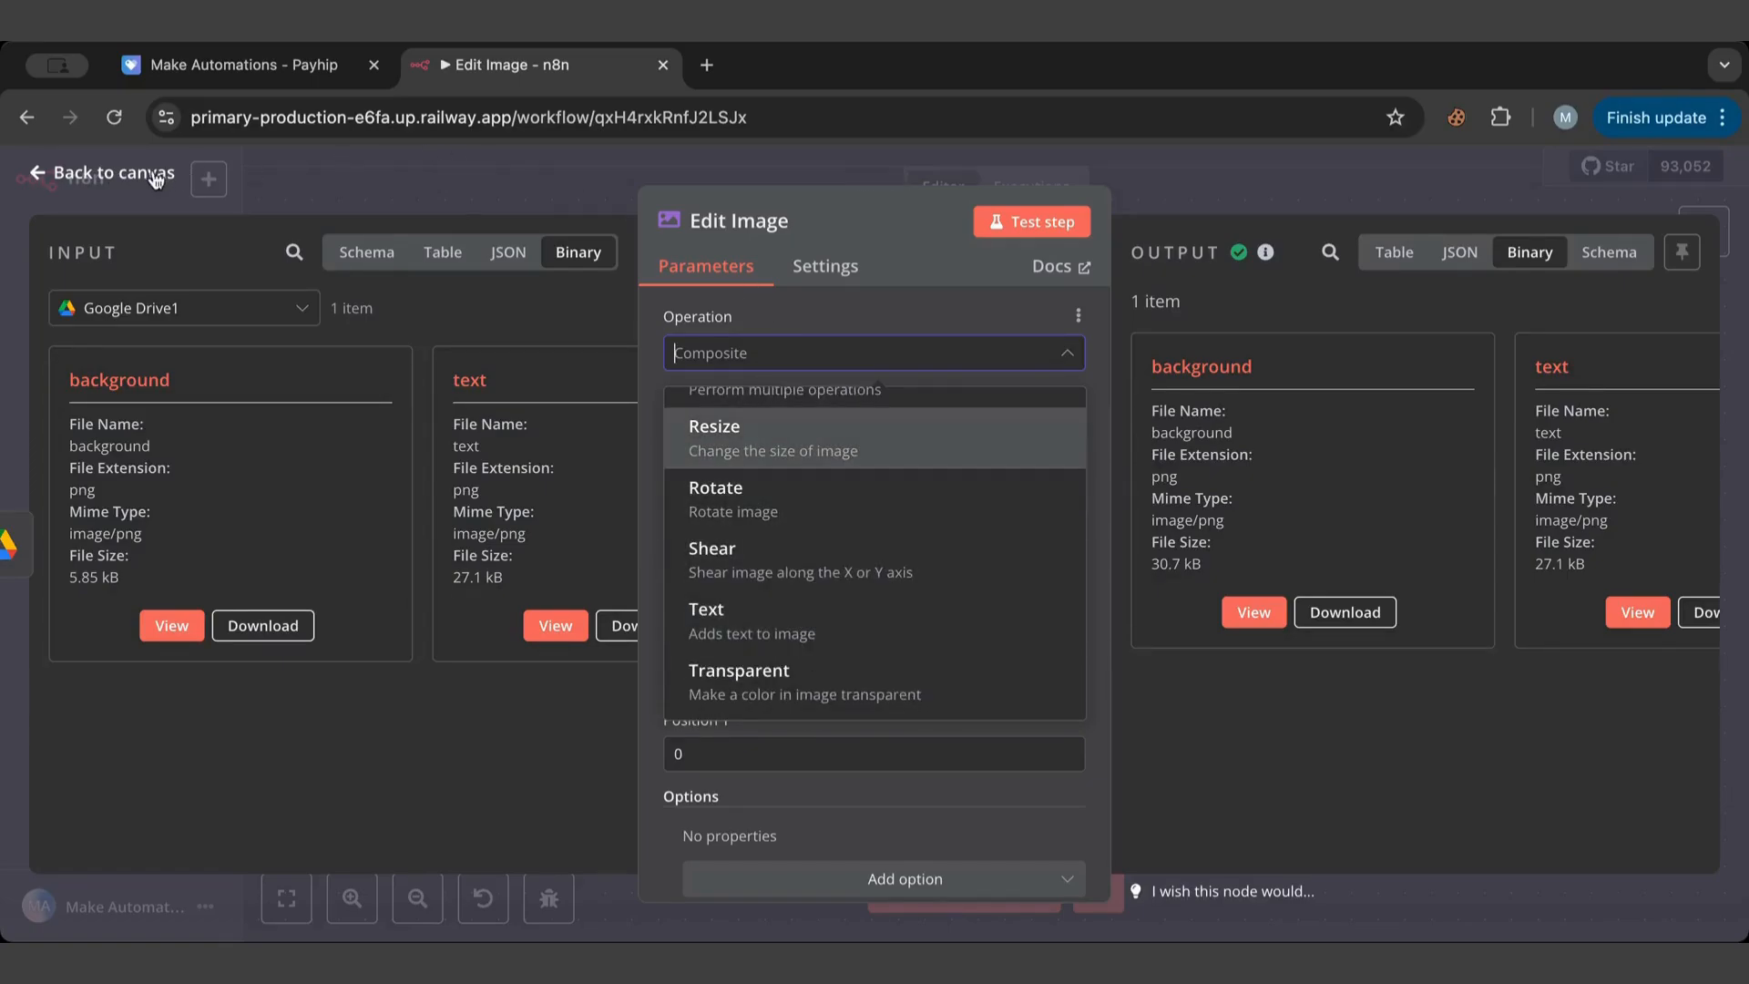
click(106, 173)
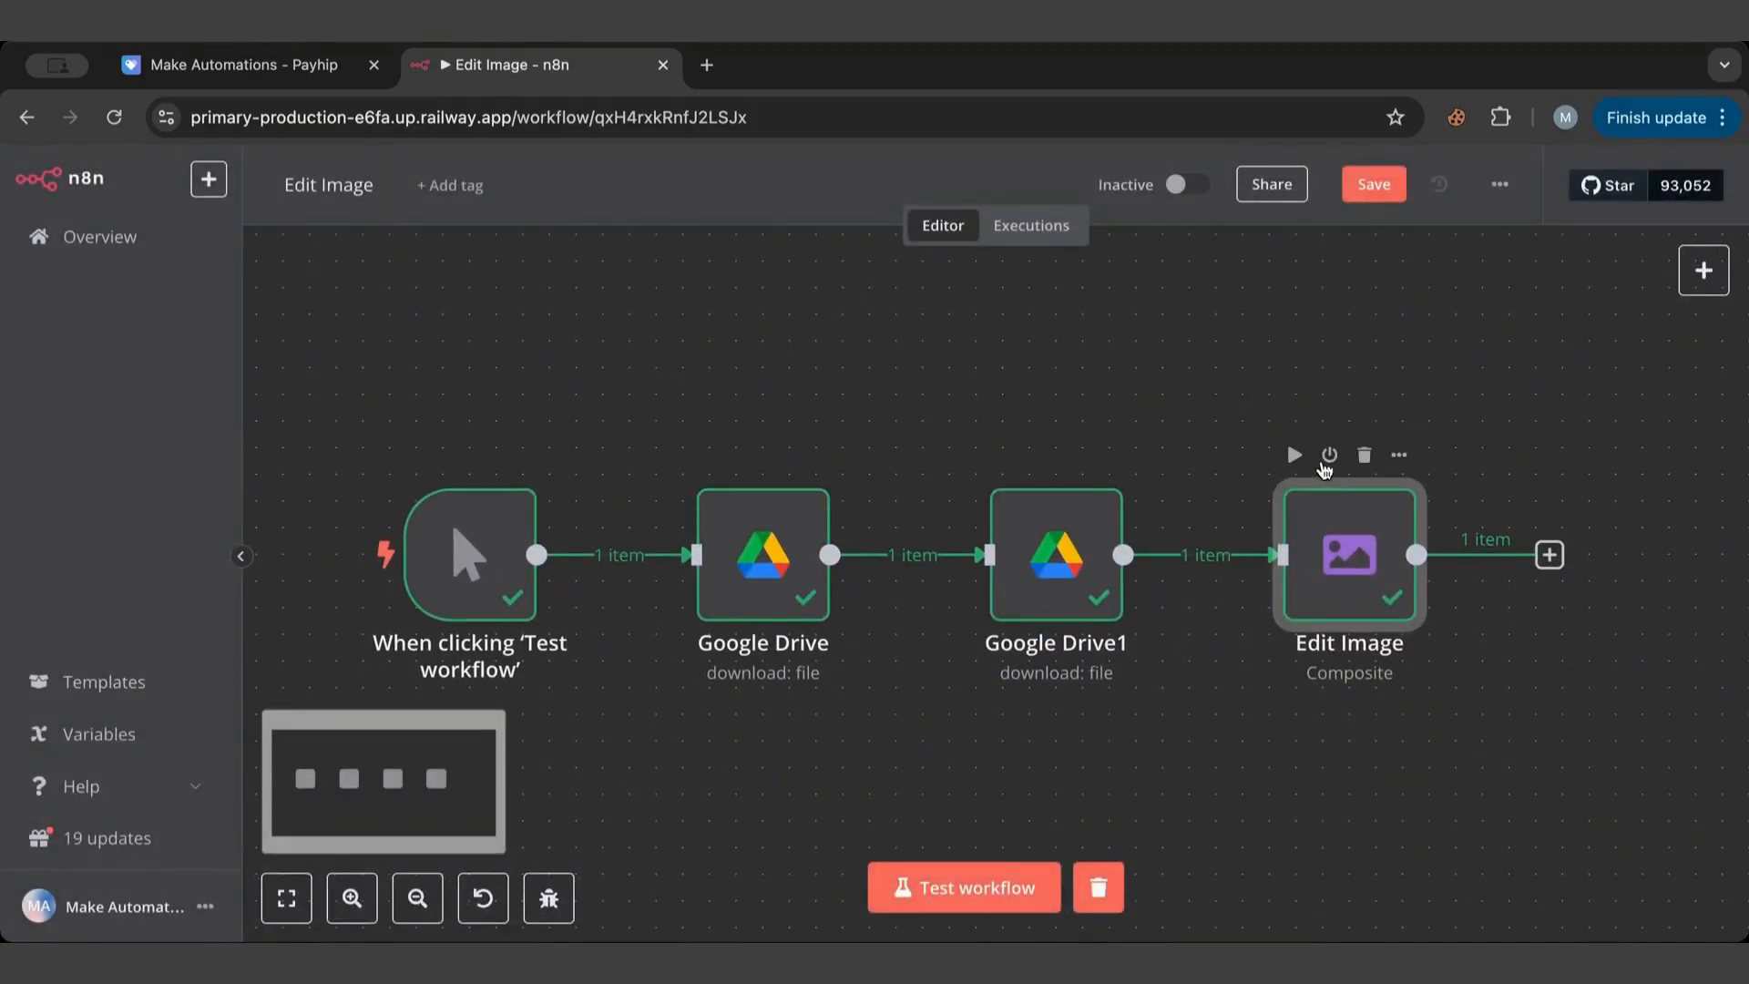
mouse_move(1155, 431)
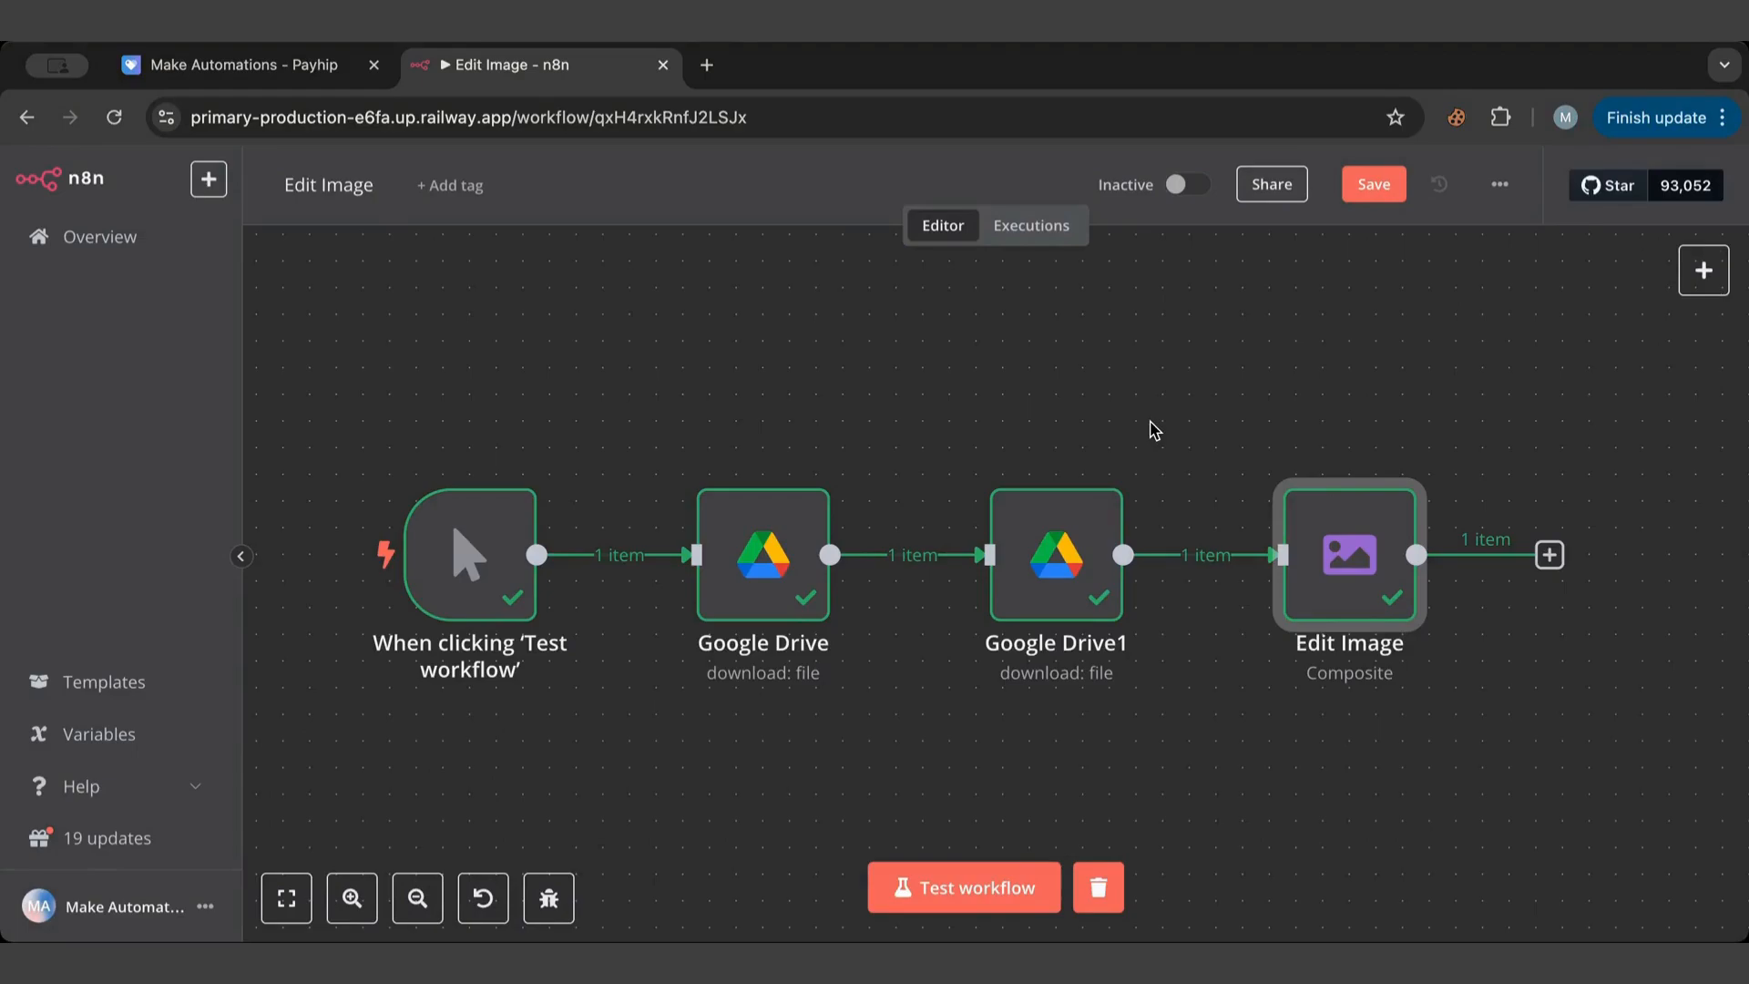